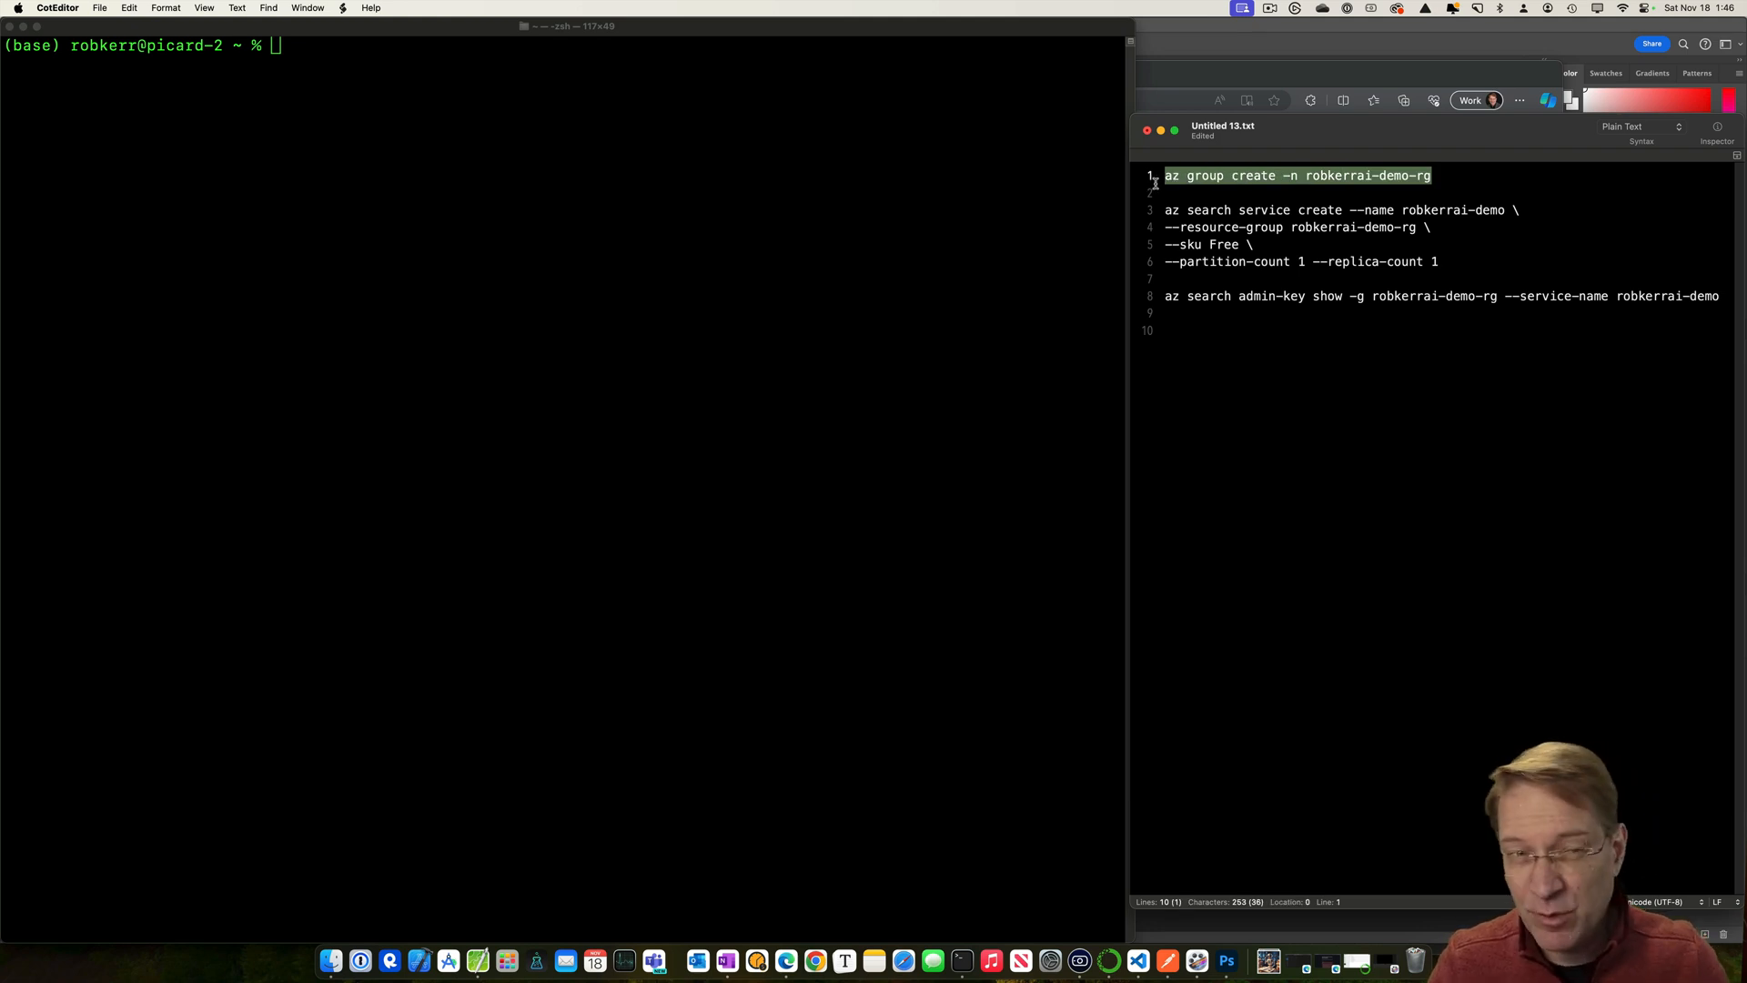
# Run az group create in Terminal to create resource group robkerrai-demo-rg in eastus
pyautogui.click(456, 251)
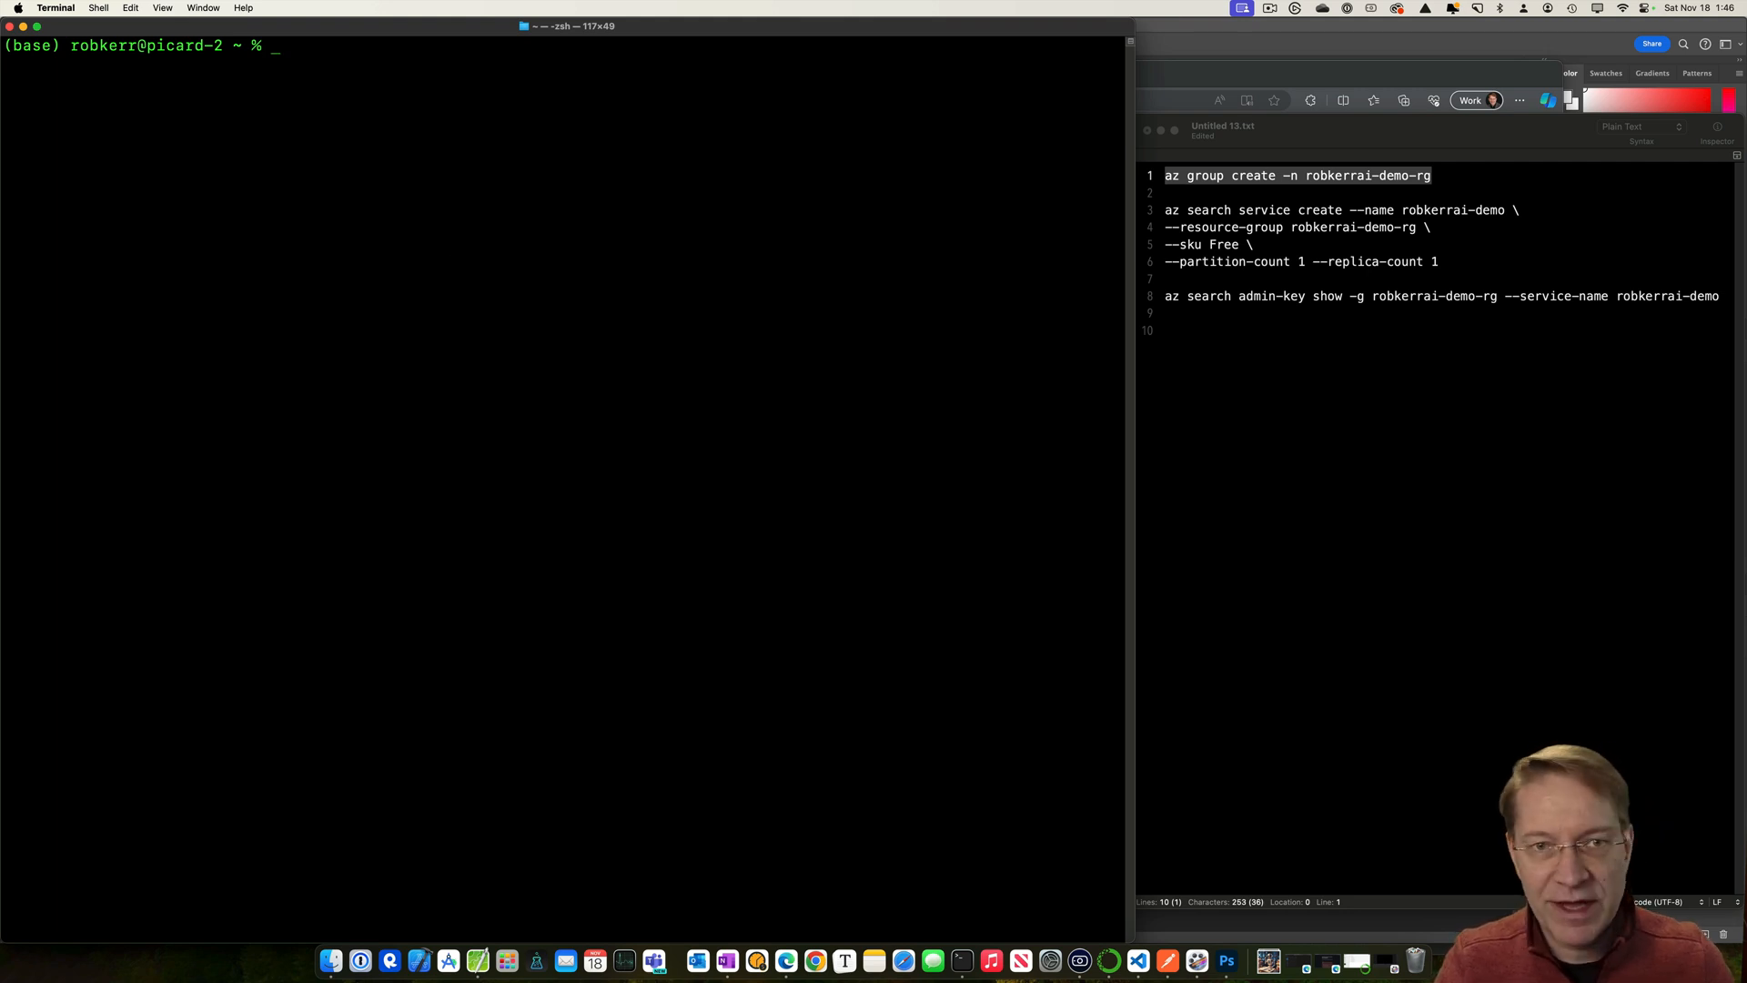
pyautogui.click(1438, 175)
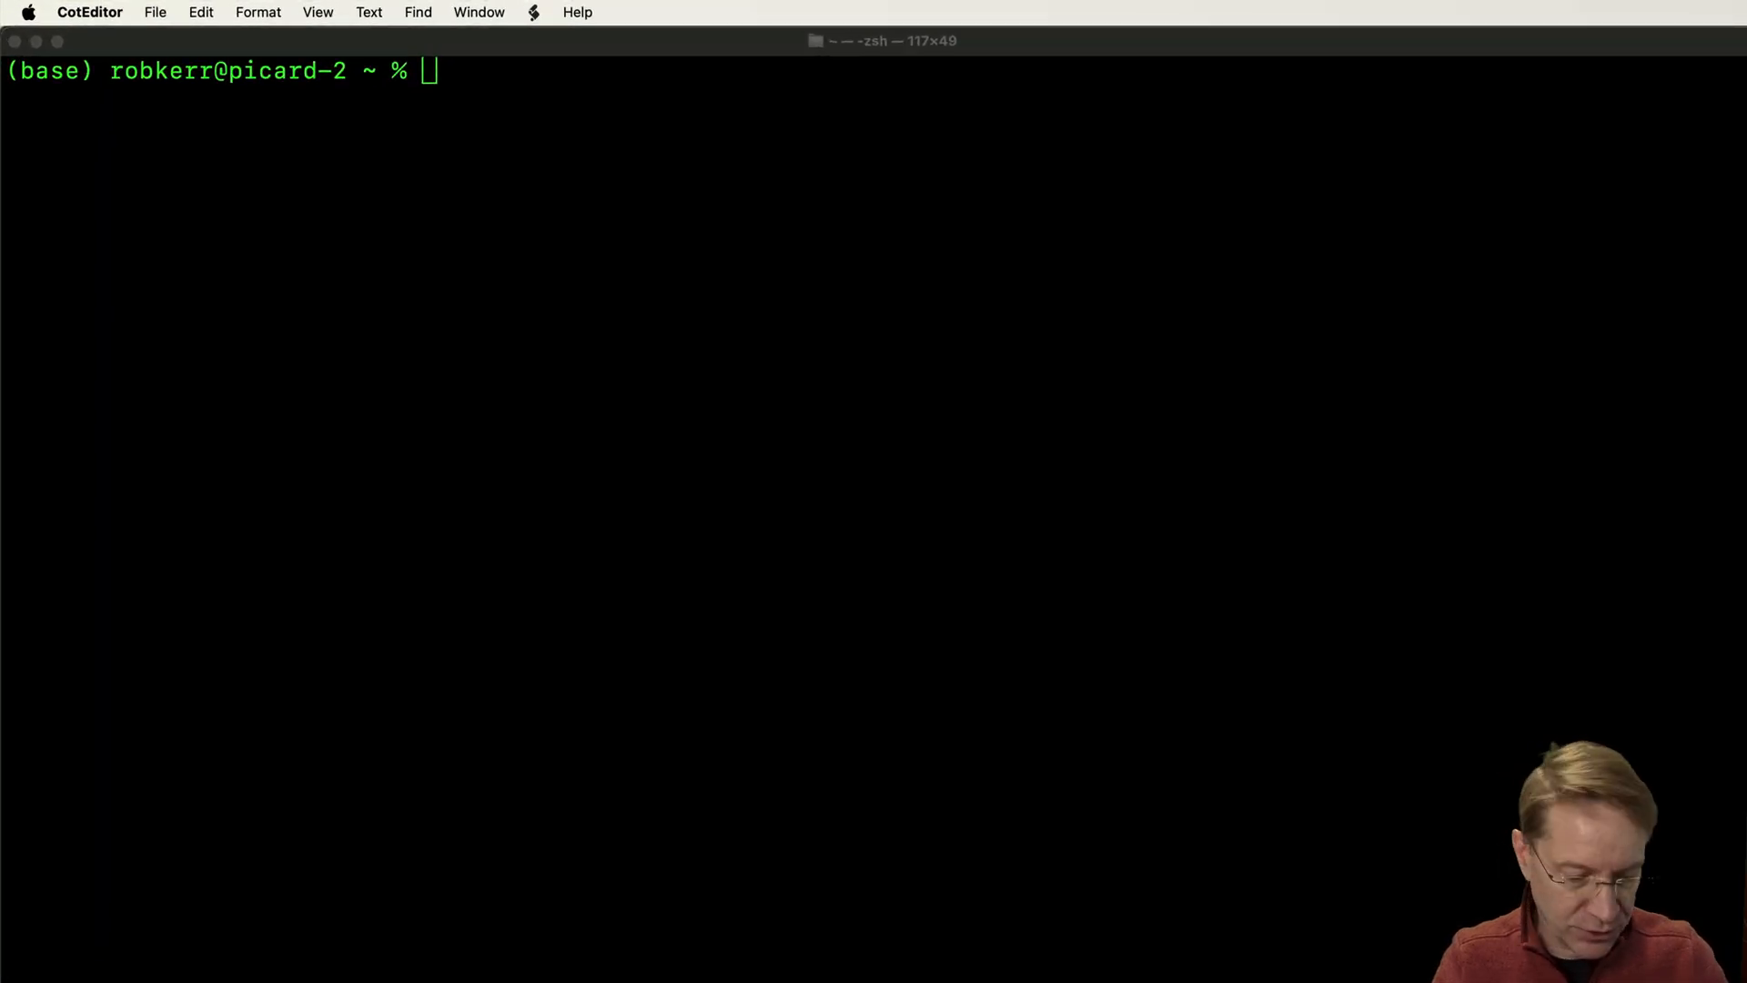
pyautogui.click(857, 313)
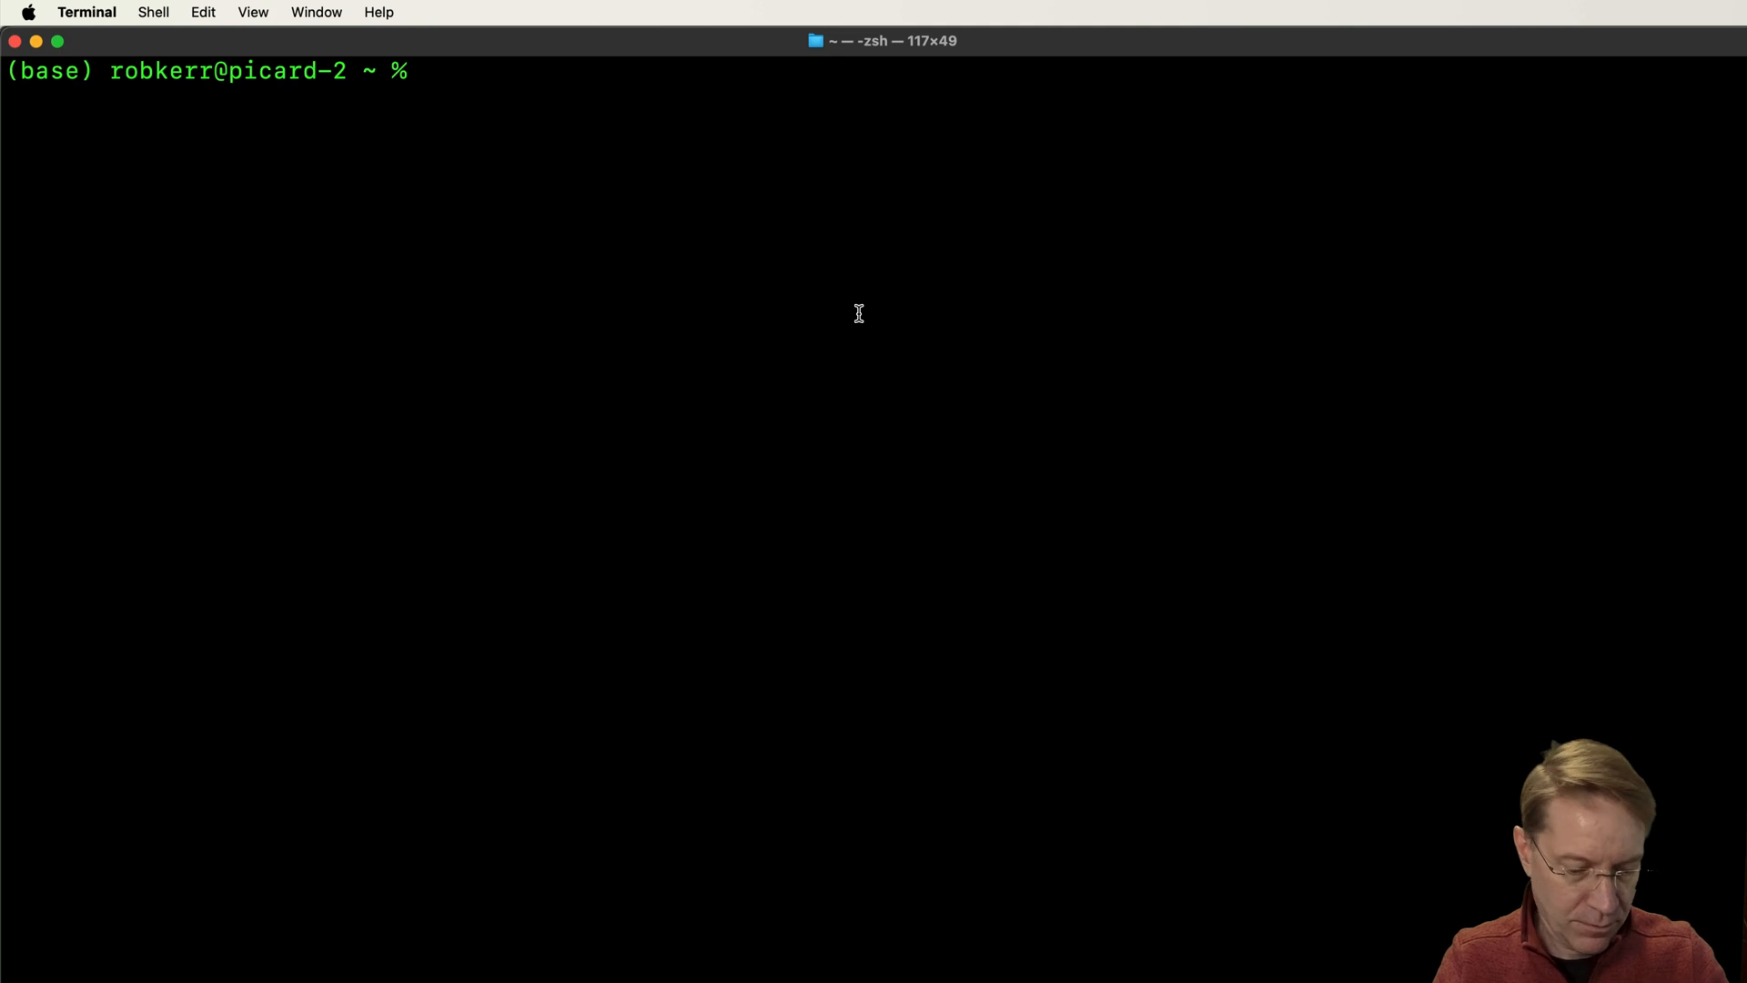
pyautogui.write('az group create -n robkerrai-demo-rg')
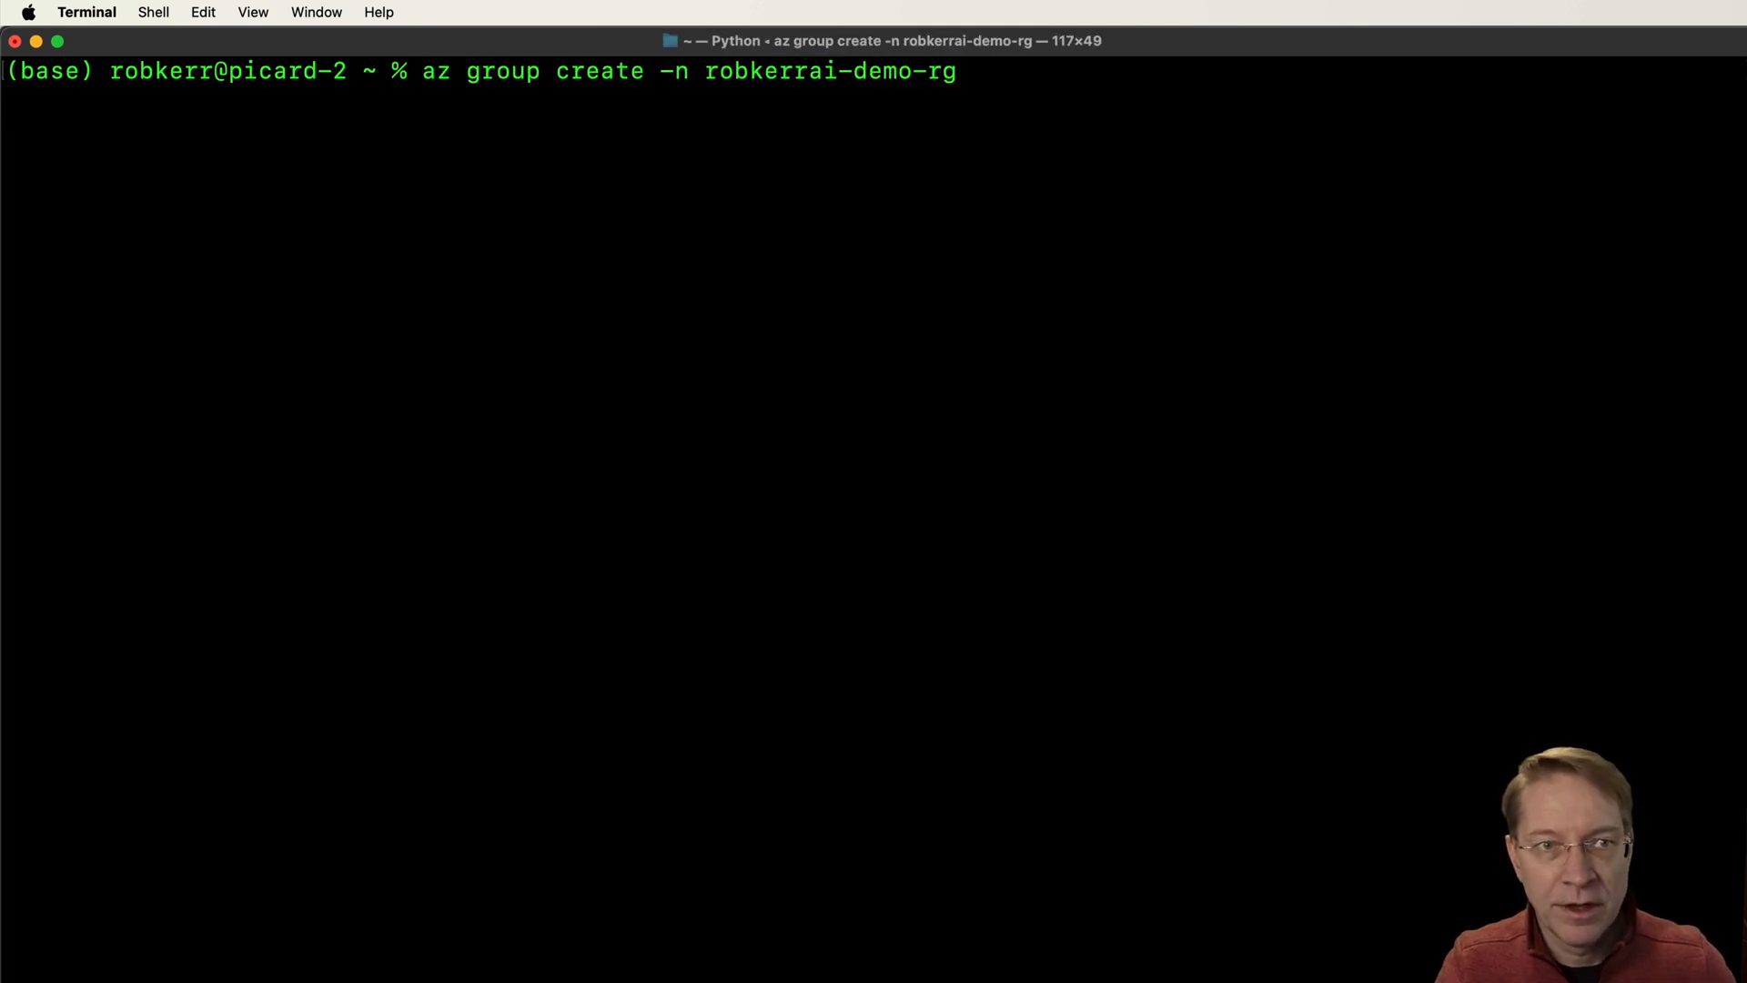
pyautogui.press('Return')
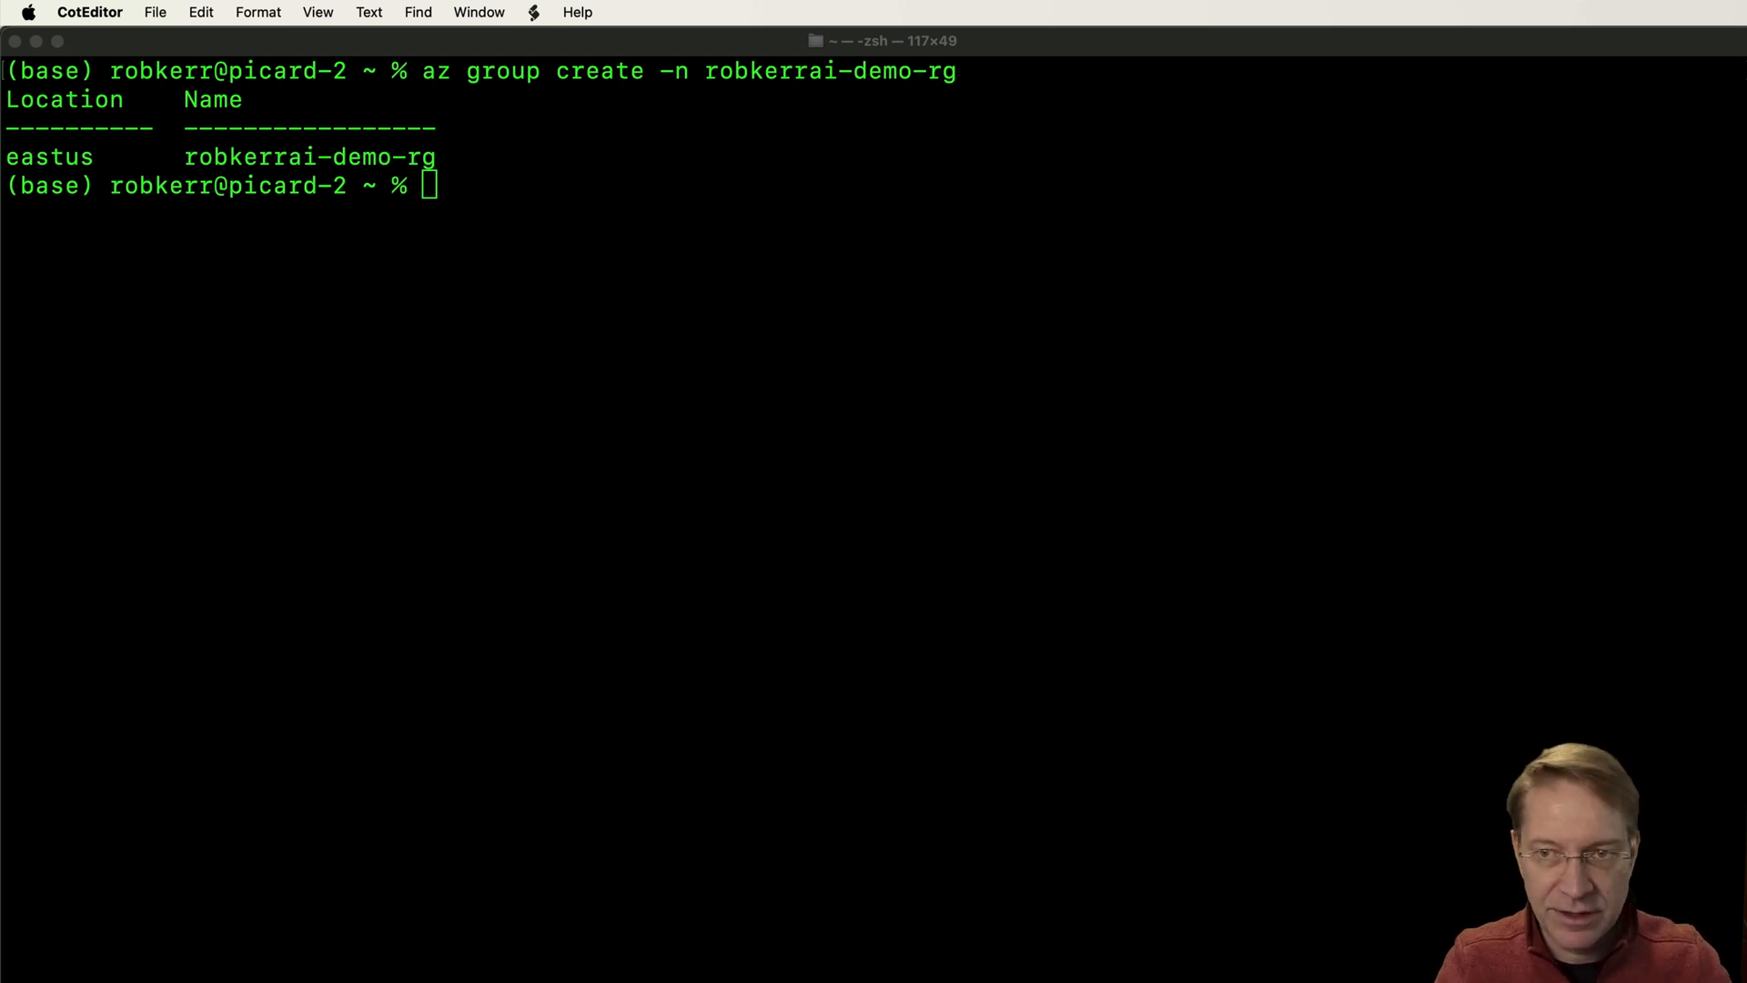
# Run az search service create for robkerrai-demo, Free SKU, one partition and one replica
pyautogui.click(944, 440)
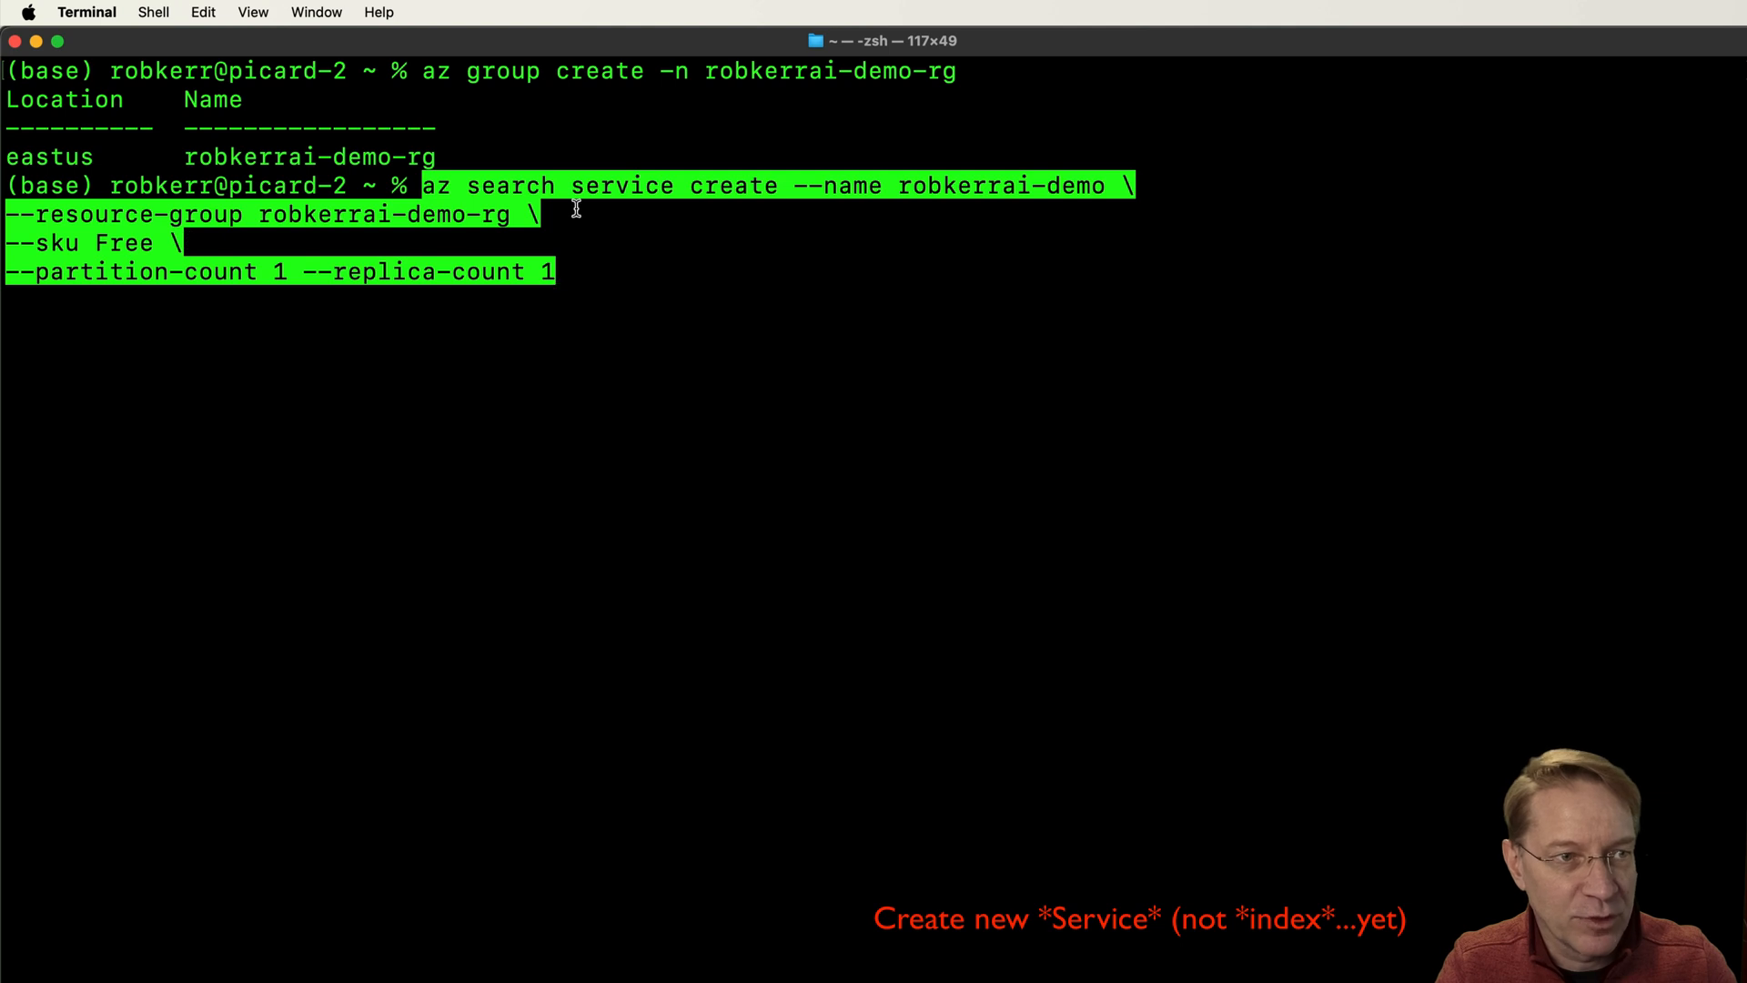
pyautogui.moveTo(146, 256)
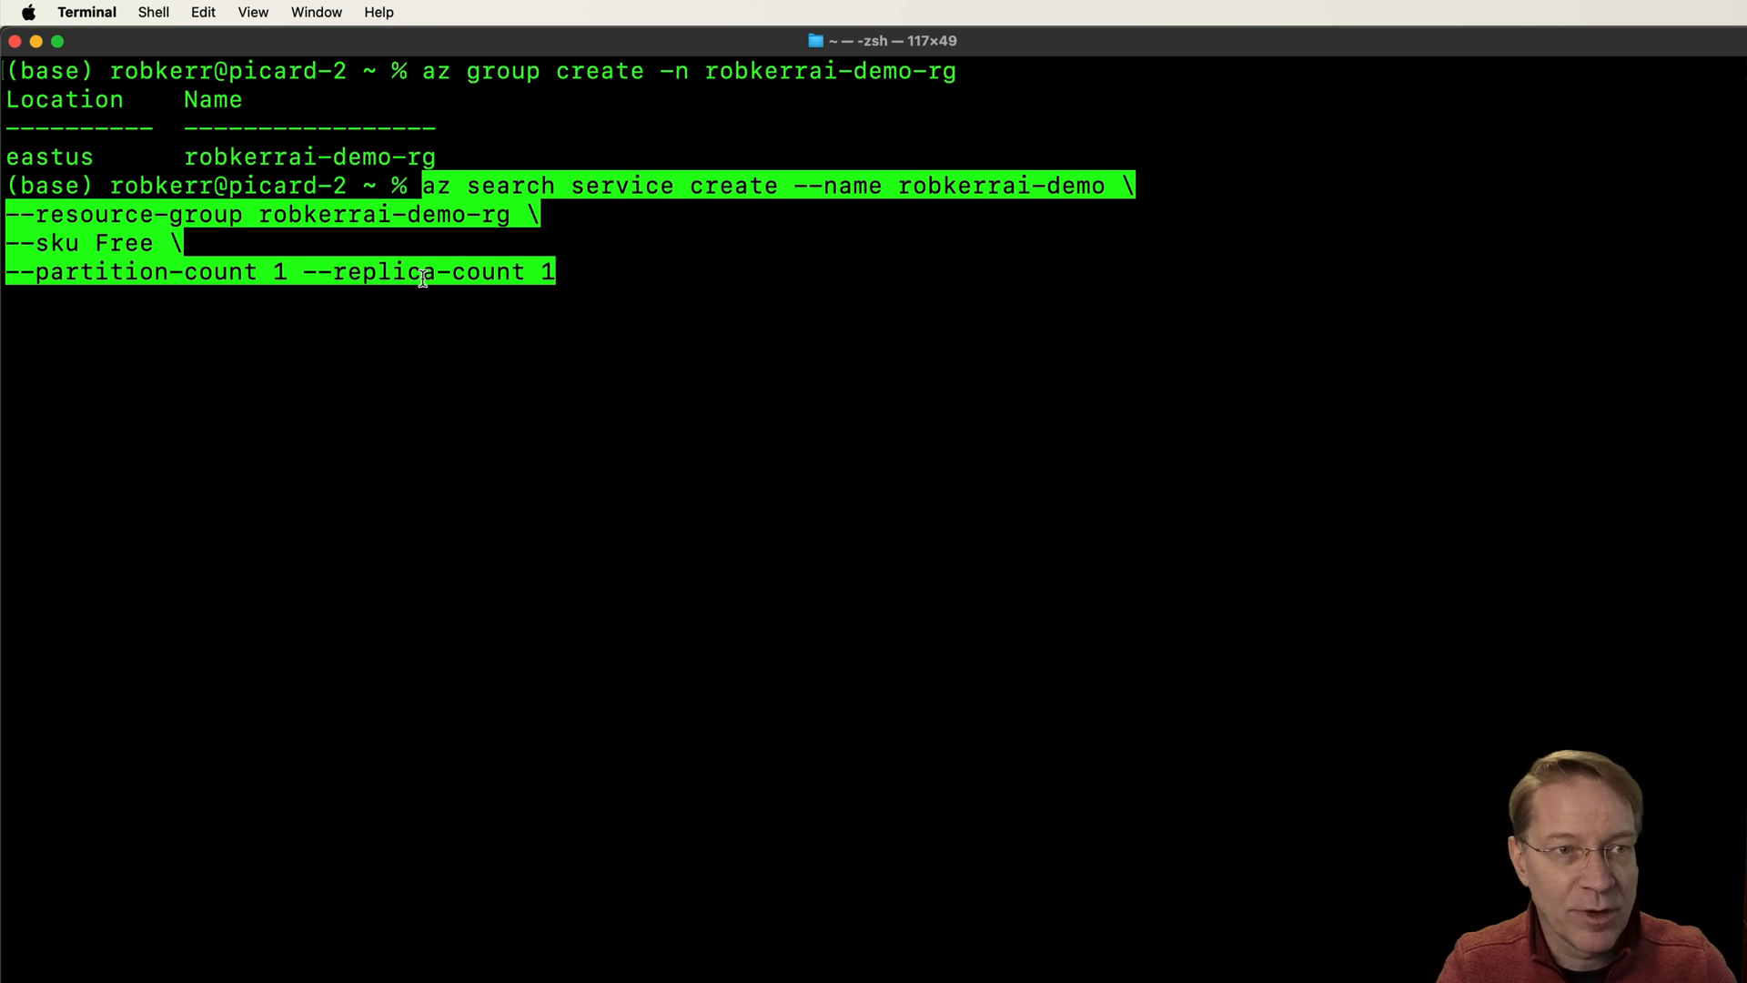
pyautogui.moveTo(611, 271)
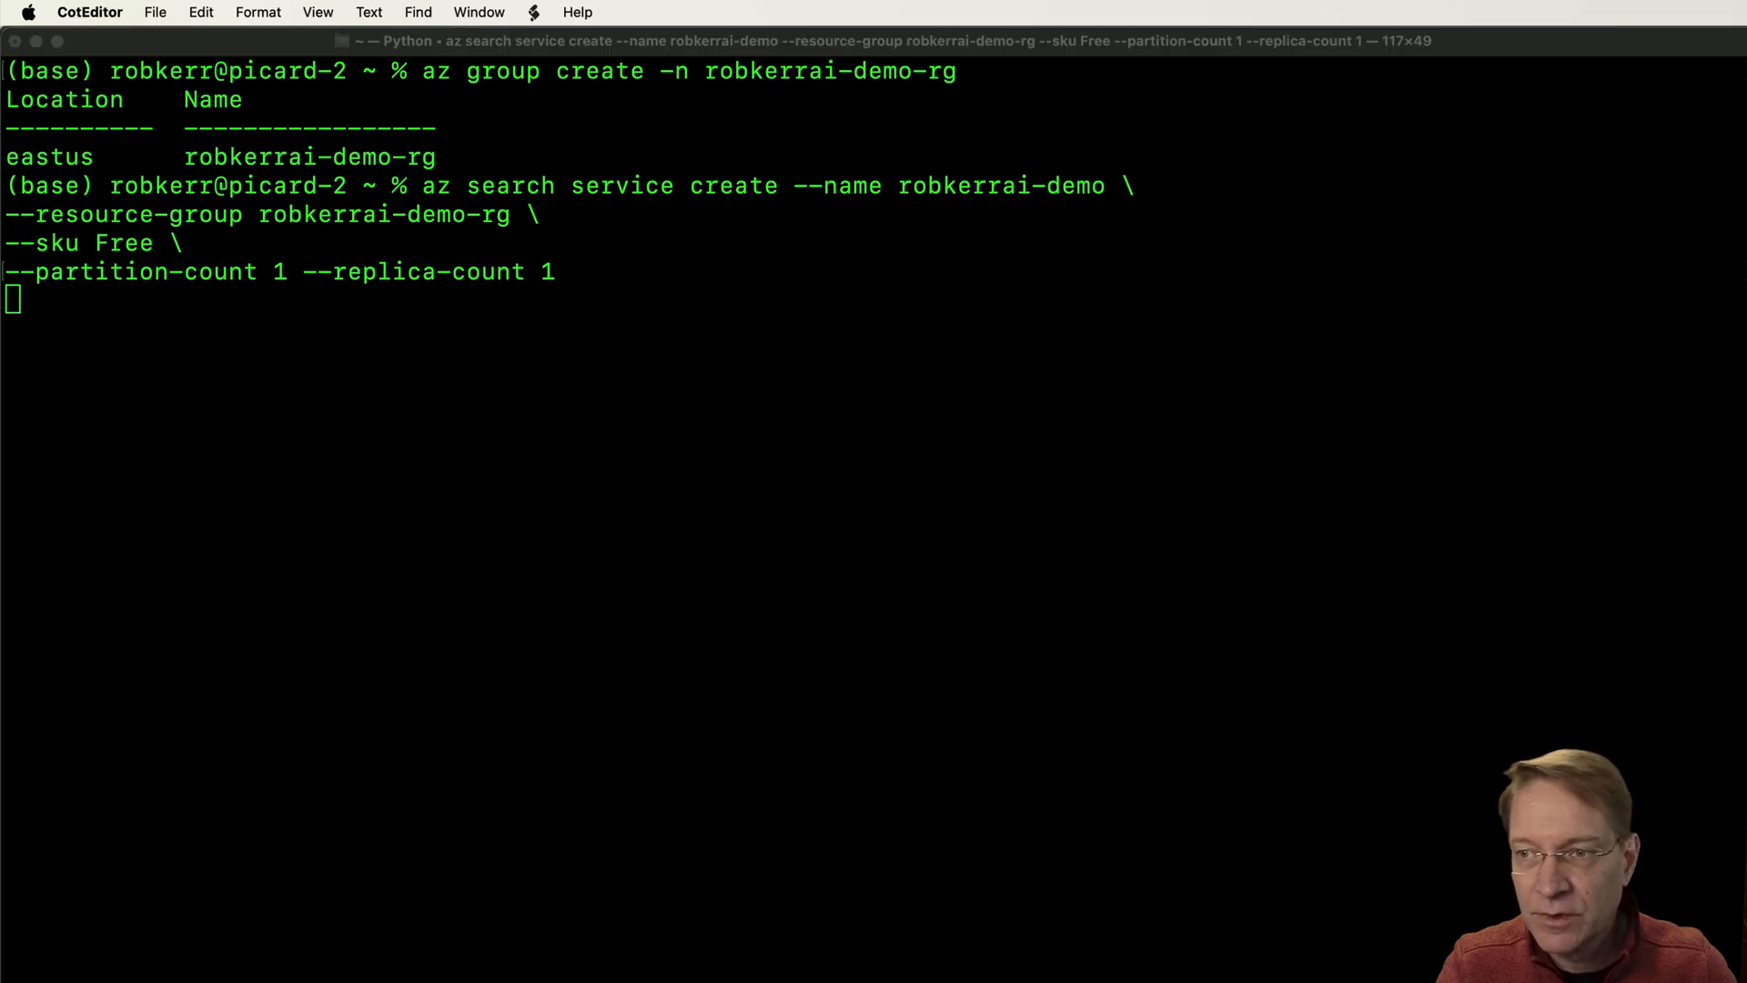
pyautogui.press('Return')
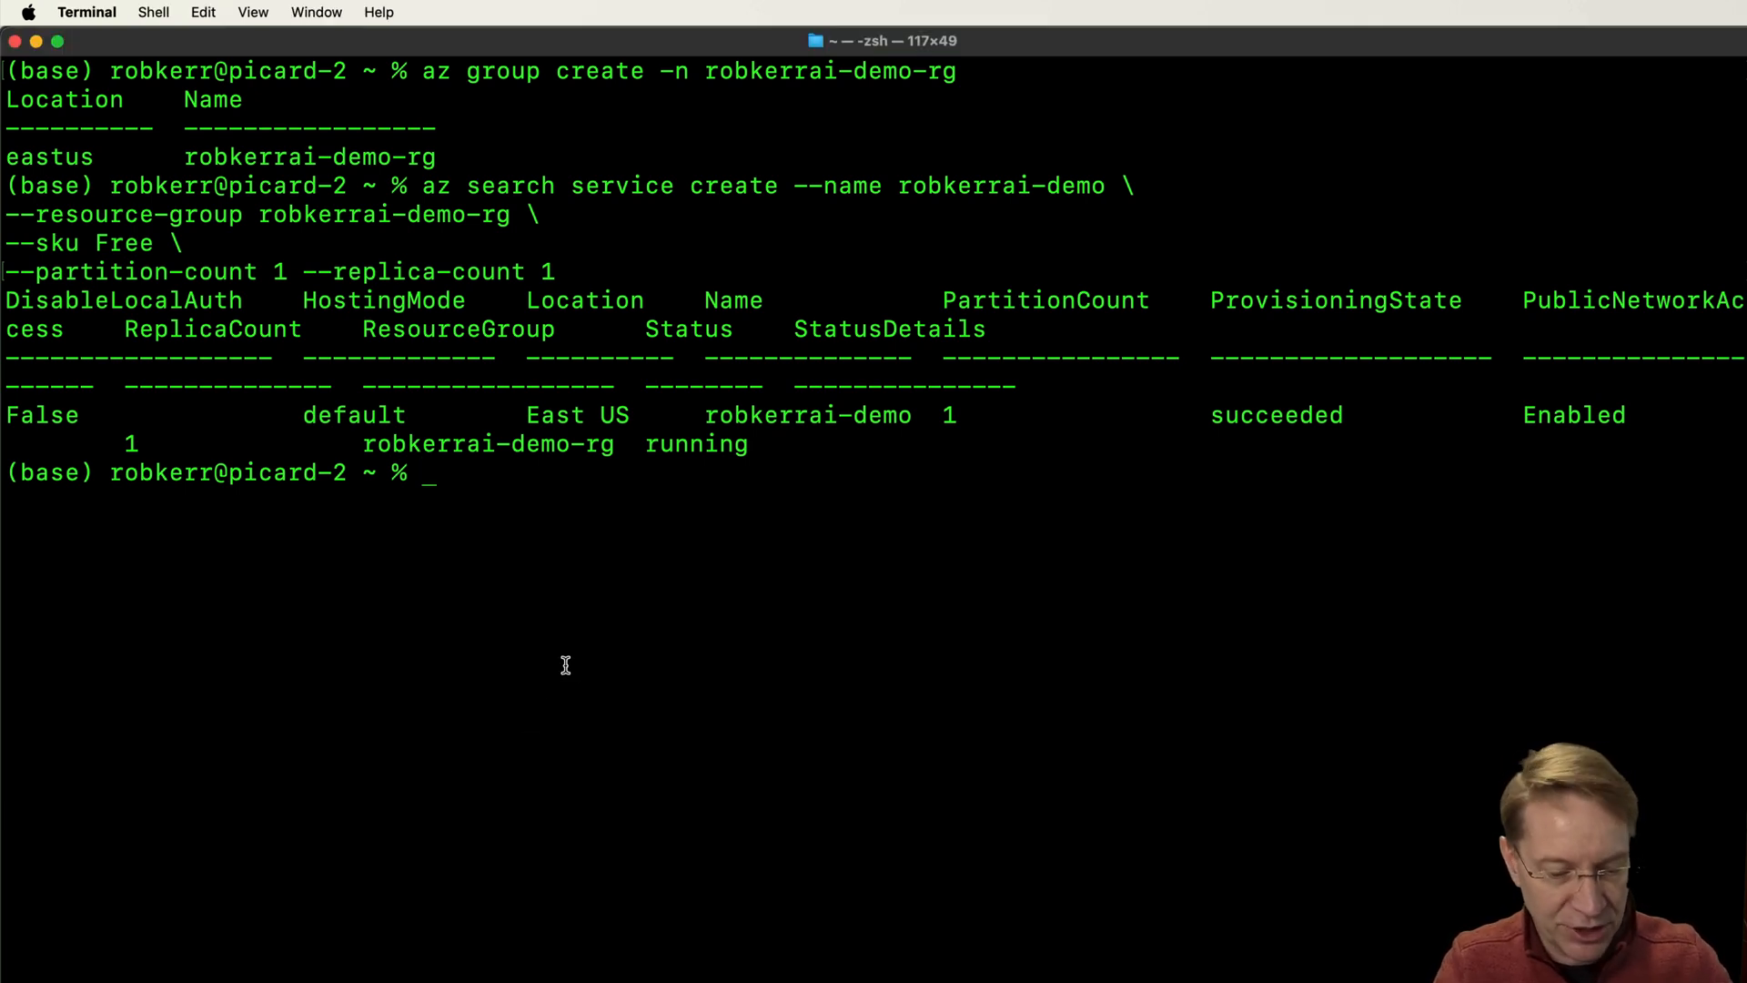
# Run az search admin-key show for robkerrai-demo in robkerrai-demo-rg
pyautogui.write('az search admin-key show -g robkerrai-demo-rg --service-name robkerrai-demo')
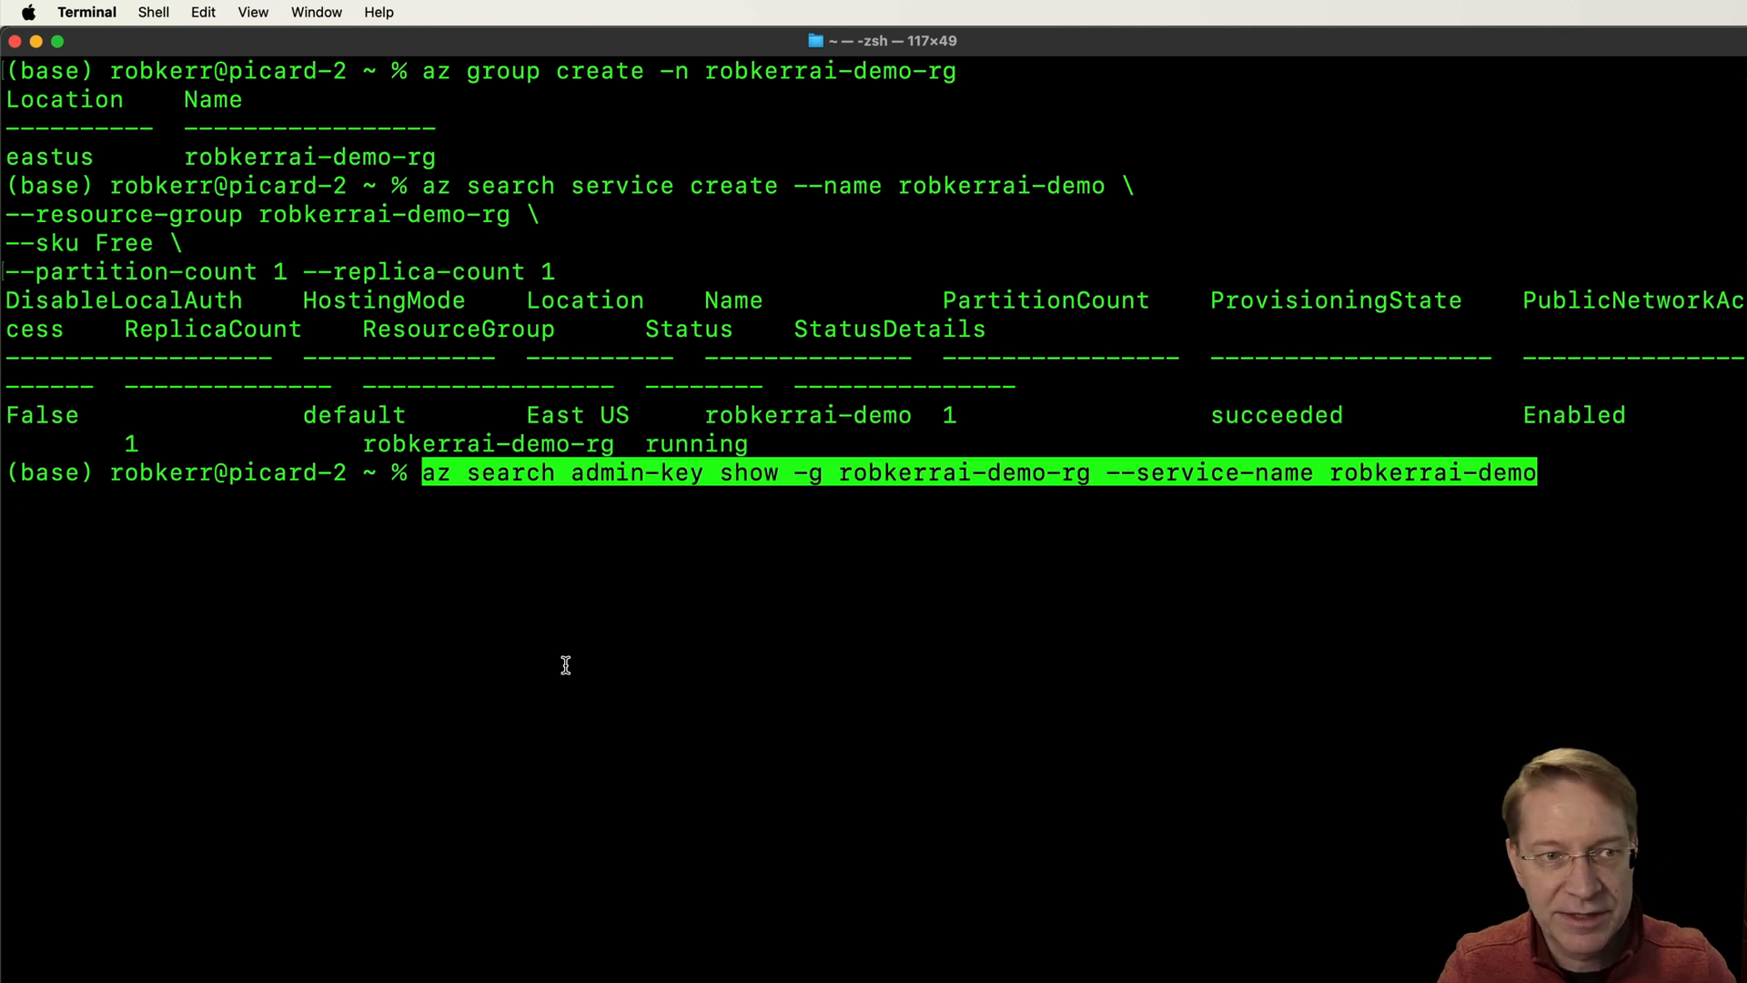
pyautogui.press('Return')
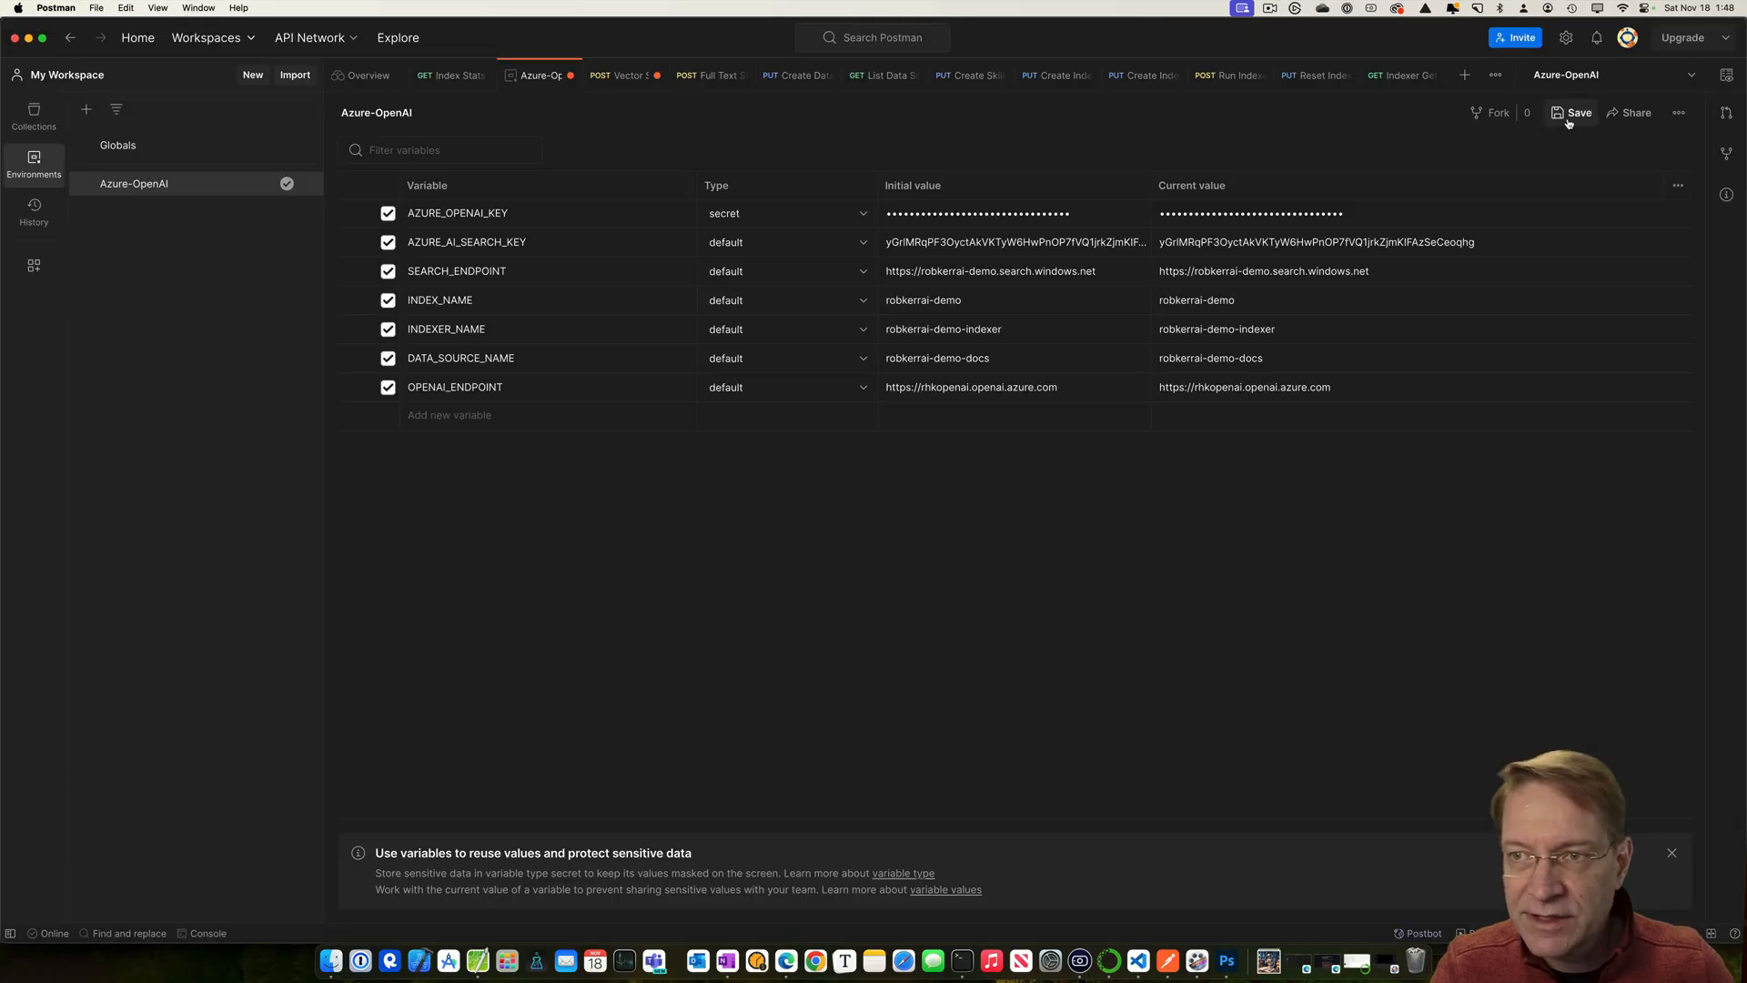
# Show Collections and open the Create Data Source request under Create Vector Index
pyautogui.click(33, 115)
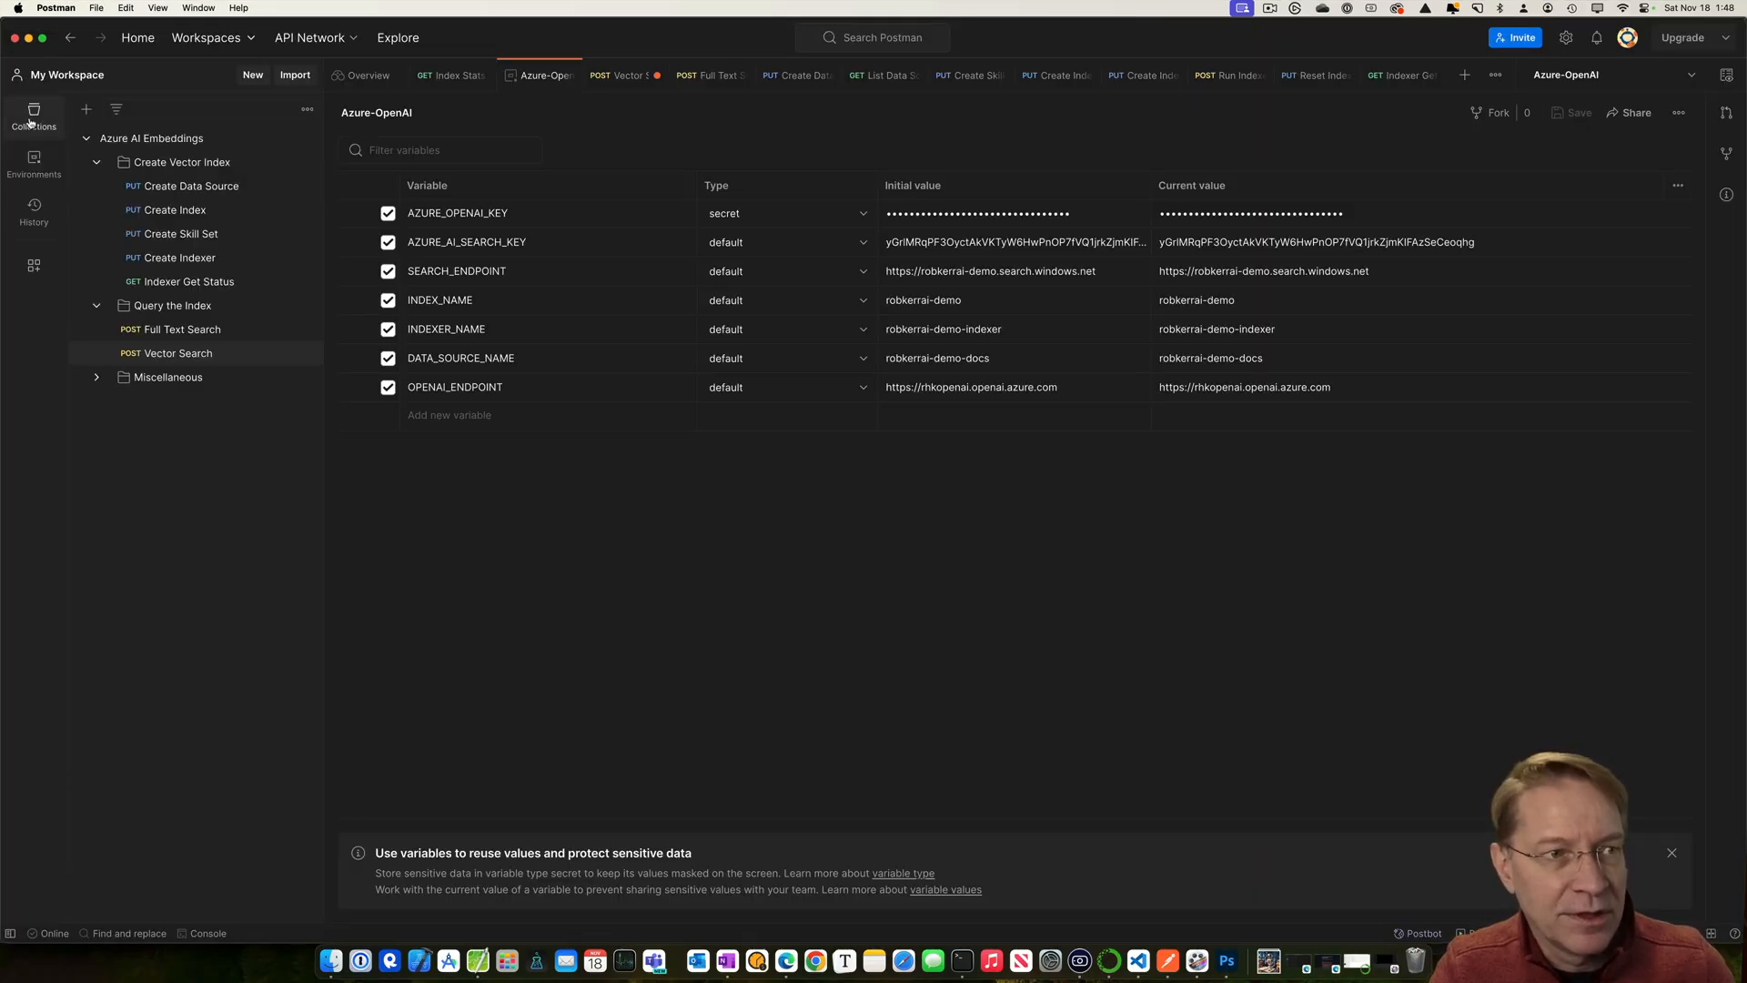
pyautogui.click(189, 185)
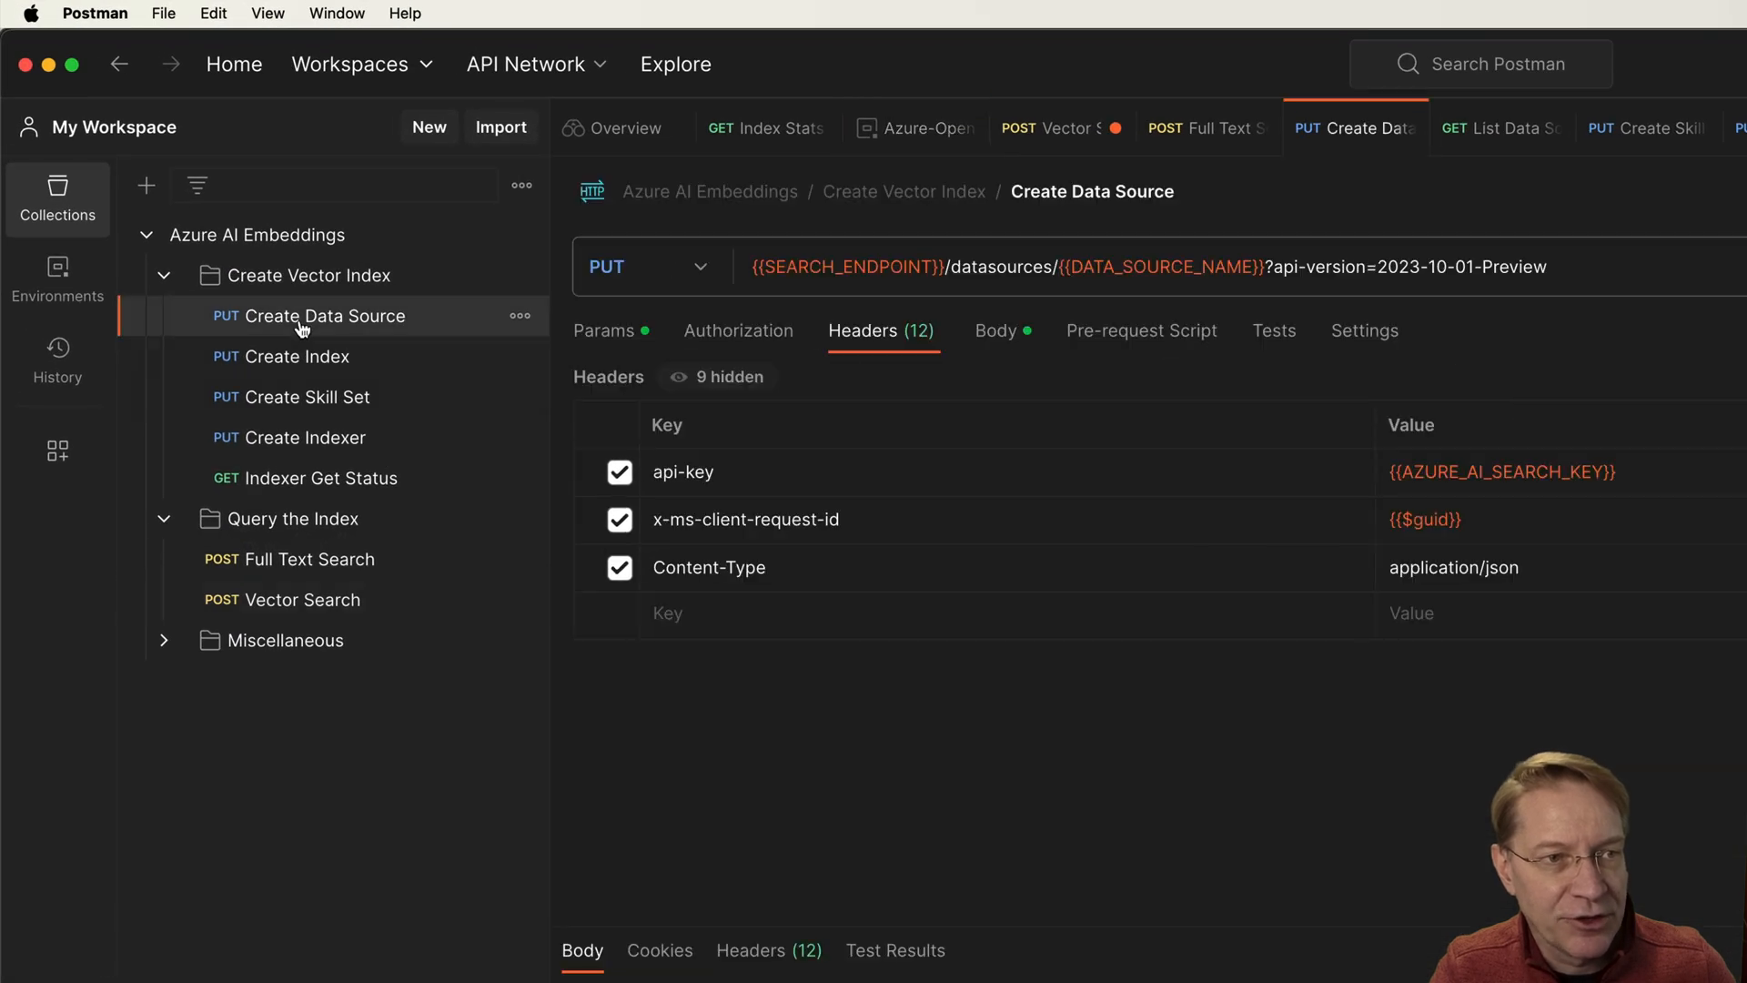
pyautogui.moveTo(282, 354)
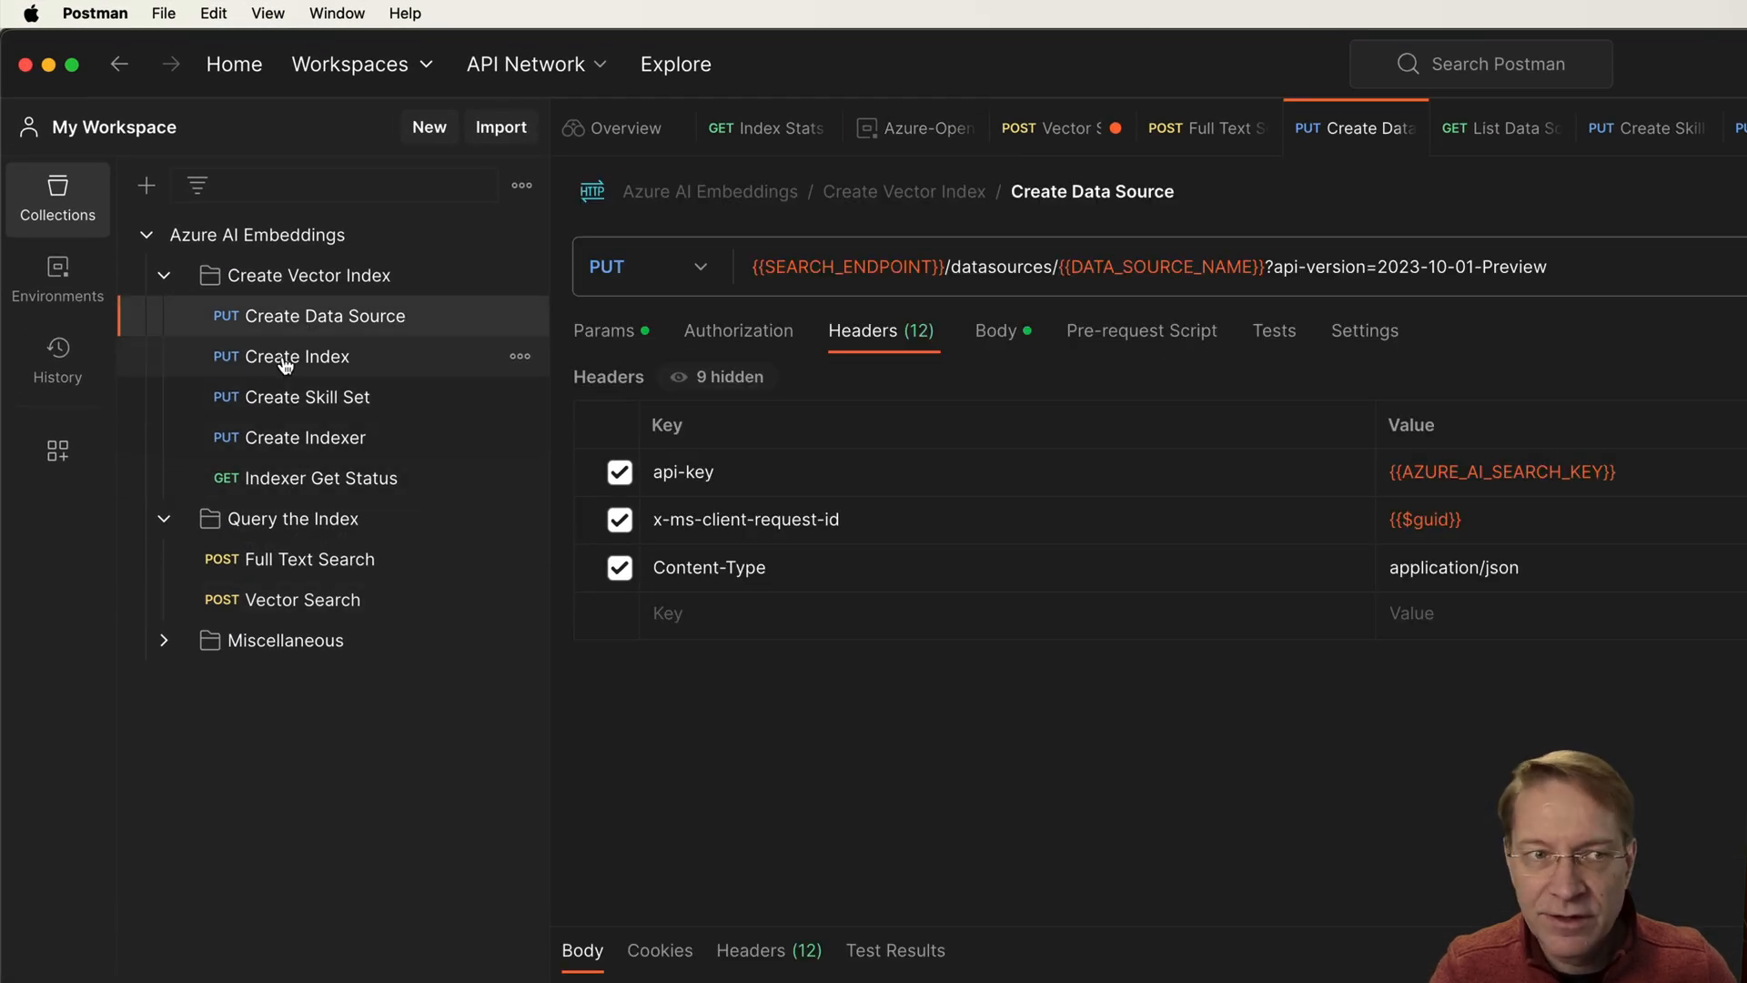
pyautogui.moveTo(282, 357)
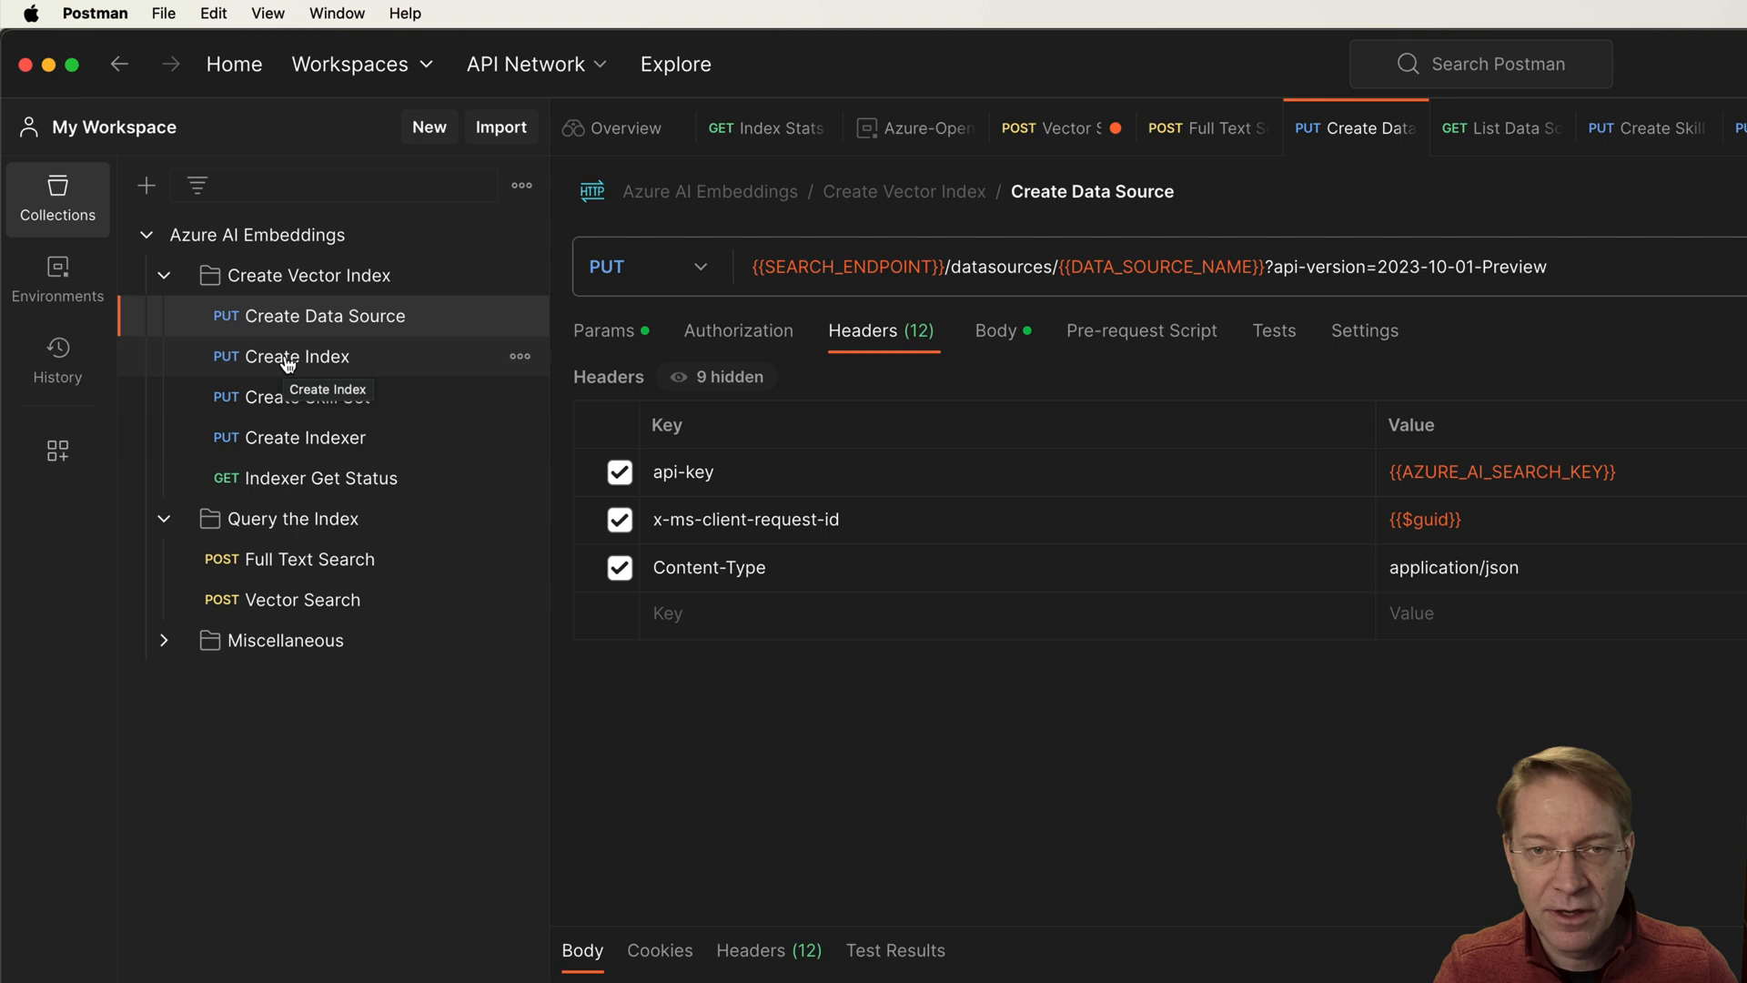
pyautogui.moveTo(287, 360)
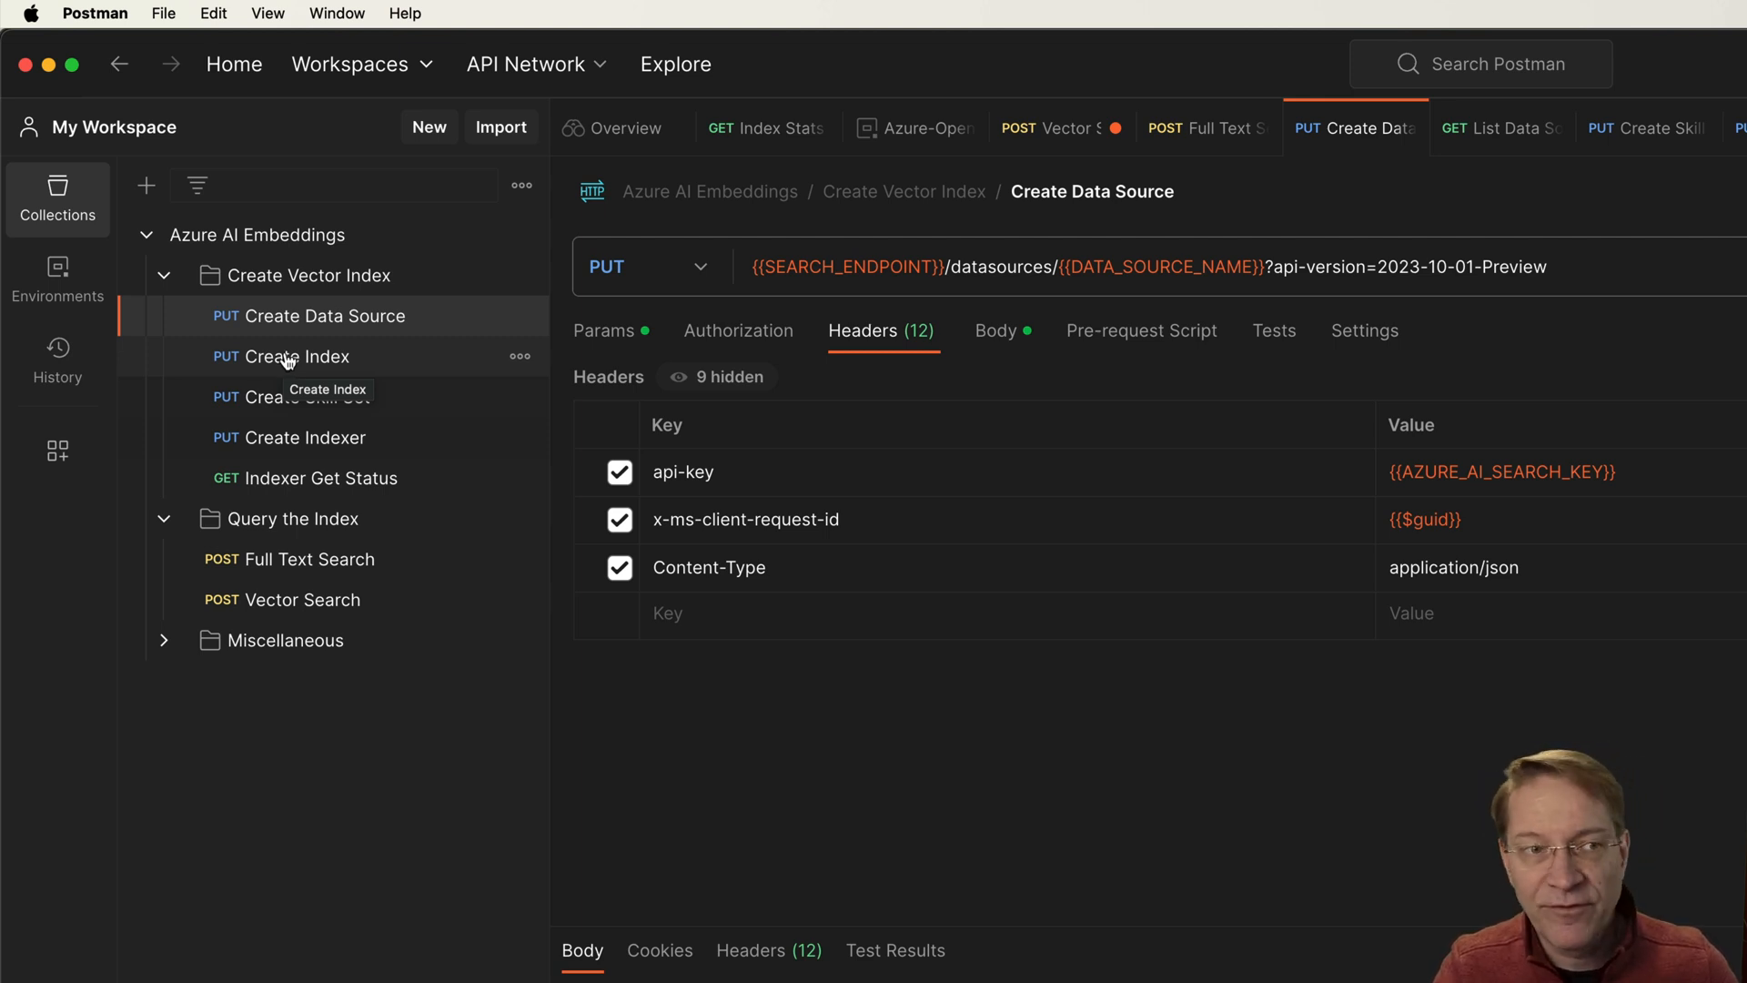
pyautogui.moveTo(324, 326)
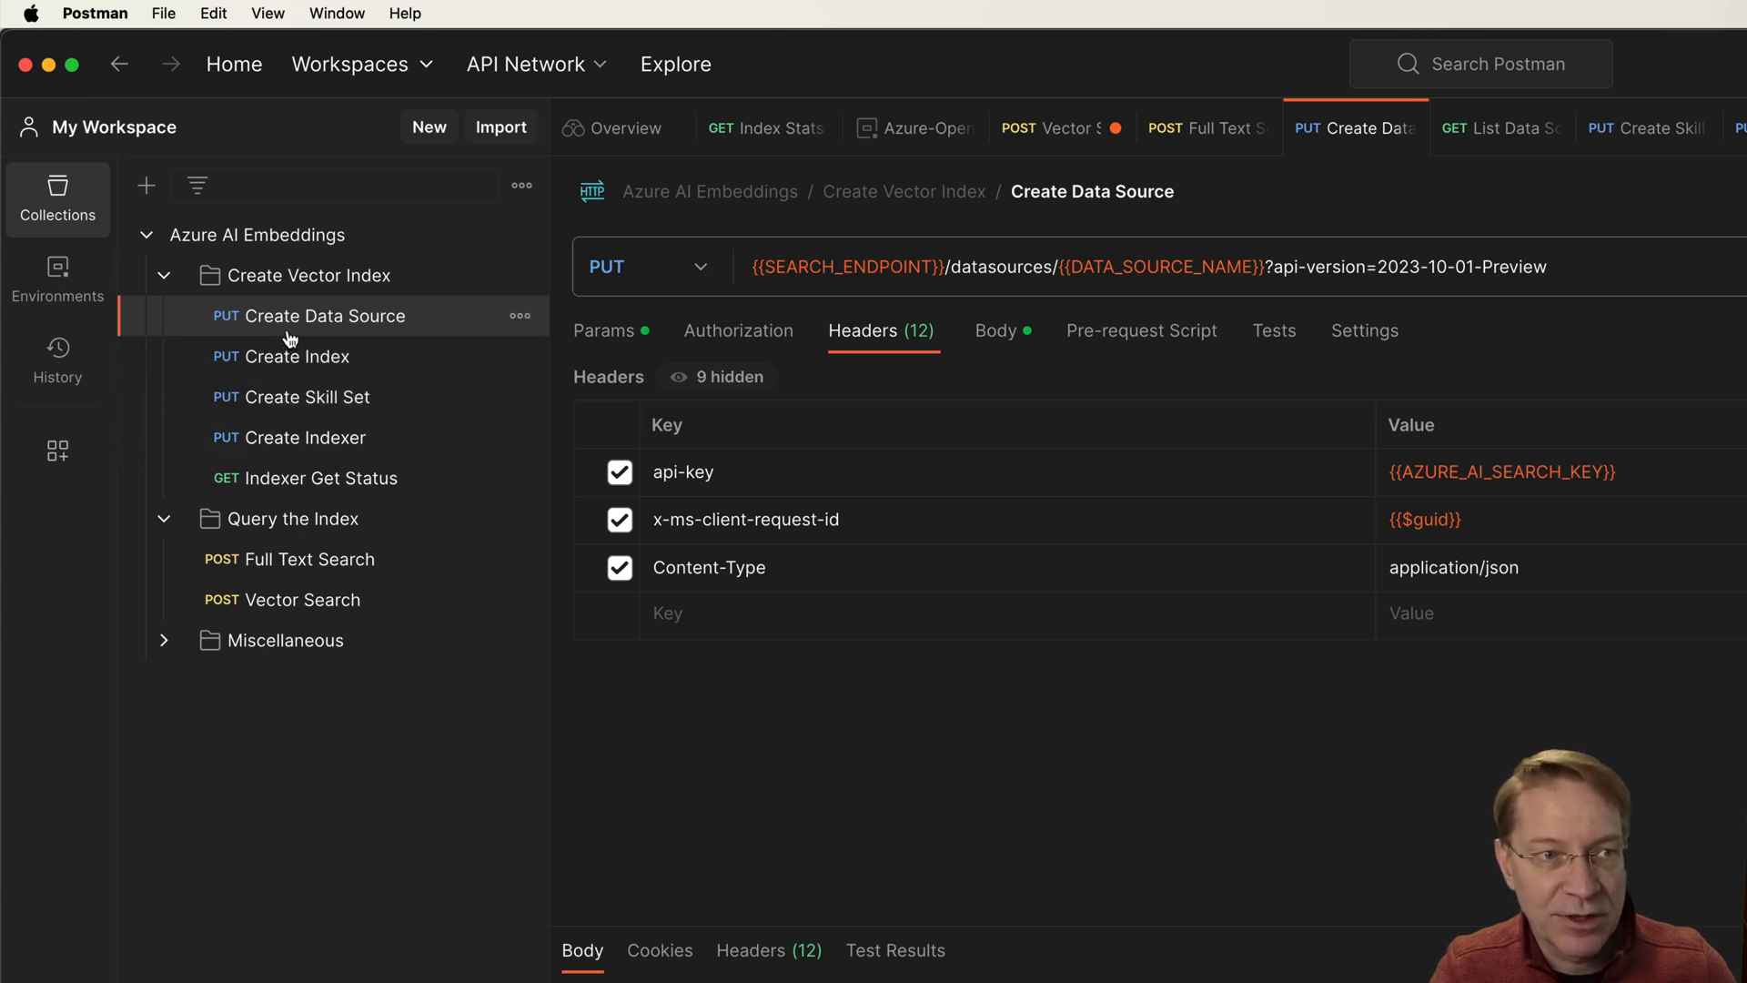
pyautogui.moveTo(326, 336)
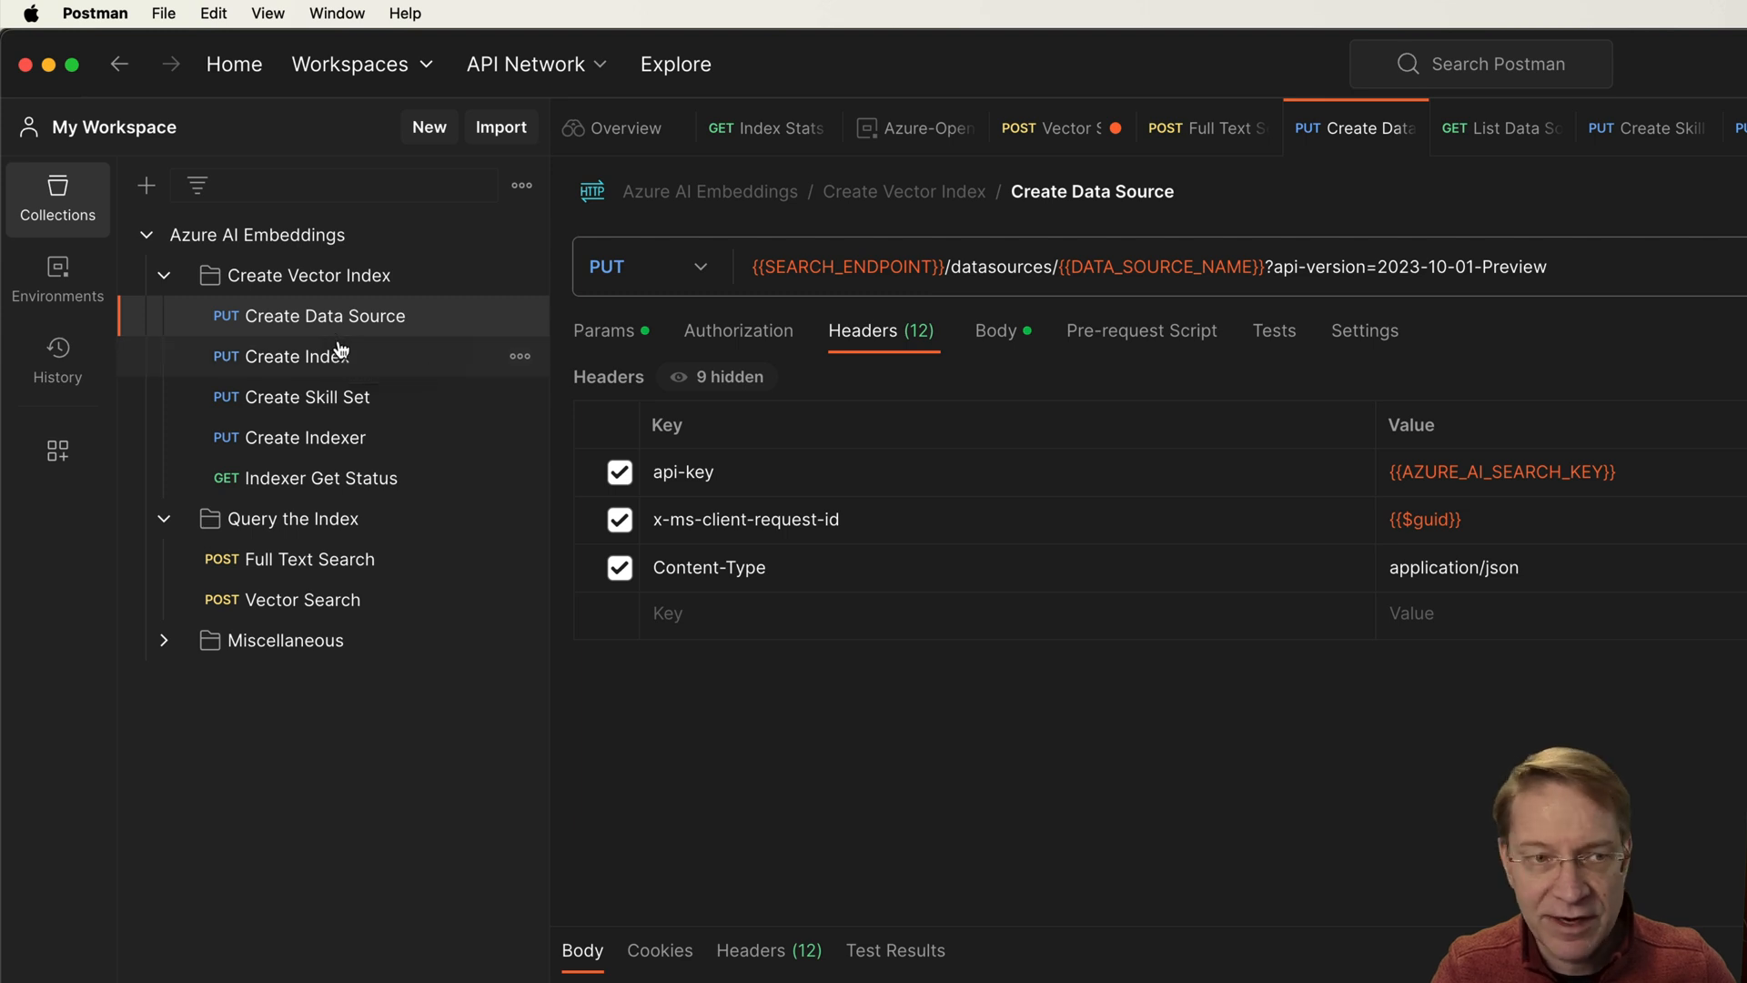
pyautogui.moveTo(297, 355)
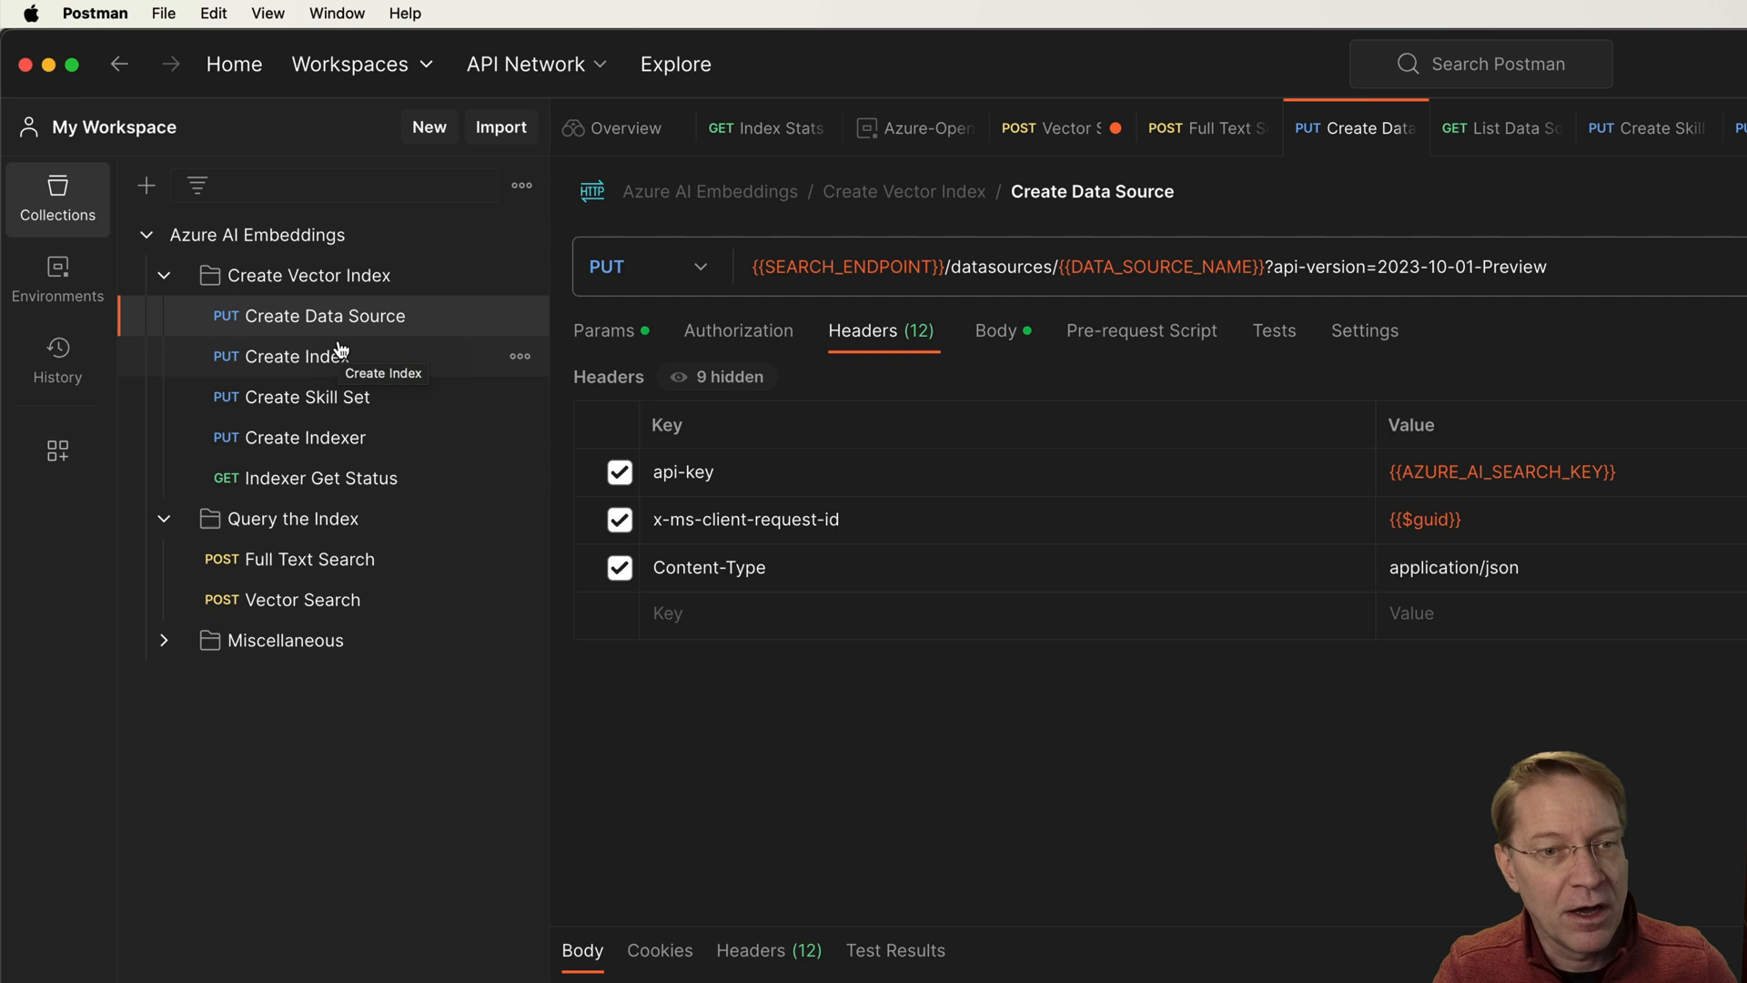
pyautogui.moveTo(324, 315)
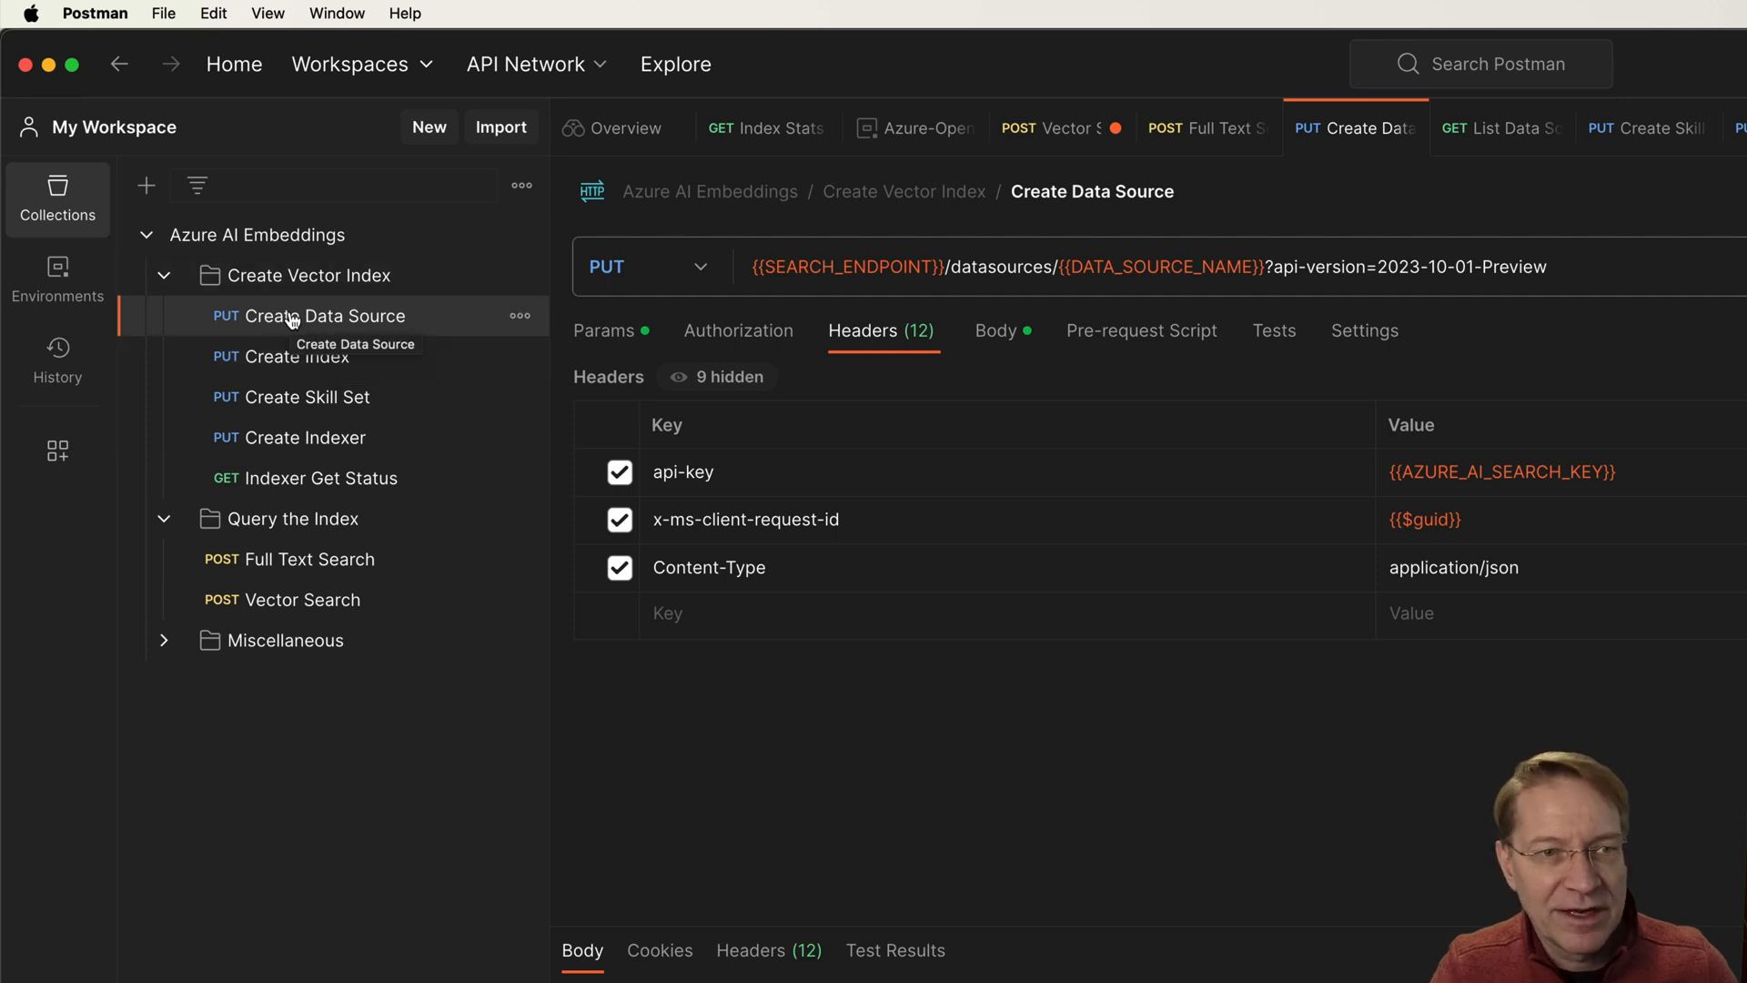
pyautogui.moveTo(298, 437)
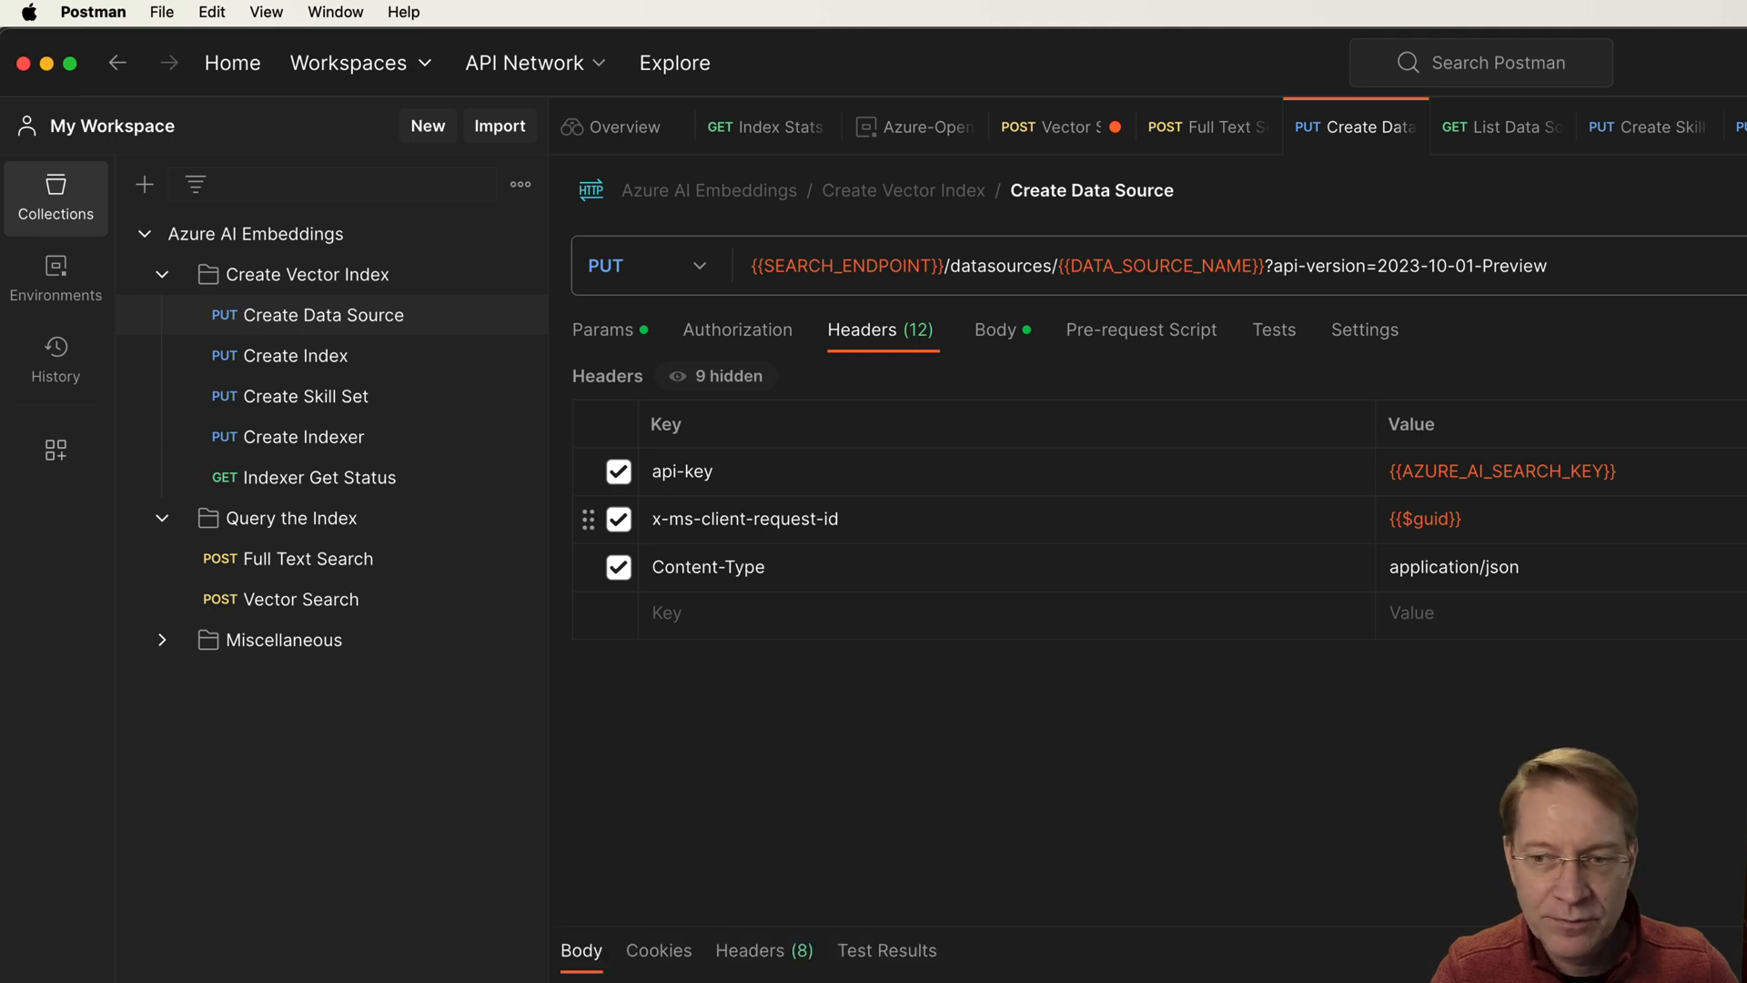
pyautogui.moveTo(280, 355)
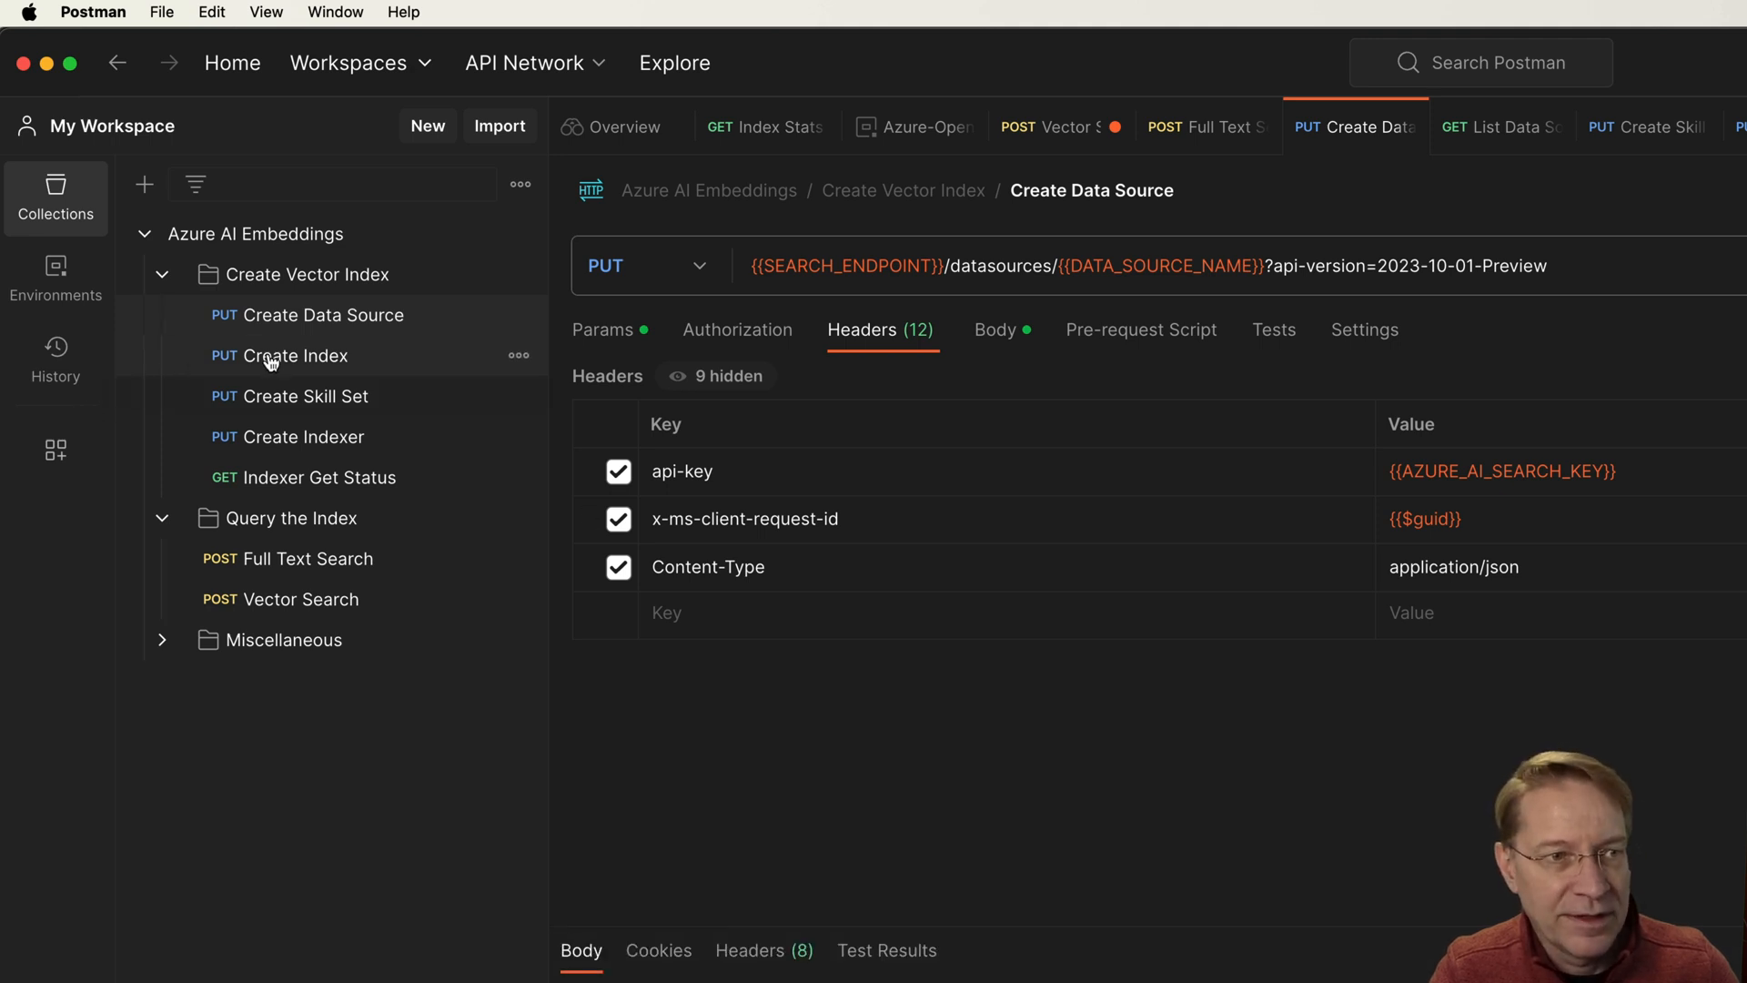
pyautogui.click(295, 355)
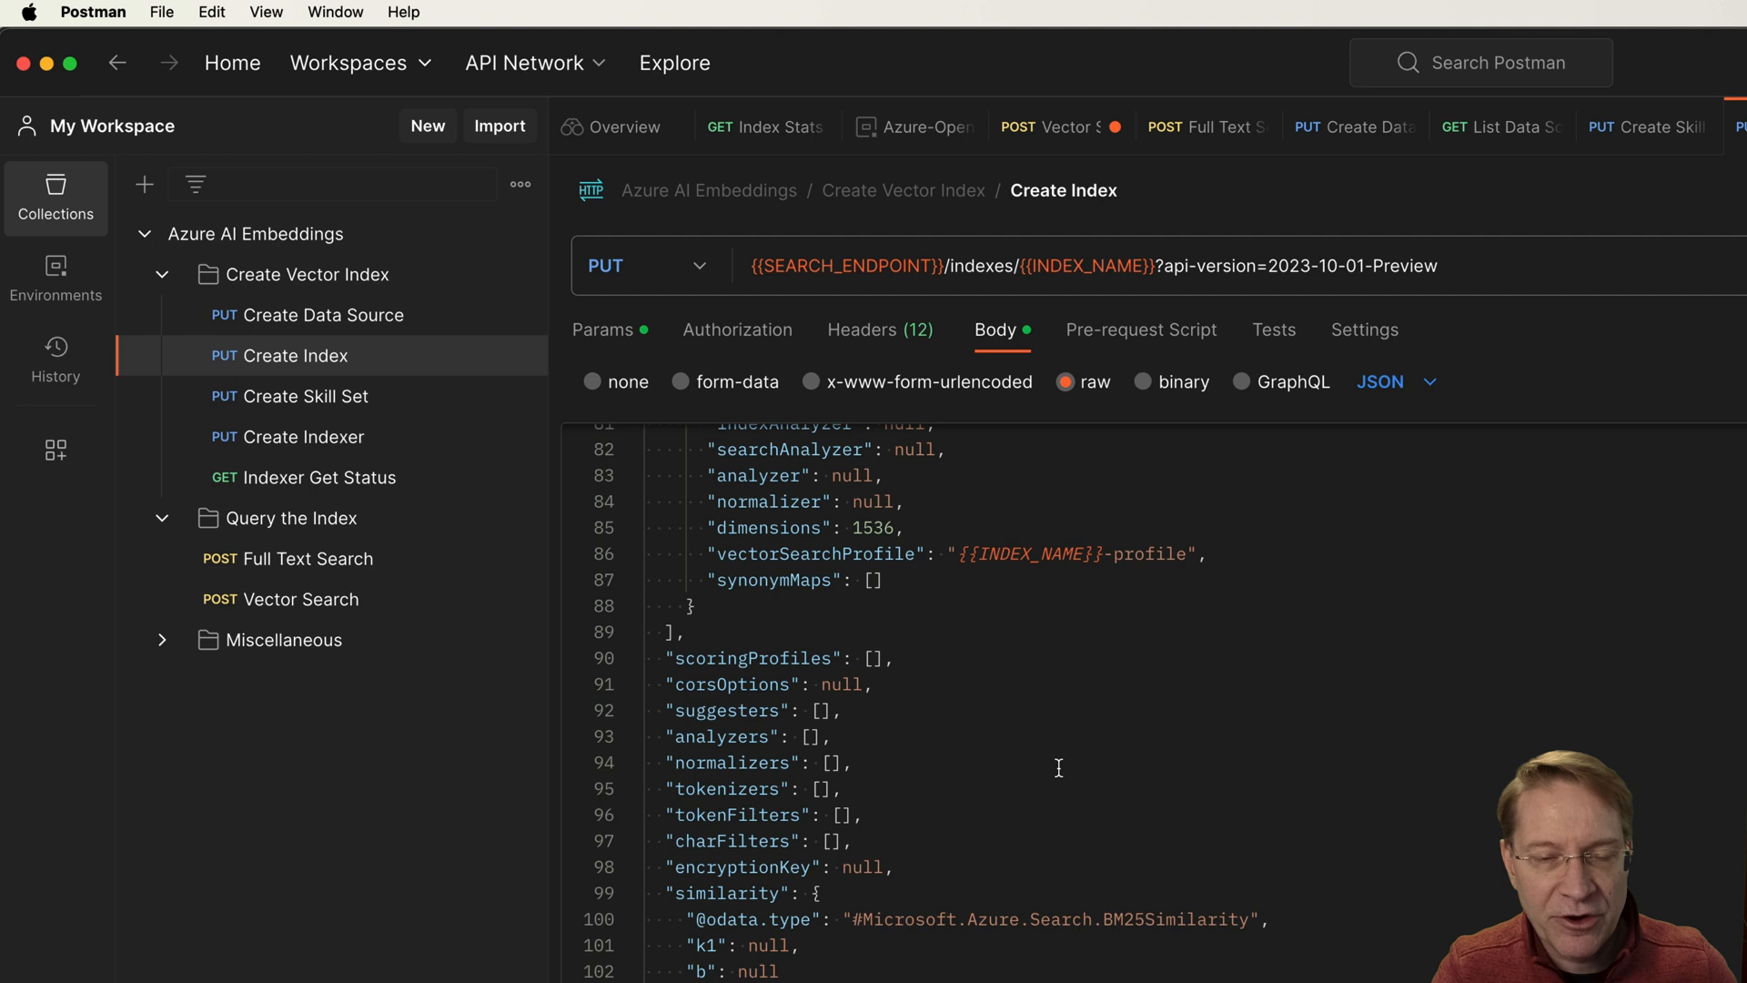
pyautogui.scroll(3)
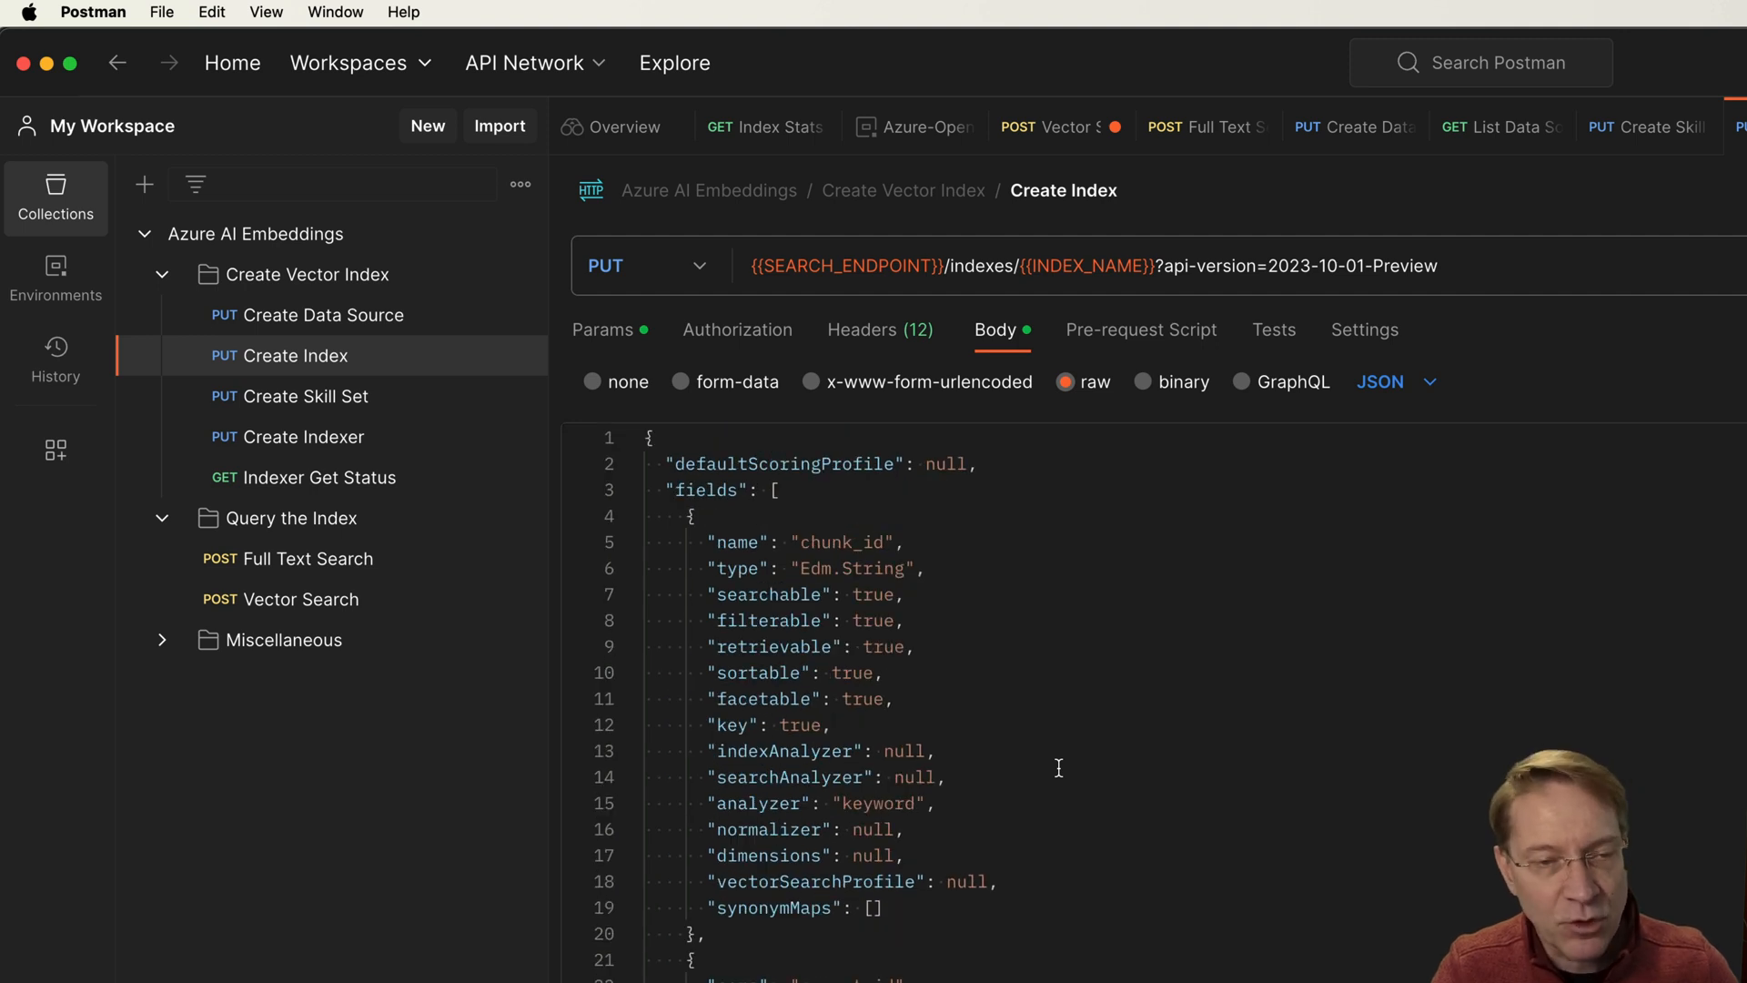
pyautogui.moveTo(830, 550)
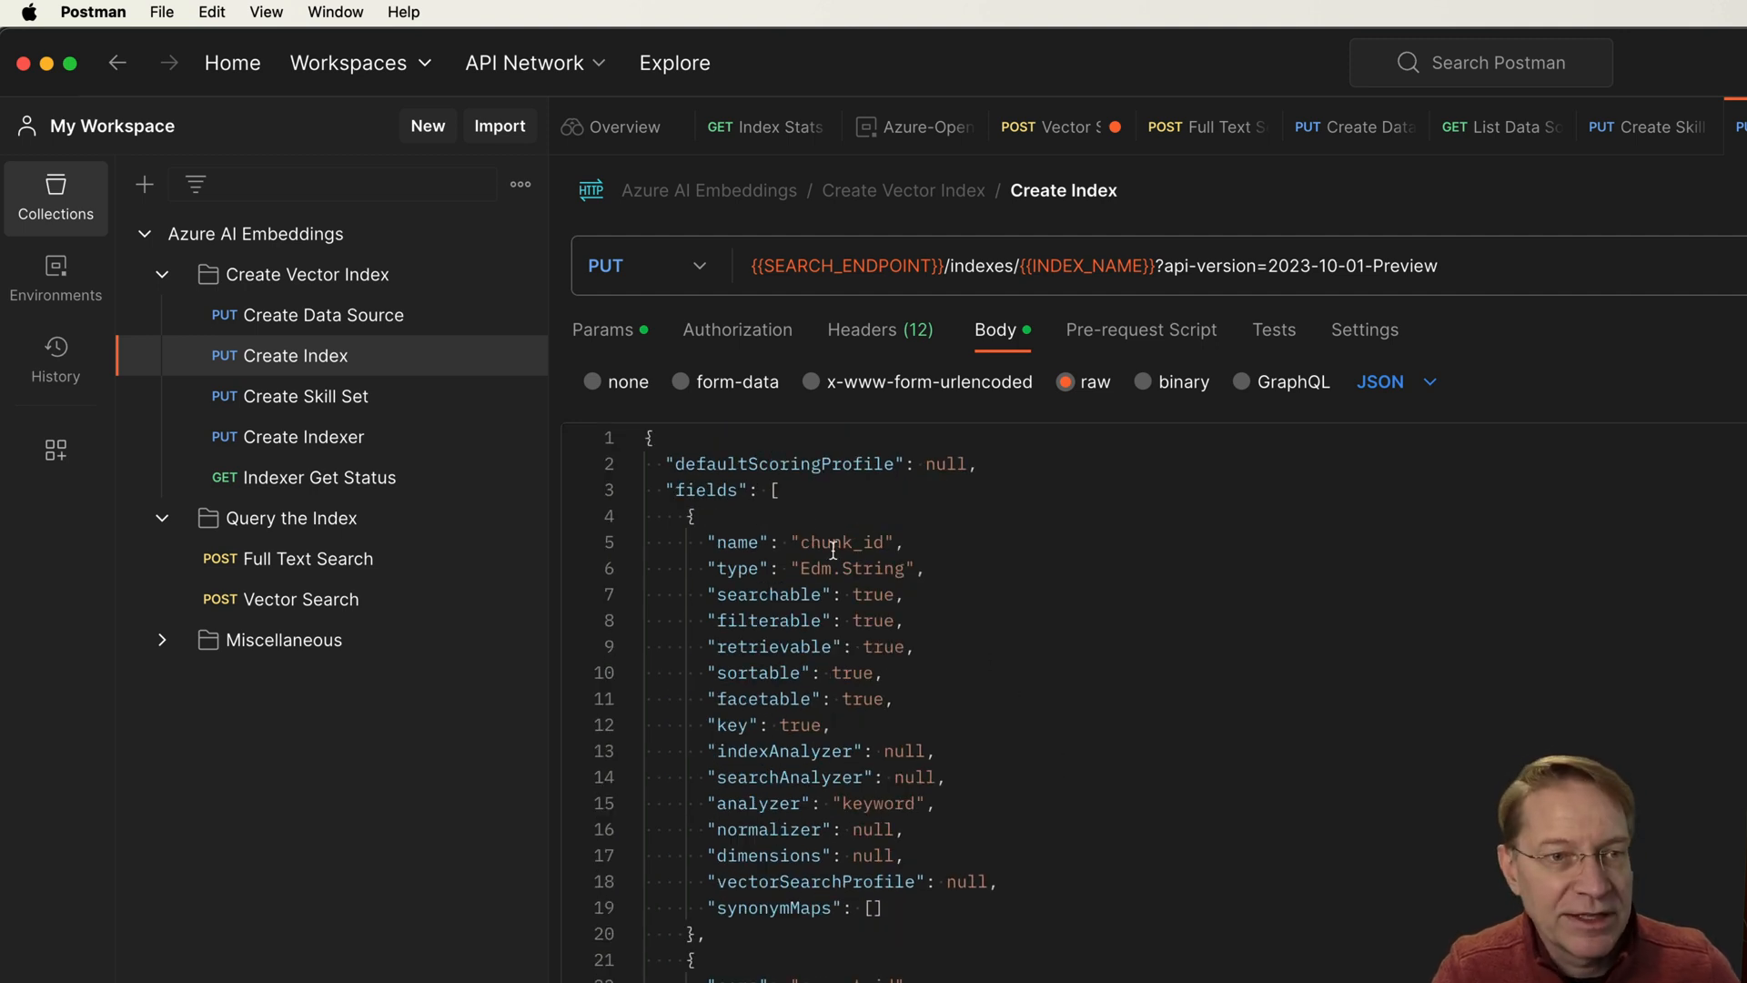
pyautogui.moveTo(1431, 645)
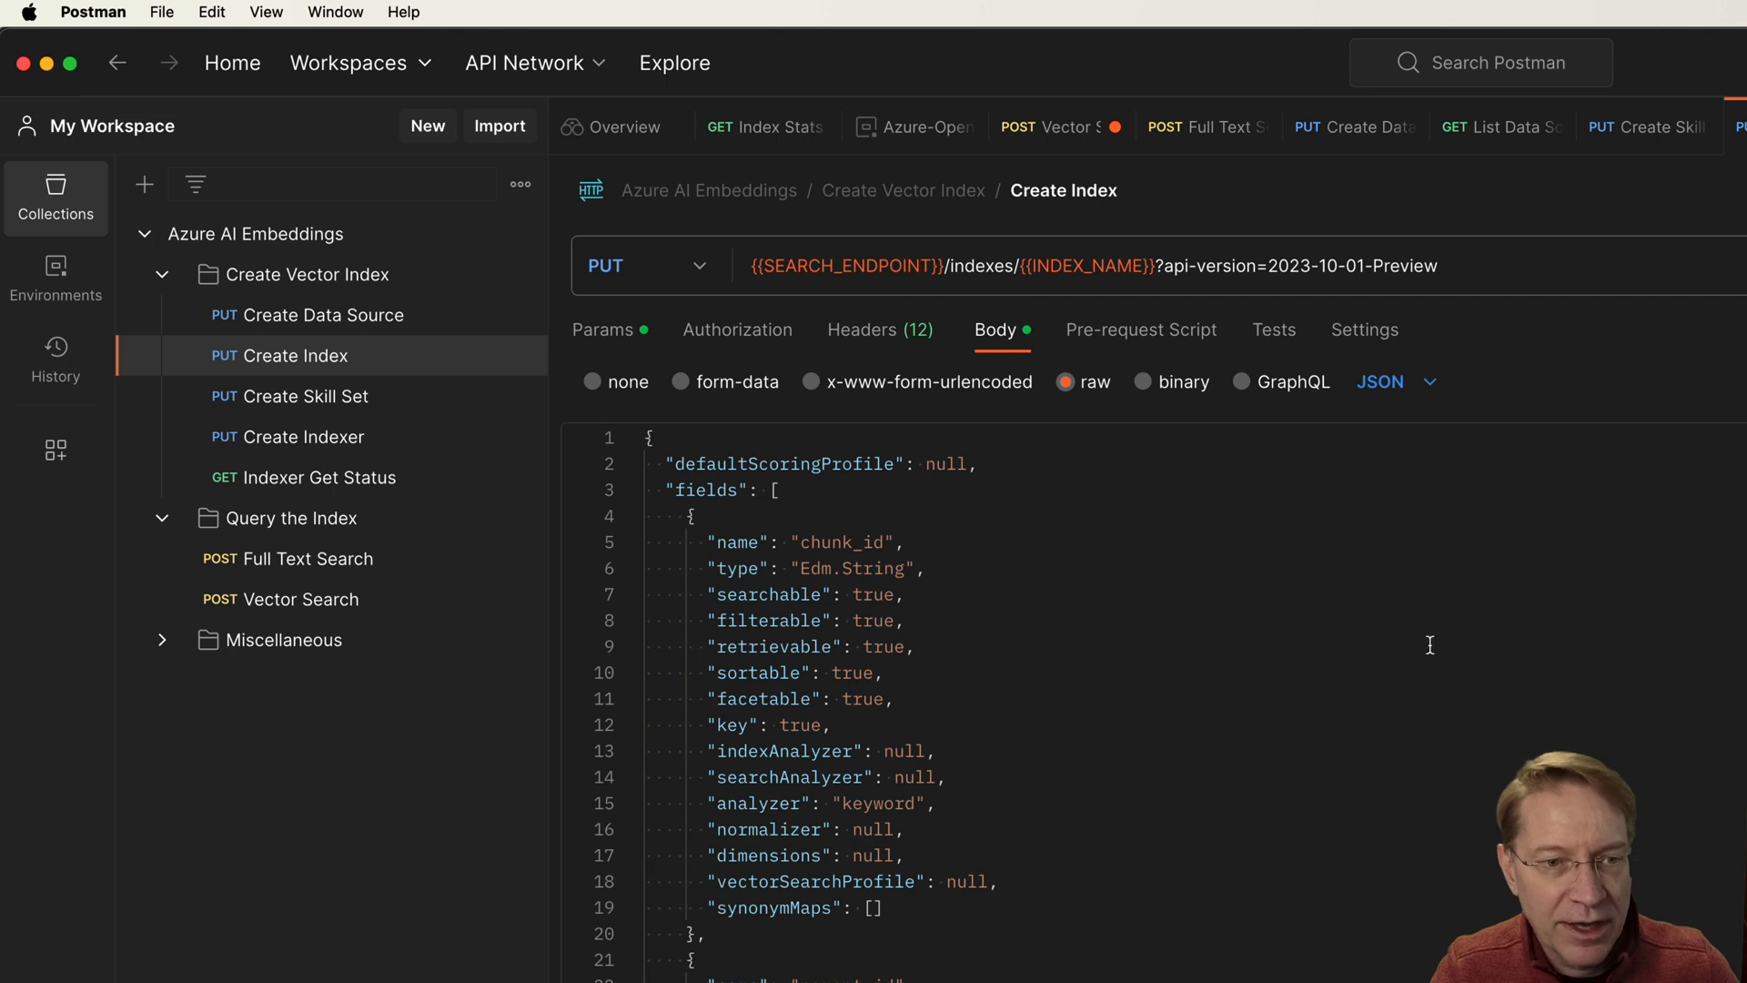
pyautogui.moveTo(1152, 655)
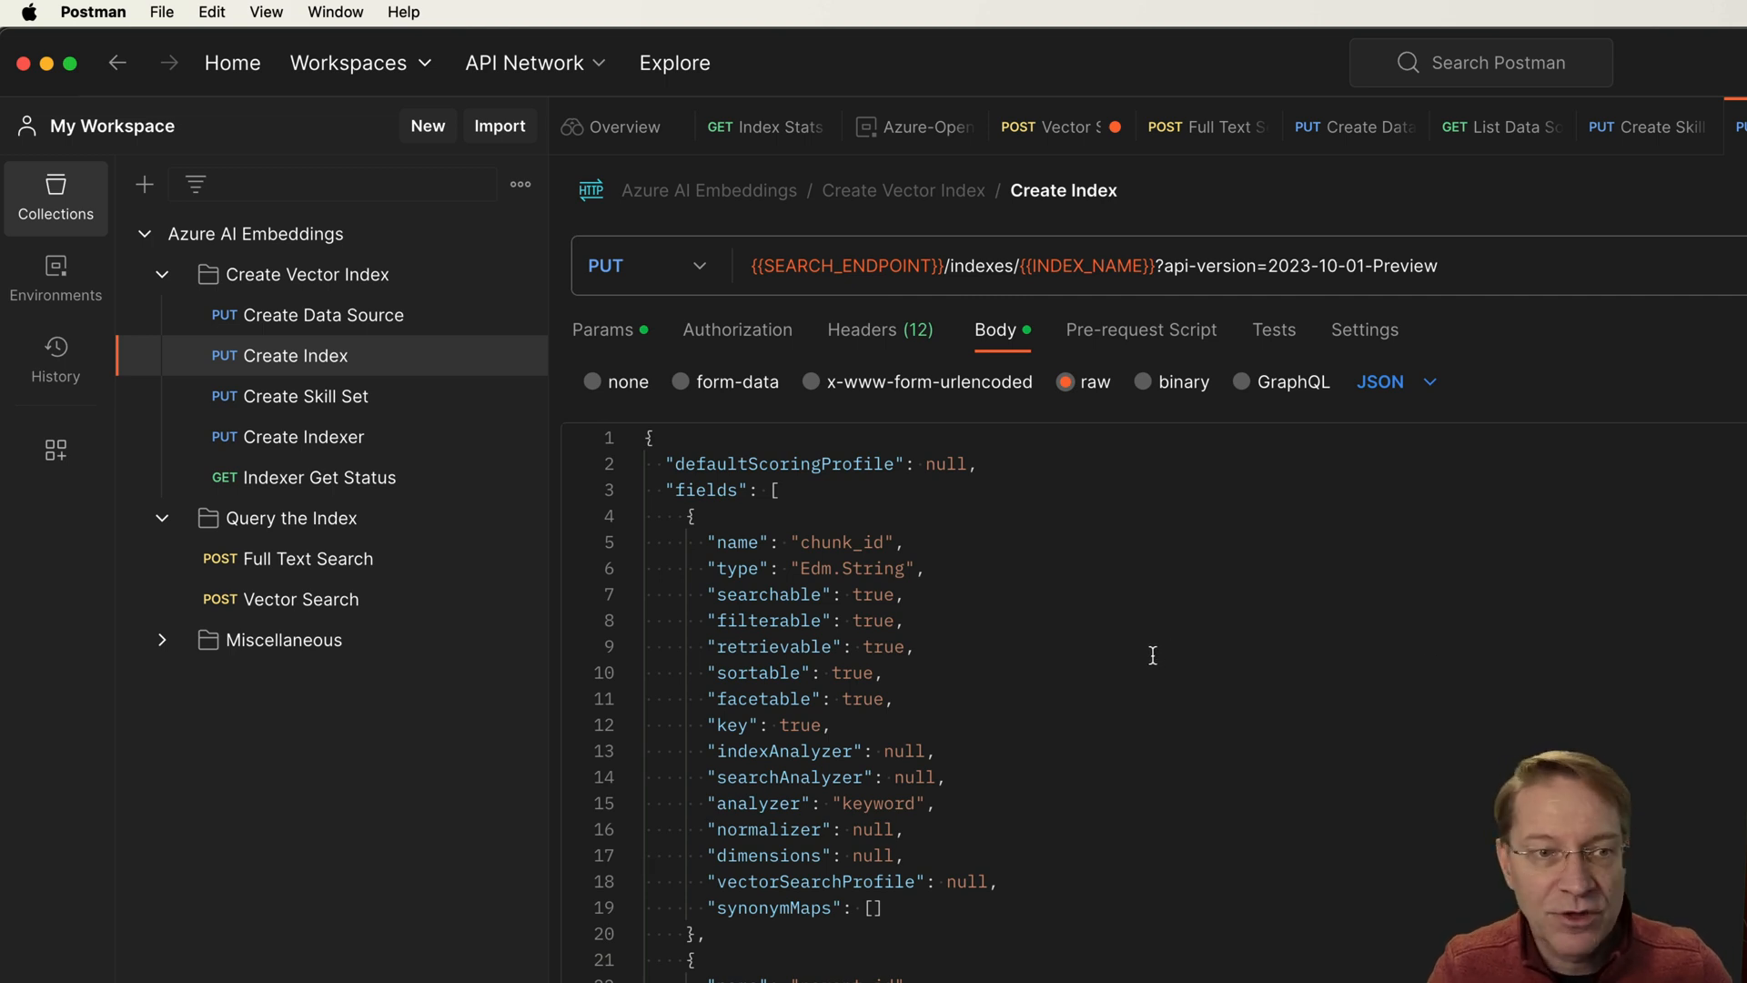
pyautogui.scroll(-3)
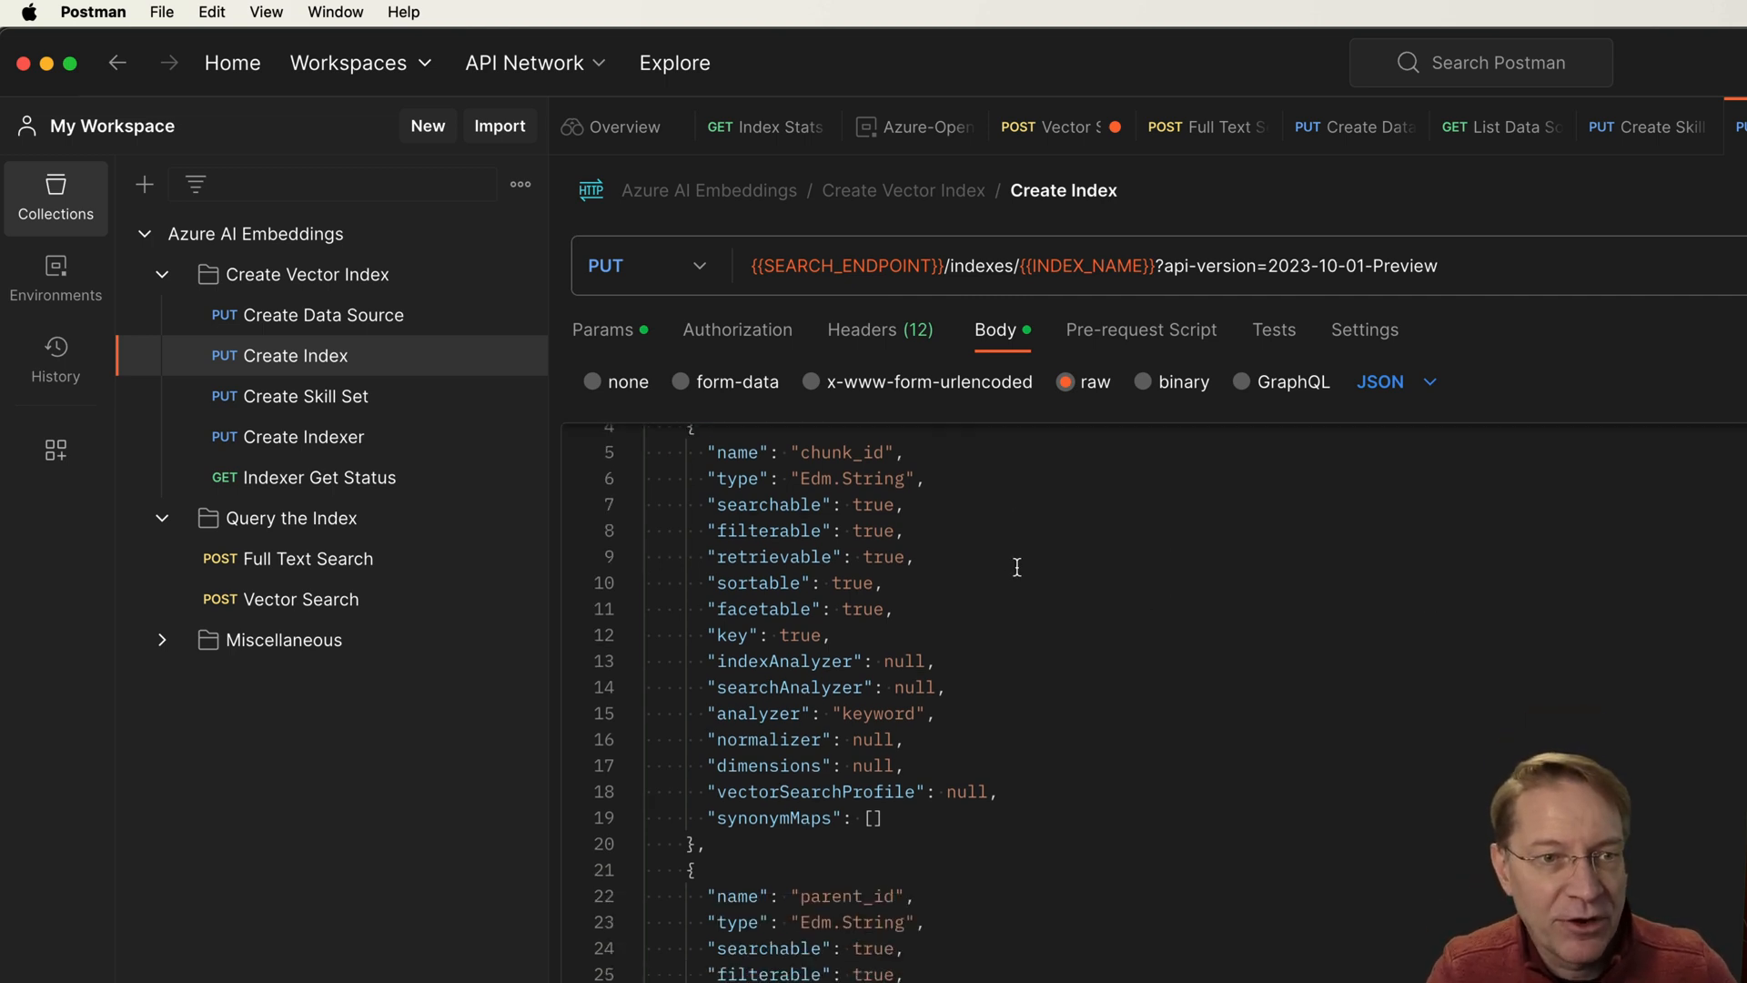
pyautogui.scroll(-3)
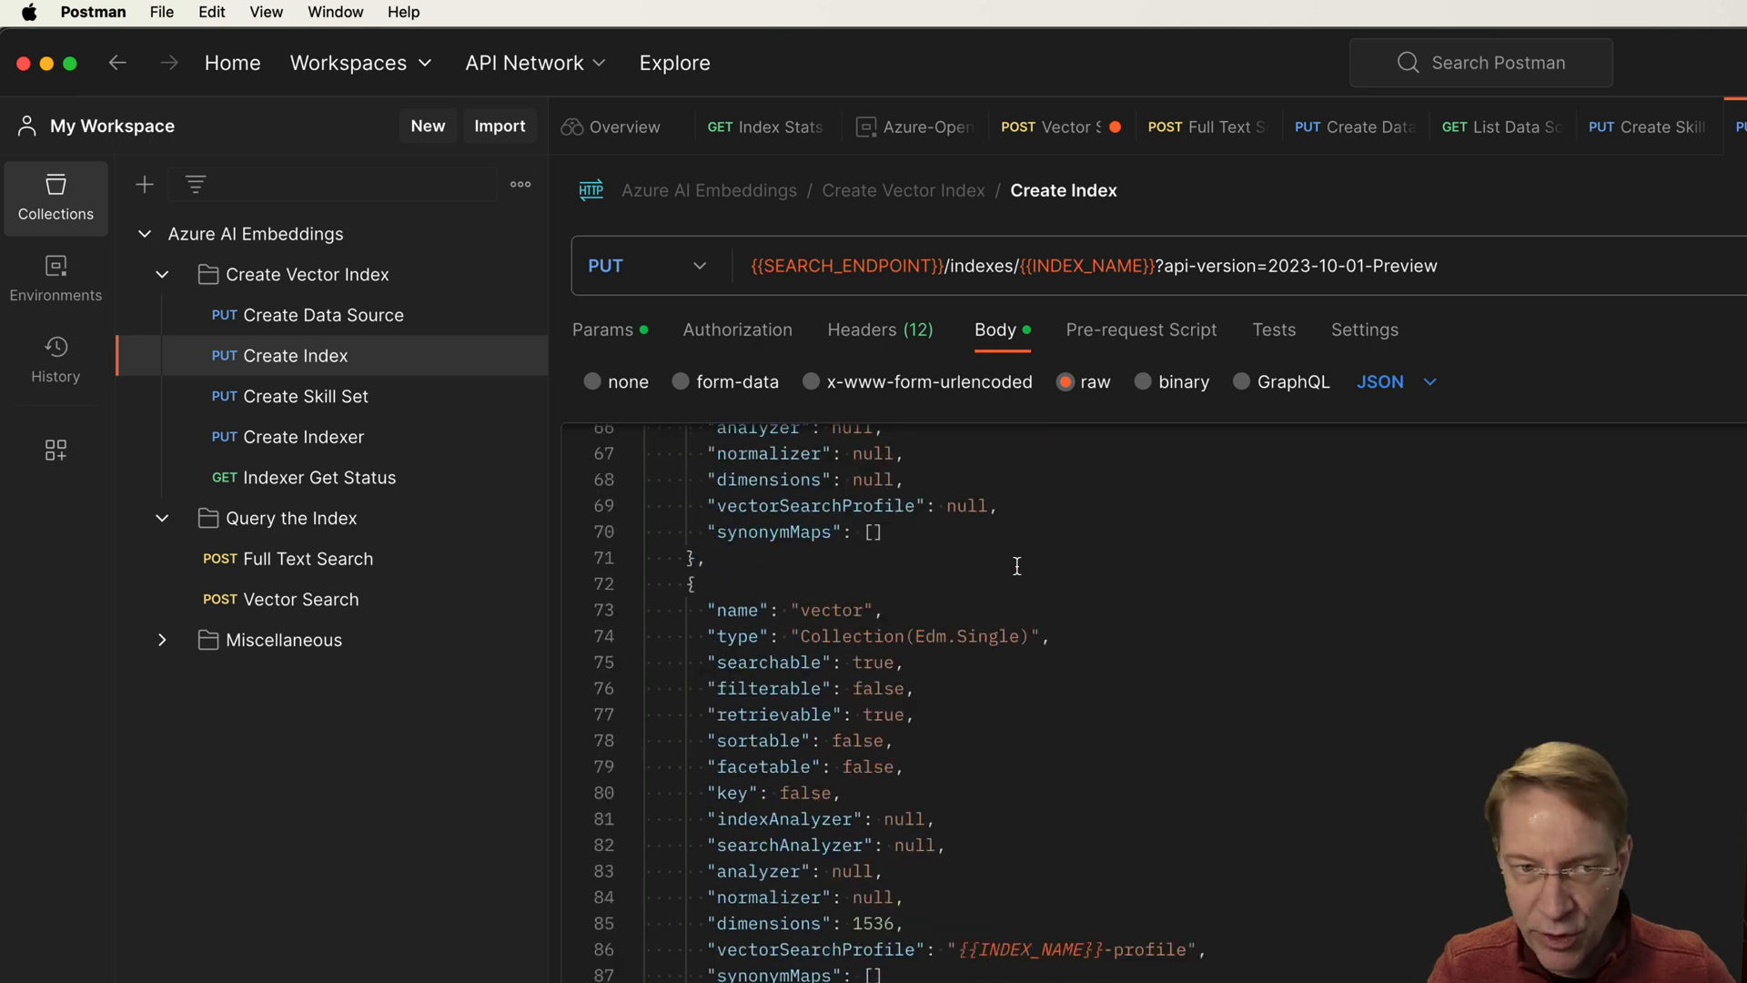
pyautogui.scroll(3)
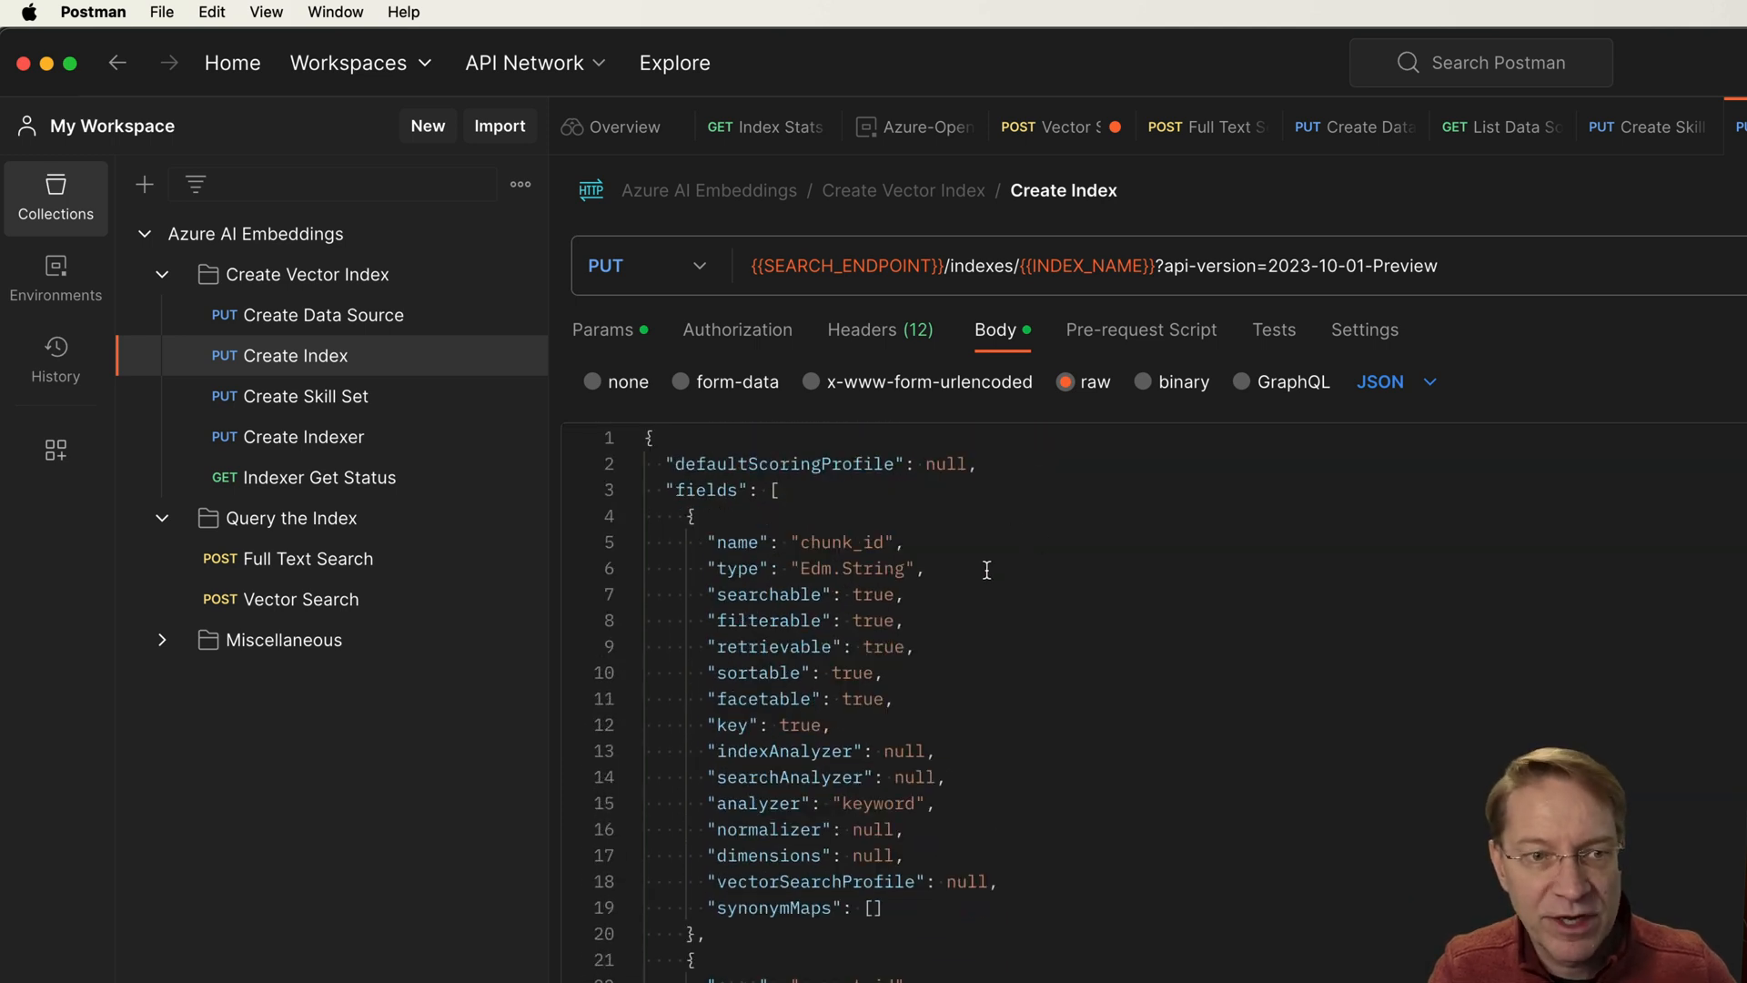
pyautogui.scroll(-3)
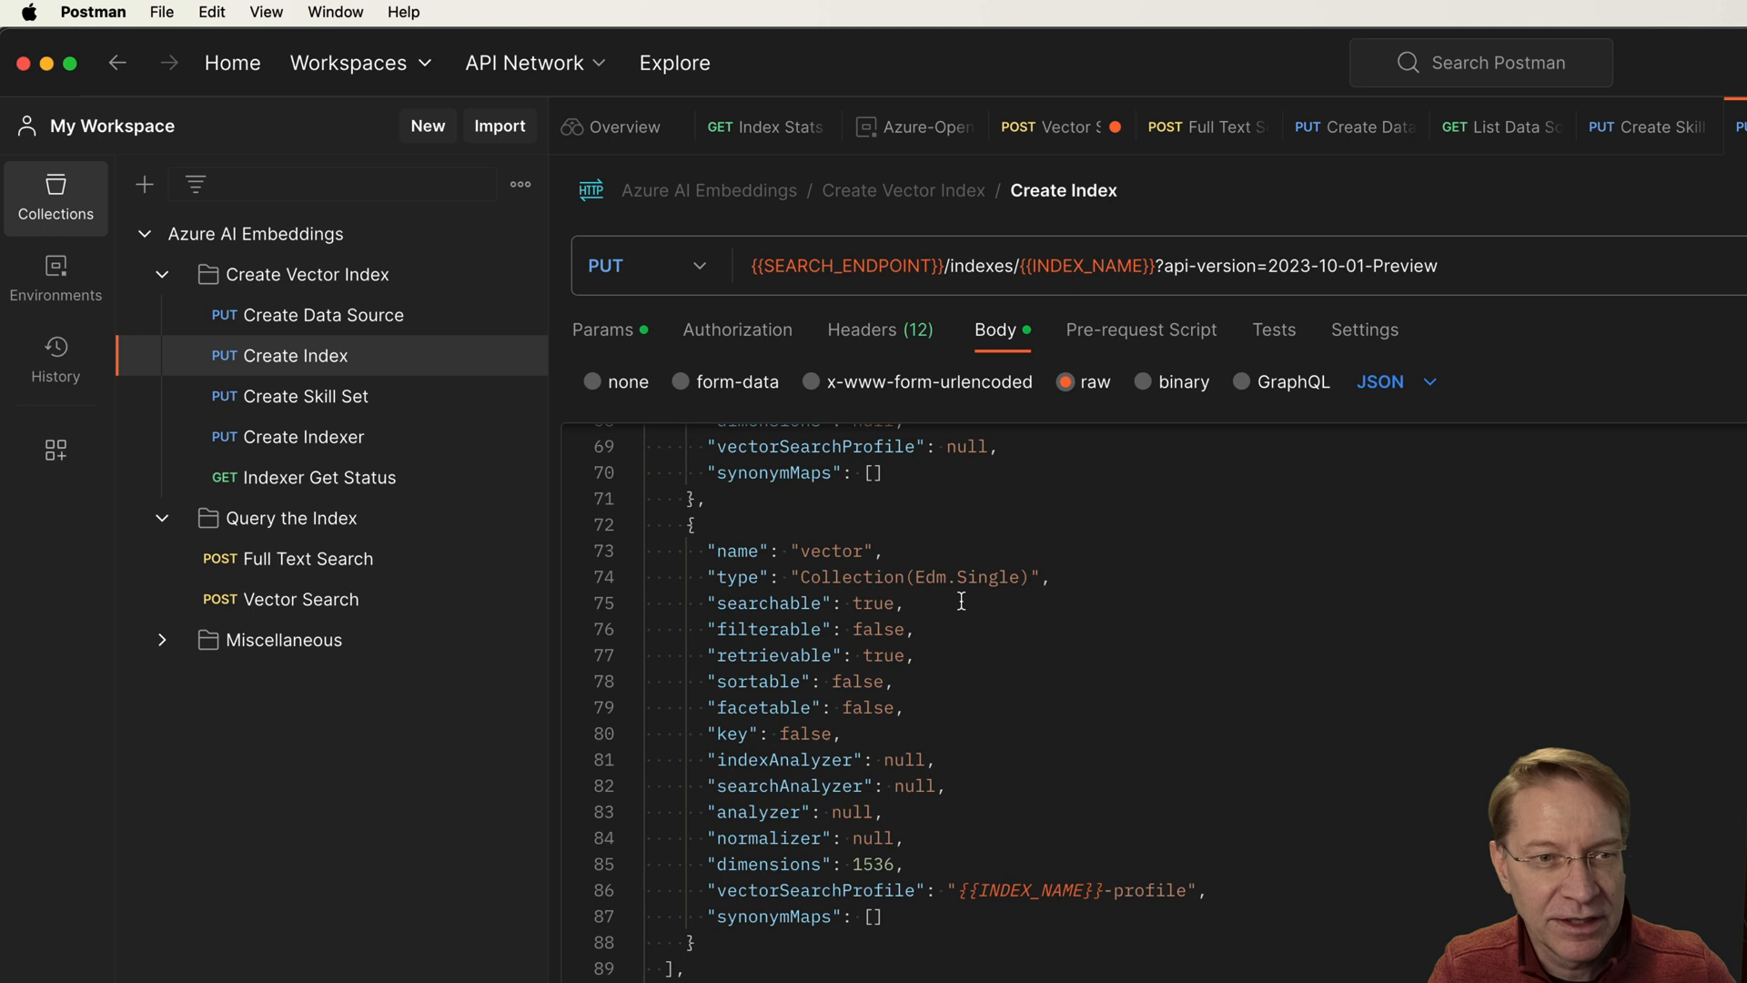
pyautogui.scroll(3)
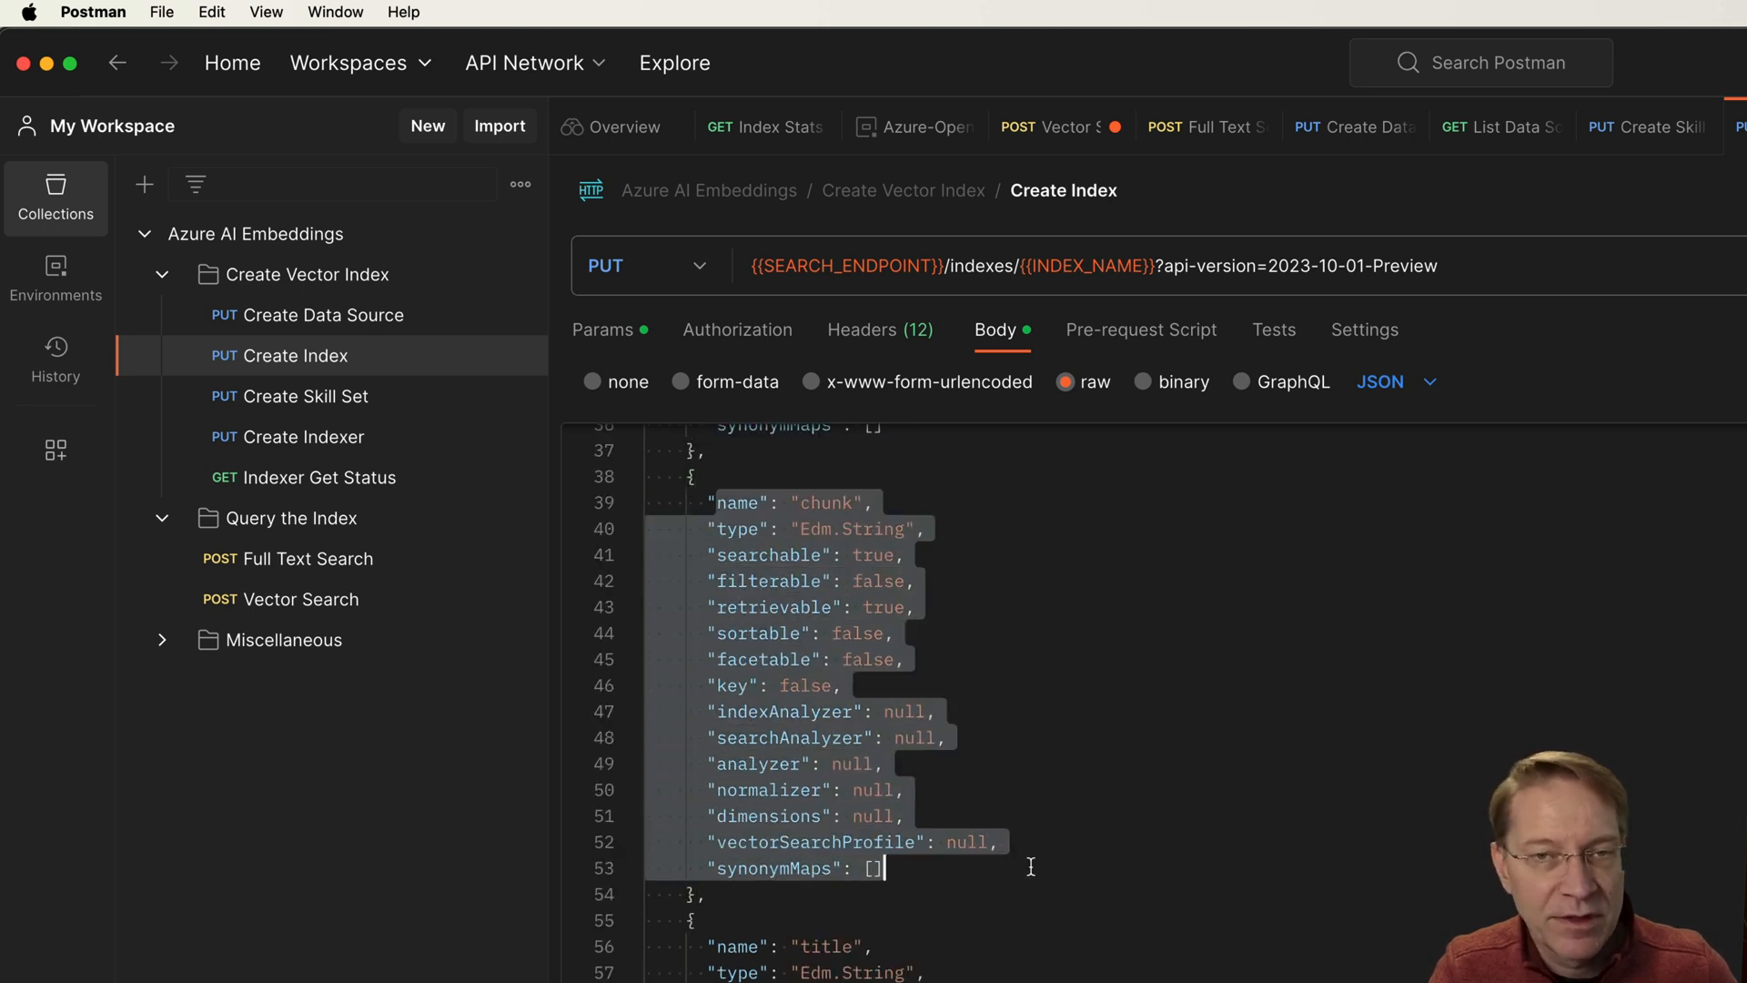
pyautogui.scroll(-3)
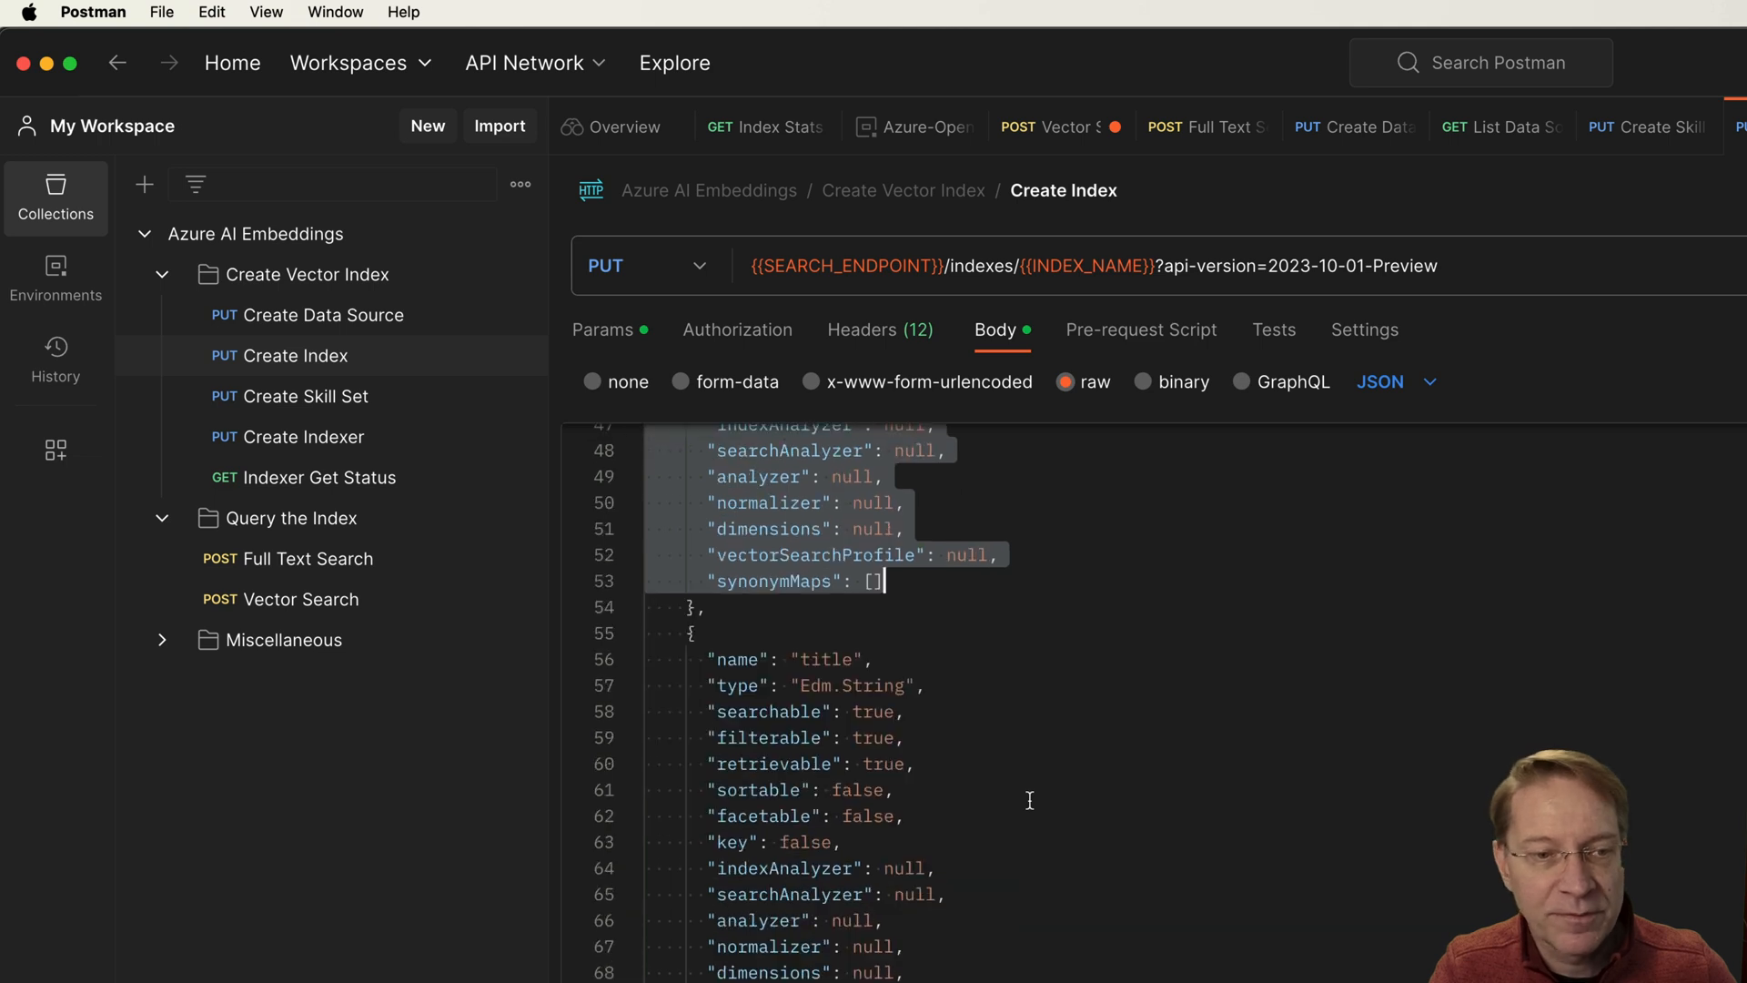
pyautogui.scroll(-3)
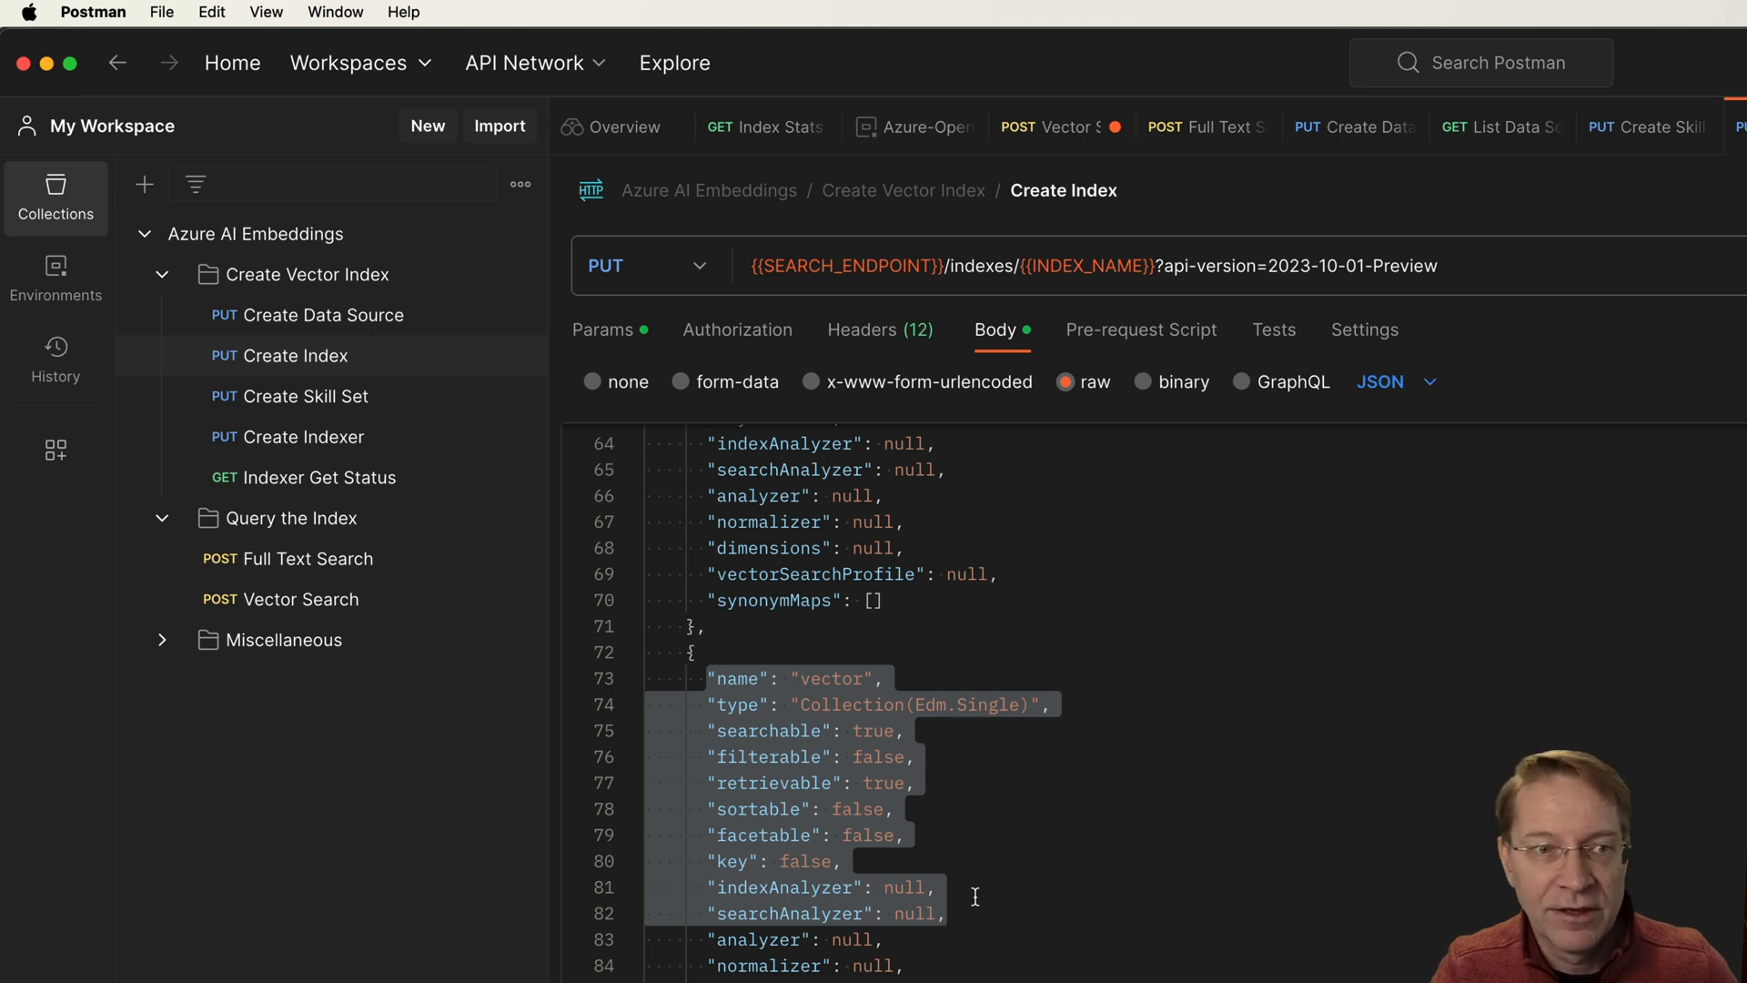
pyautogui.scroll(3)
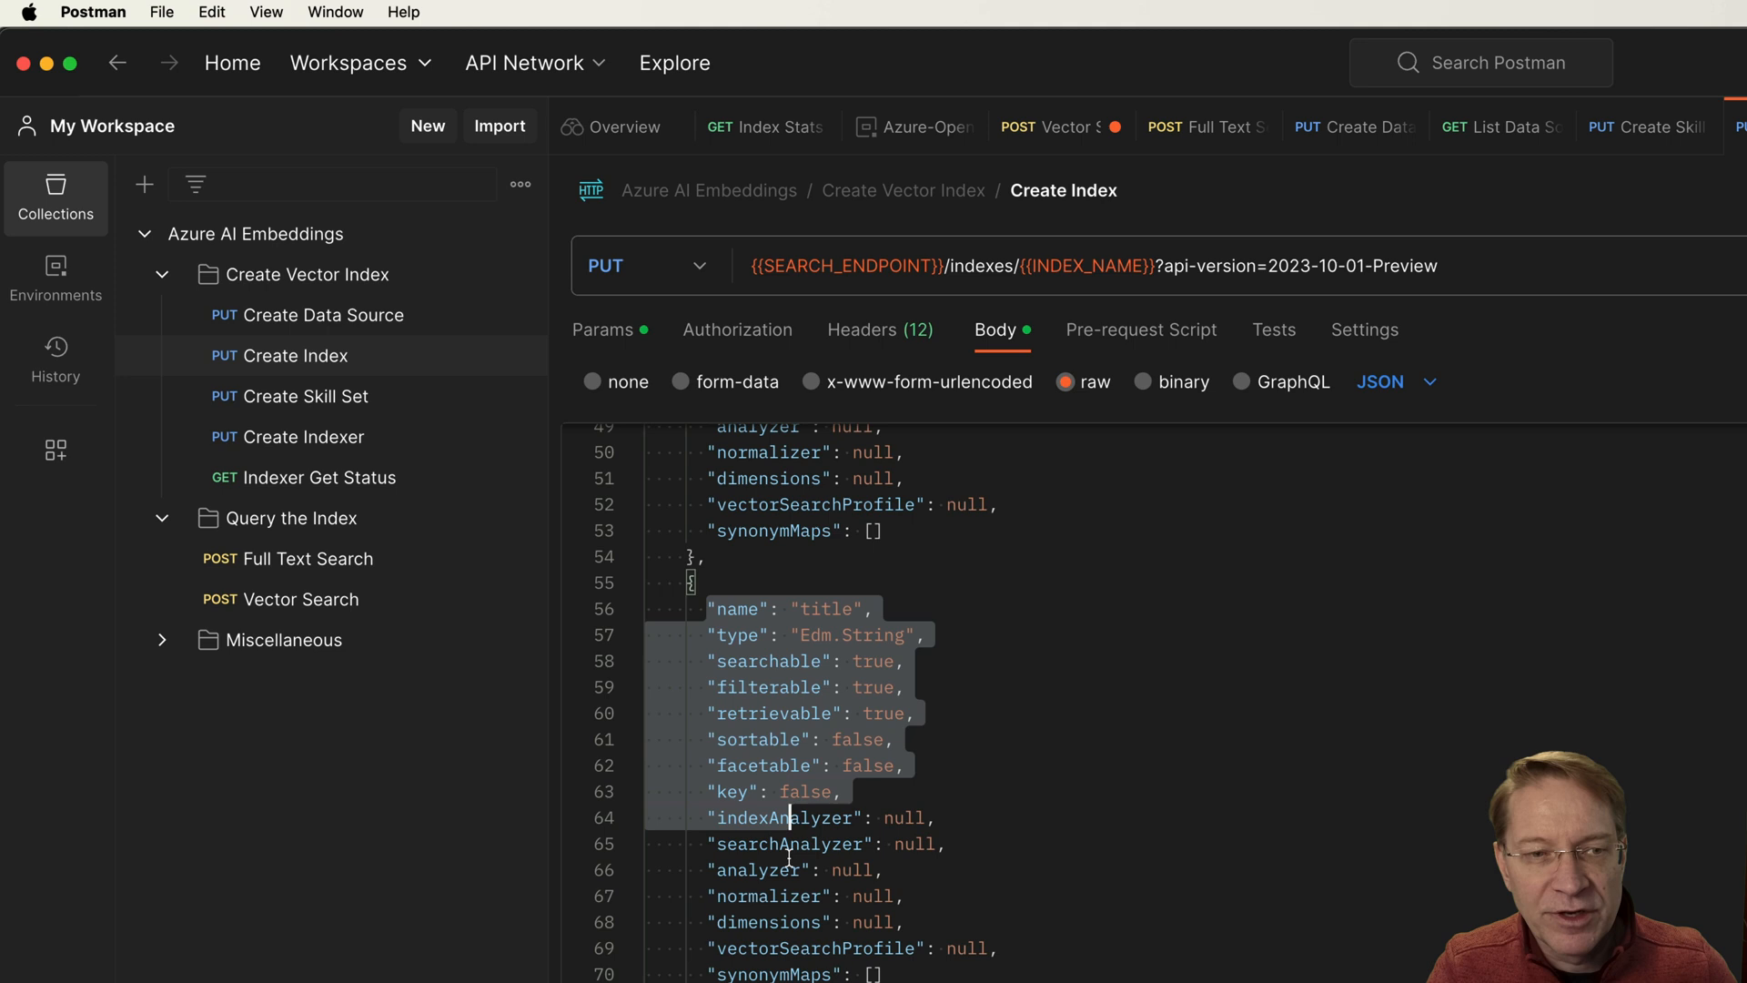
pyautogui.scroll(-3)
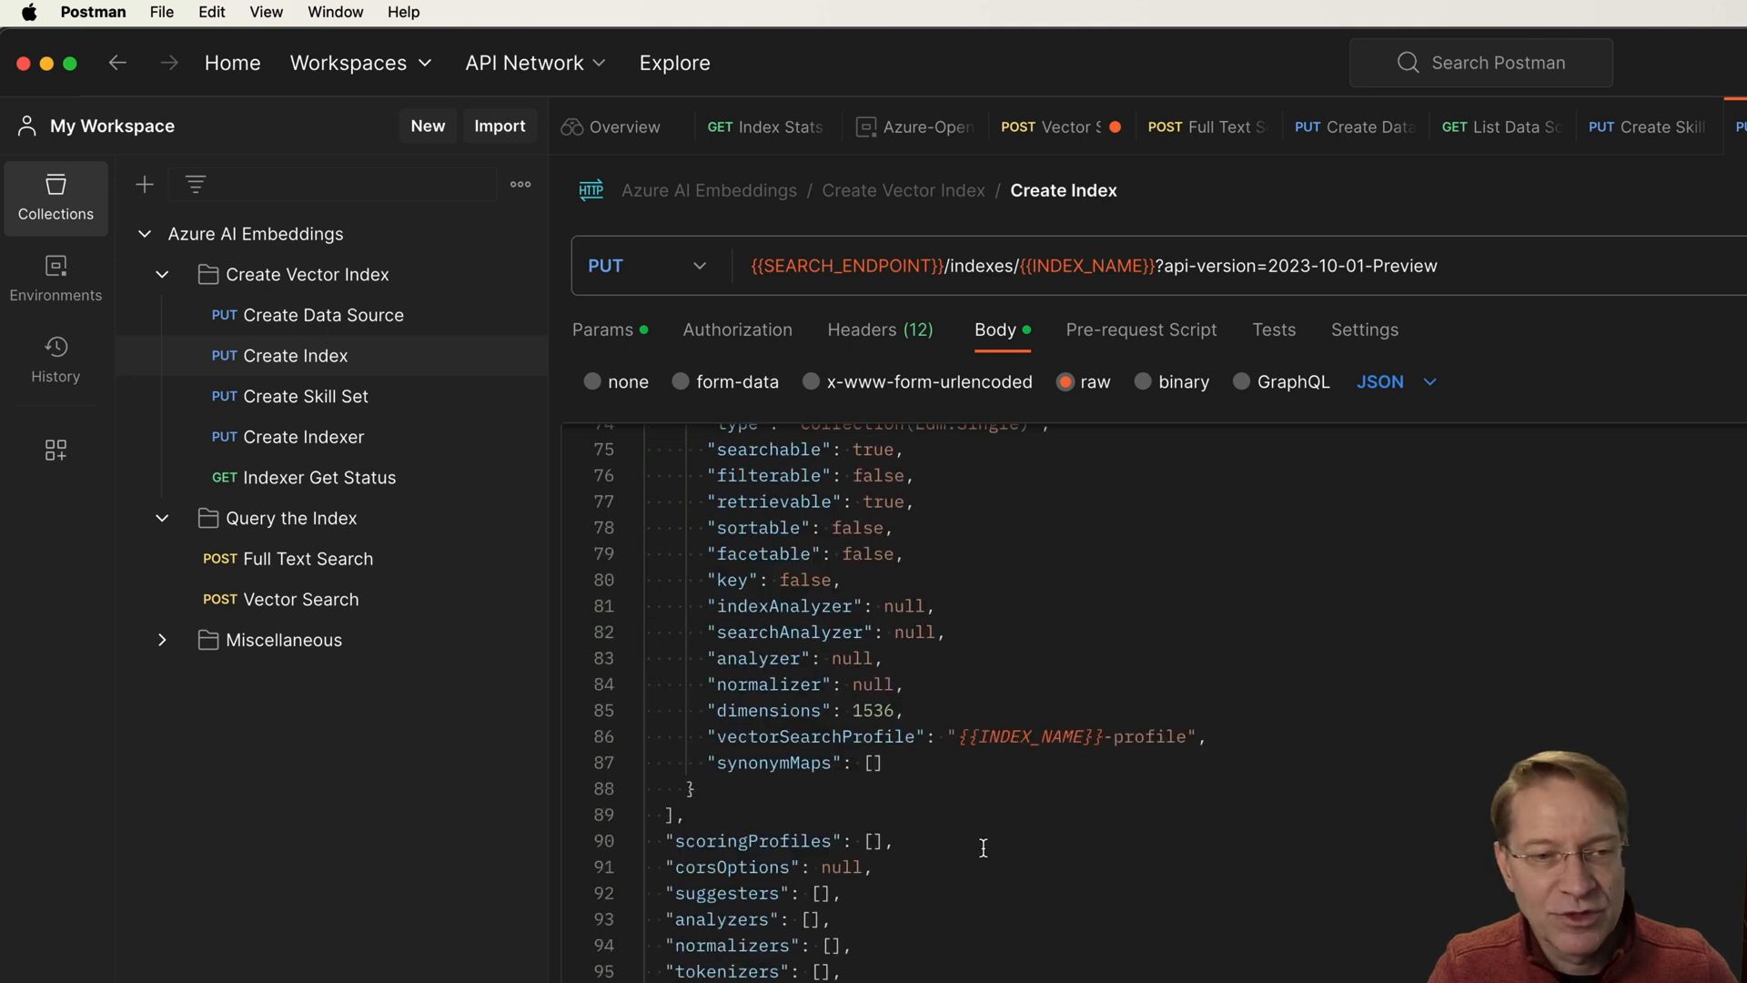
pyautogui.scroll(-3)
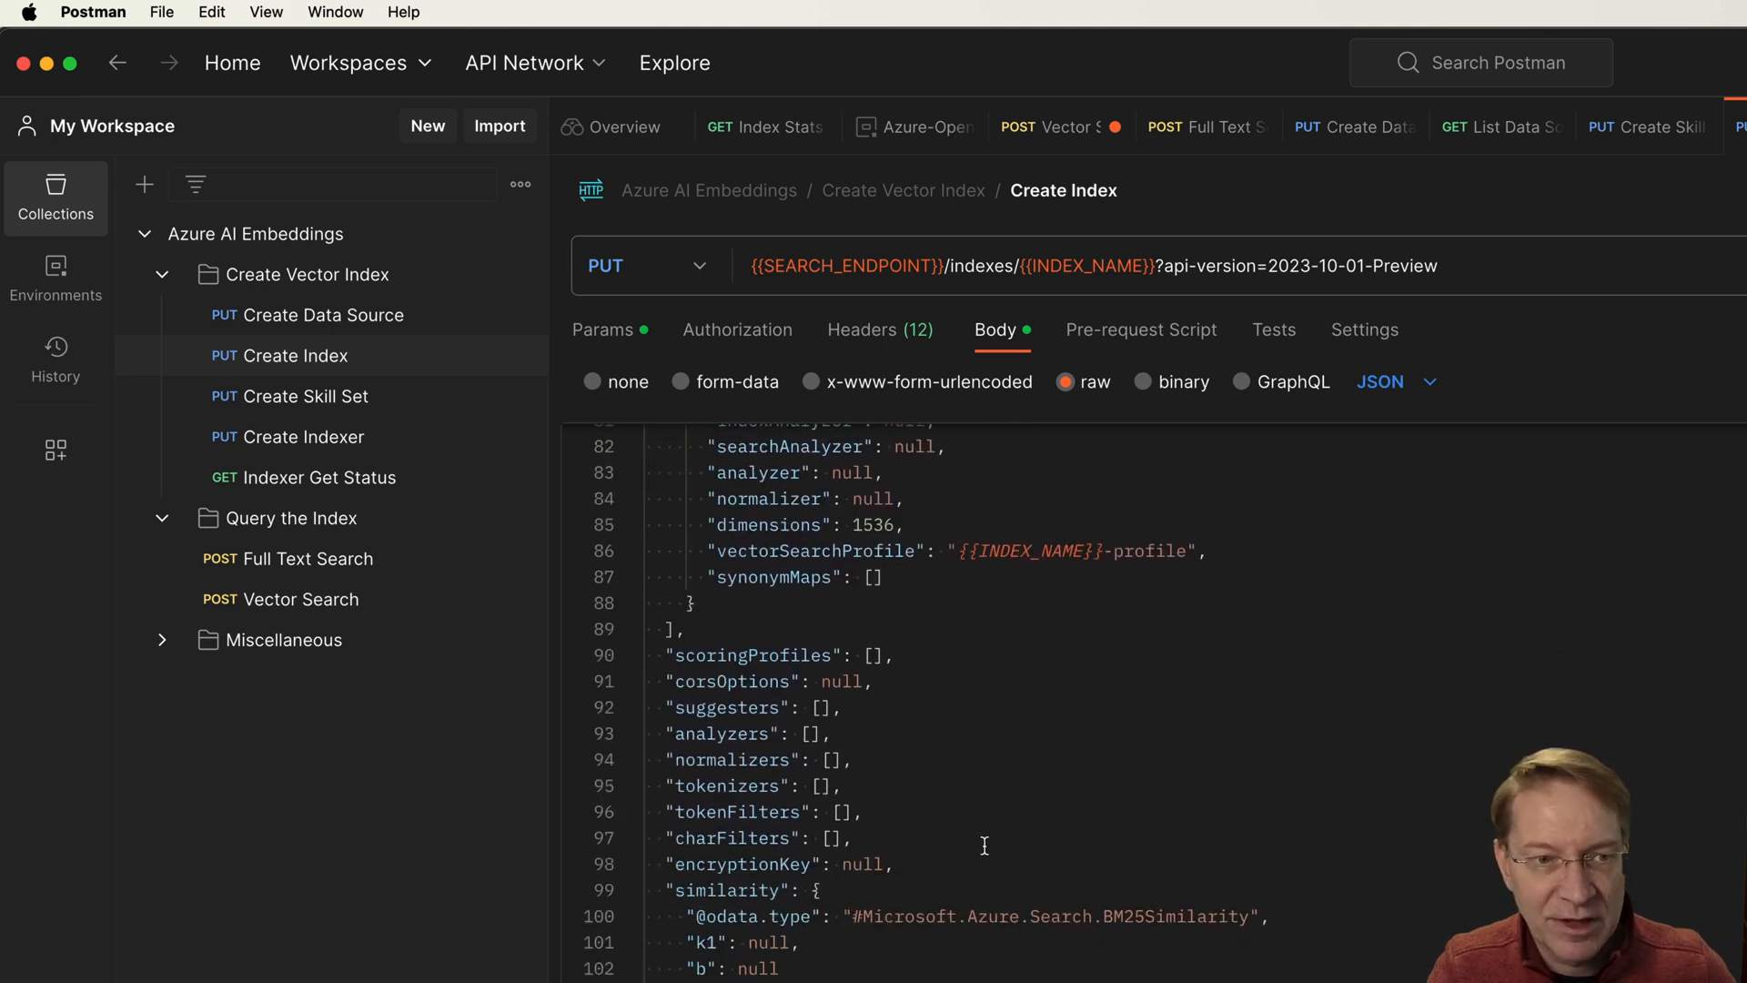
pyautogui.scroll(-3)
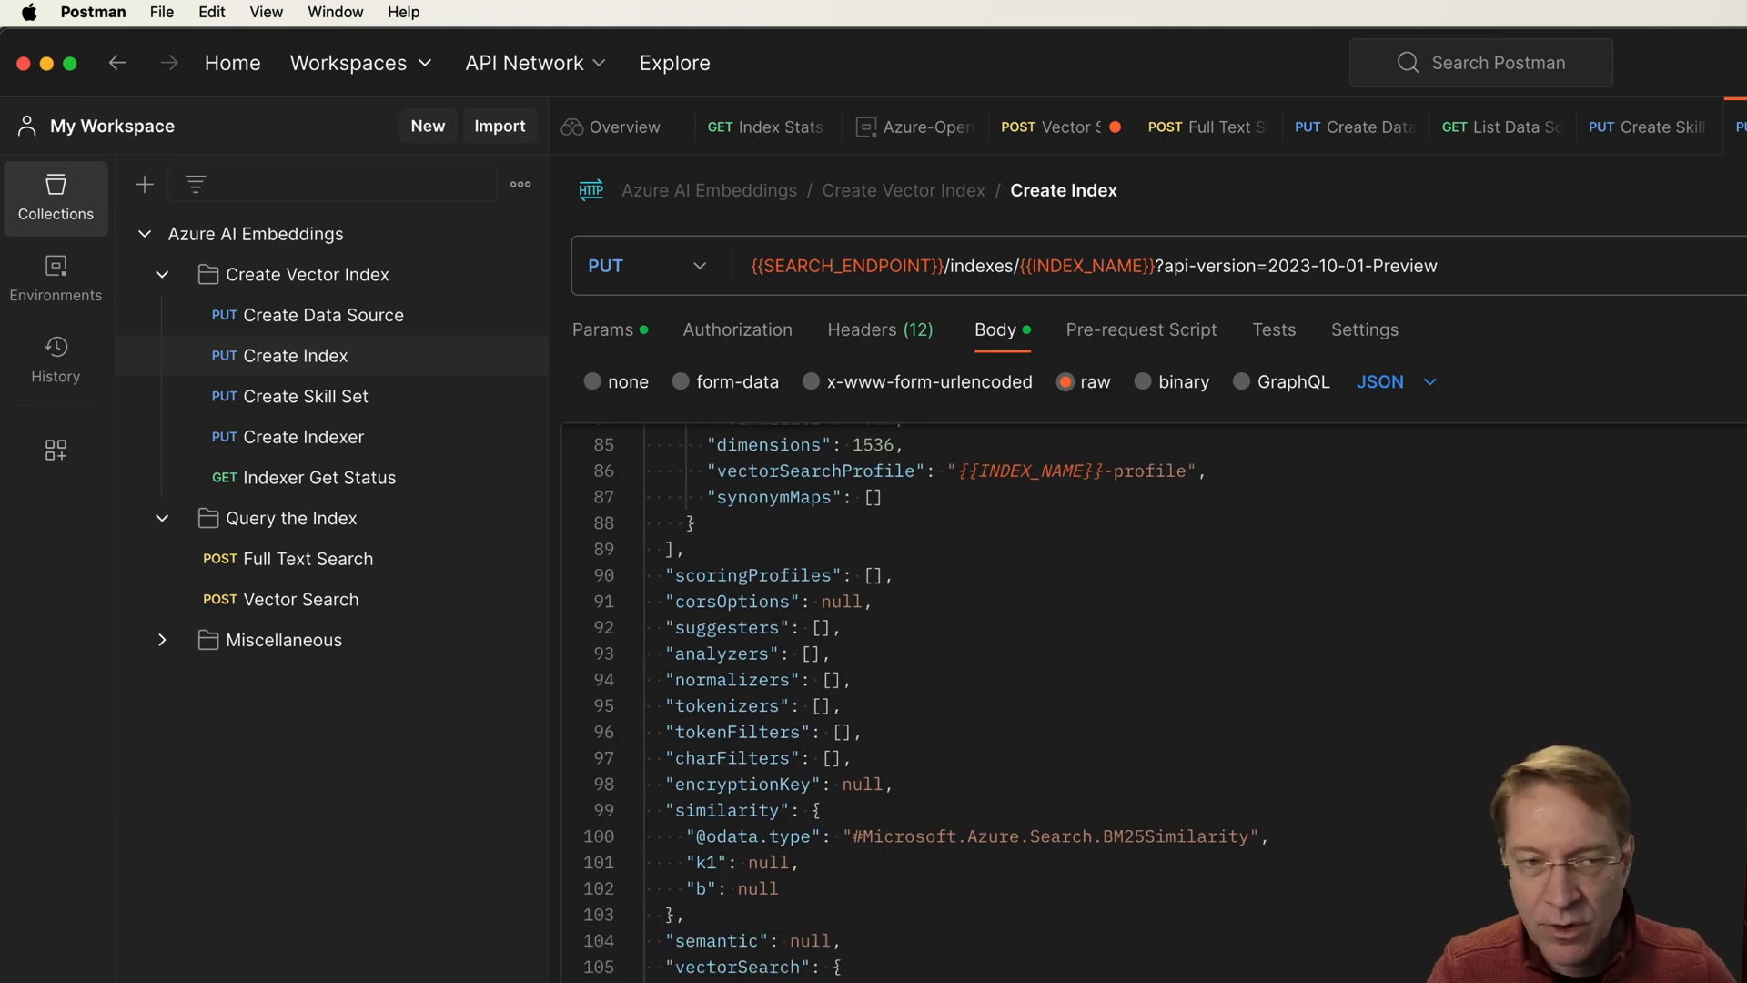
pyautogui.moveTo(318, 404)
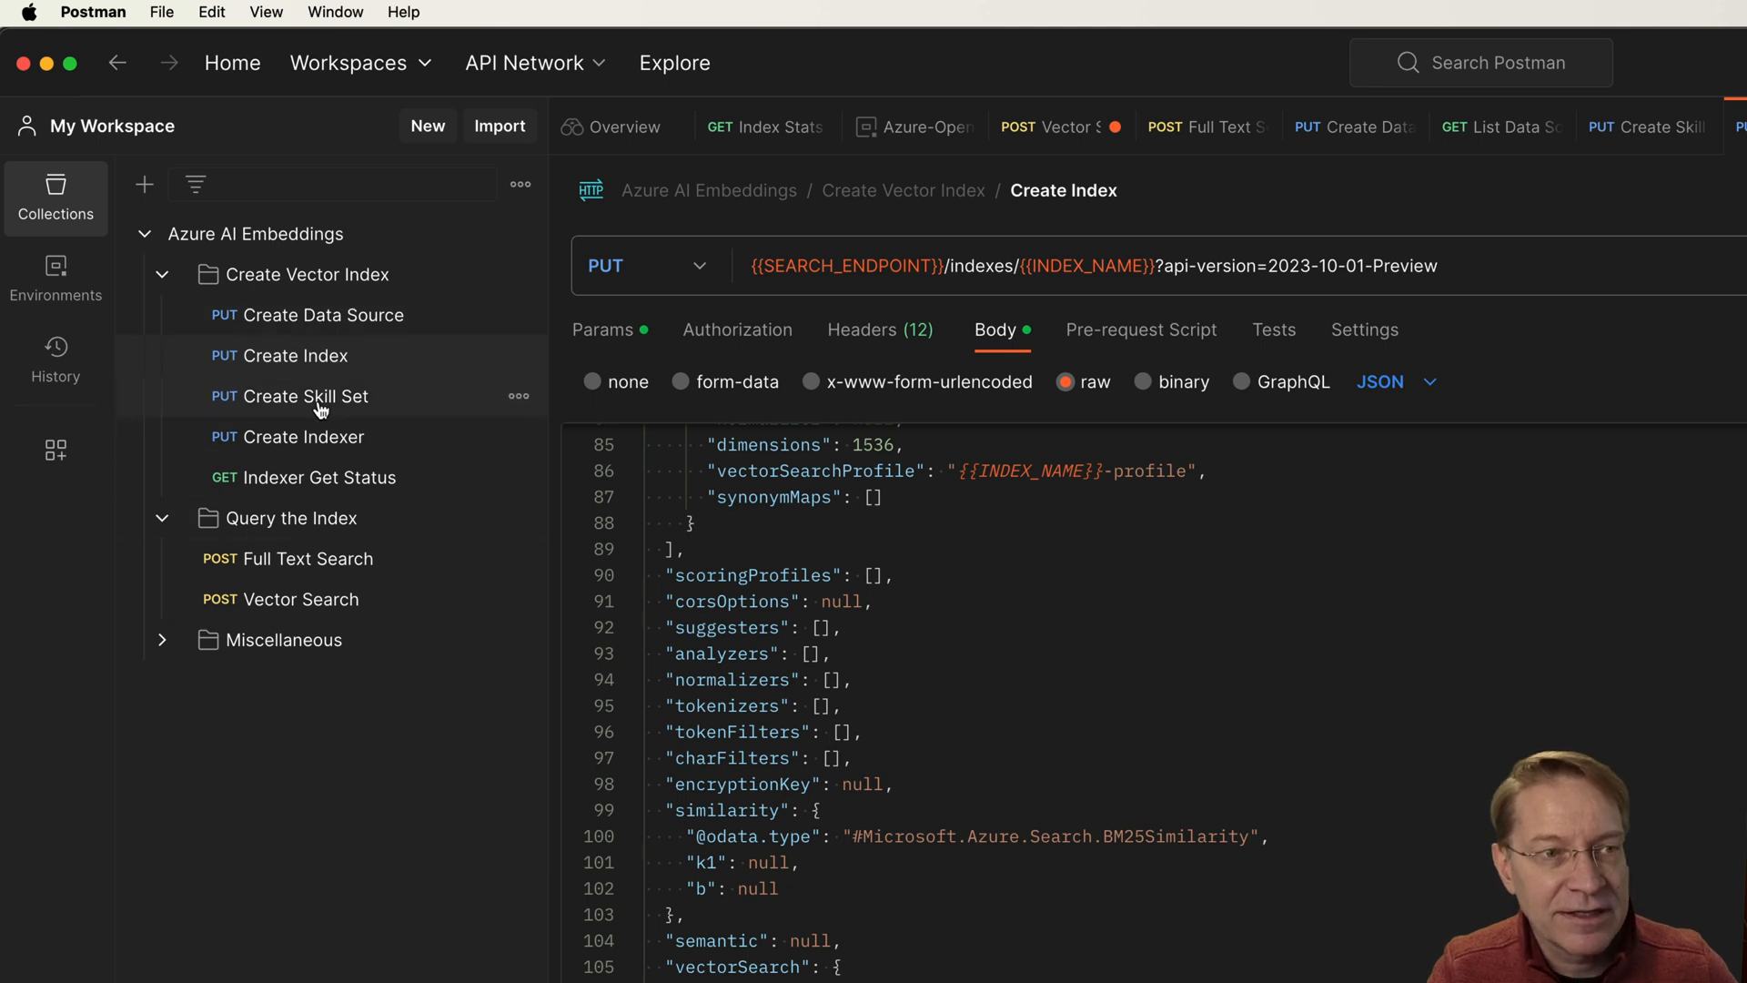
pyautogui.moveTo(303, 477)
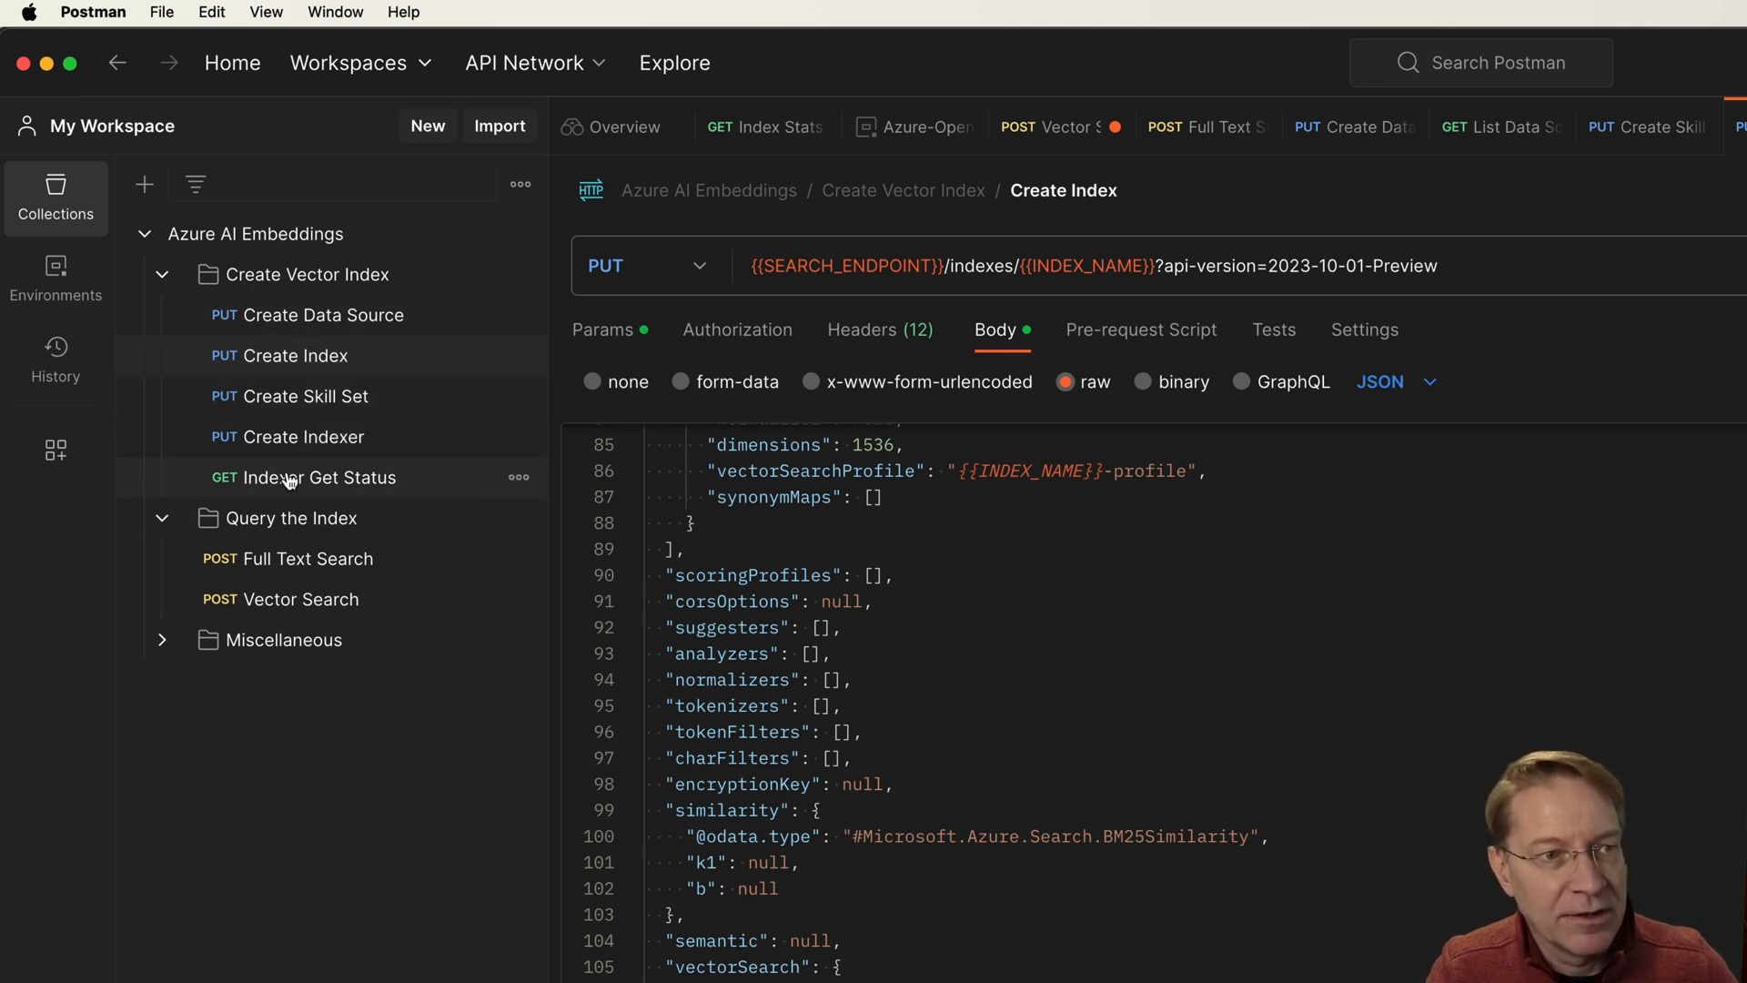
pyautogui.moveTo(308, 442)
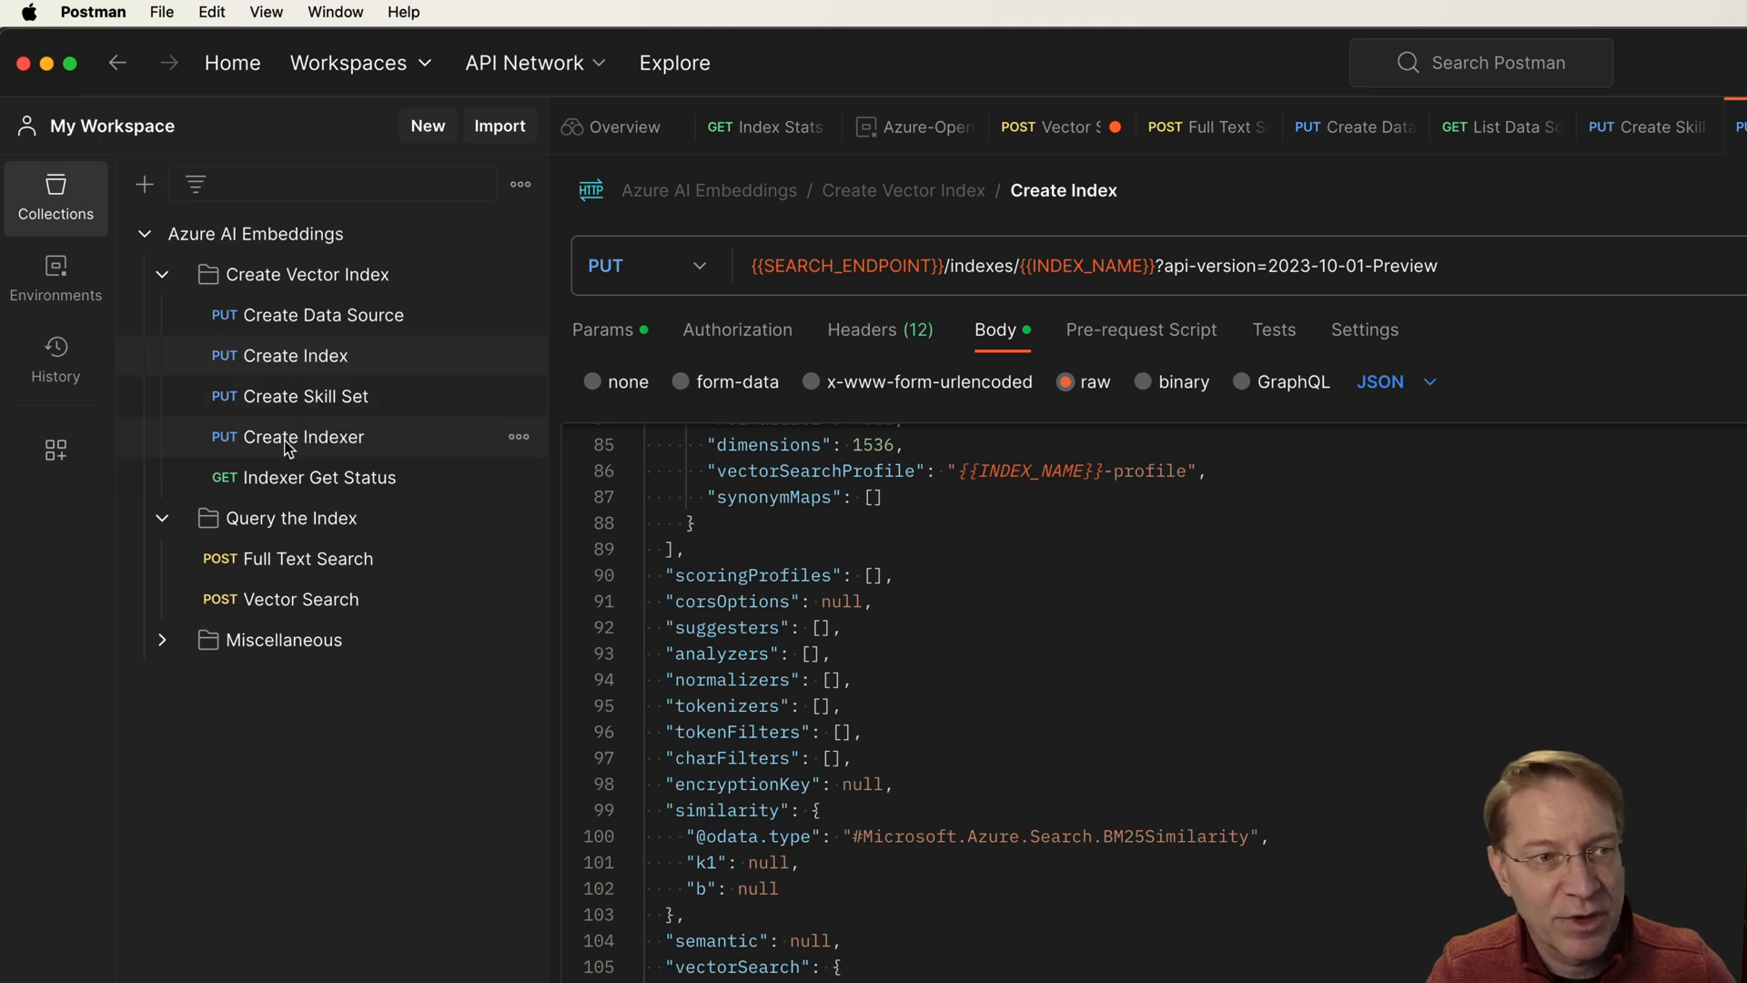
pyautogui.moveTo(311, 435)
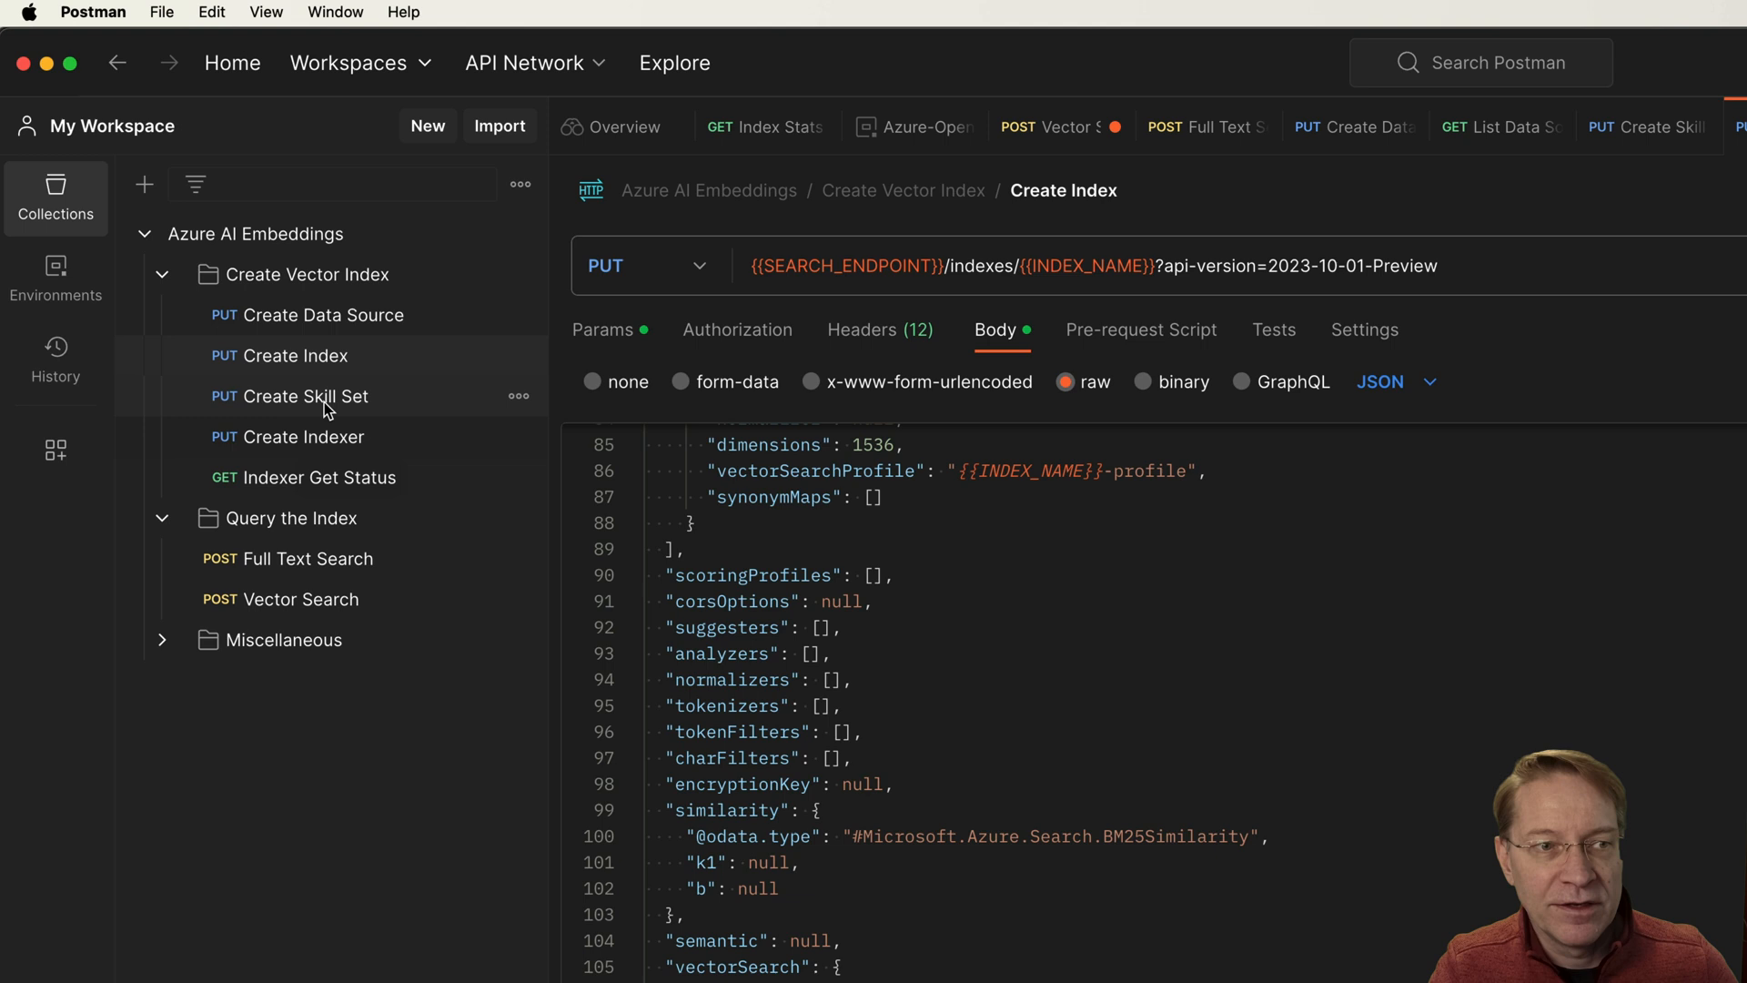
# Review the Create Skill Set body, highlighting the embedding output name and the split skill
pyautogui.click(304, 395)
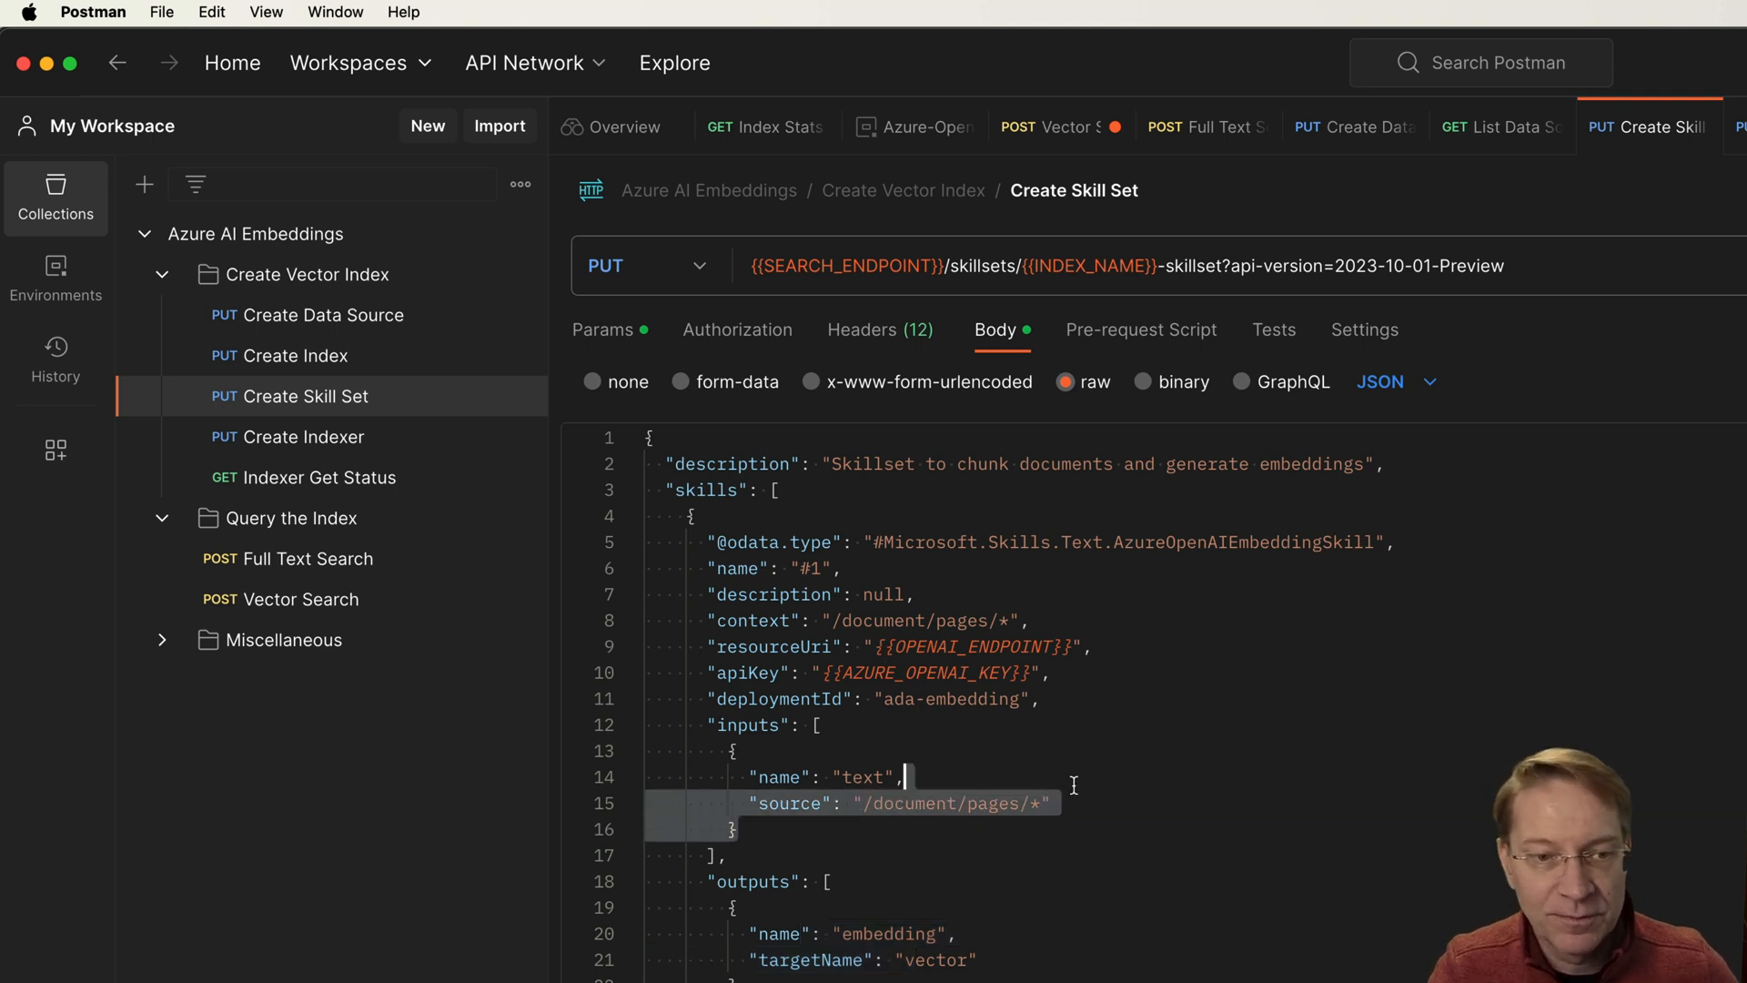
pyautogui.scroll(-3)
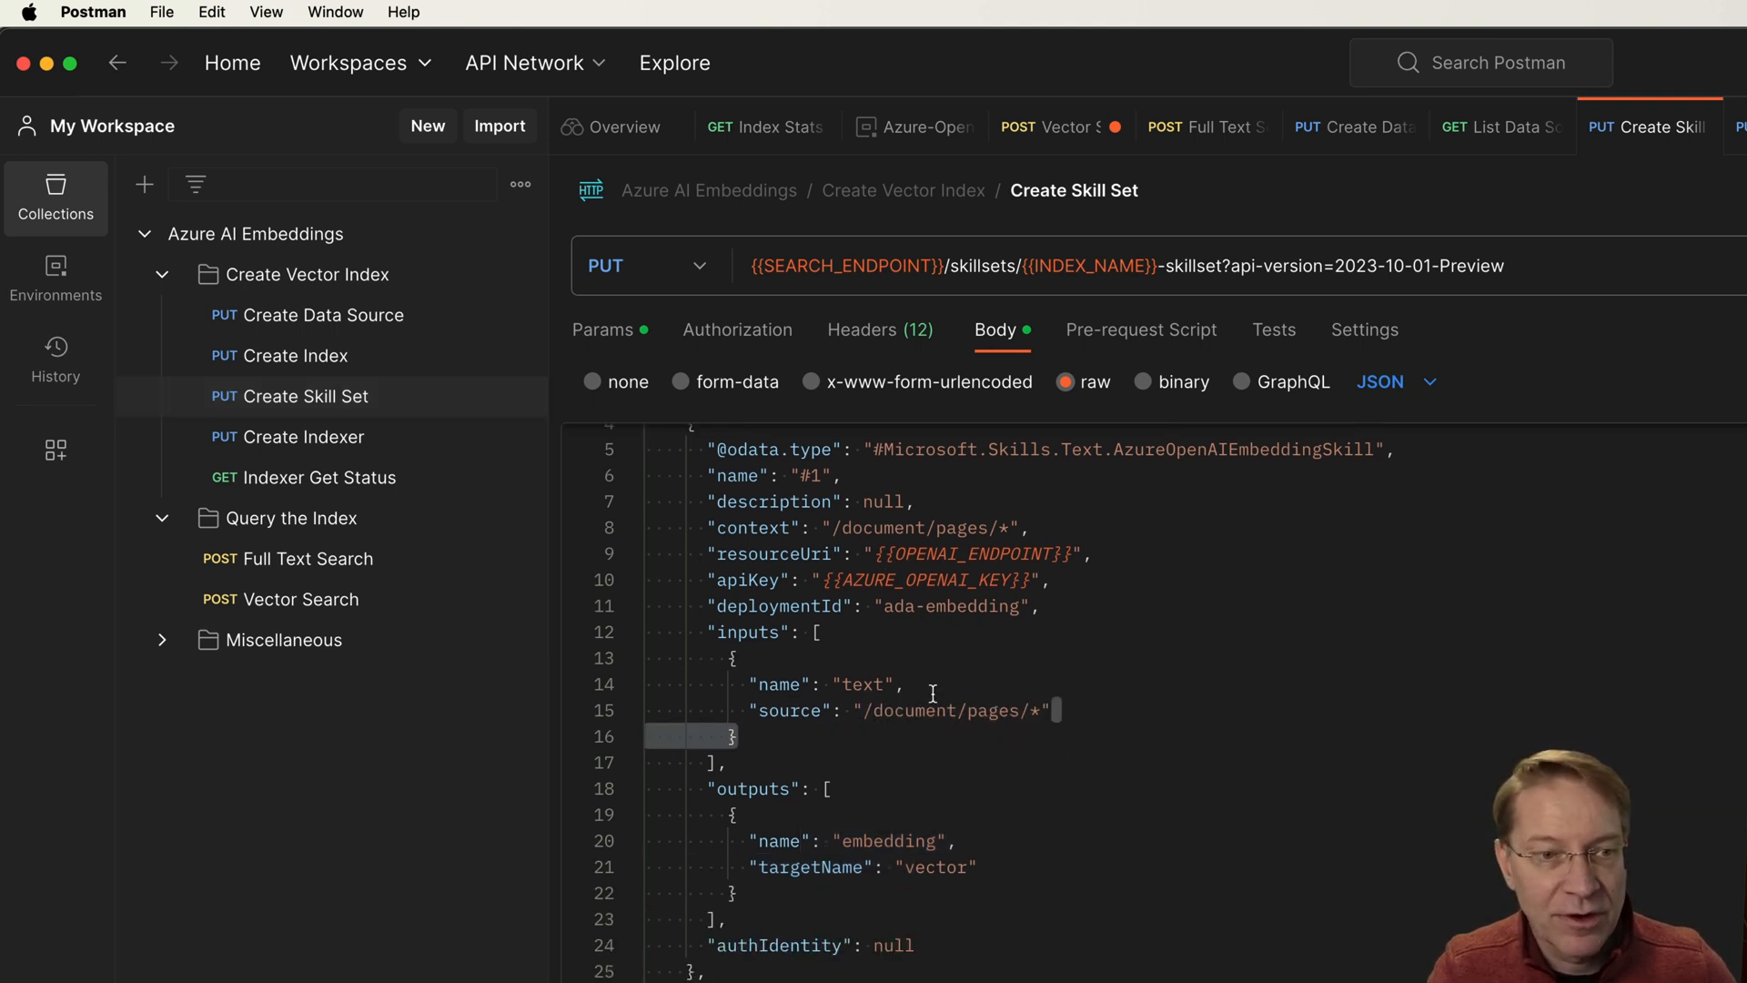
pyautogui.doubleClick(861, 685)
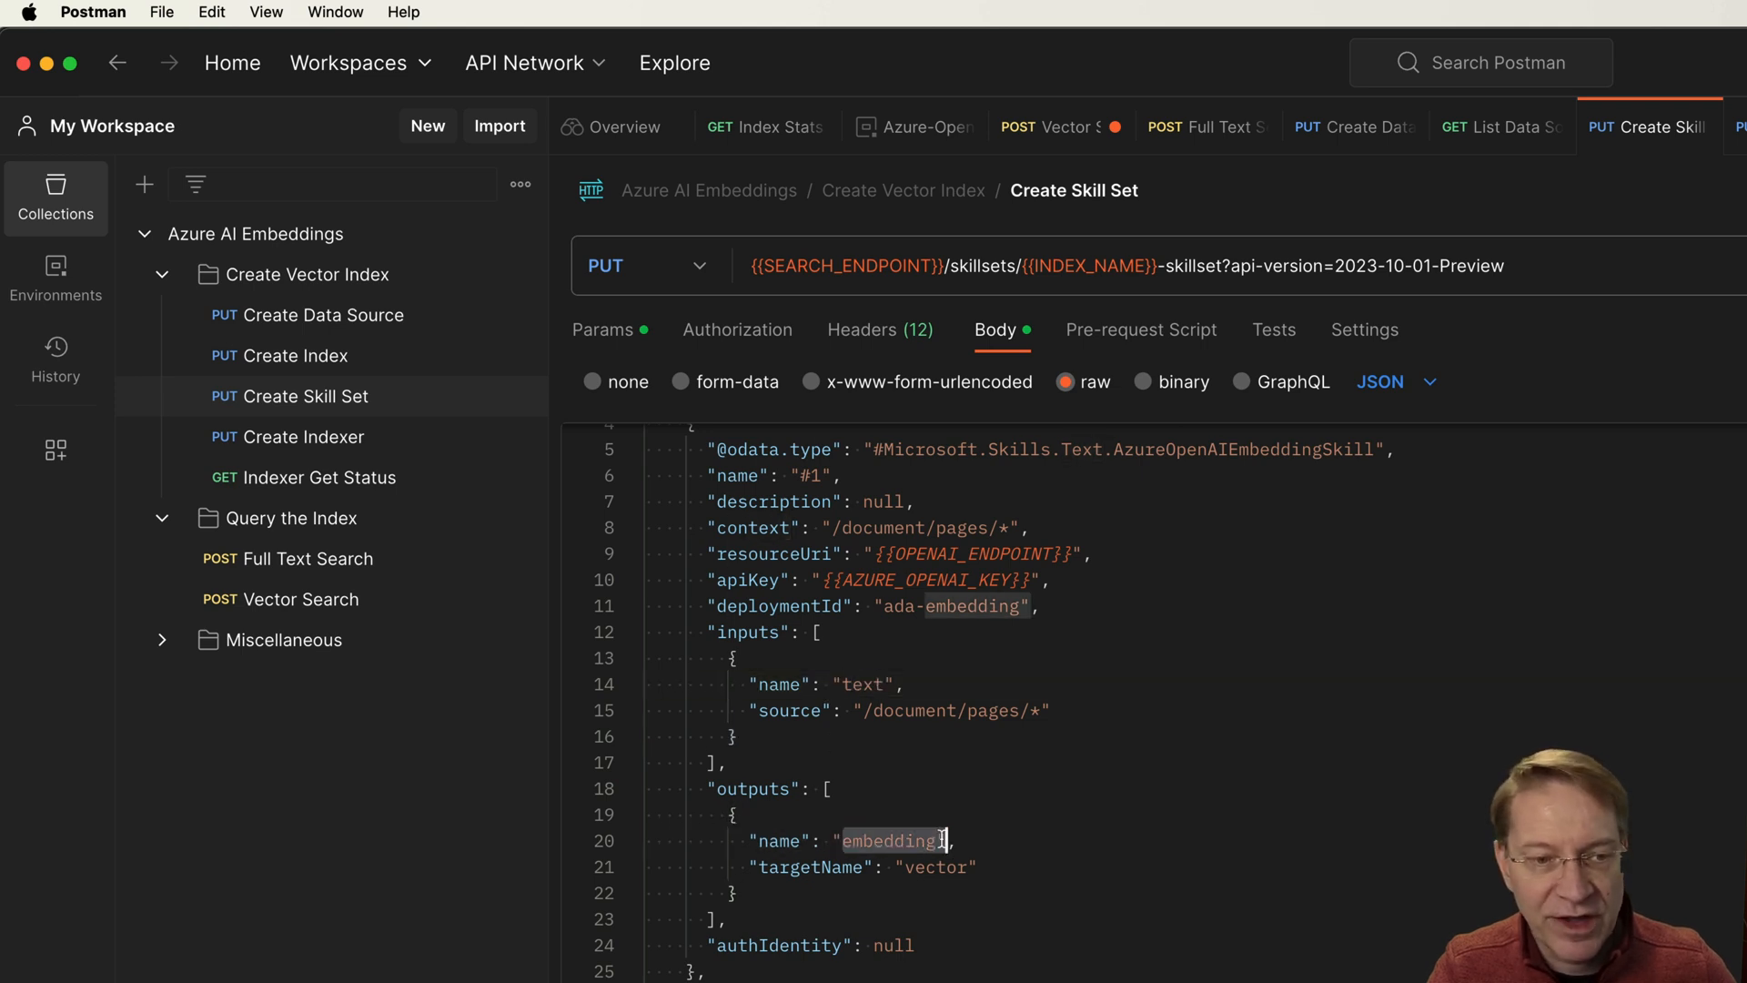
pyautogui.scroll(-3)
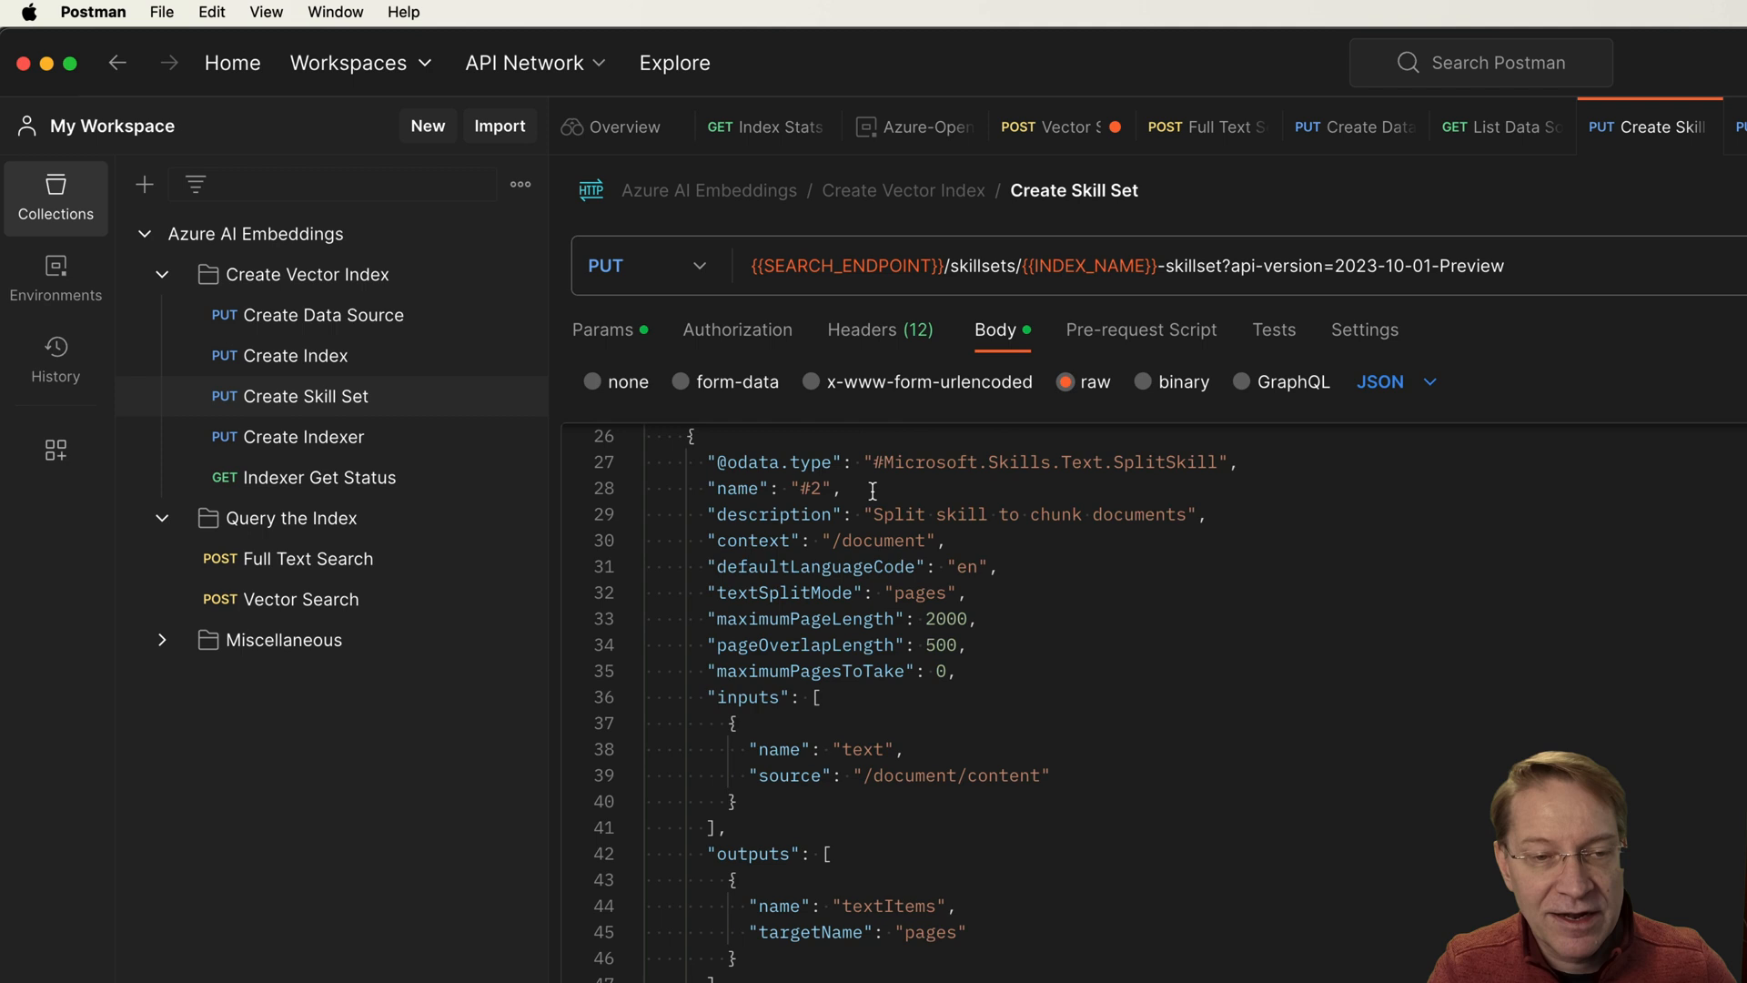
pyautogui.scroll(-3)
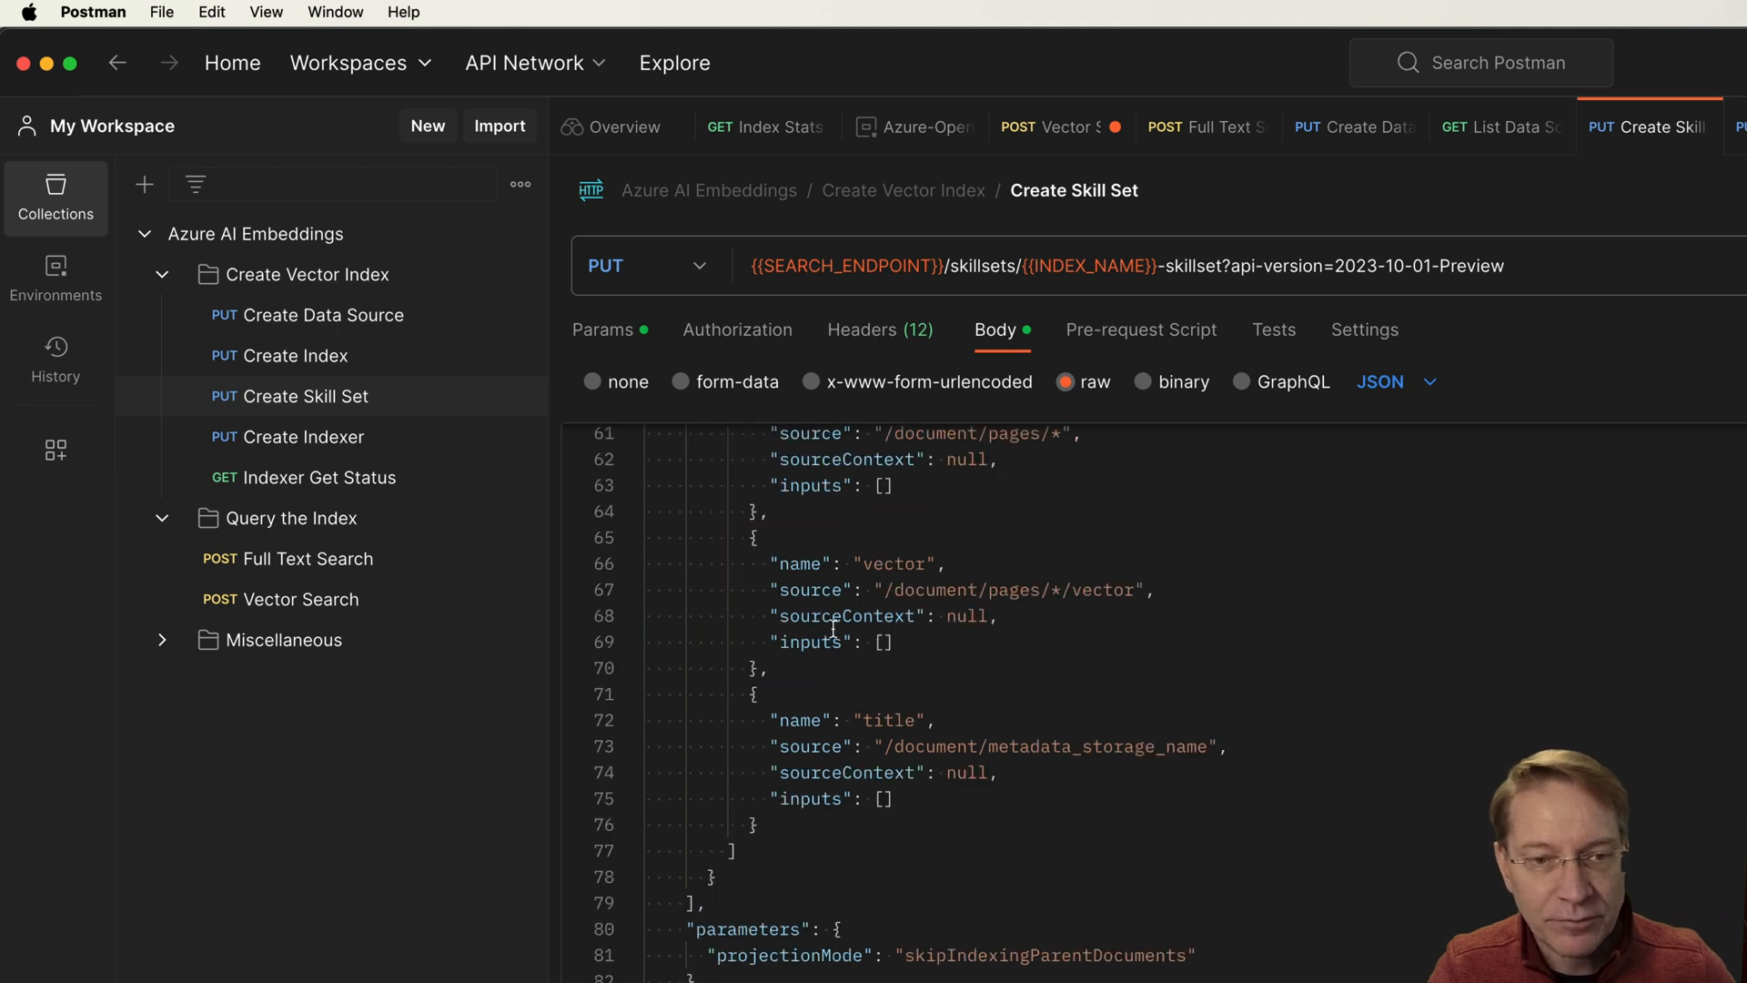
pyautogui.scroll(3)
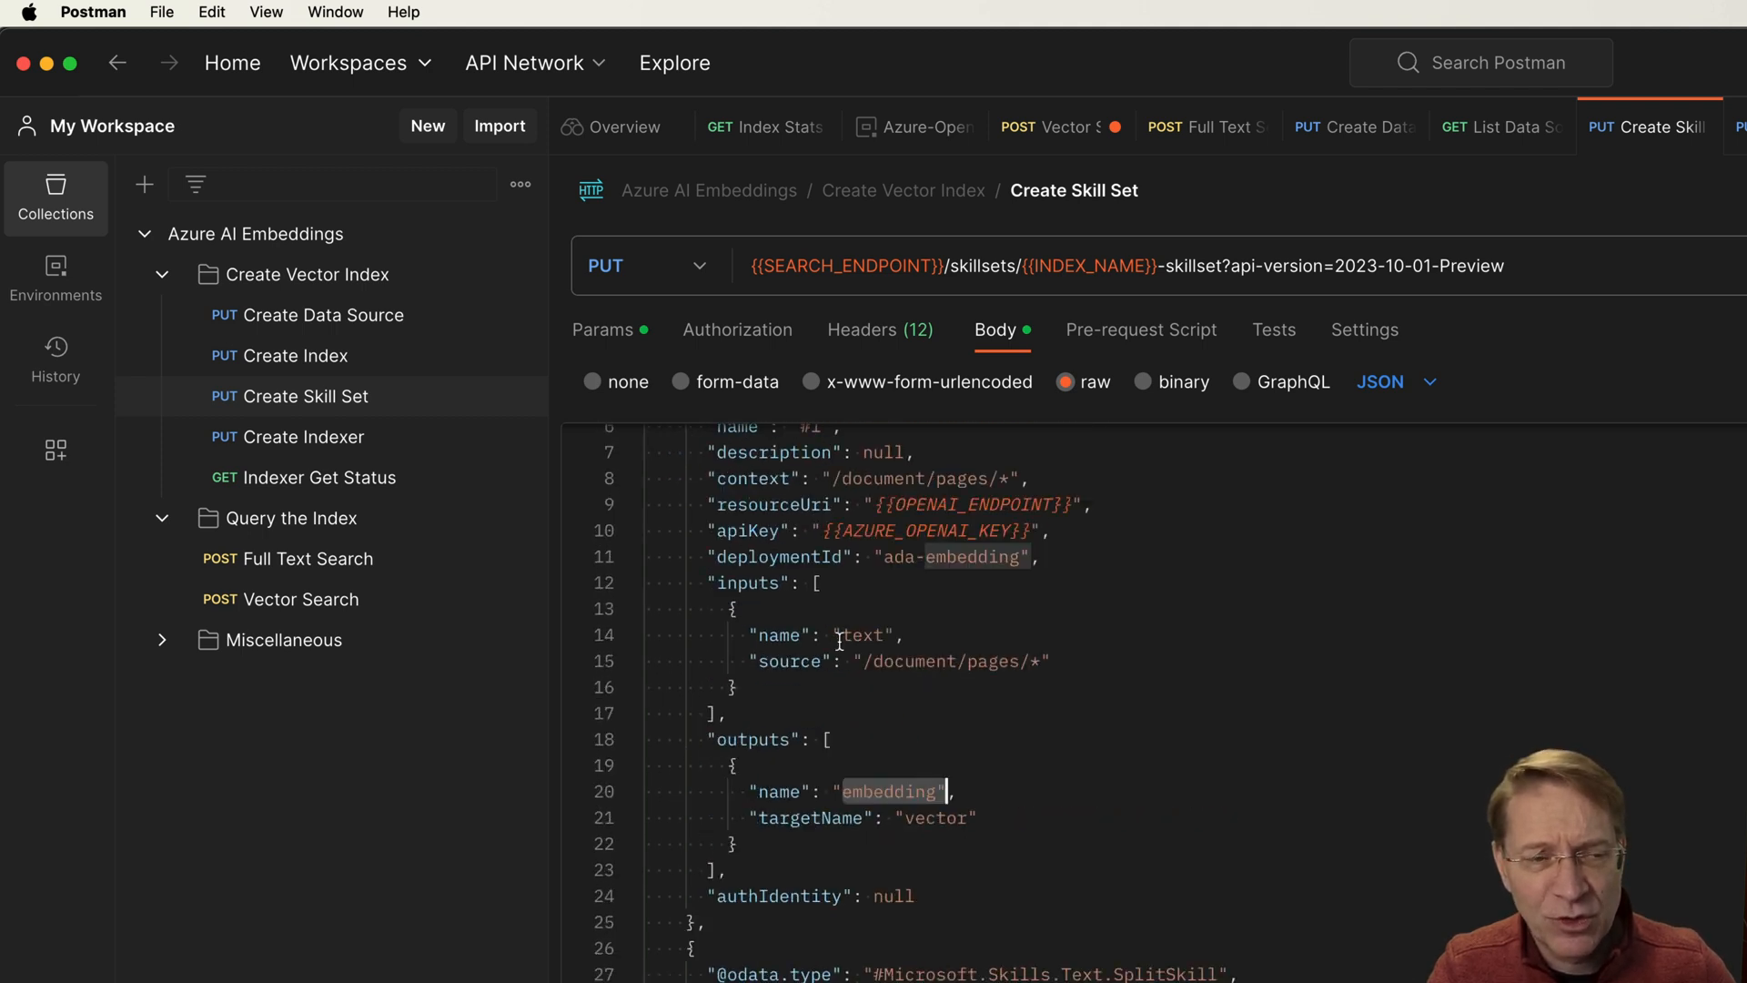
pyautogui.scroll(3)
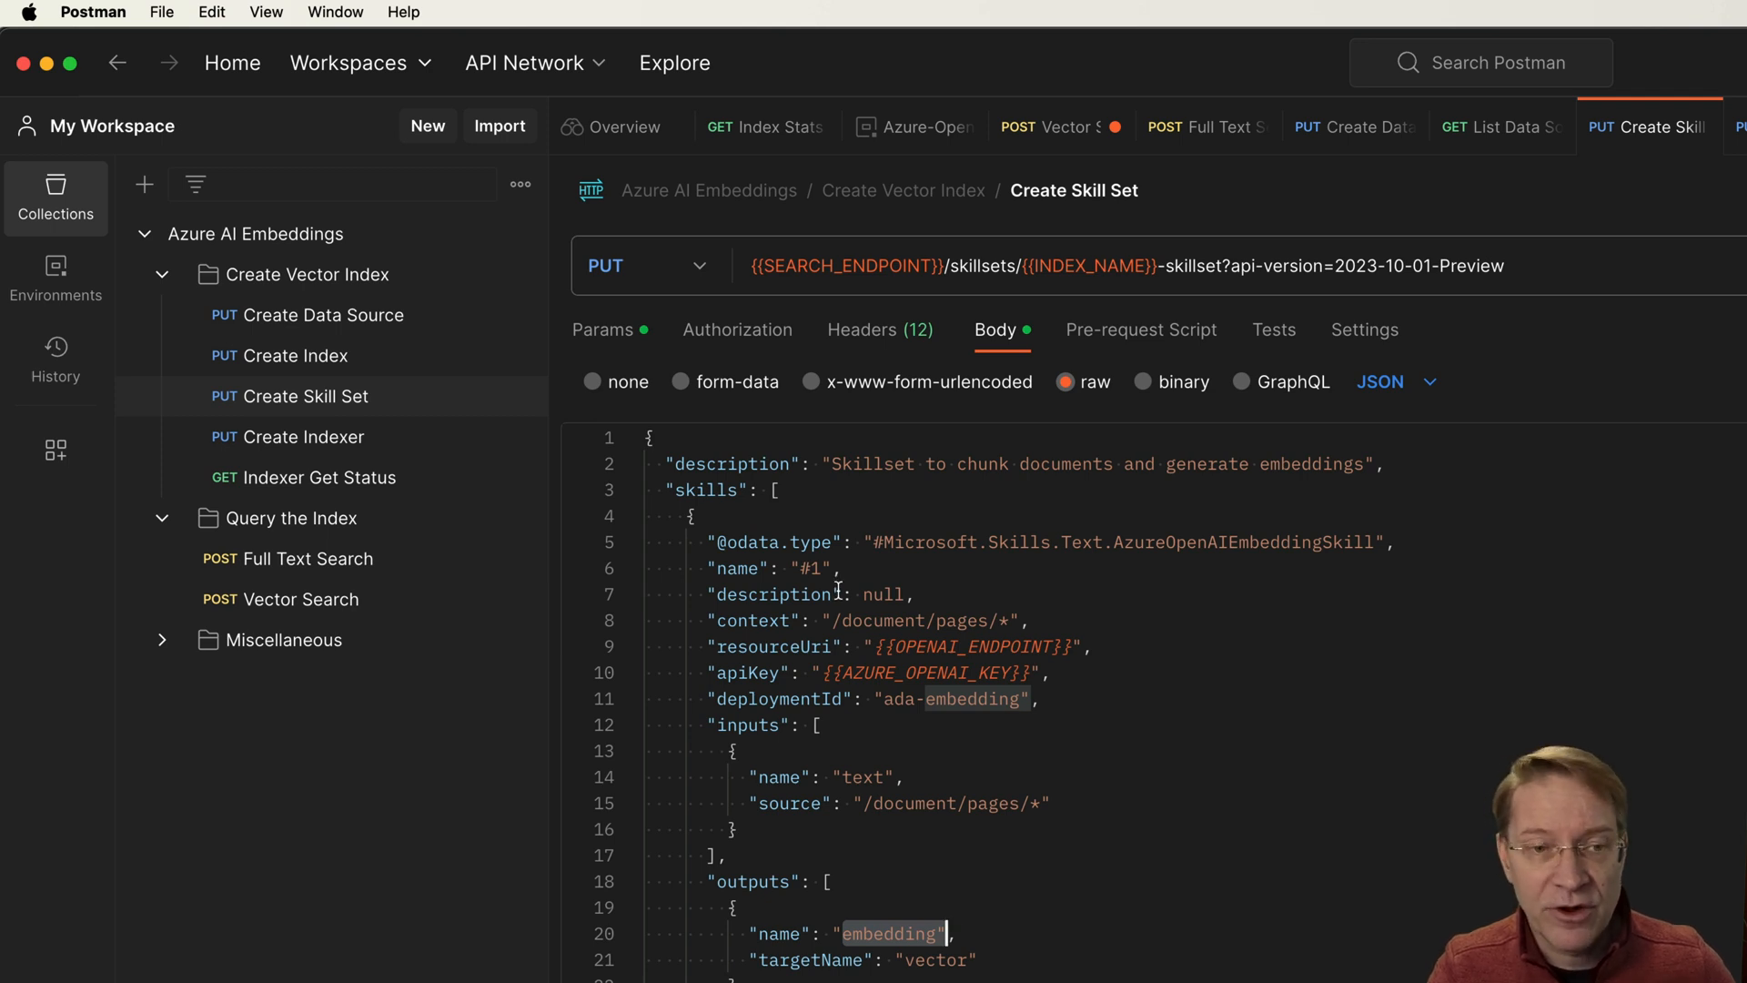
pyautogui.moveTo(819, 577)
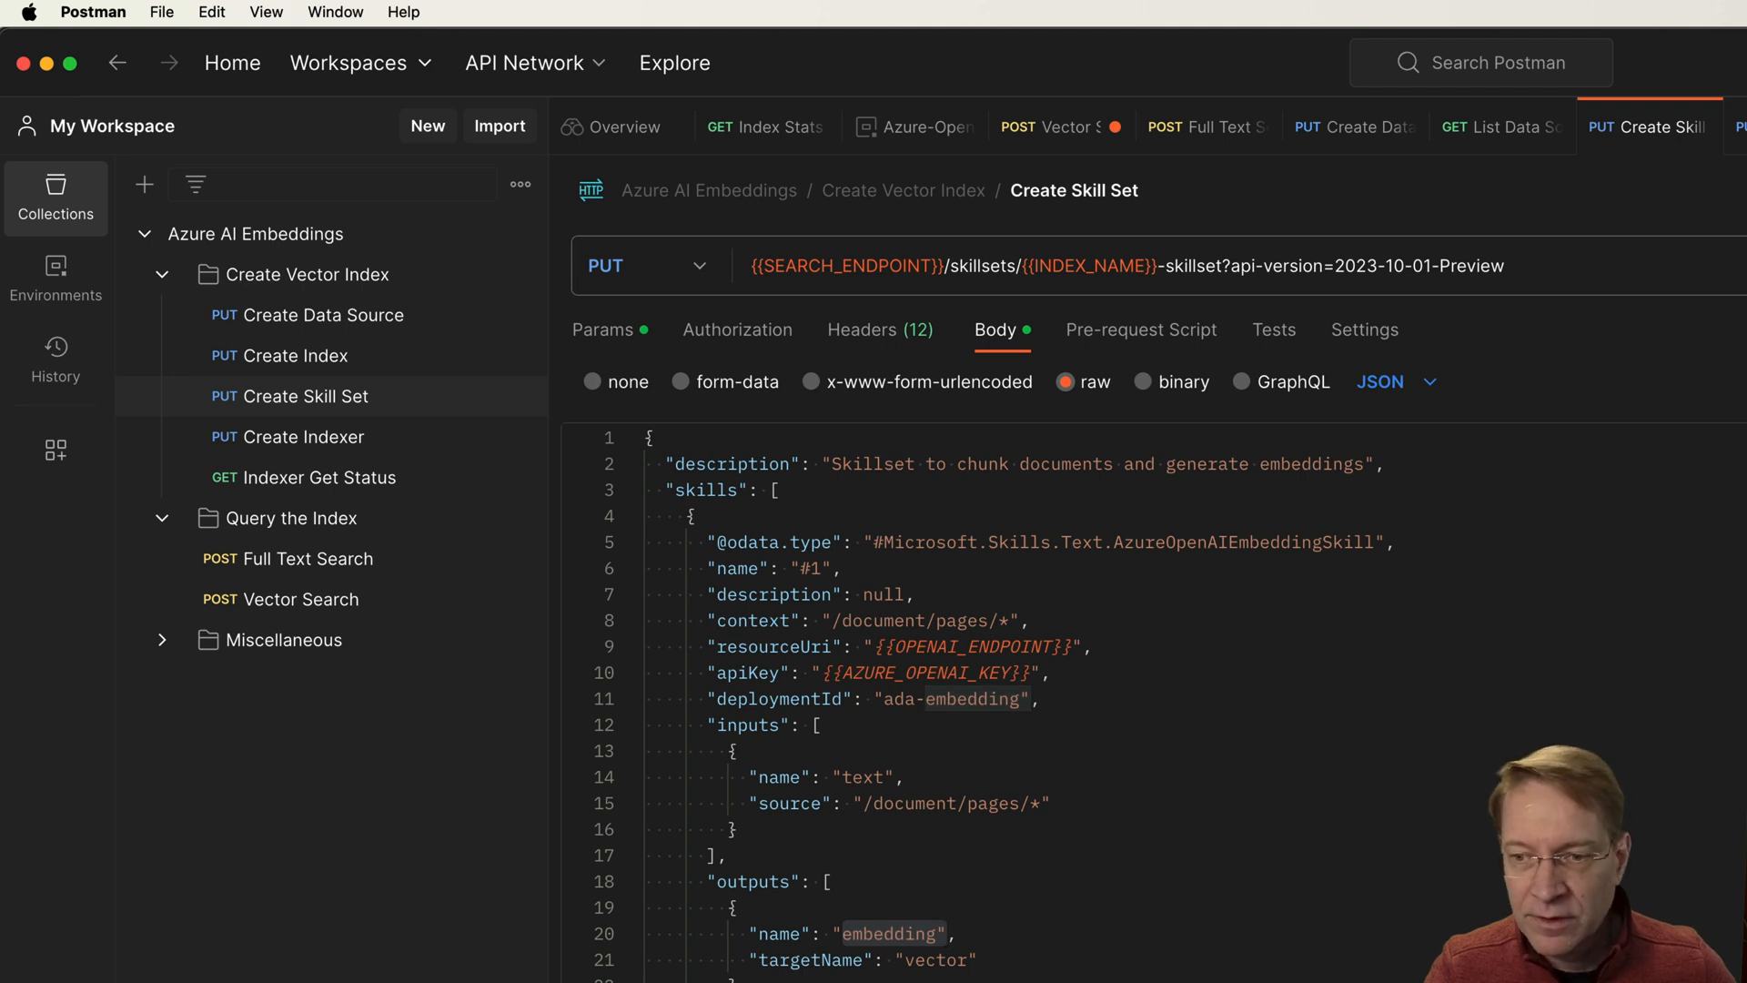
# Open the Create Indexer request from the Collections sidebar
pyautogui.click(304, 435)
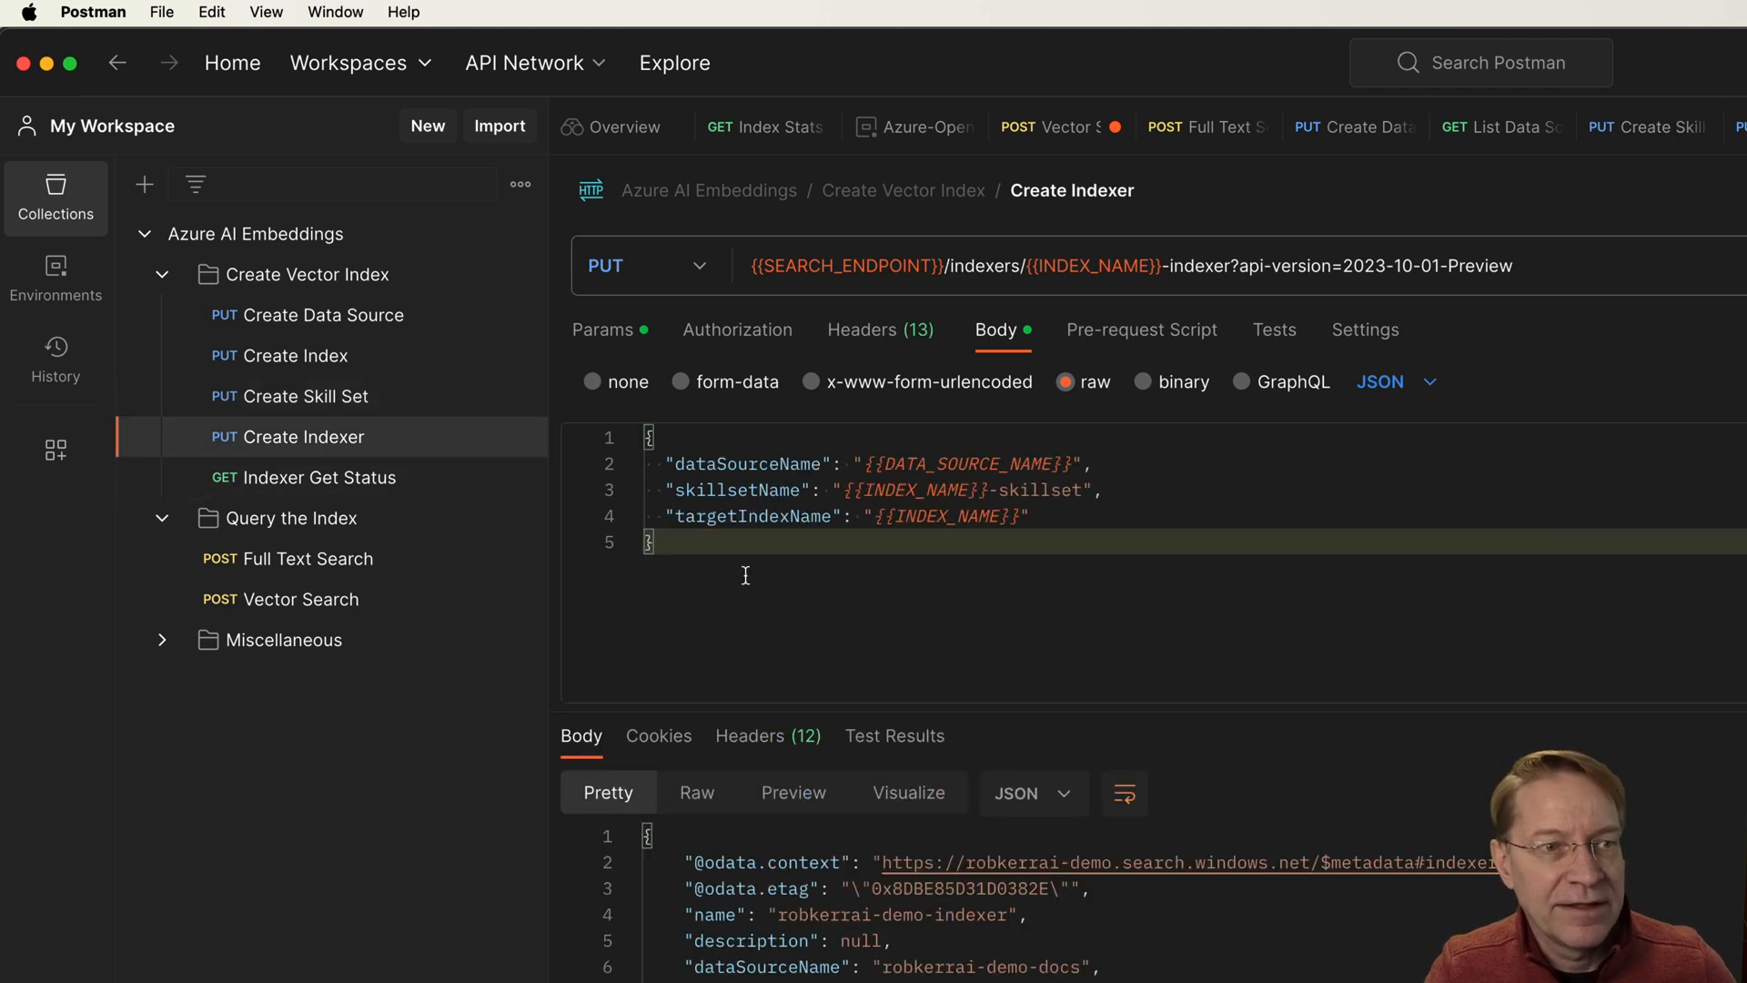
pyautogui.moveTo(843, 657)
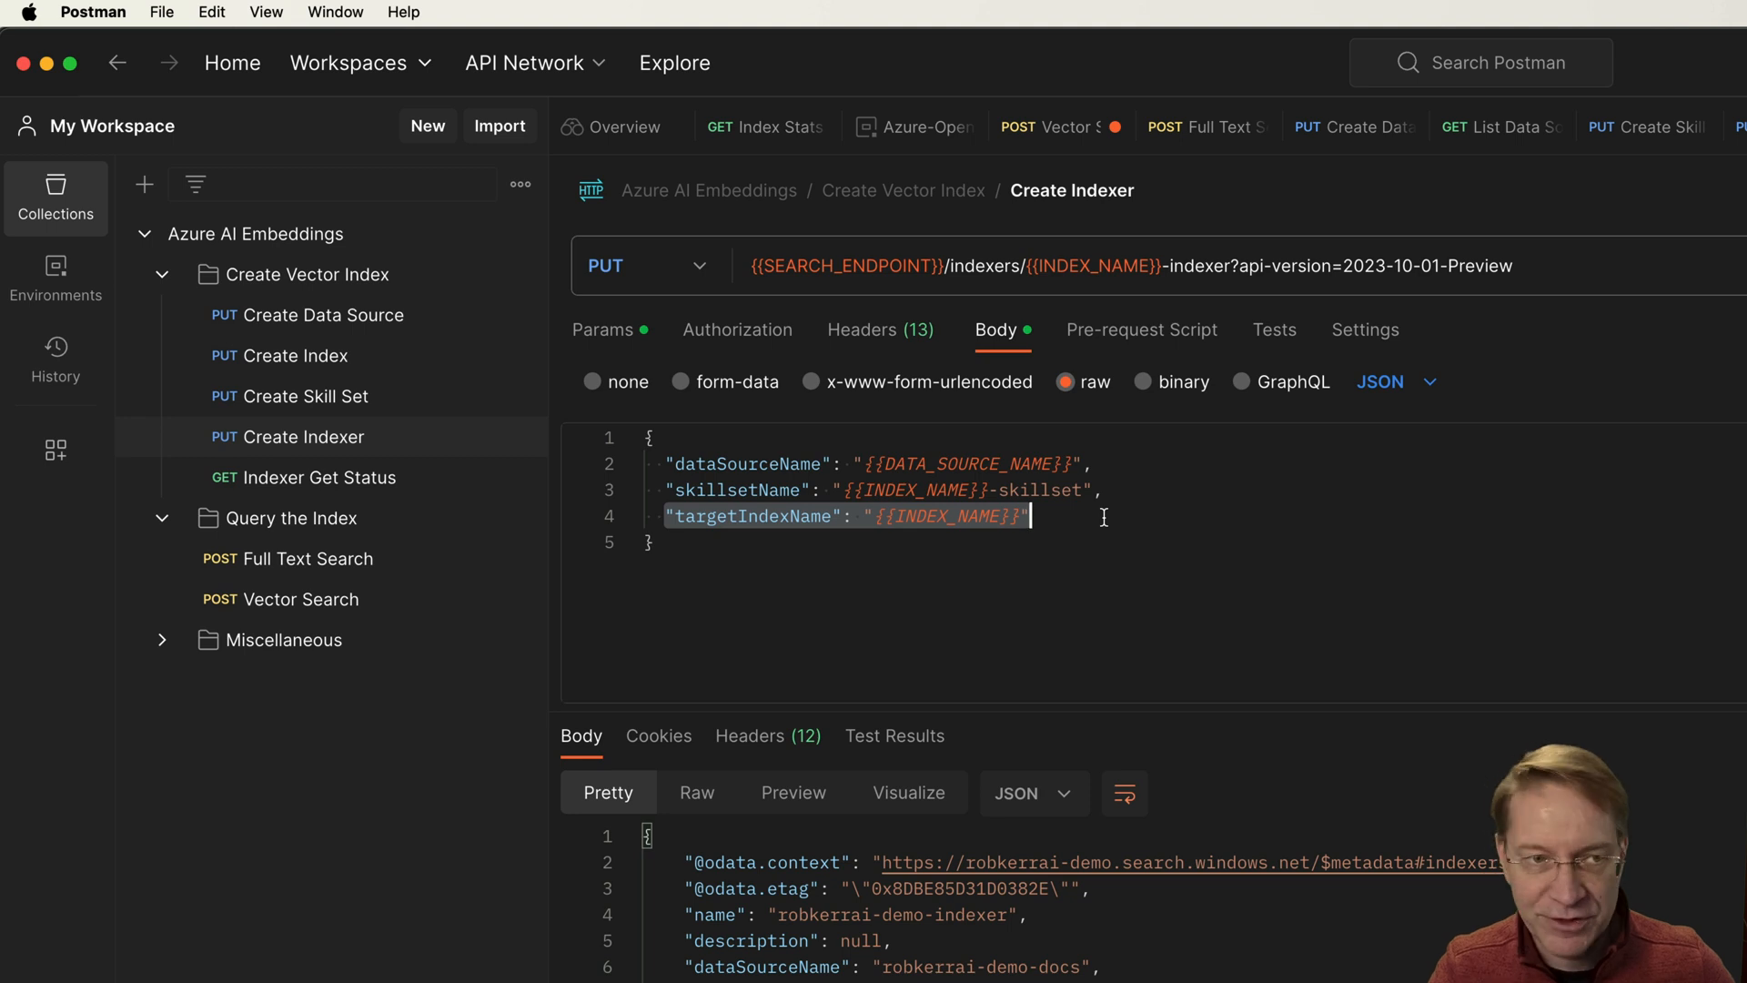
pyautogui.moveTo(1074, 564)
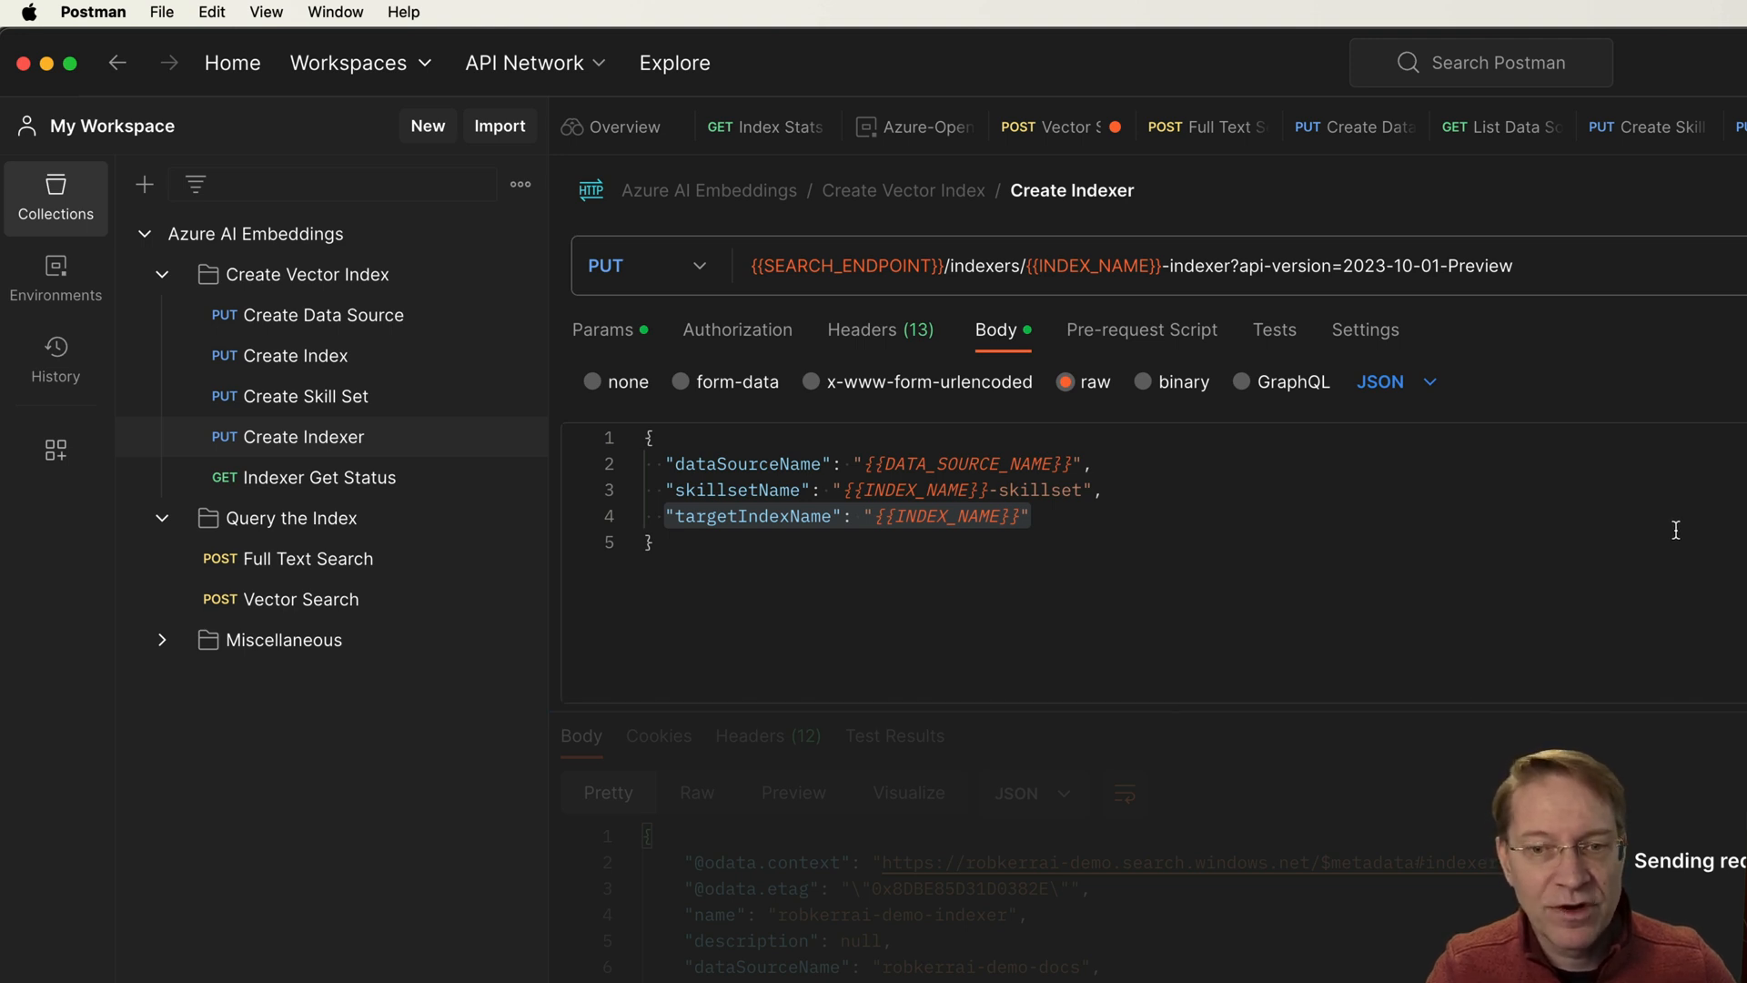
pyautogui.moveTo(338, 477)
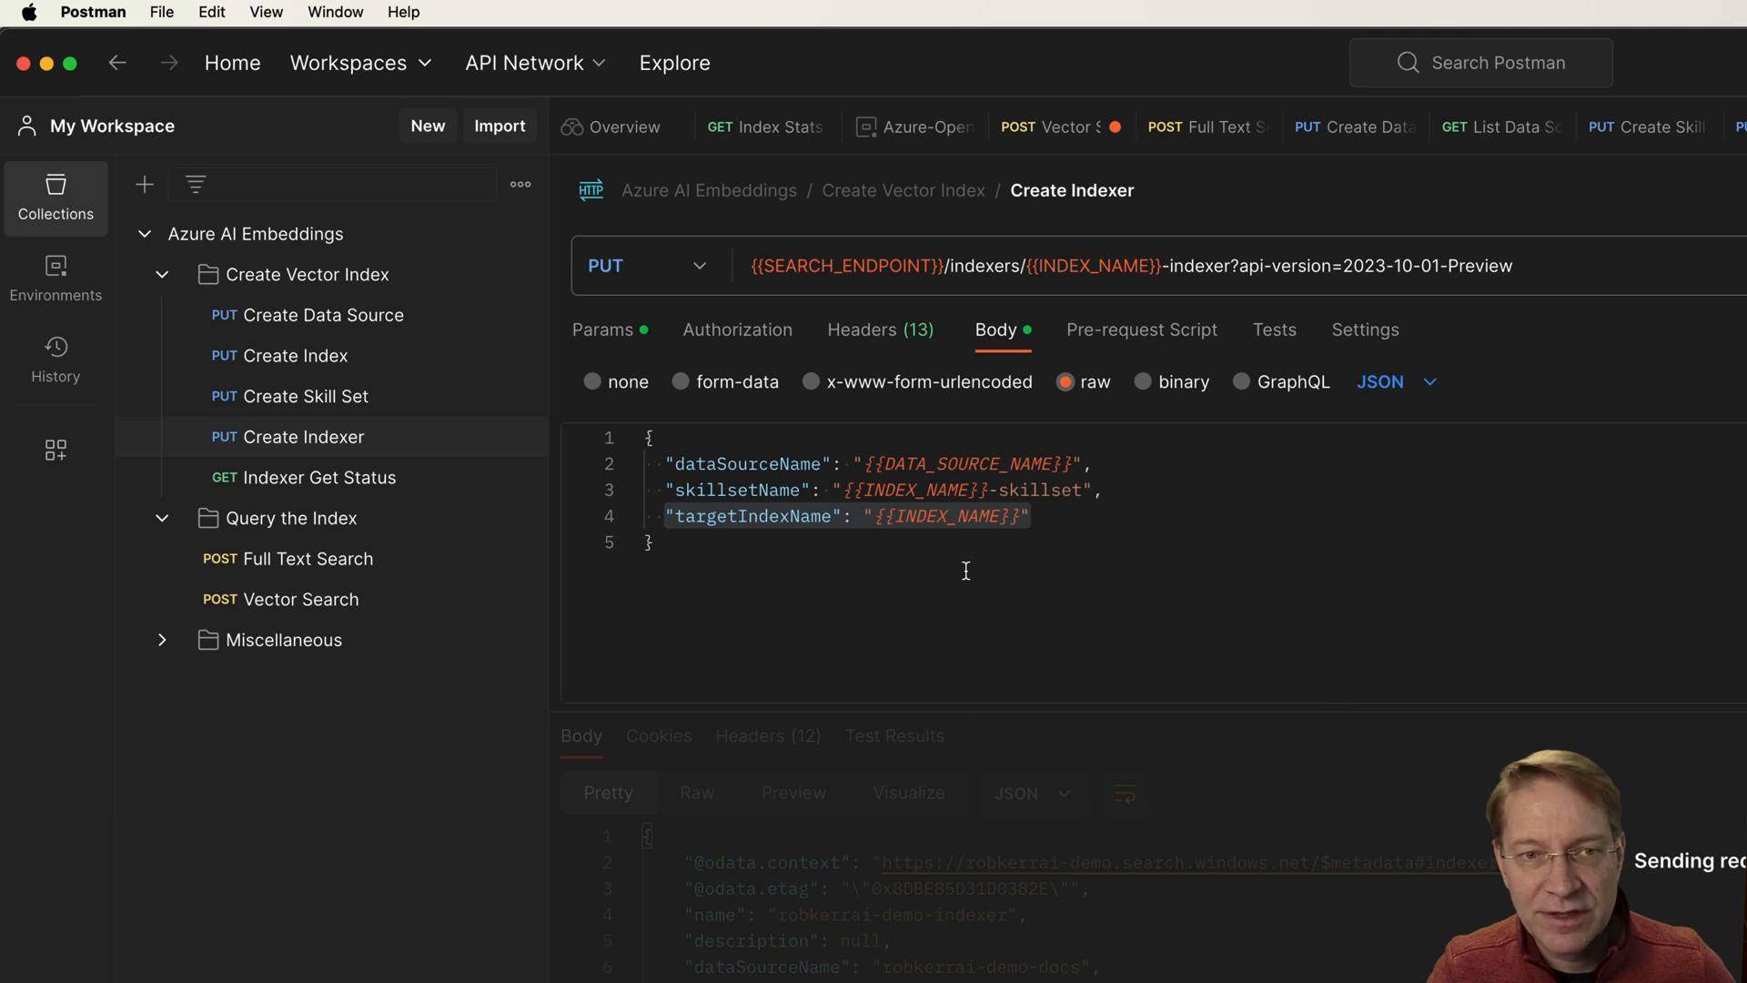
pyautogui.moveTo(287, 494)
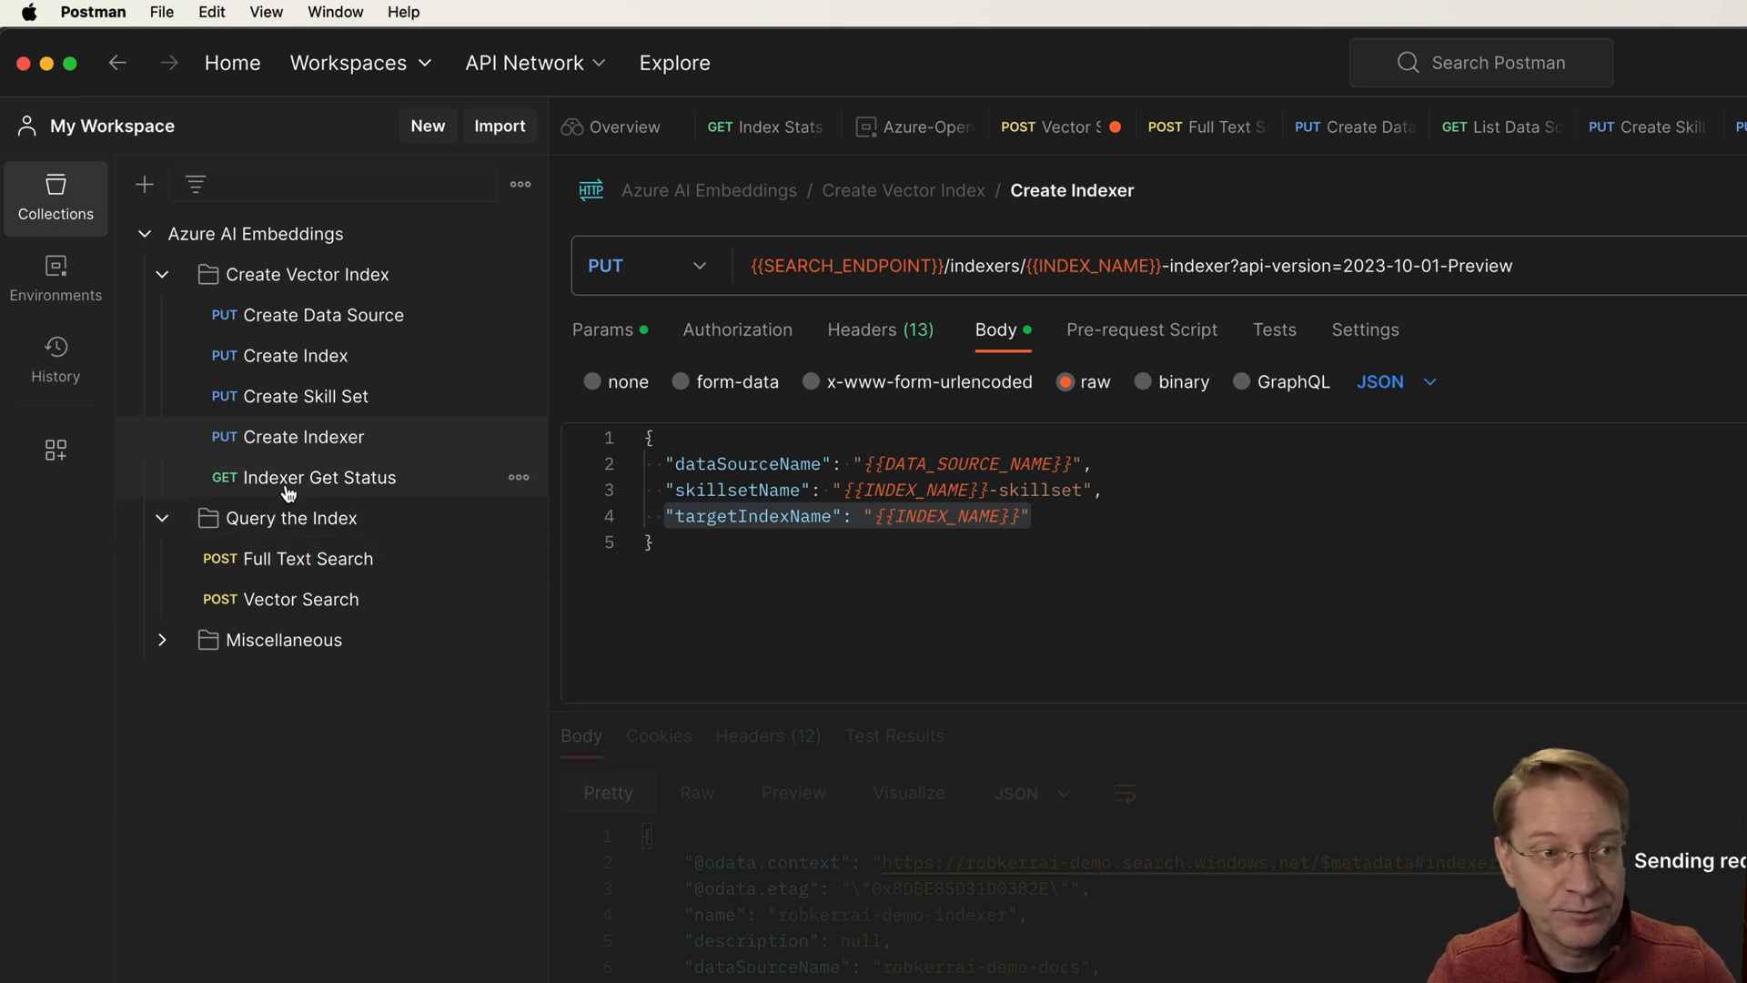
# Check Indexer Get Status until lastResult reports success with 21 items processed, none failed
pyautogui.click(318, 477)
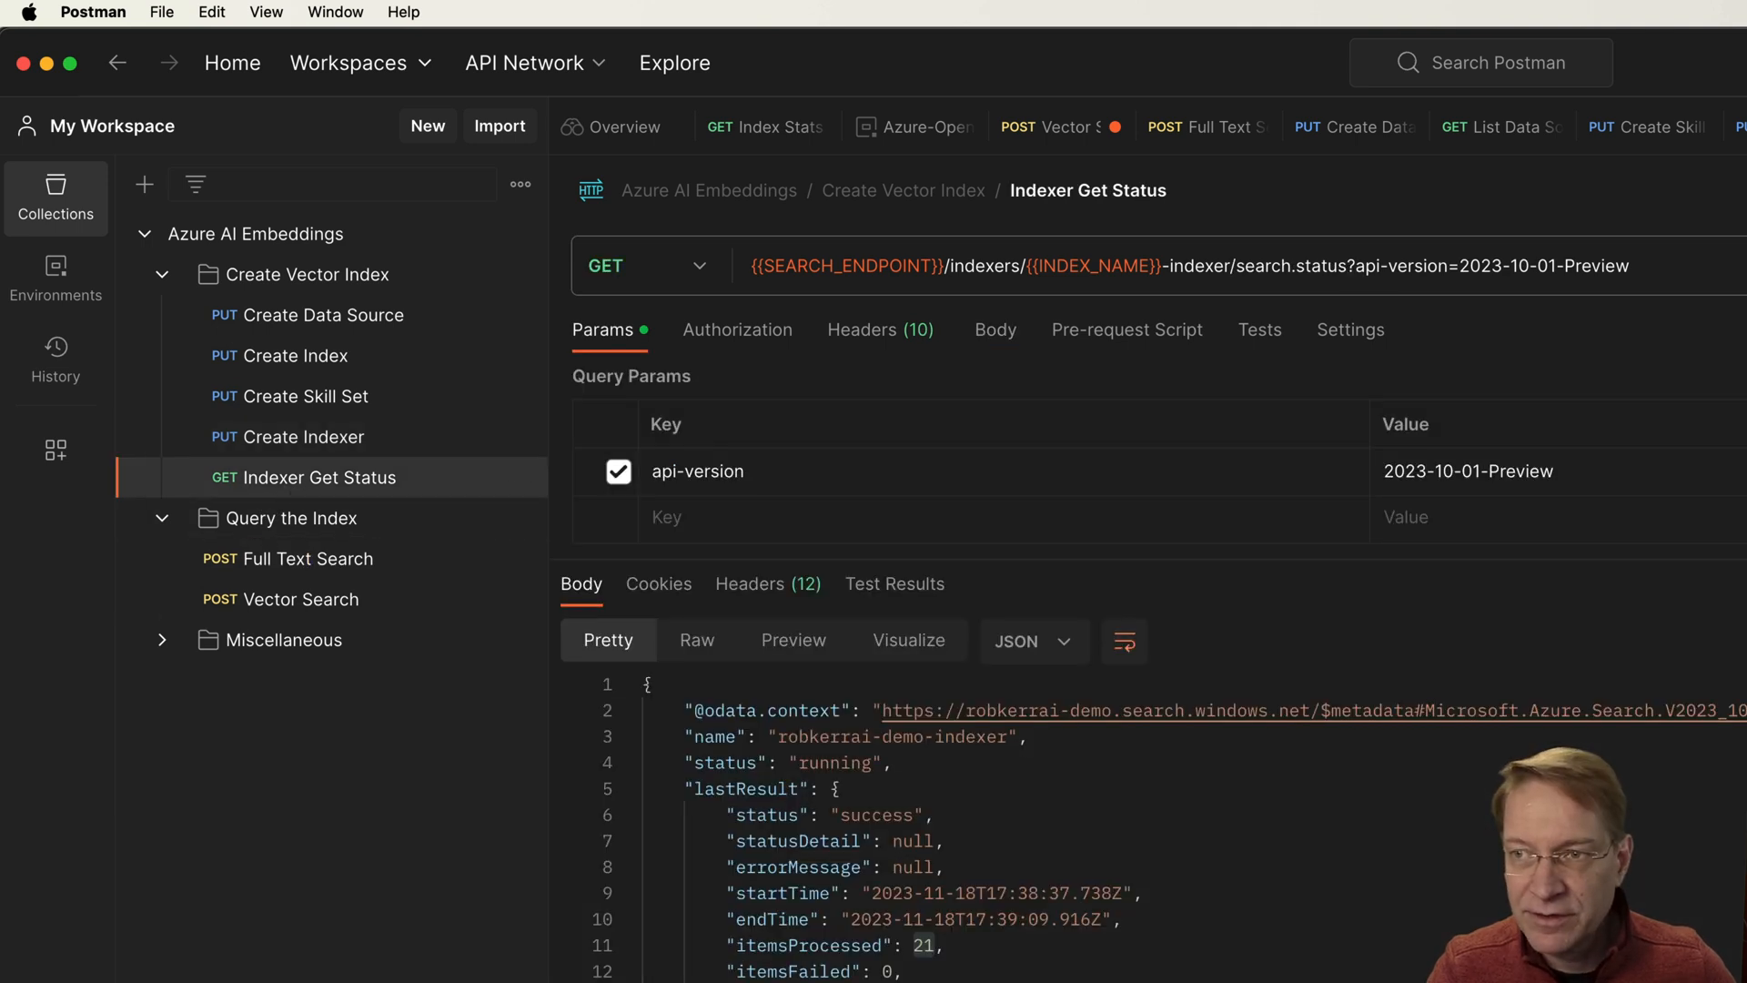
pyautogui.scroll(-3)
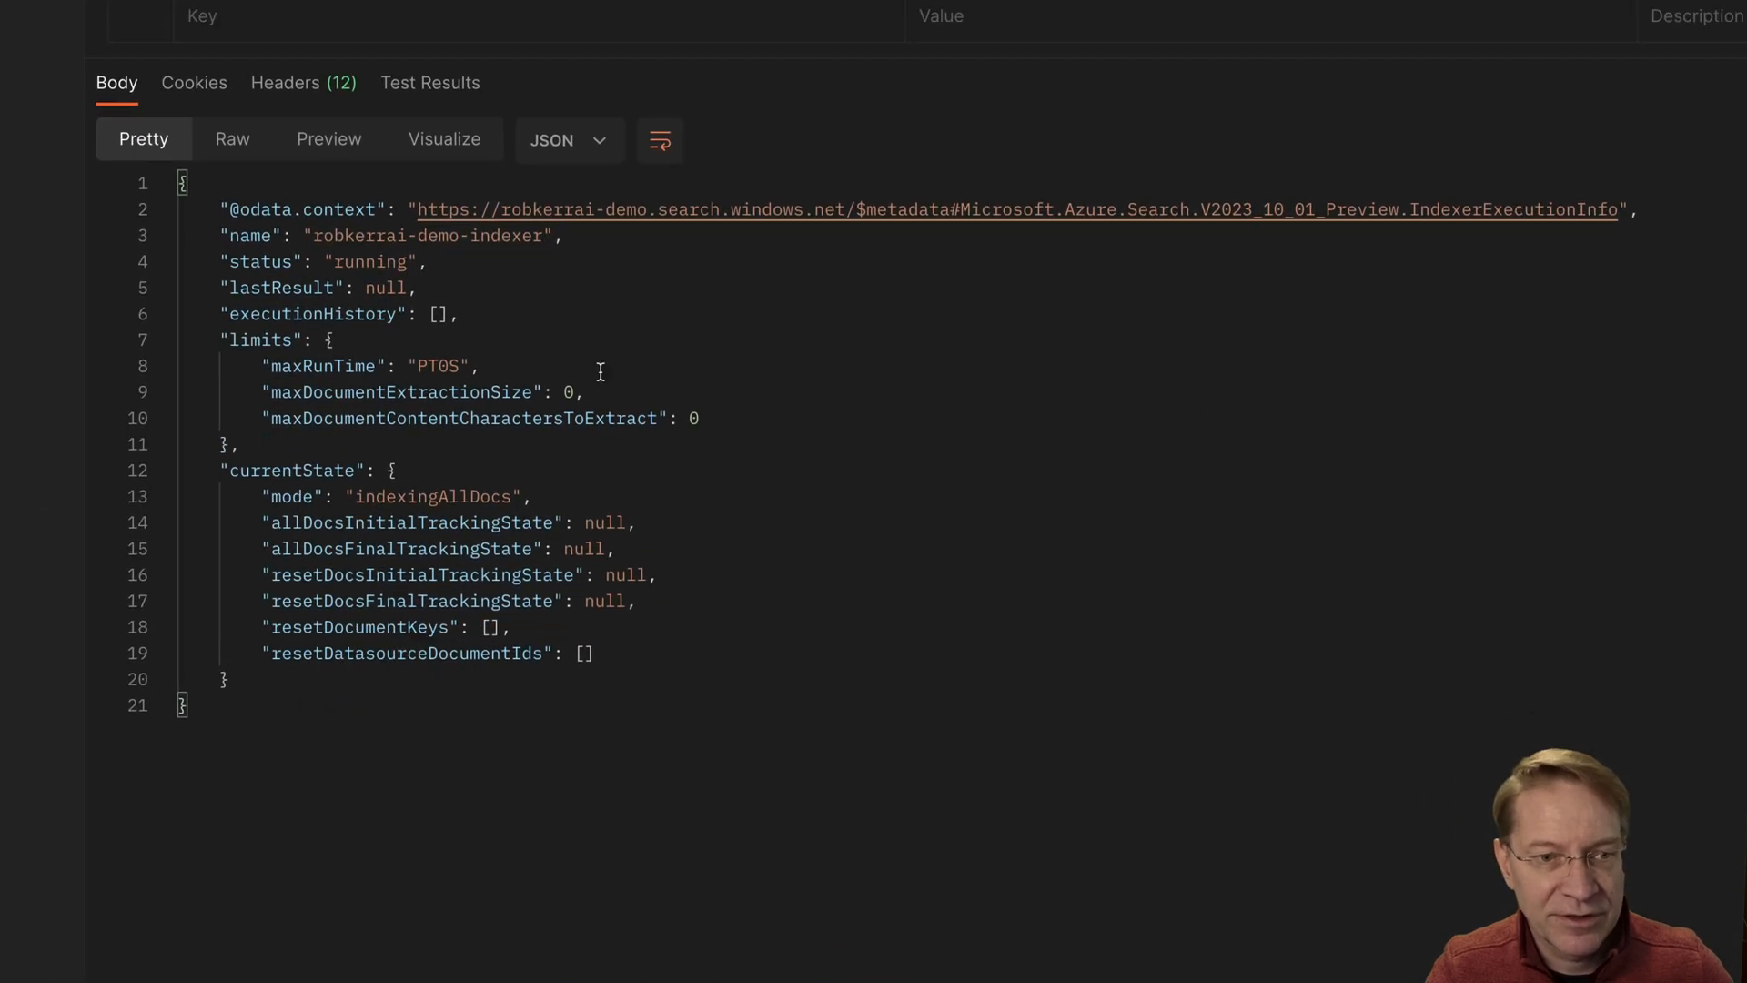
pyautogui.doubleClick(370, 260)
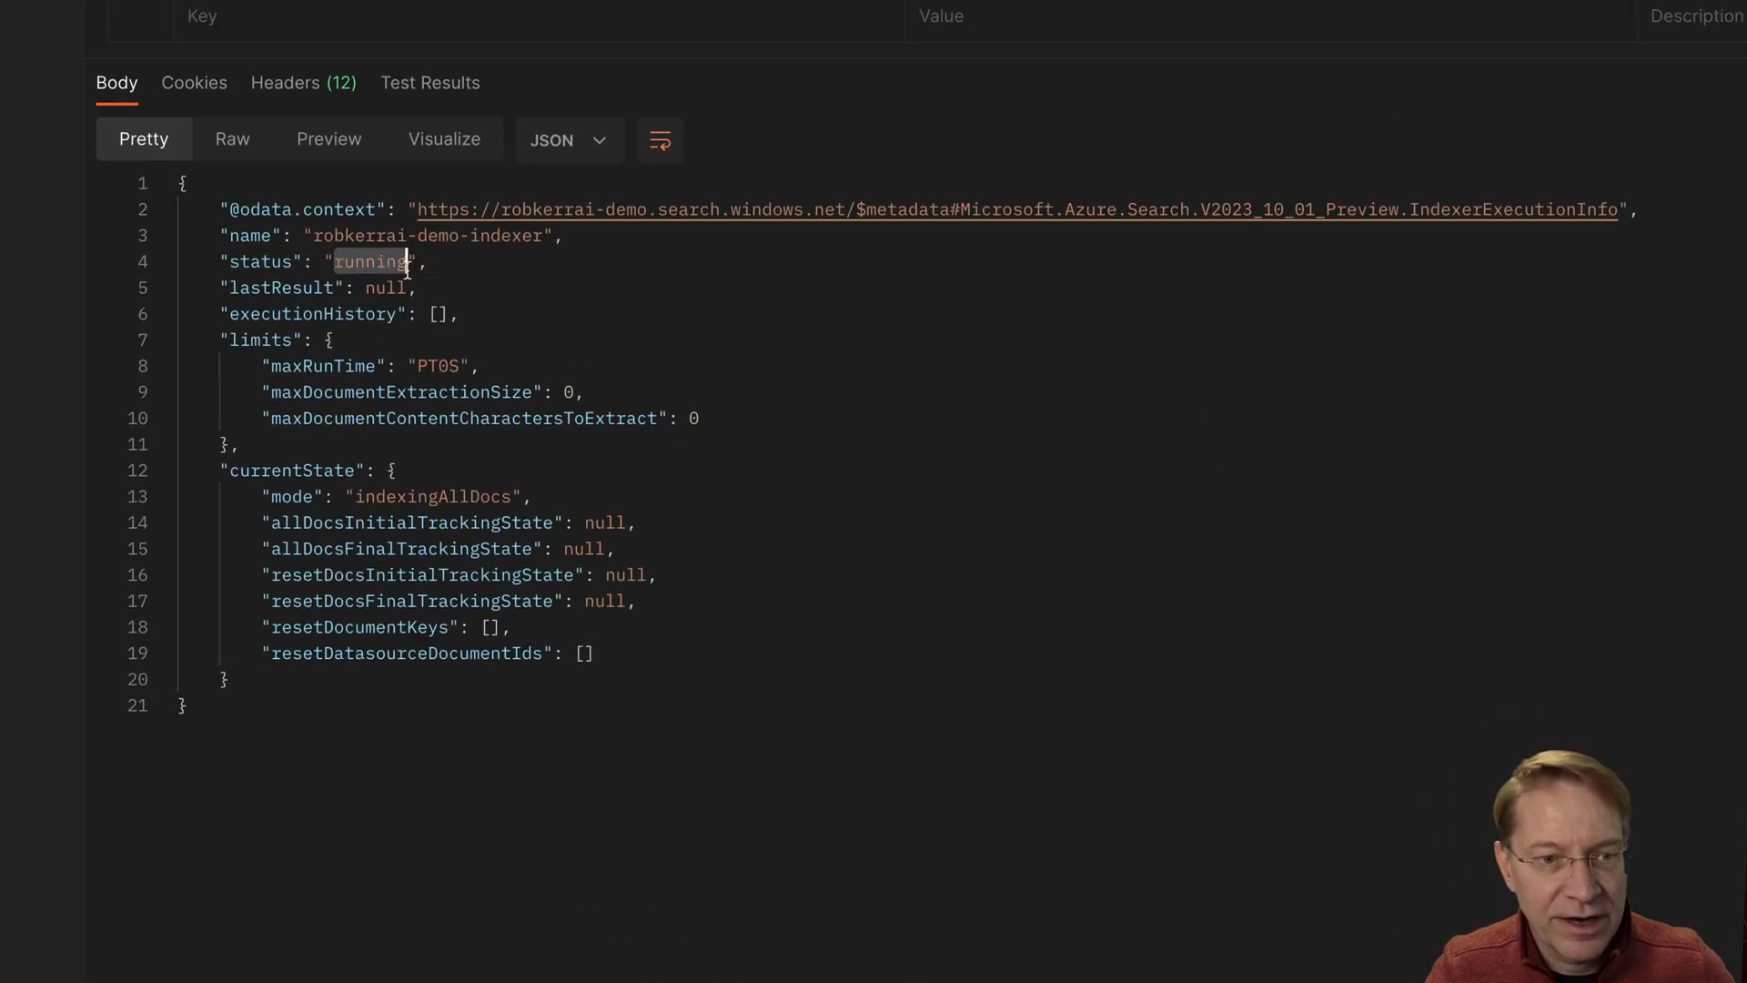
pyautogui.moveTo(539, 424)
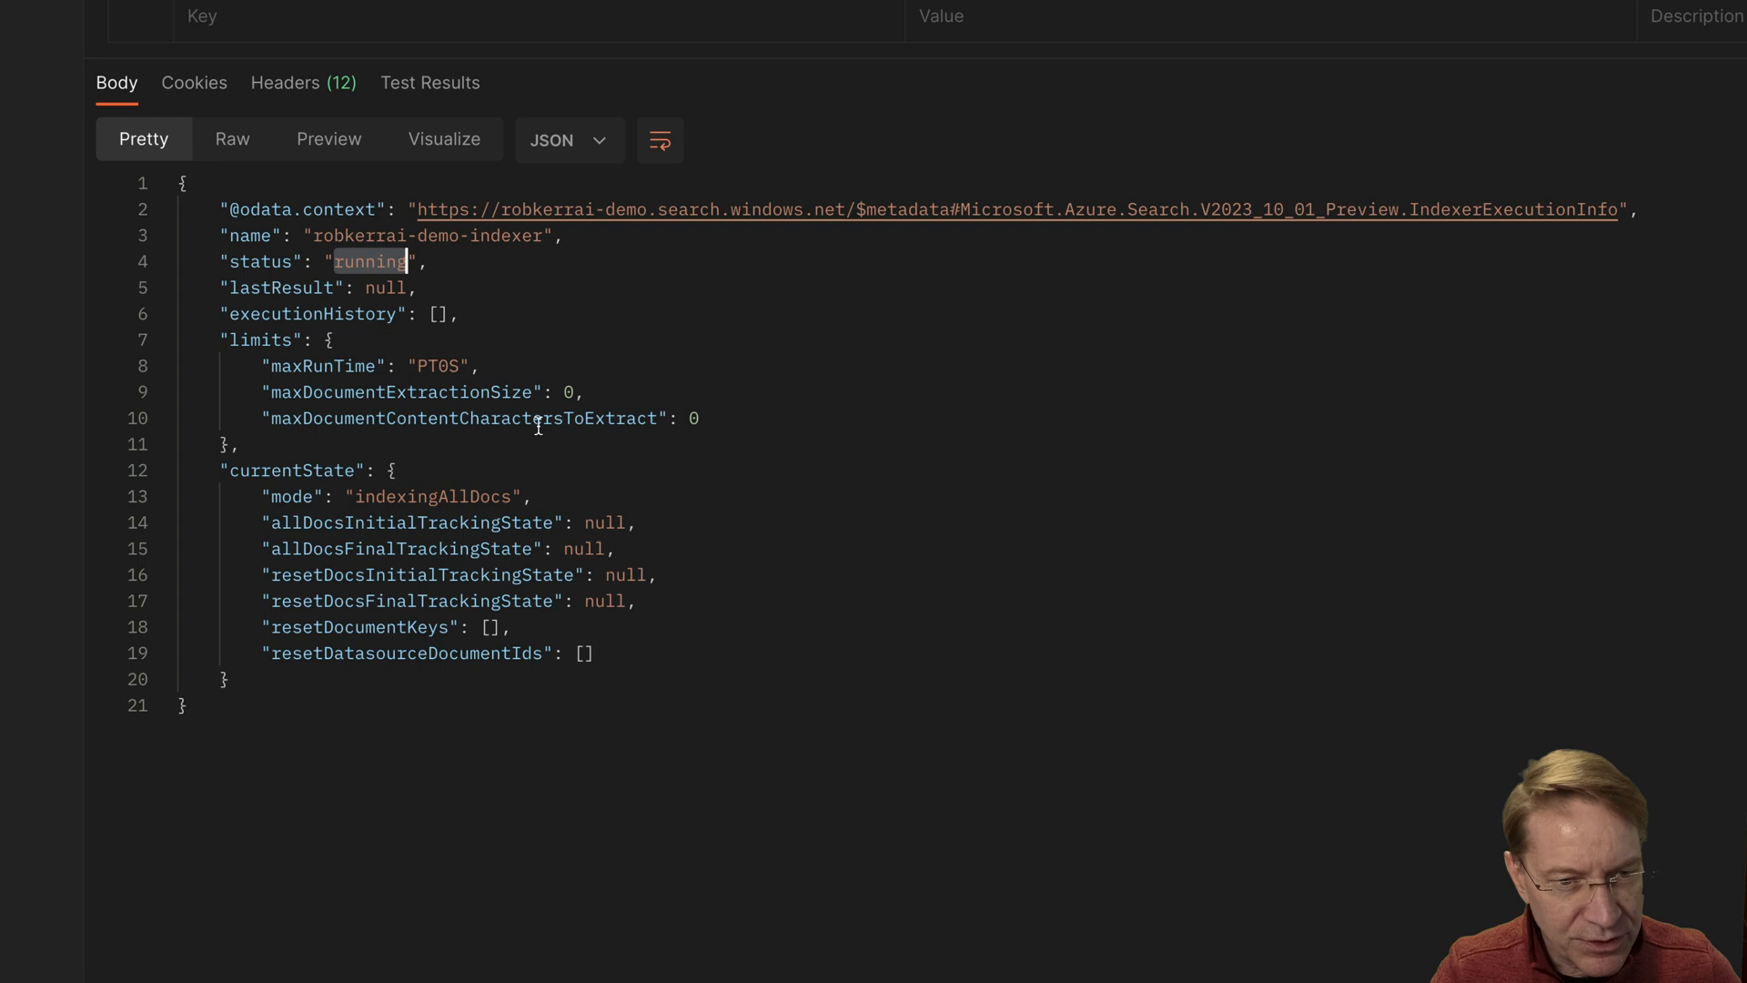
pyautogui.moveTo(575, 709)
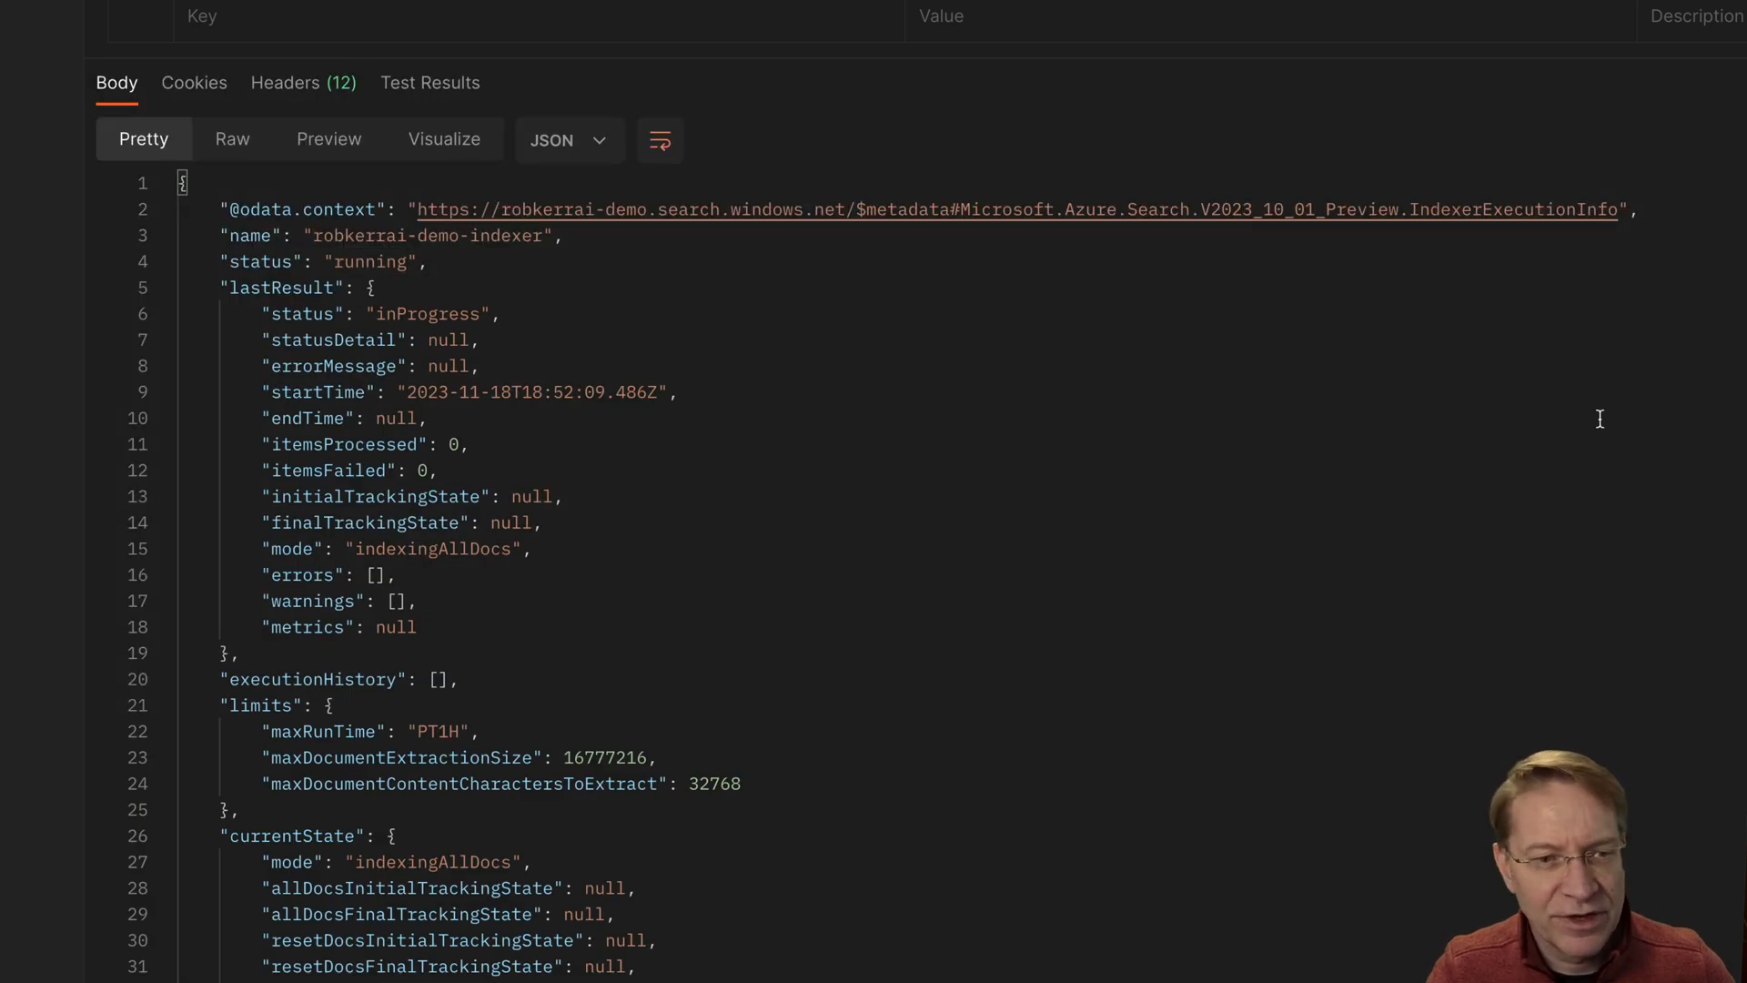
pyautogui.click(504, 313)
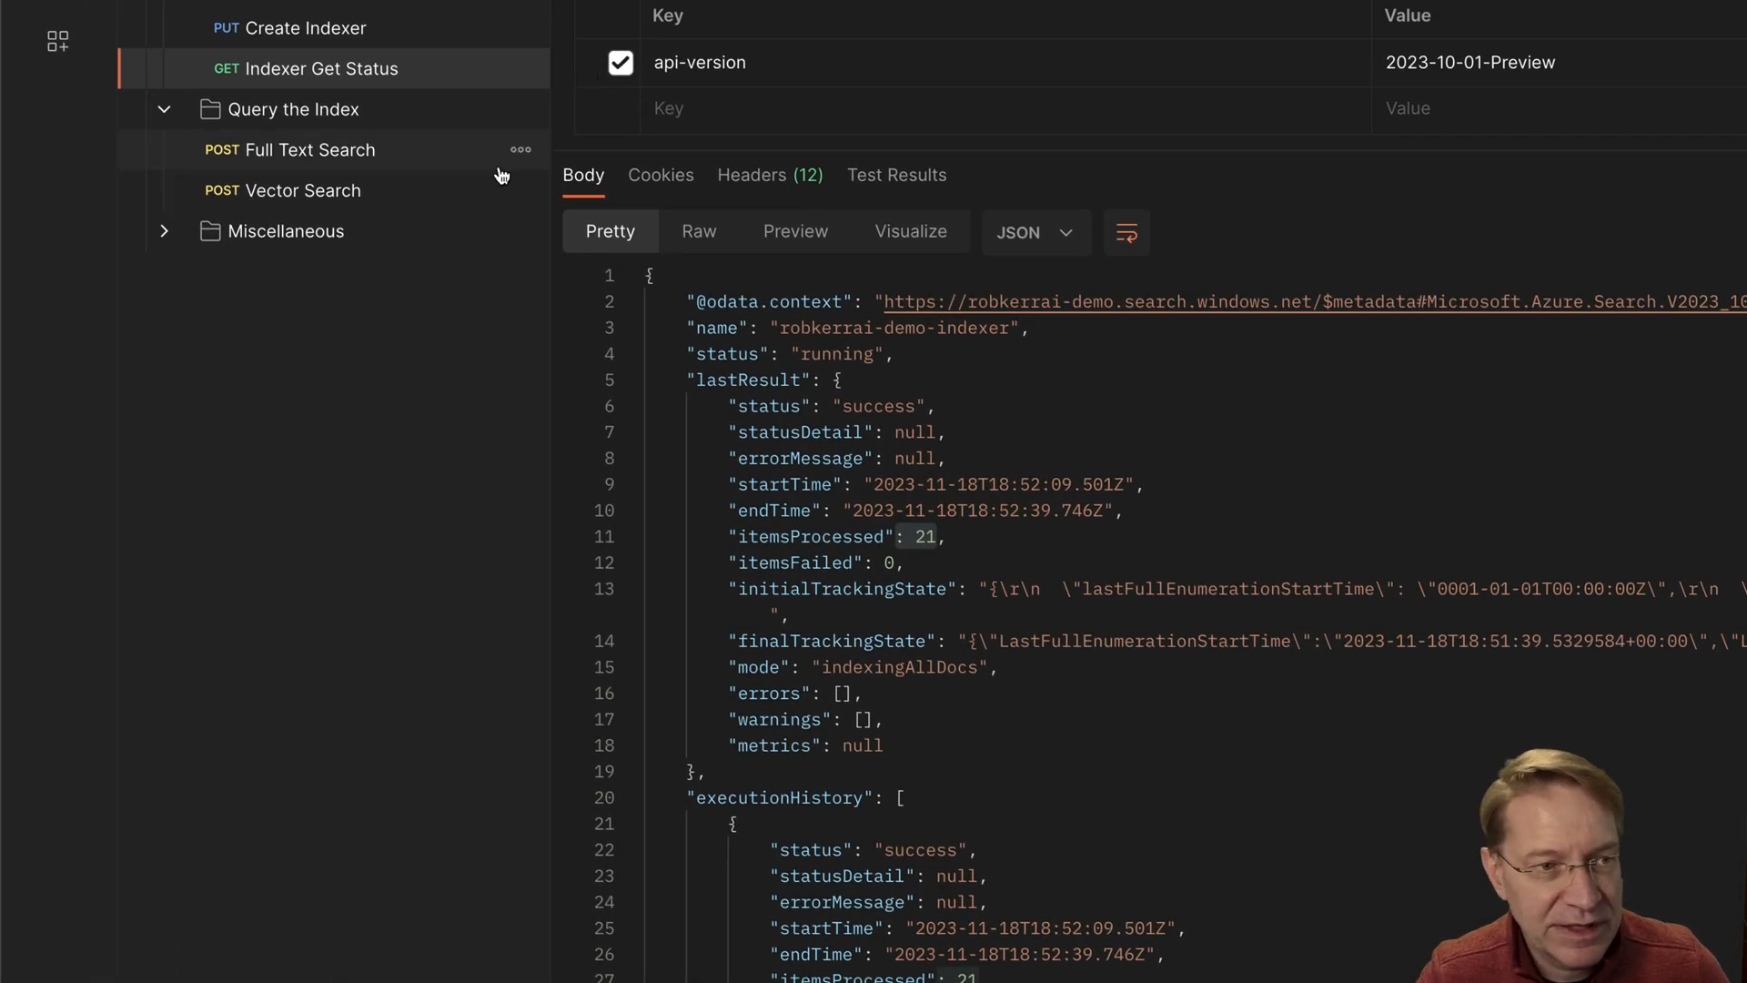
pyautogui.moveTo(335, 189)
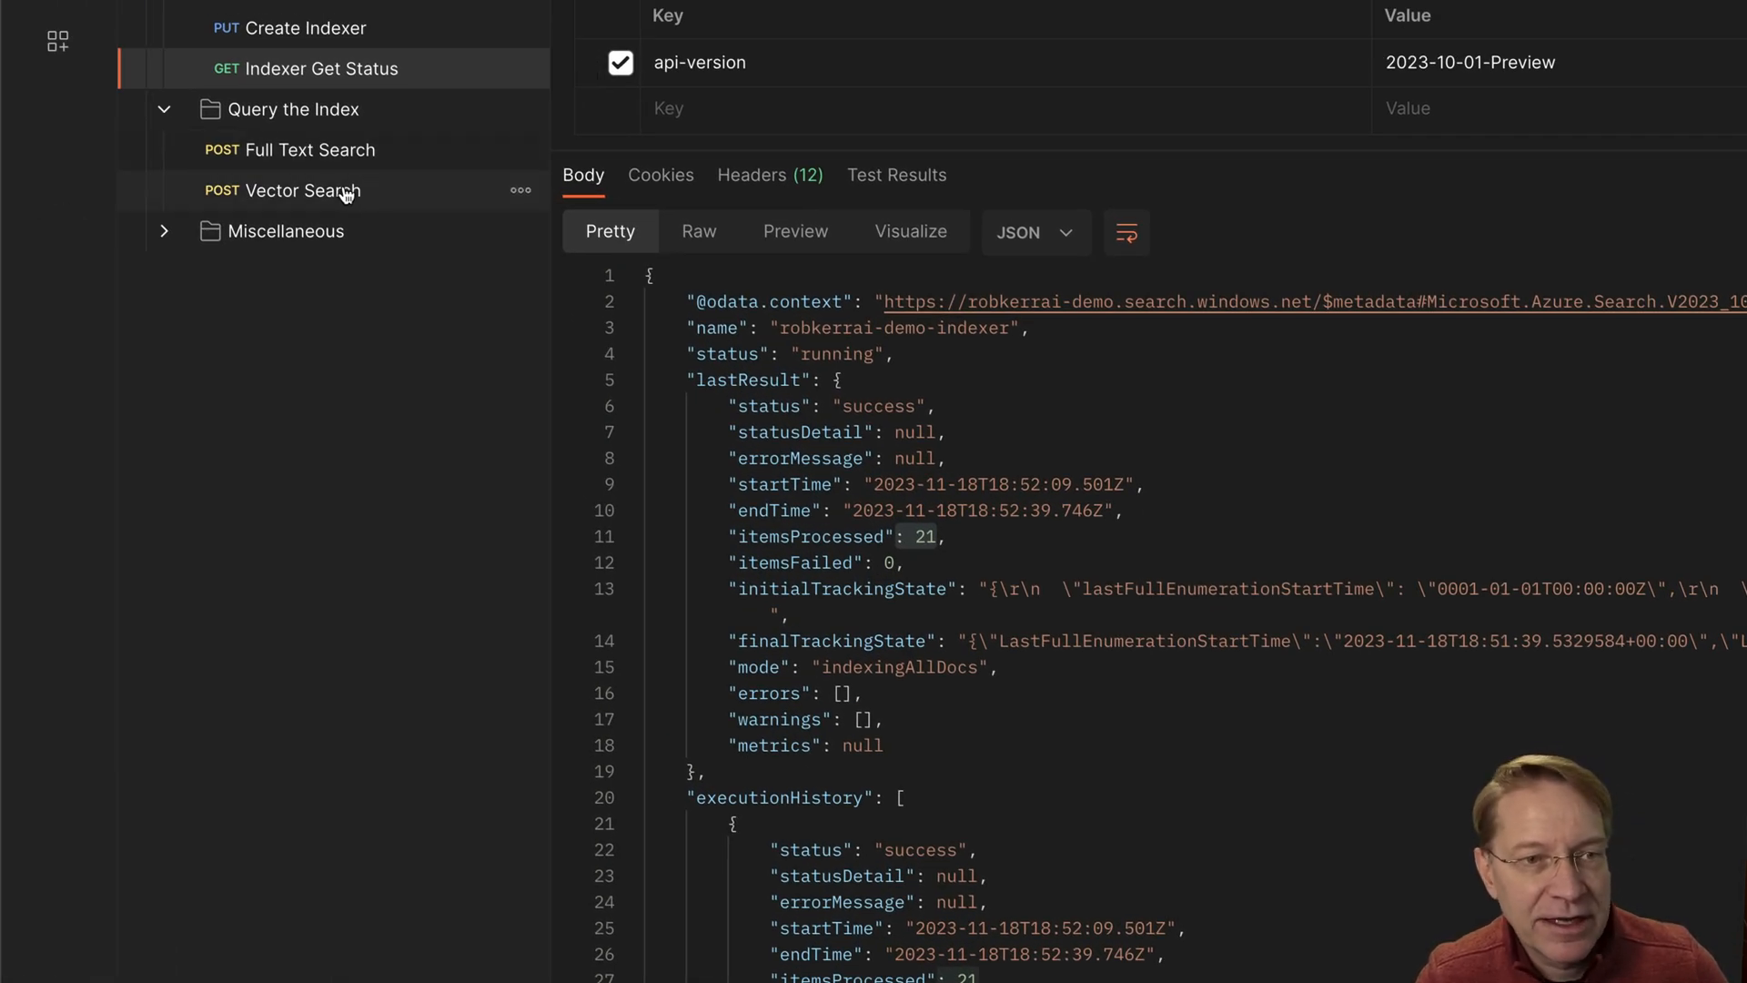
# Open the Vector Search request under Query the Index and review its US aviation authority body
pyautogui.click(299, 189)
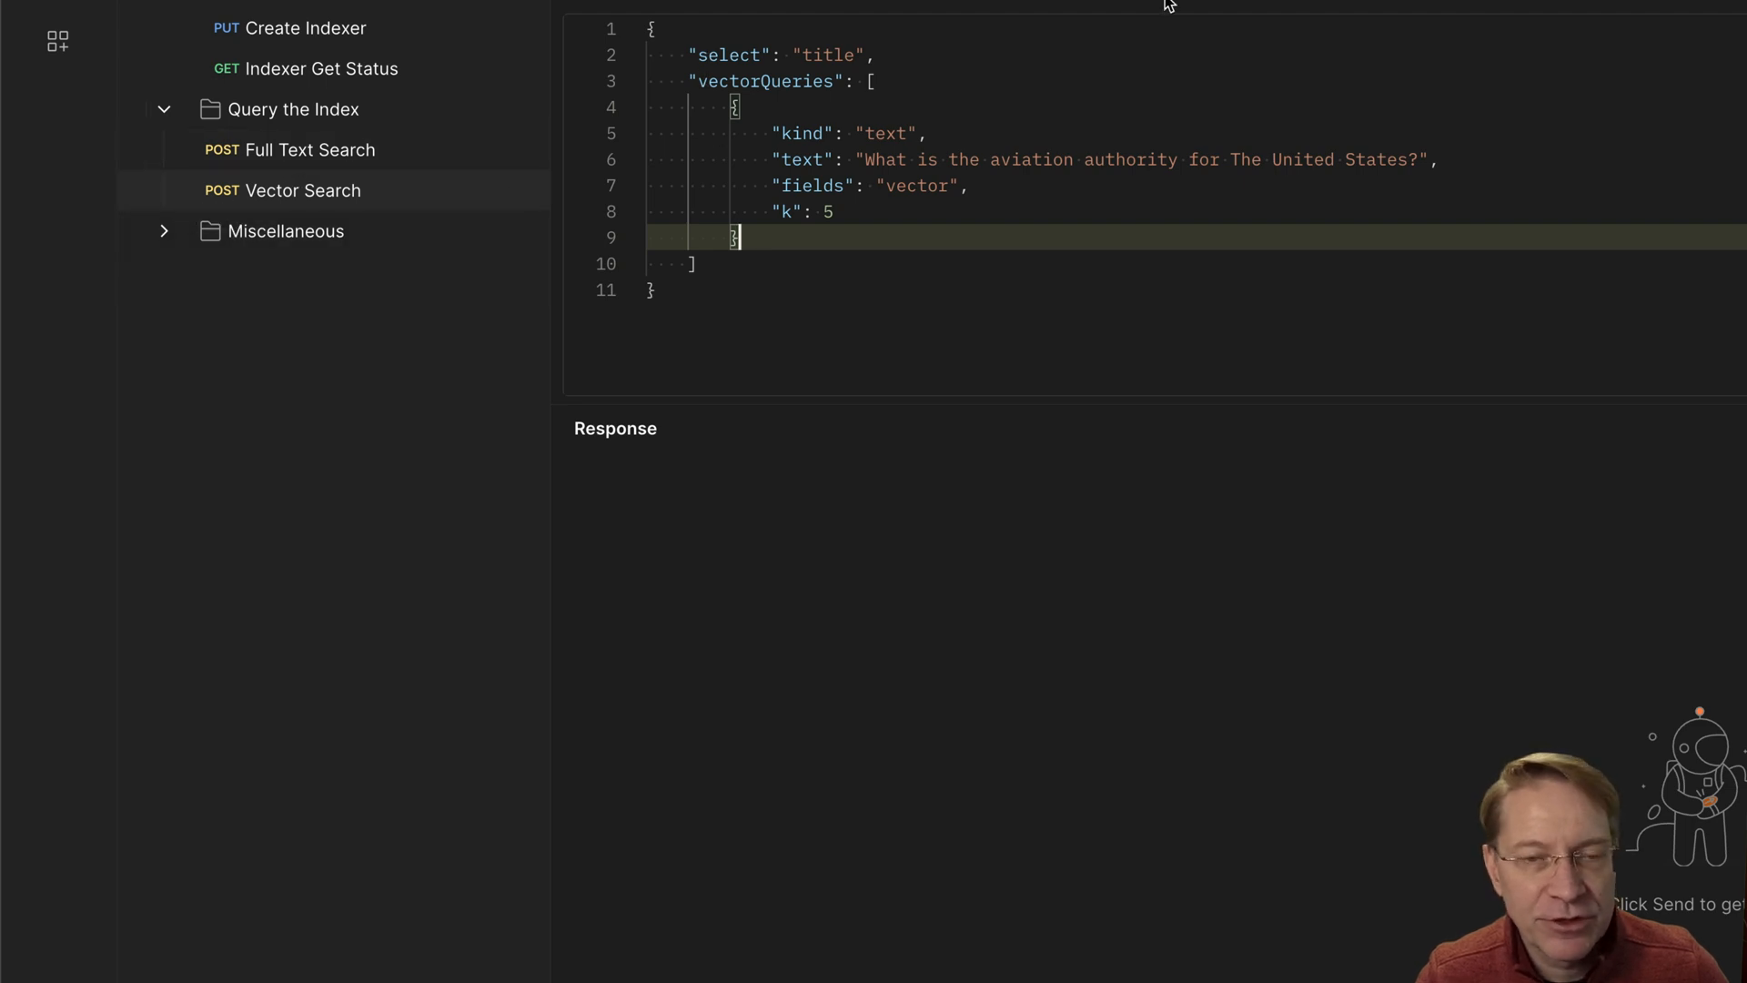
pyautogui.moveTo(1159, 20)
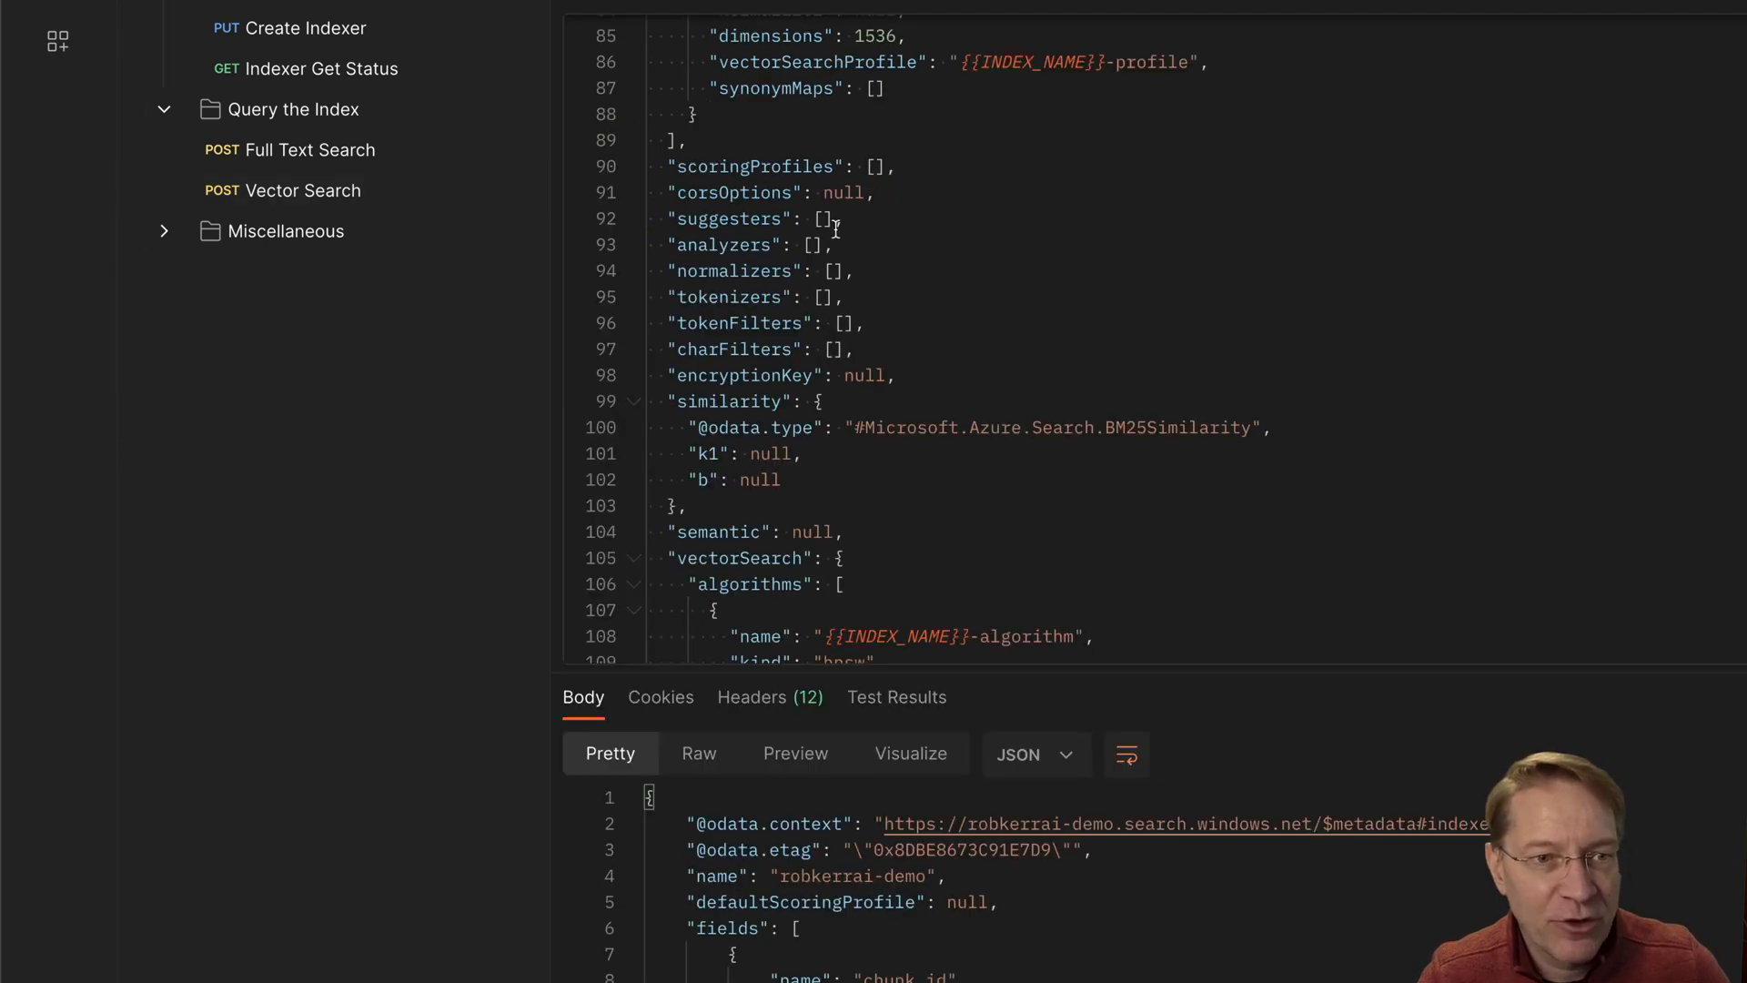
pyautogui.scroll(3)
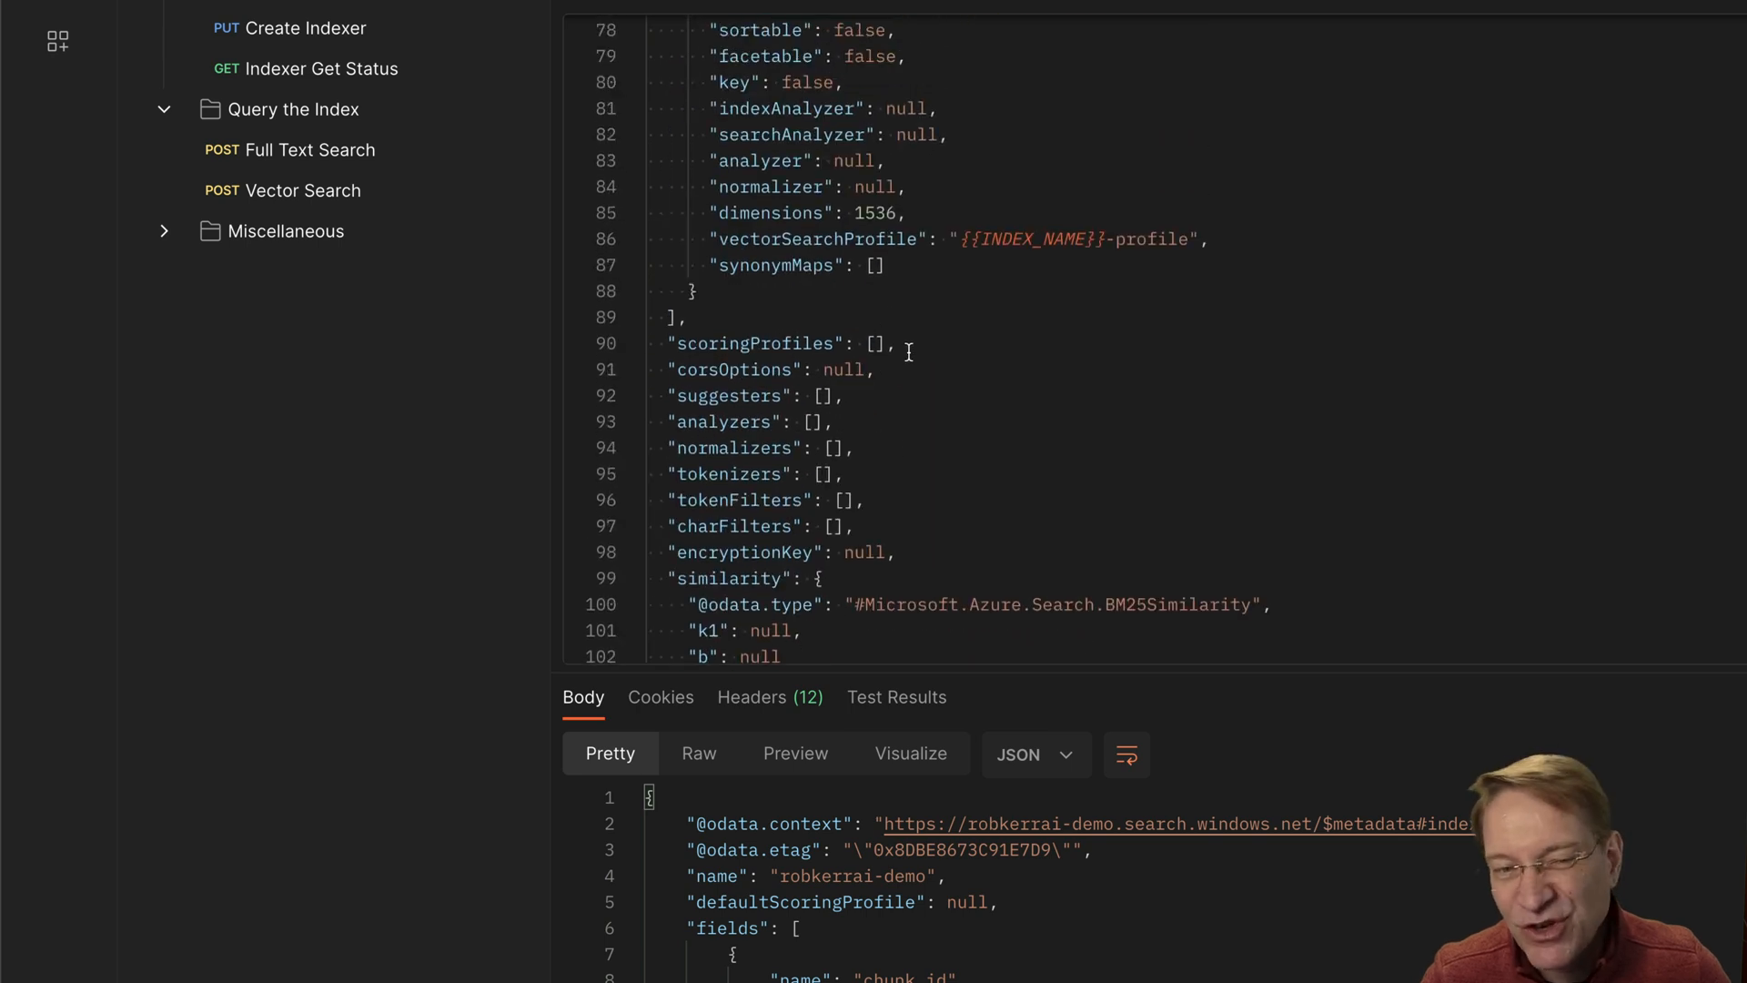
pyautogui.moveTo(404, 198)
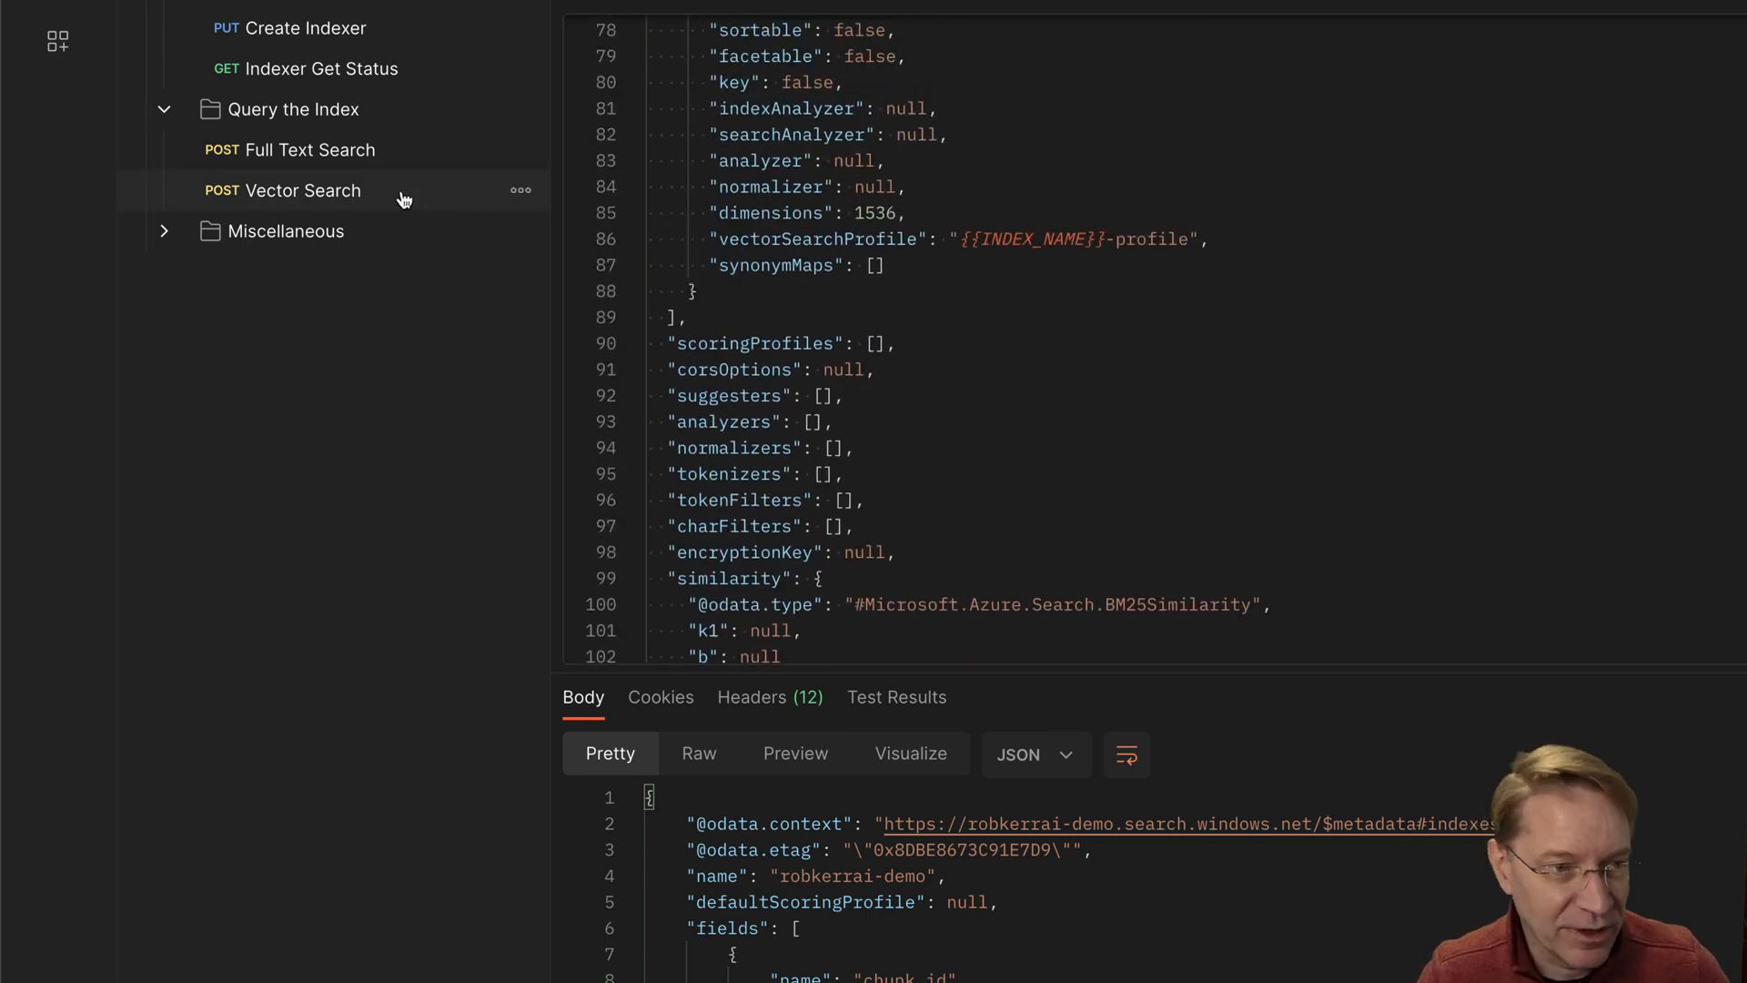
pyautogui.click(284, 189)
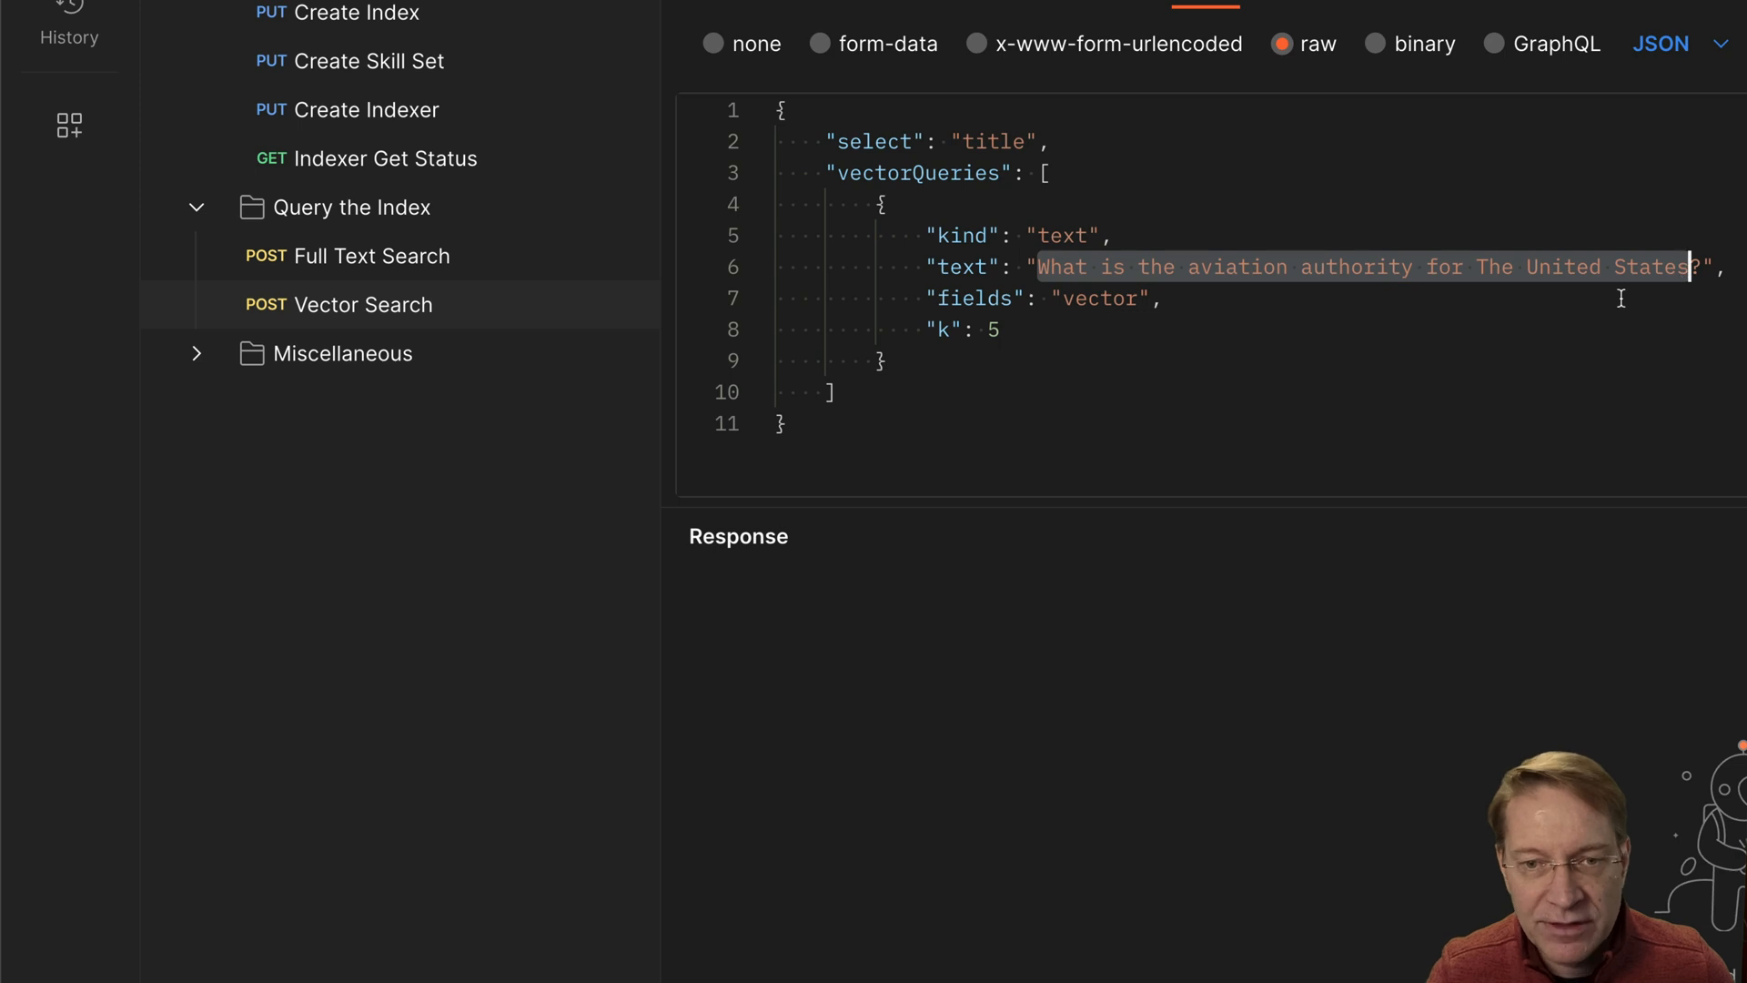
# Send the Vector Search and scroll the five scored Emergency PDF titles in the response
pyautogui.click(1482, 329)
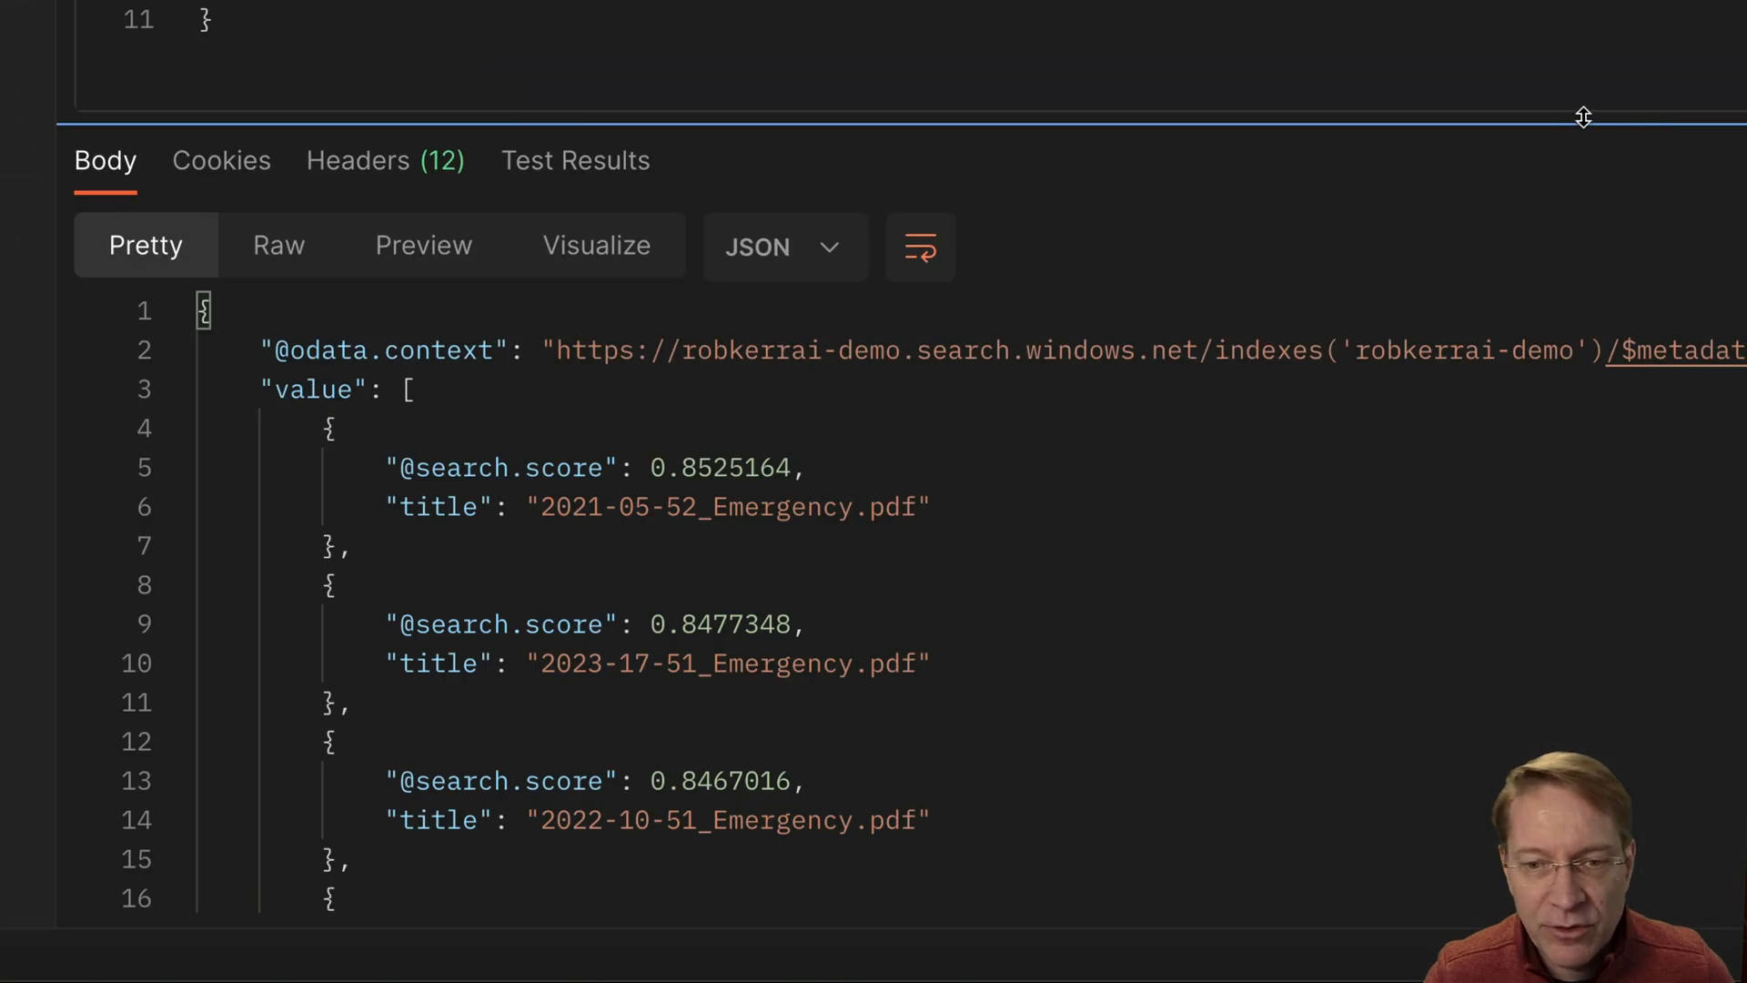
pyautogui.scroll(-3)
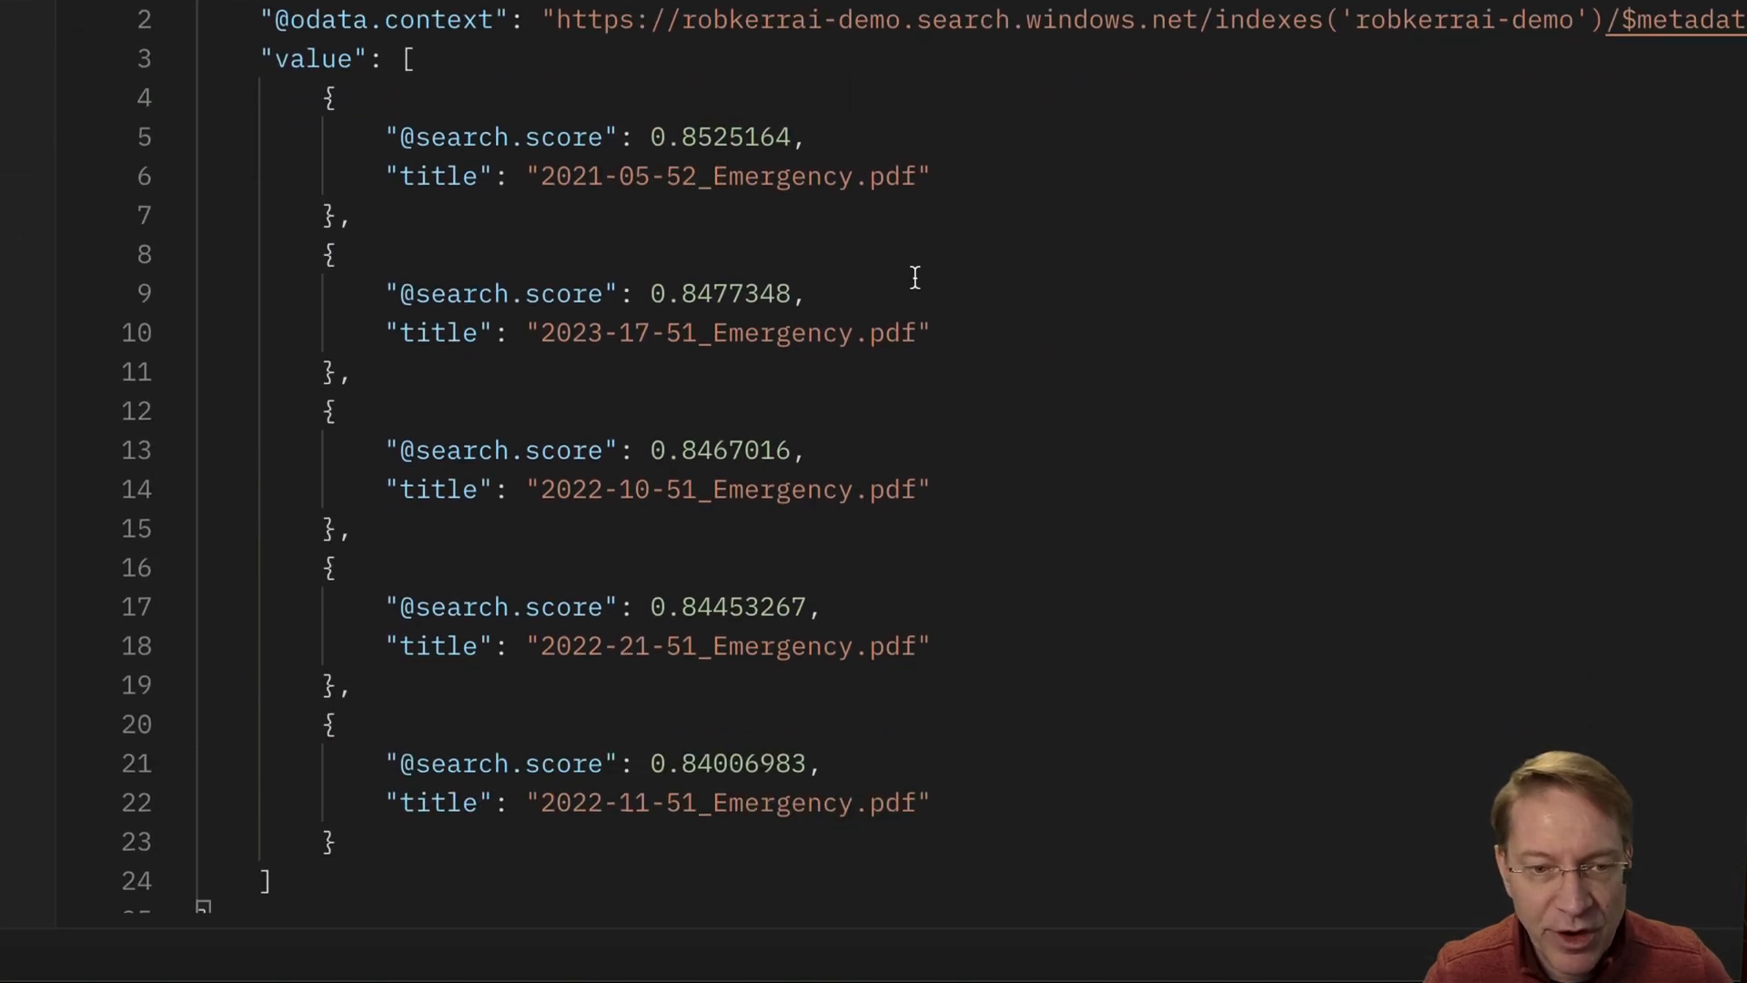
pyautogui.moveTo(630, 148)
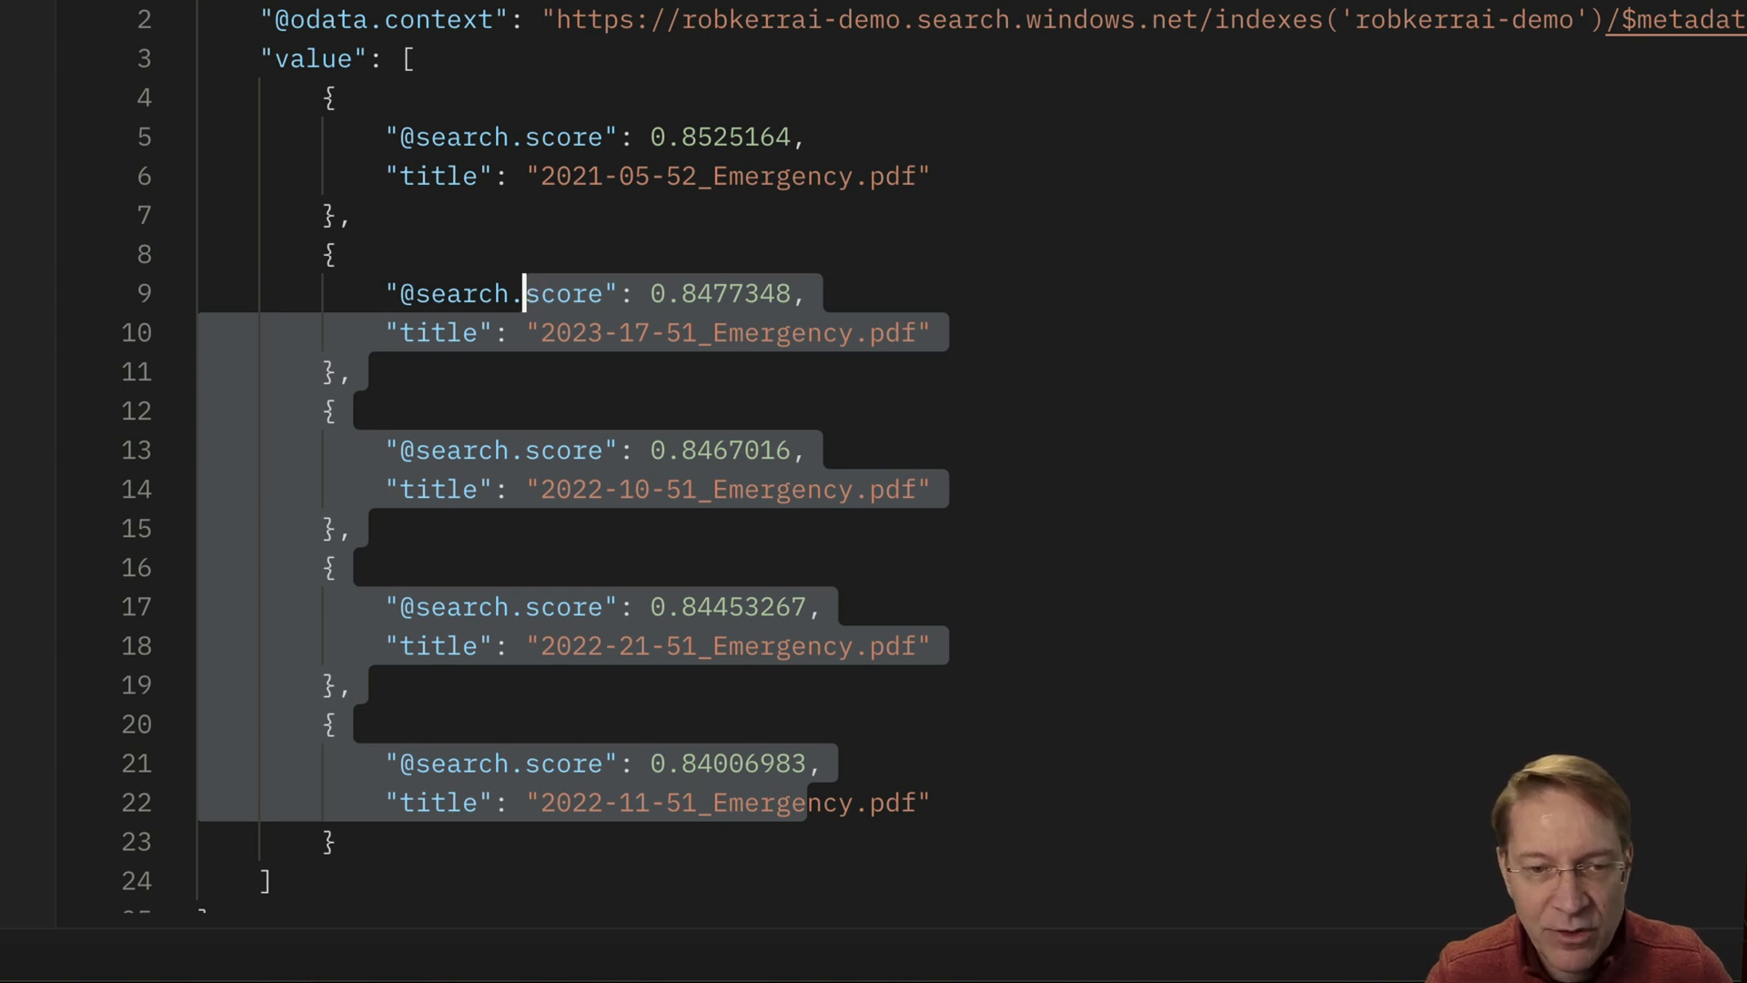
pyautogui.click(803, 331)
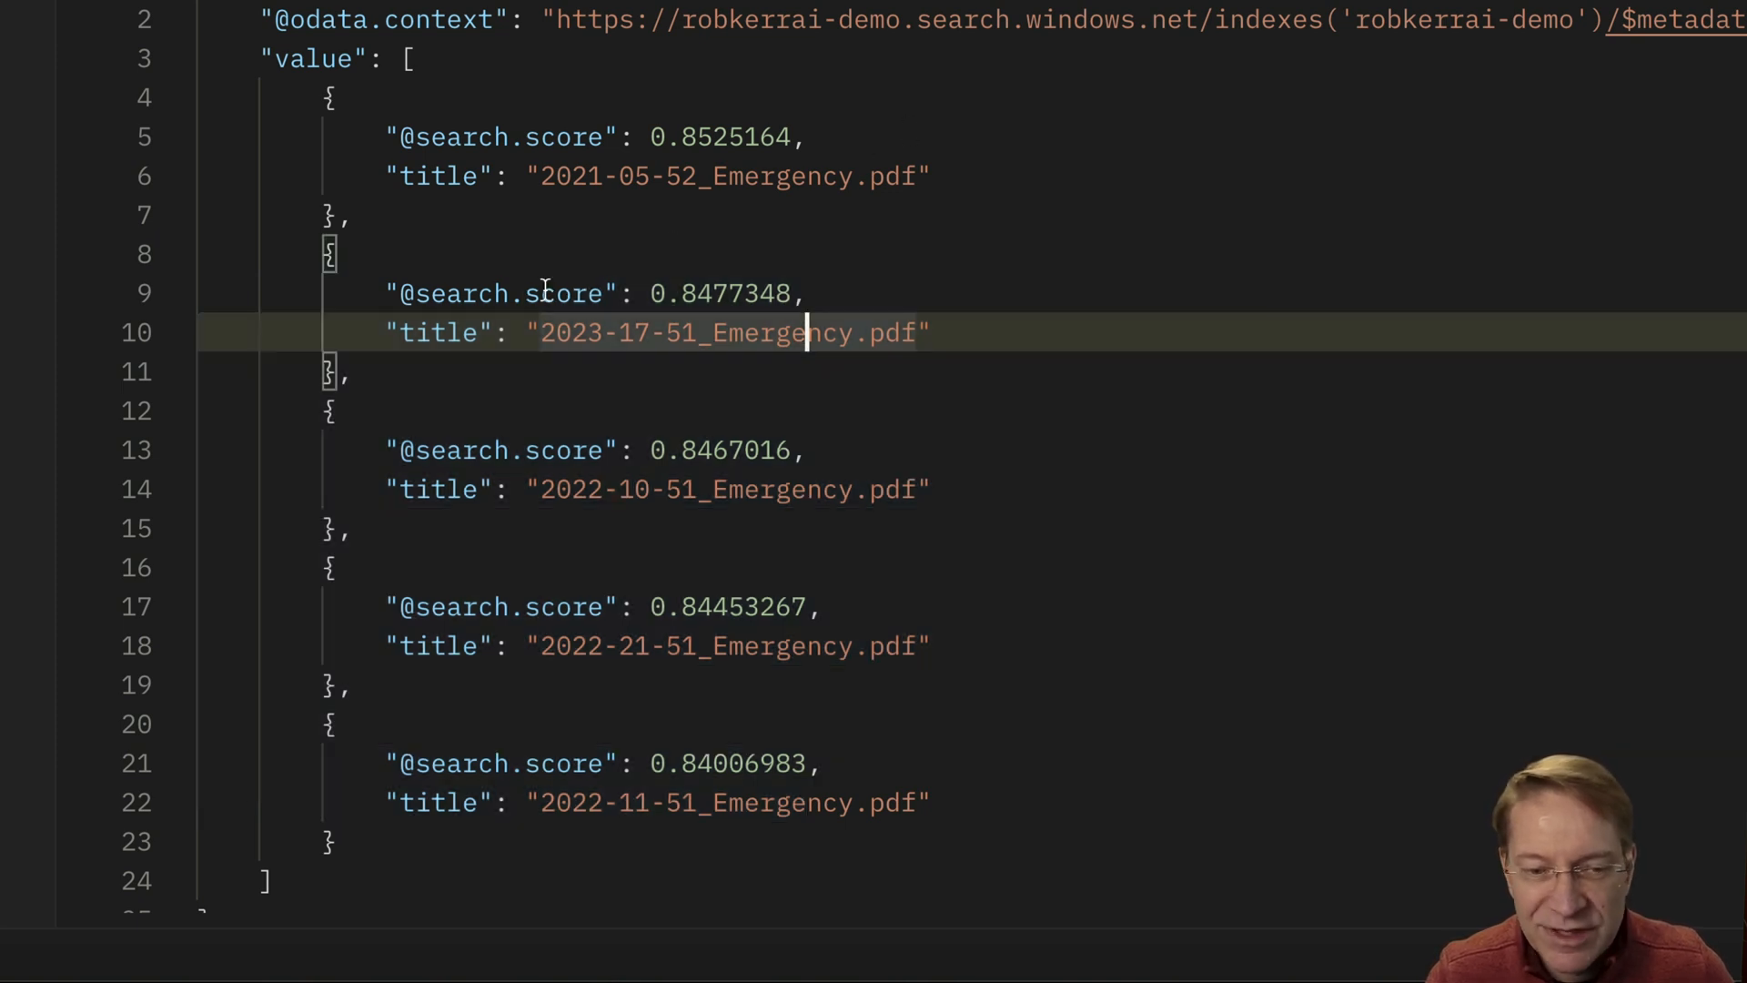
pyautogui.moveTo(710, 590)
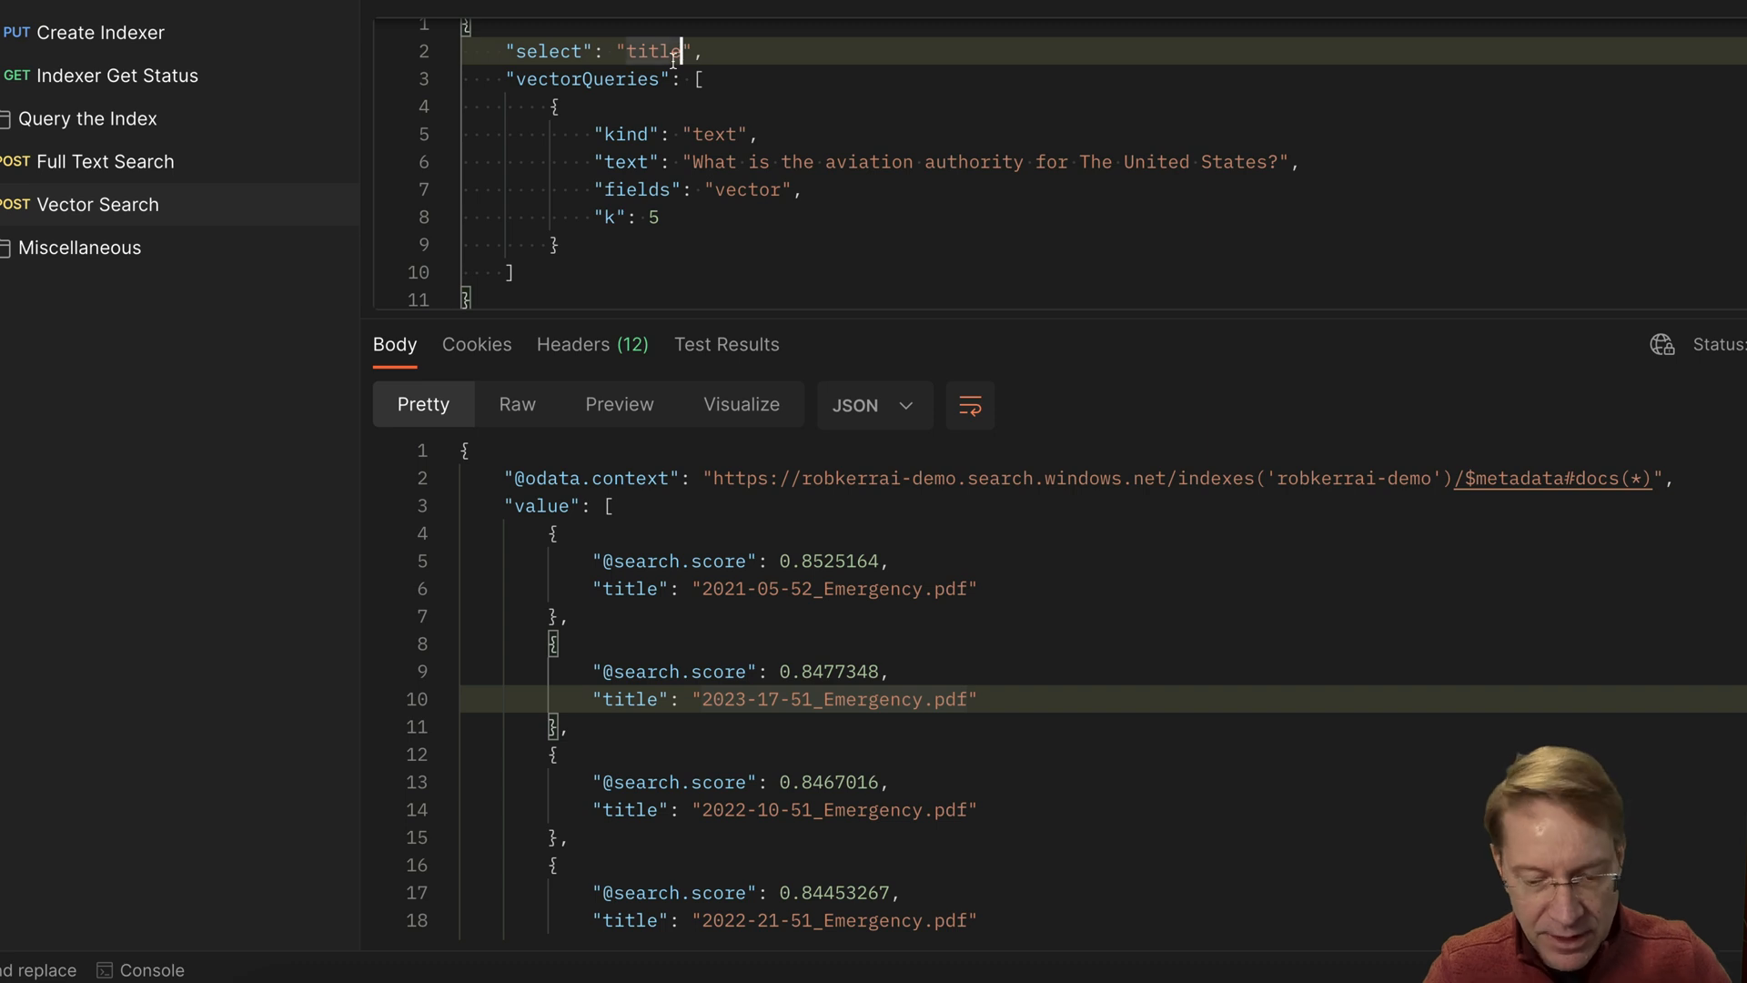
# Add chunk to the select field, send, and scroll the returned chunk text
pyautogui.write(', chunk')
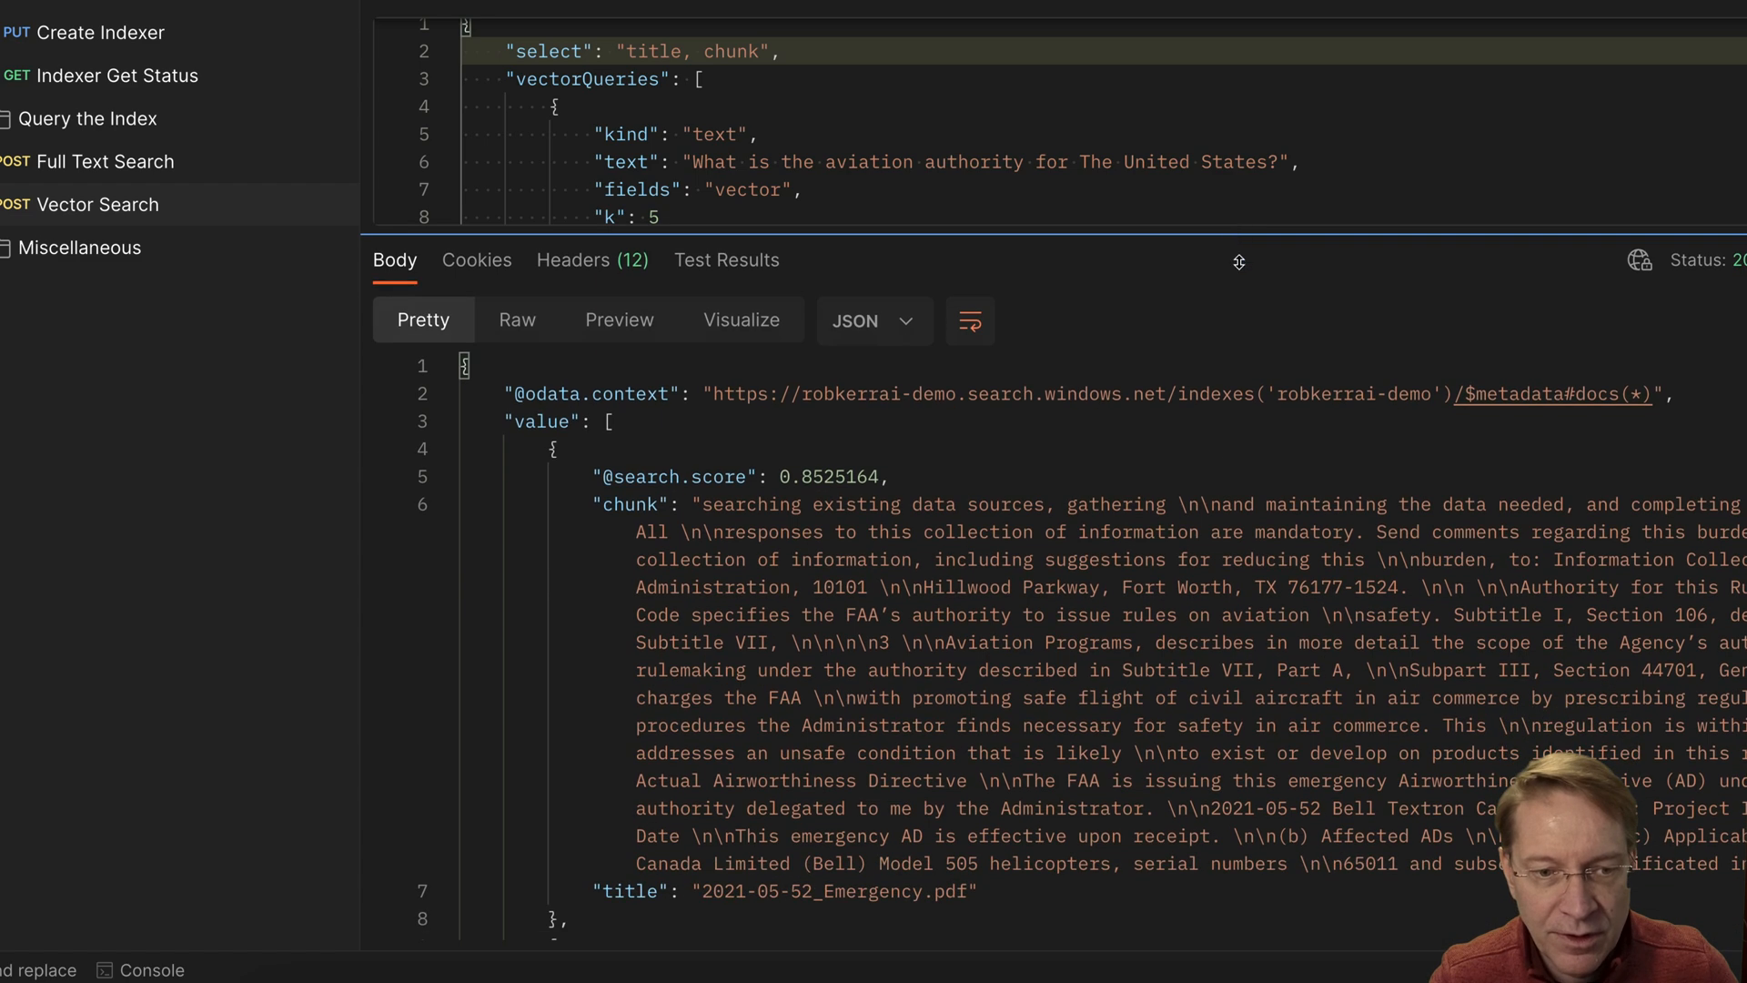
pyautogui.scroll(-3)
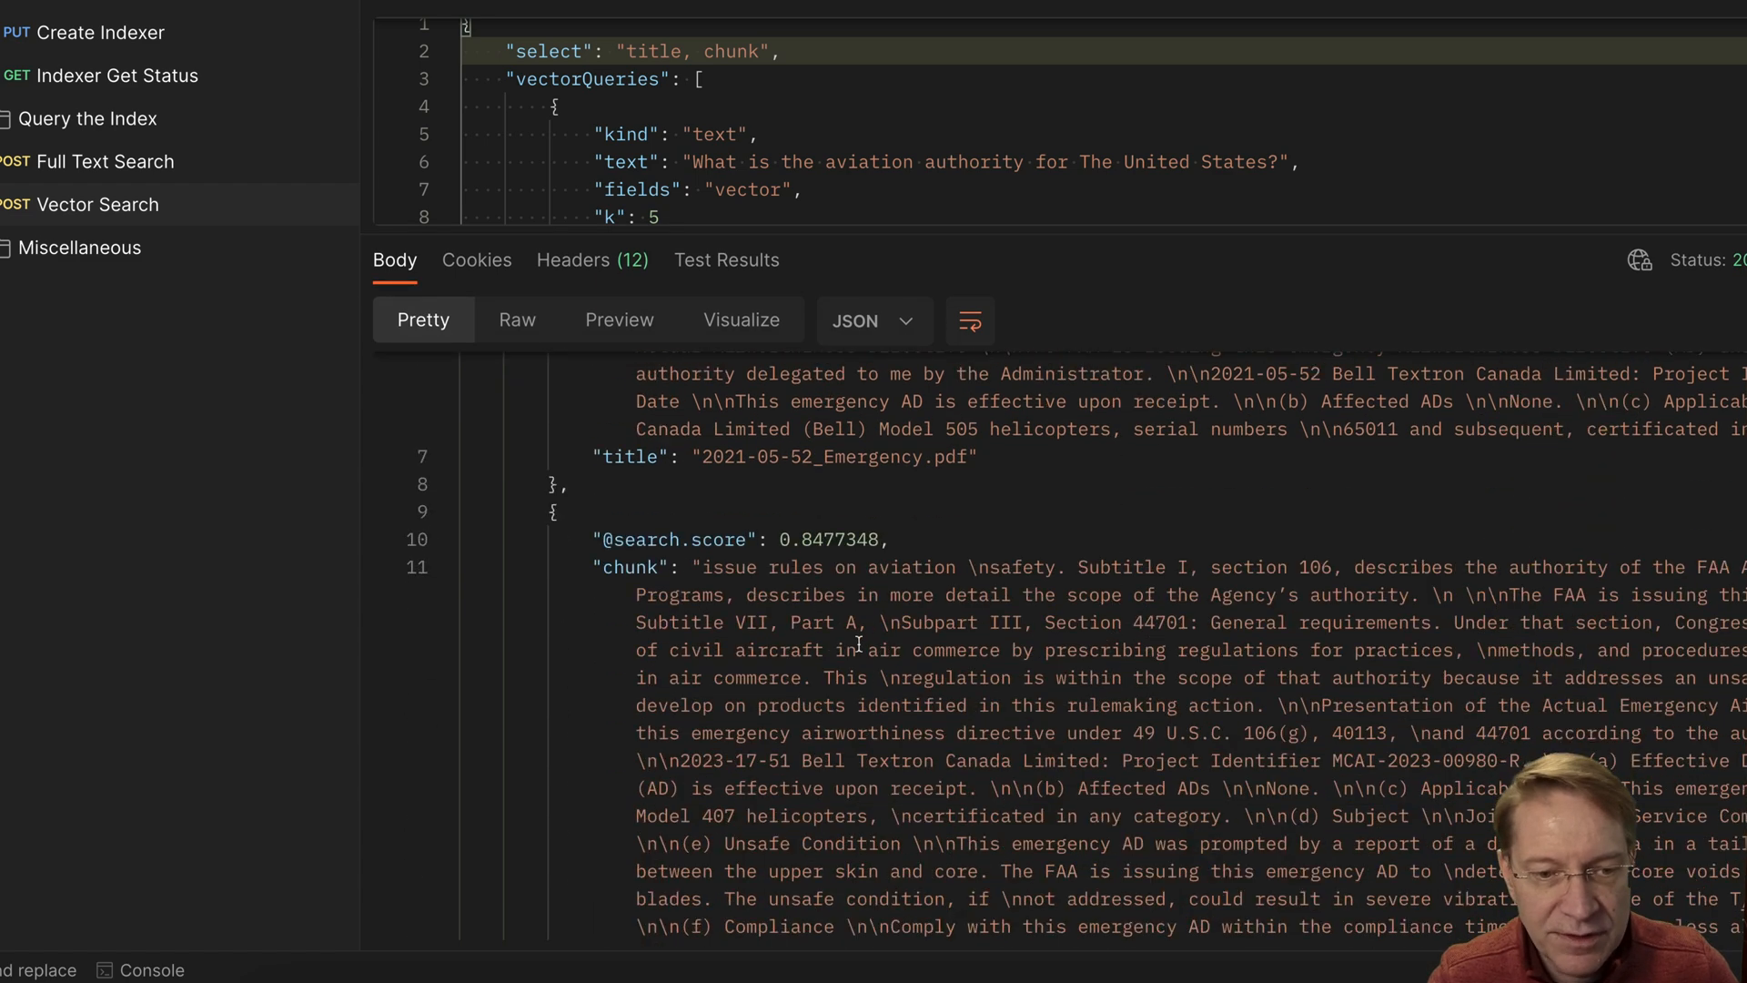
pyautogui.scroll(-3)
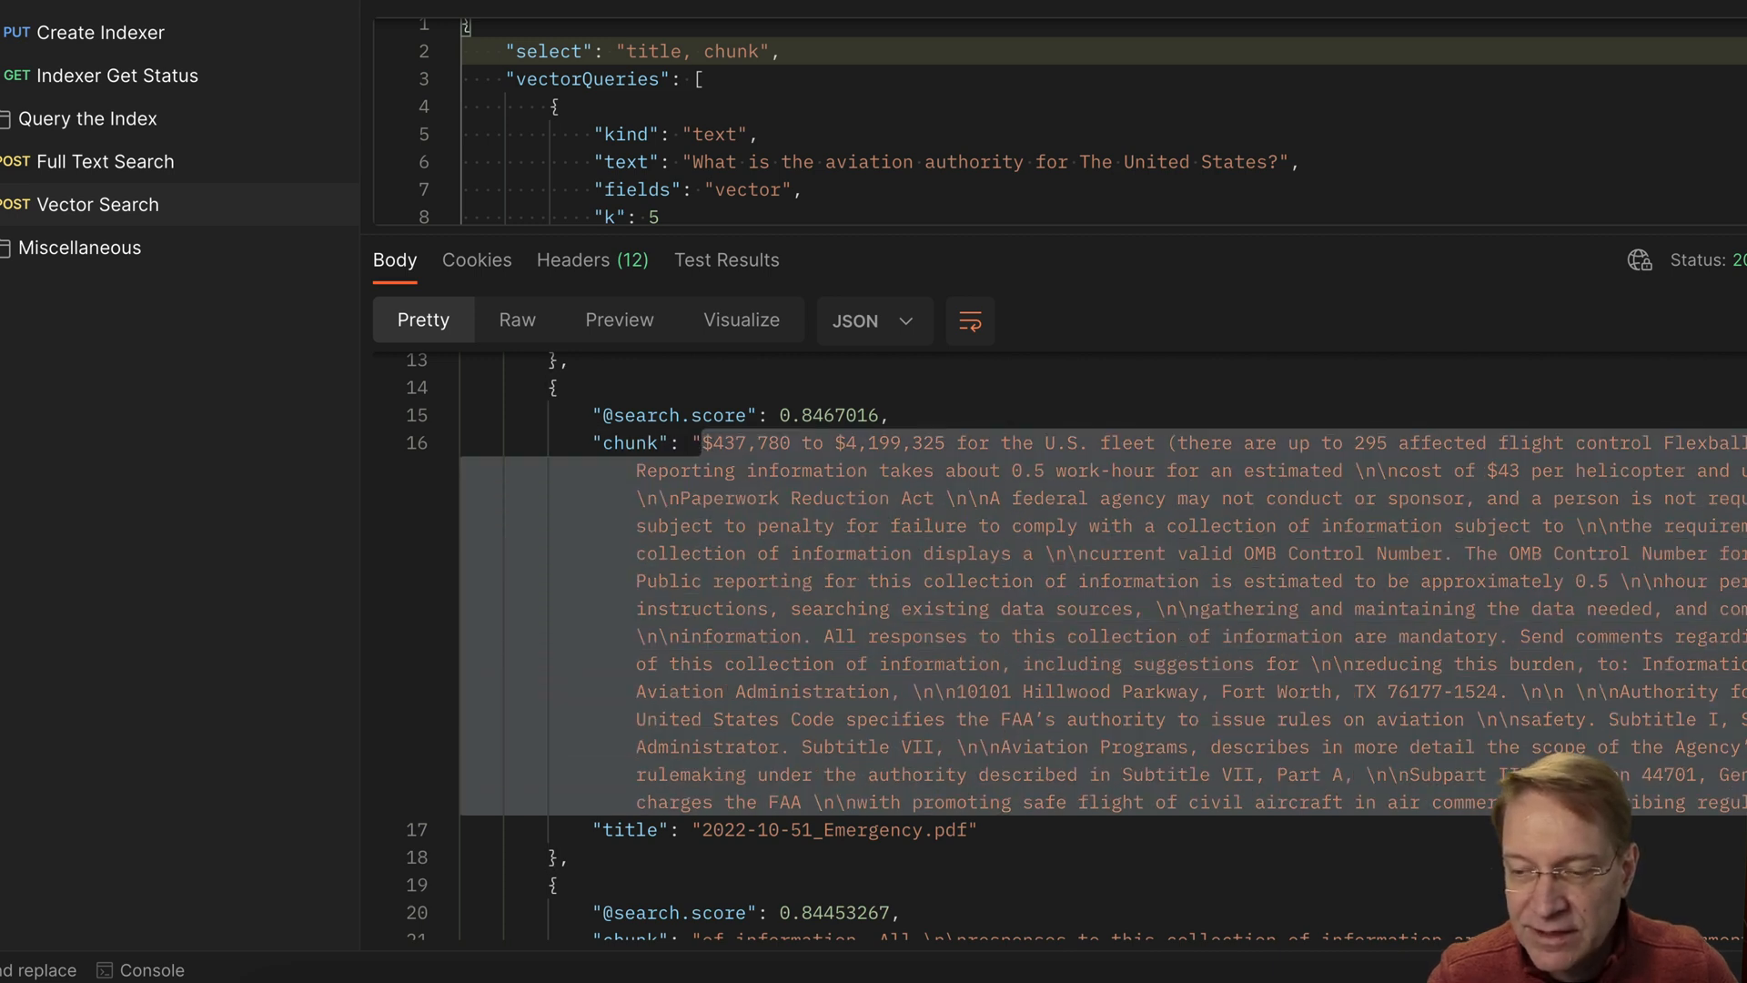
pyautogui.moveTo(1033, 666)
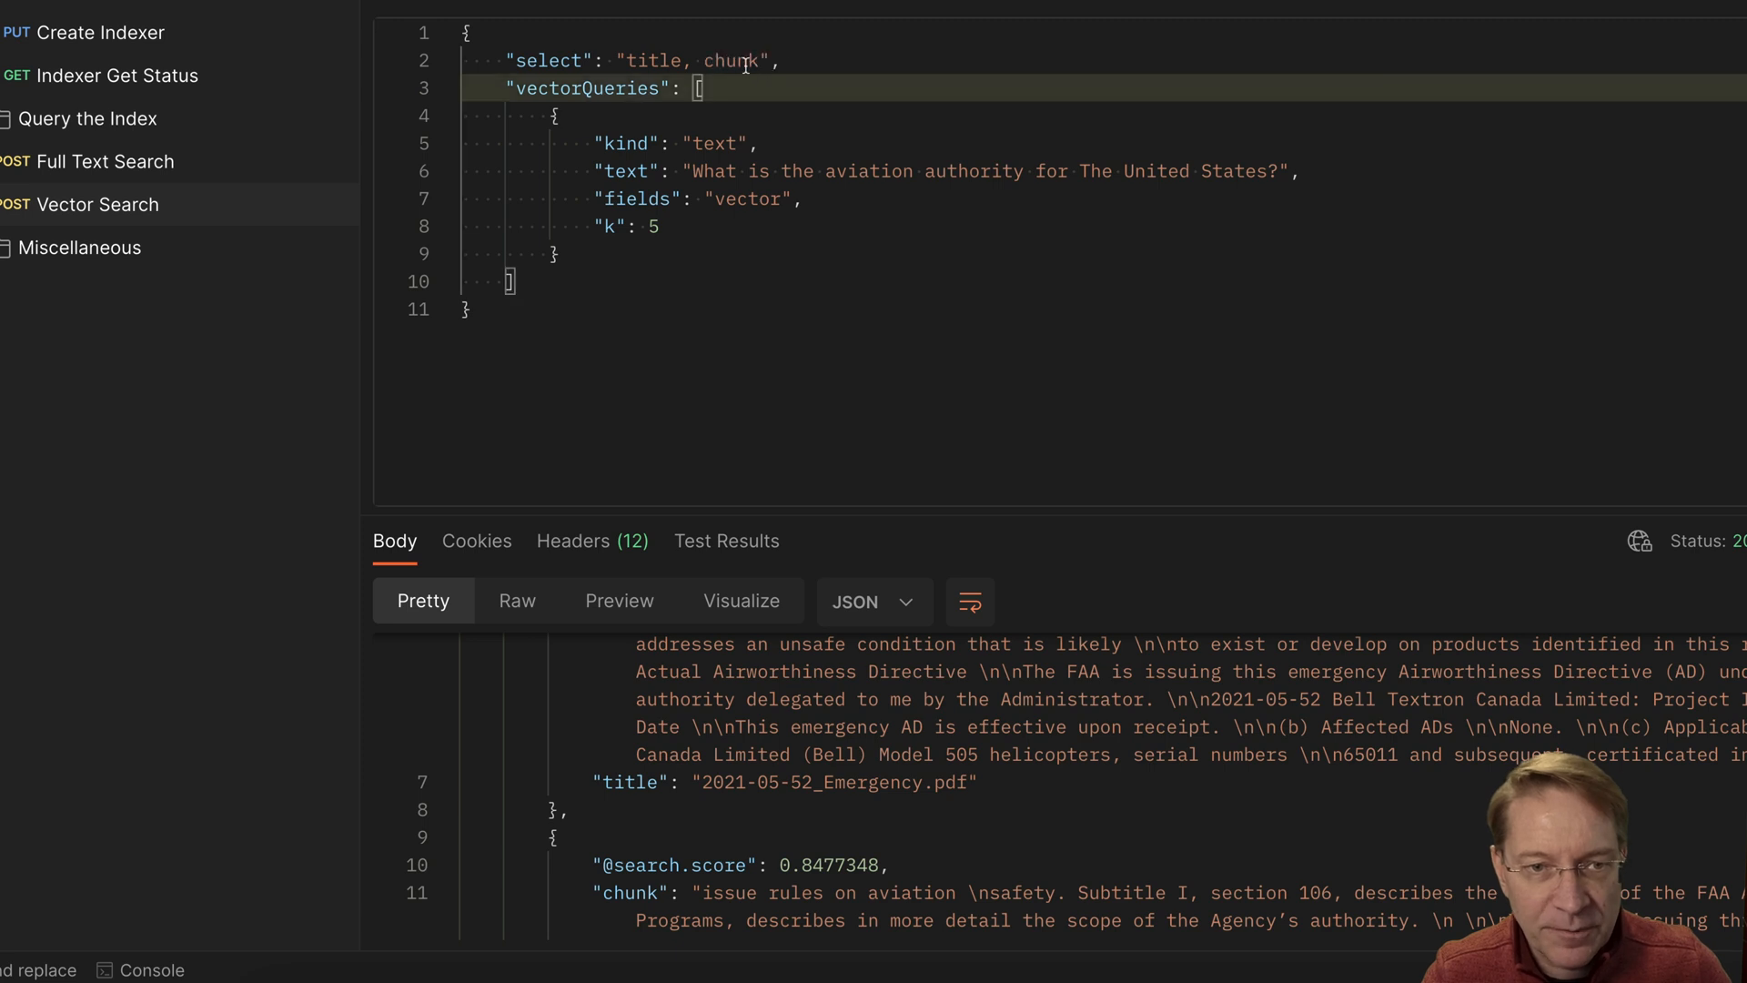
# Extend select to title, chunk, vector and inspect the first result's chunk and embedding numbers
pyautogui.write('vector')
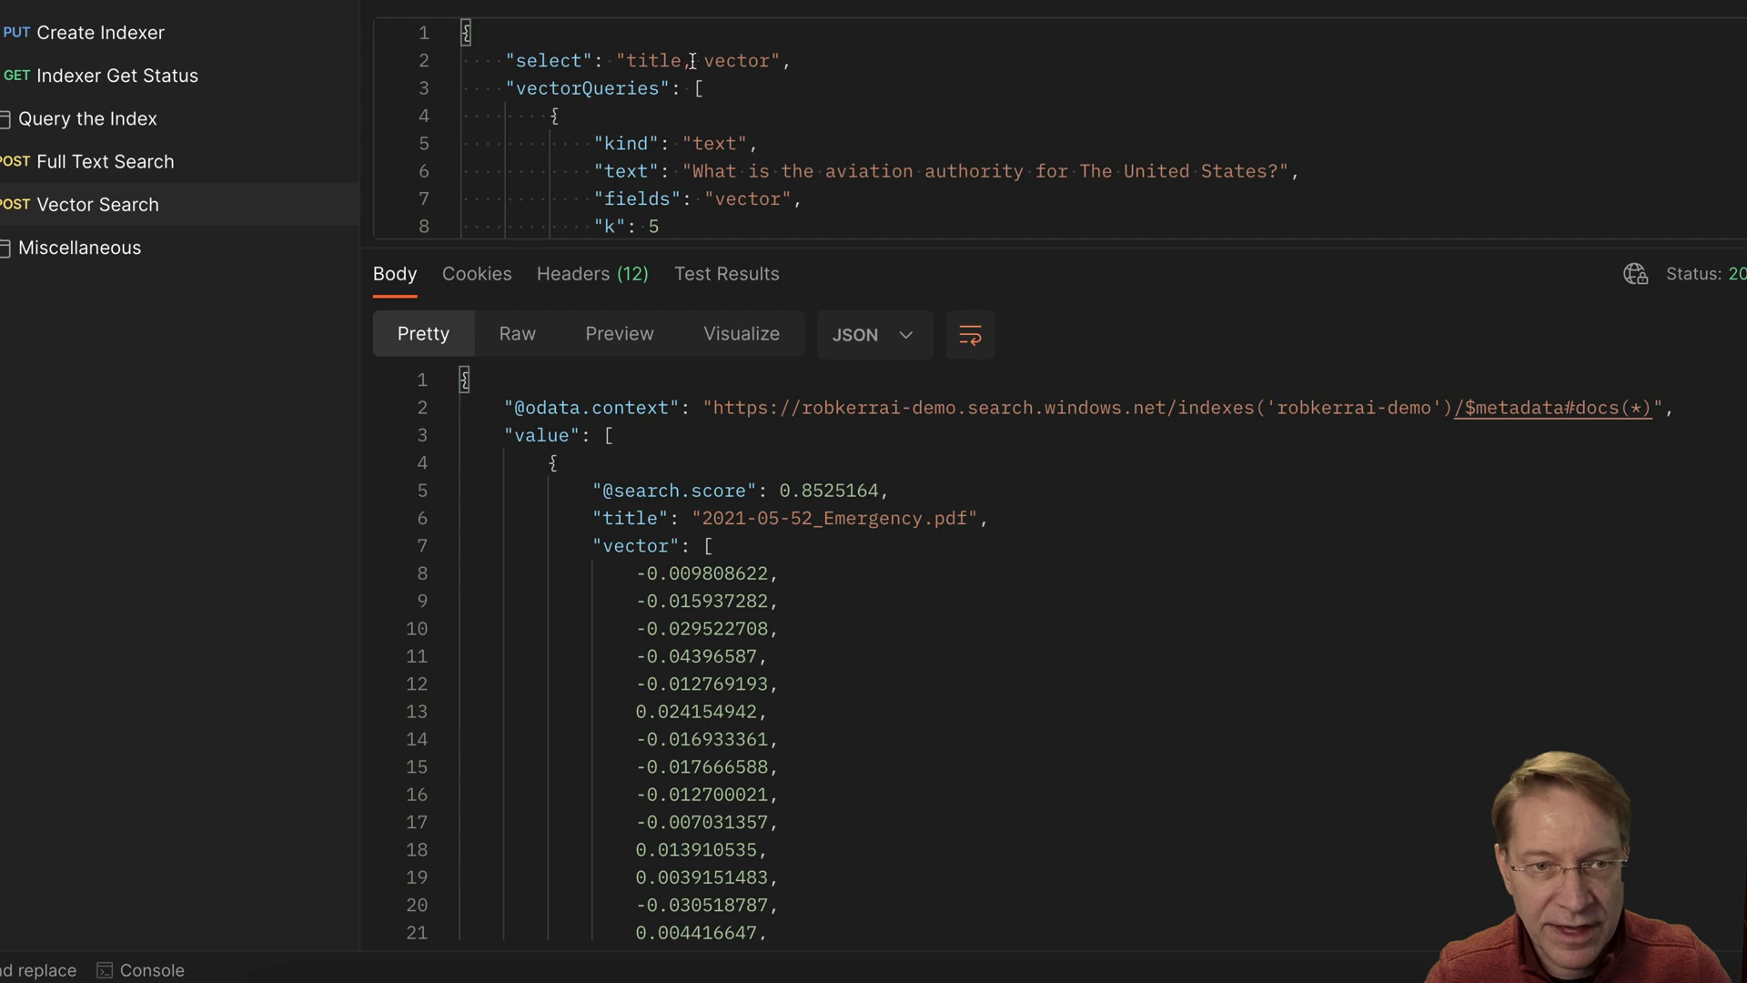
pyautogui.write('chunk,')
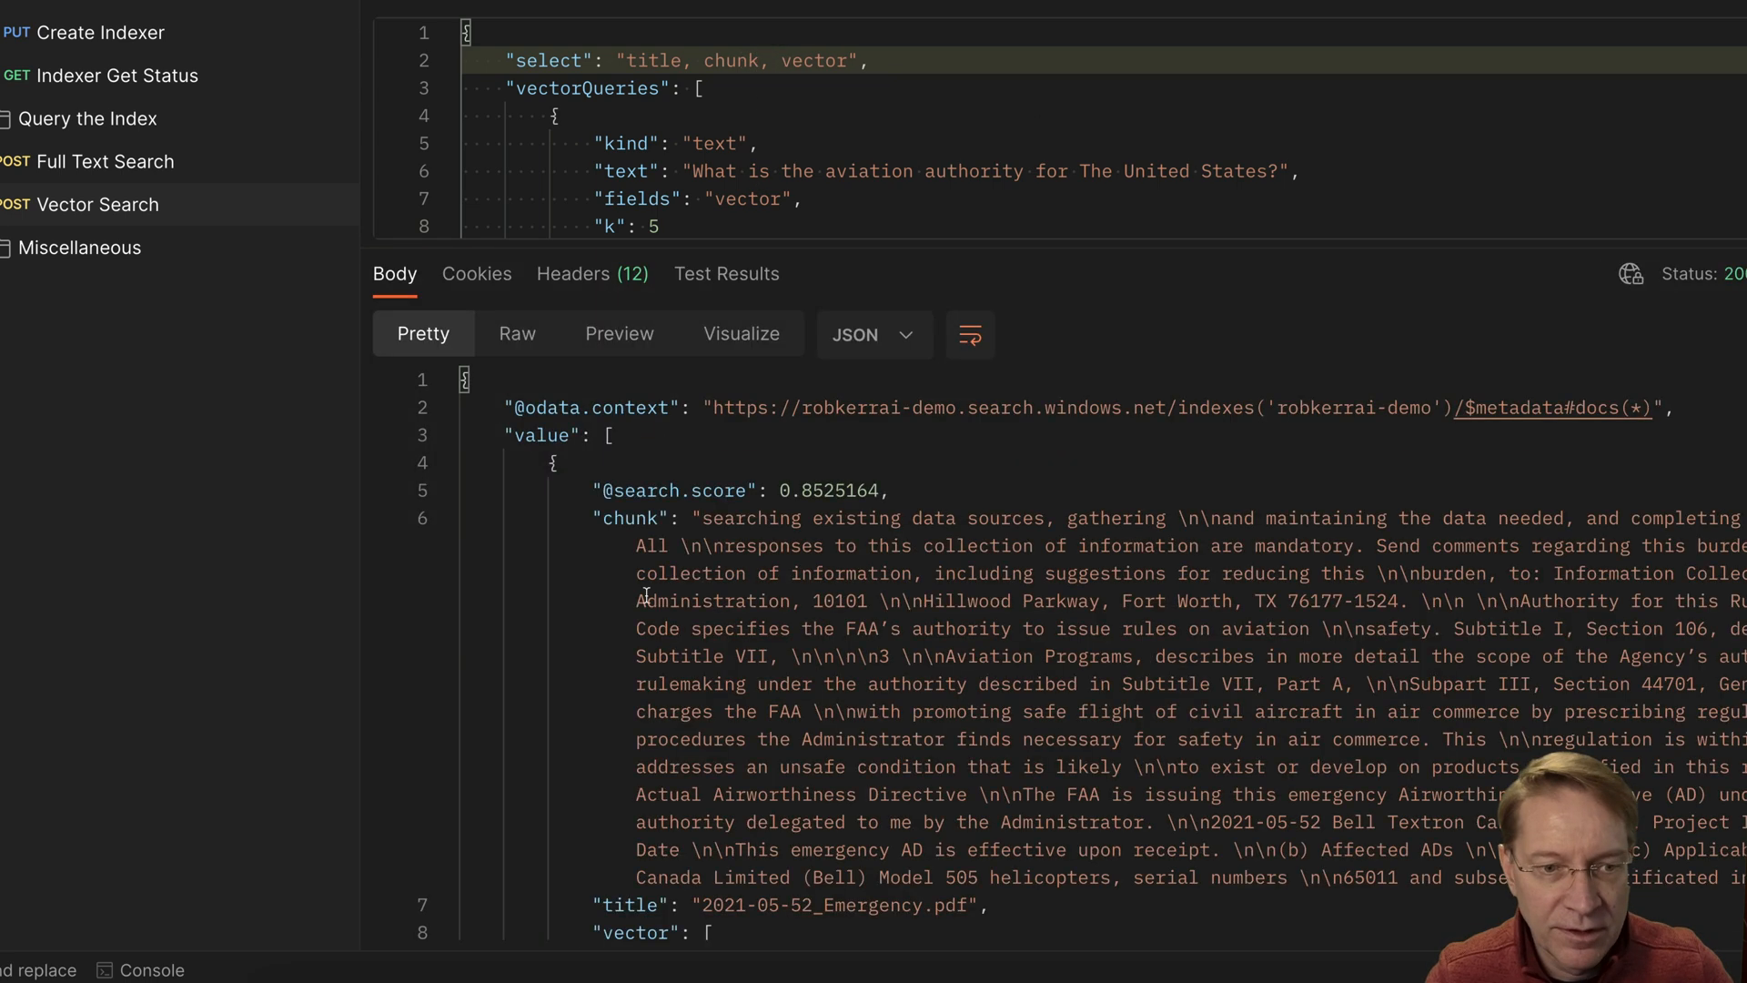
pyautogui.moveTo(1259, 142)
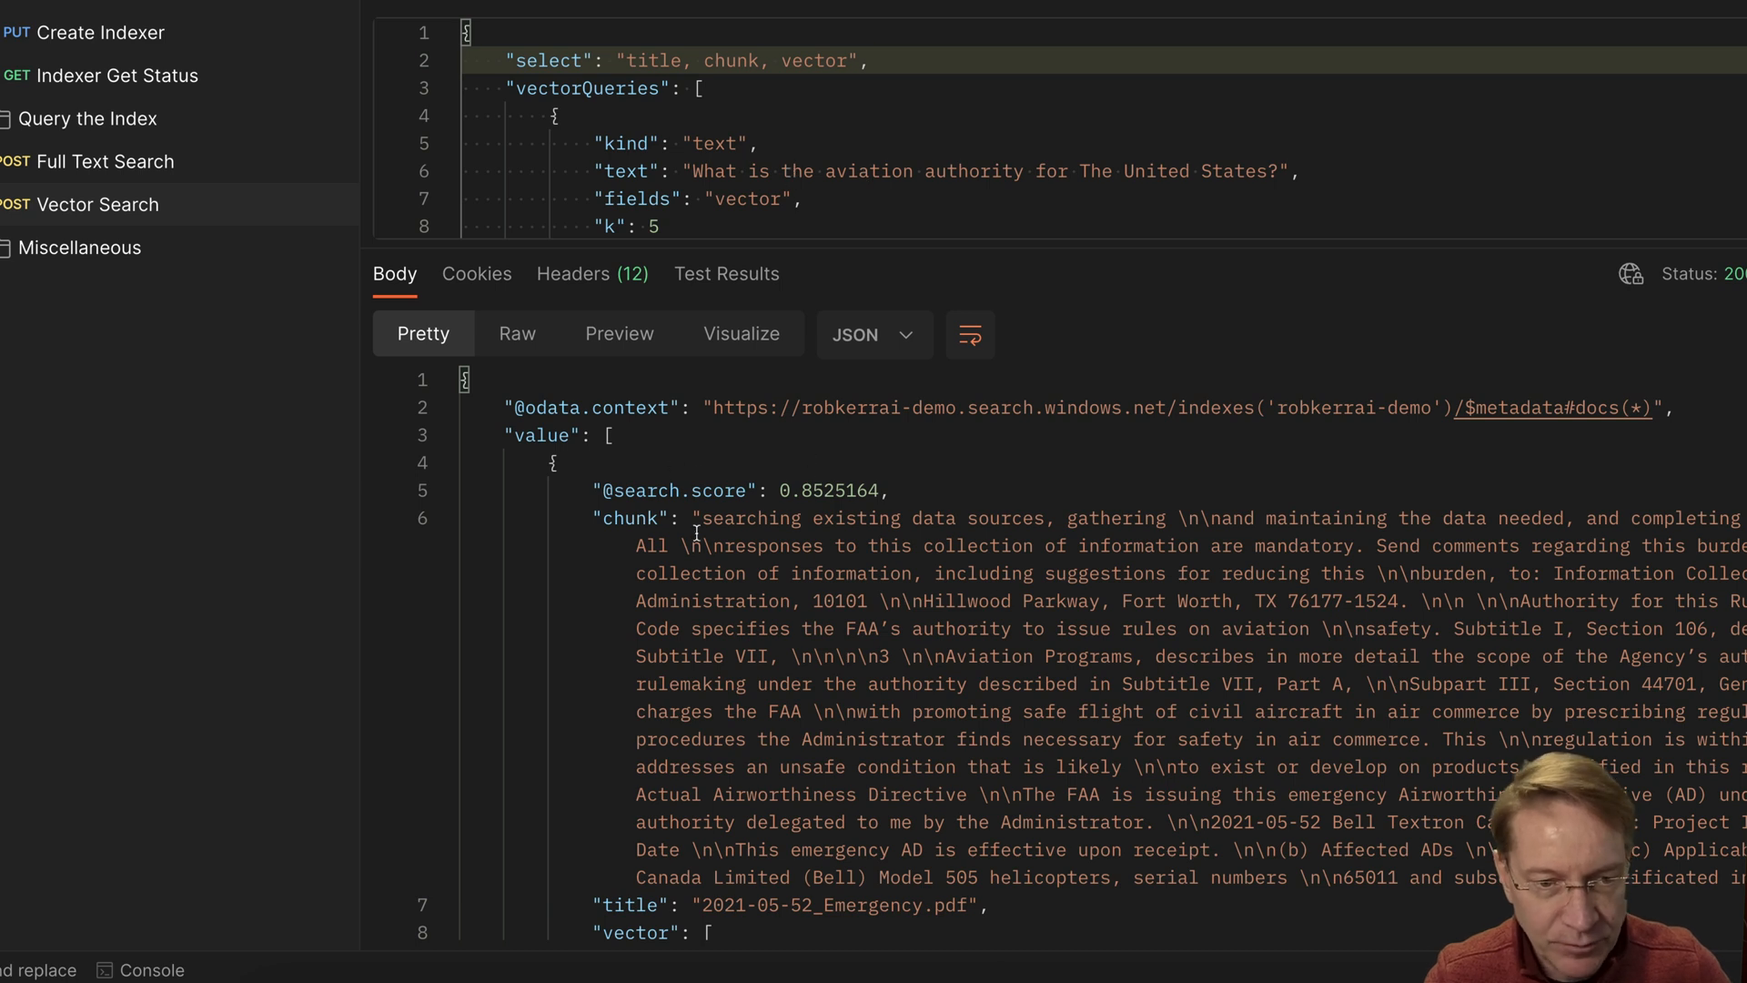
pyautogui.doubleClick(827, 489)
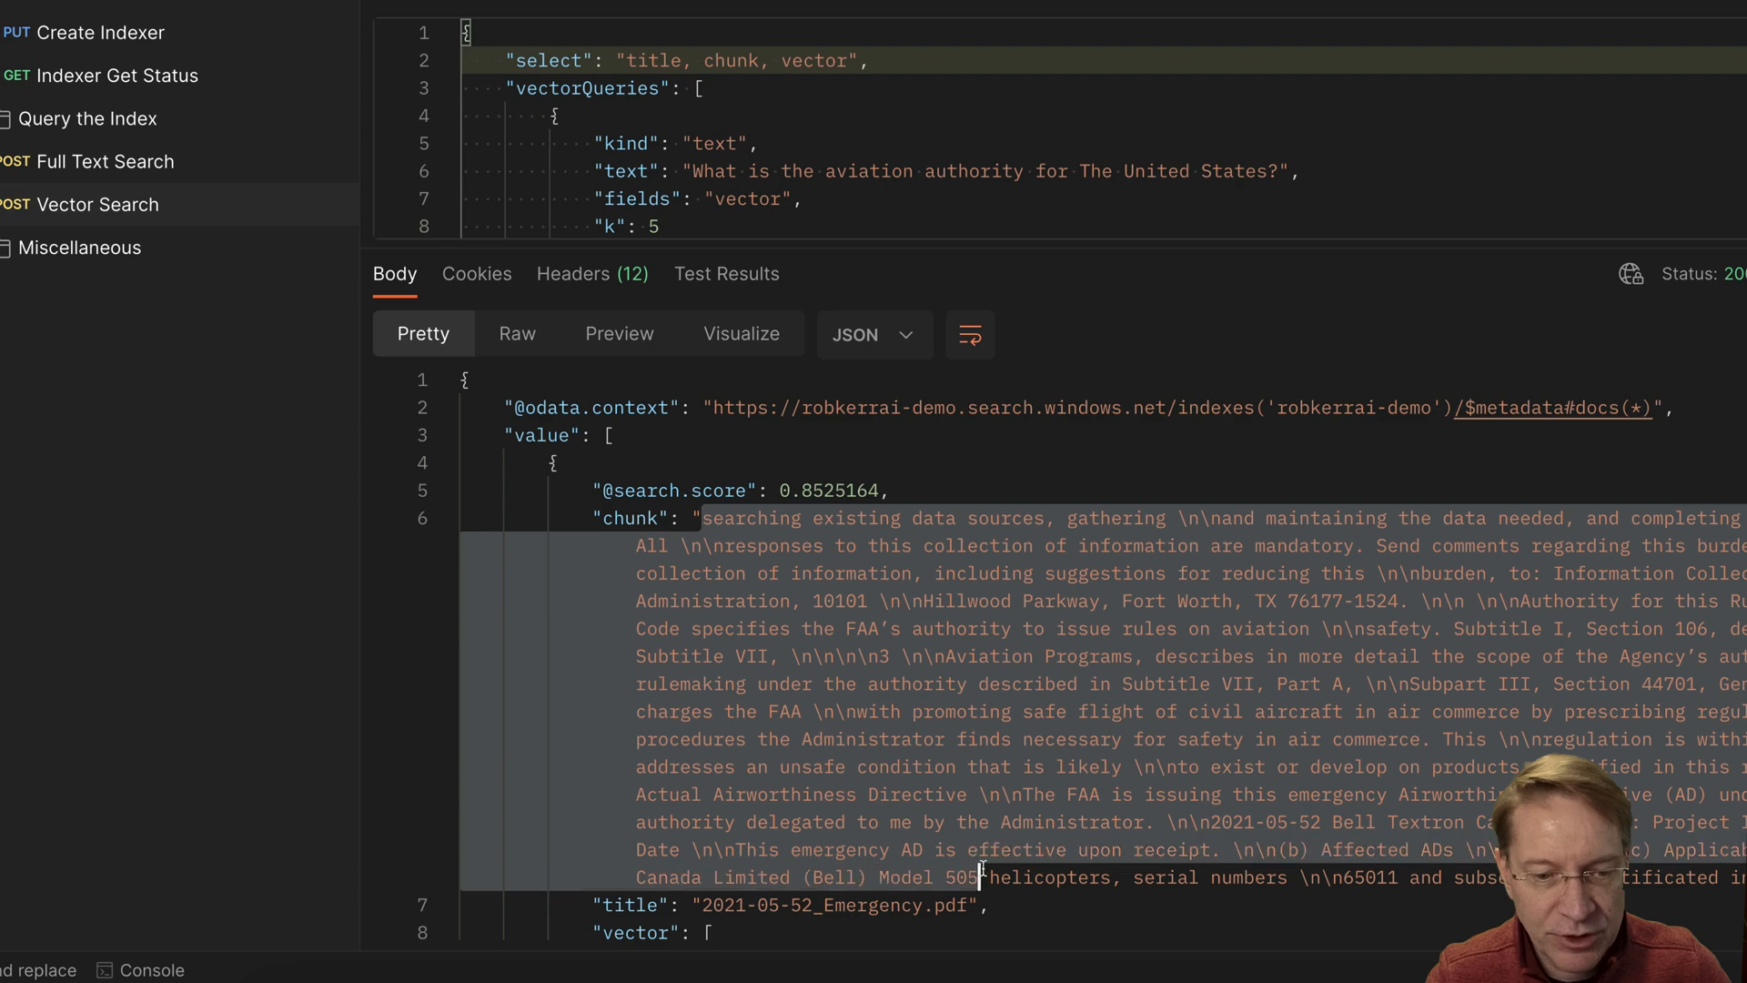
pyautogui.scroll(-3)
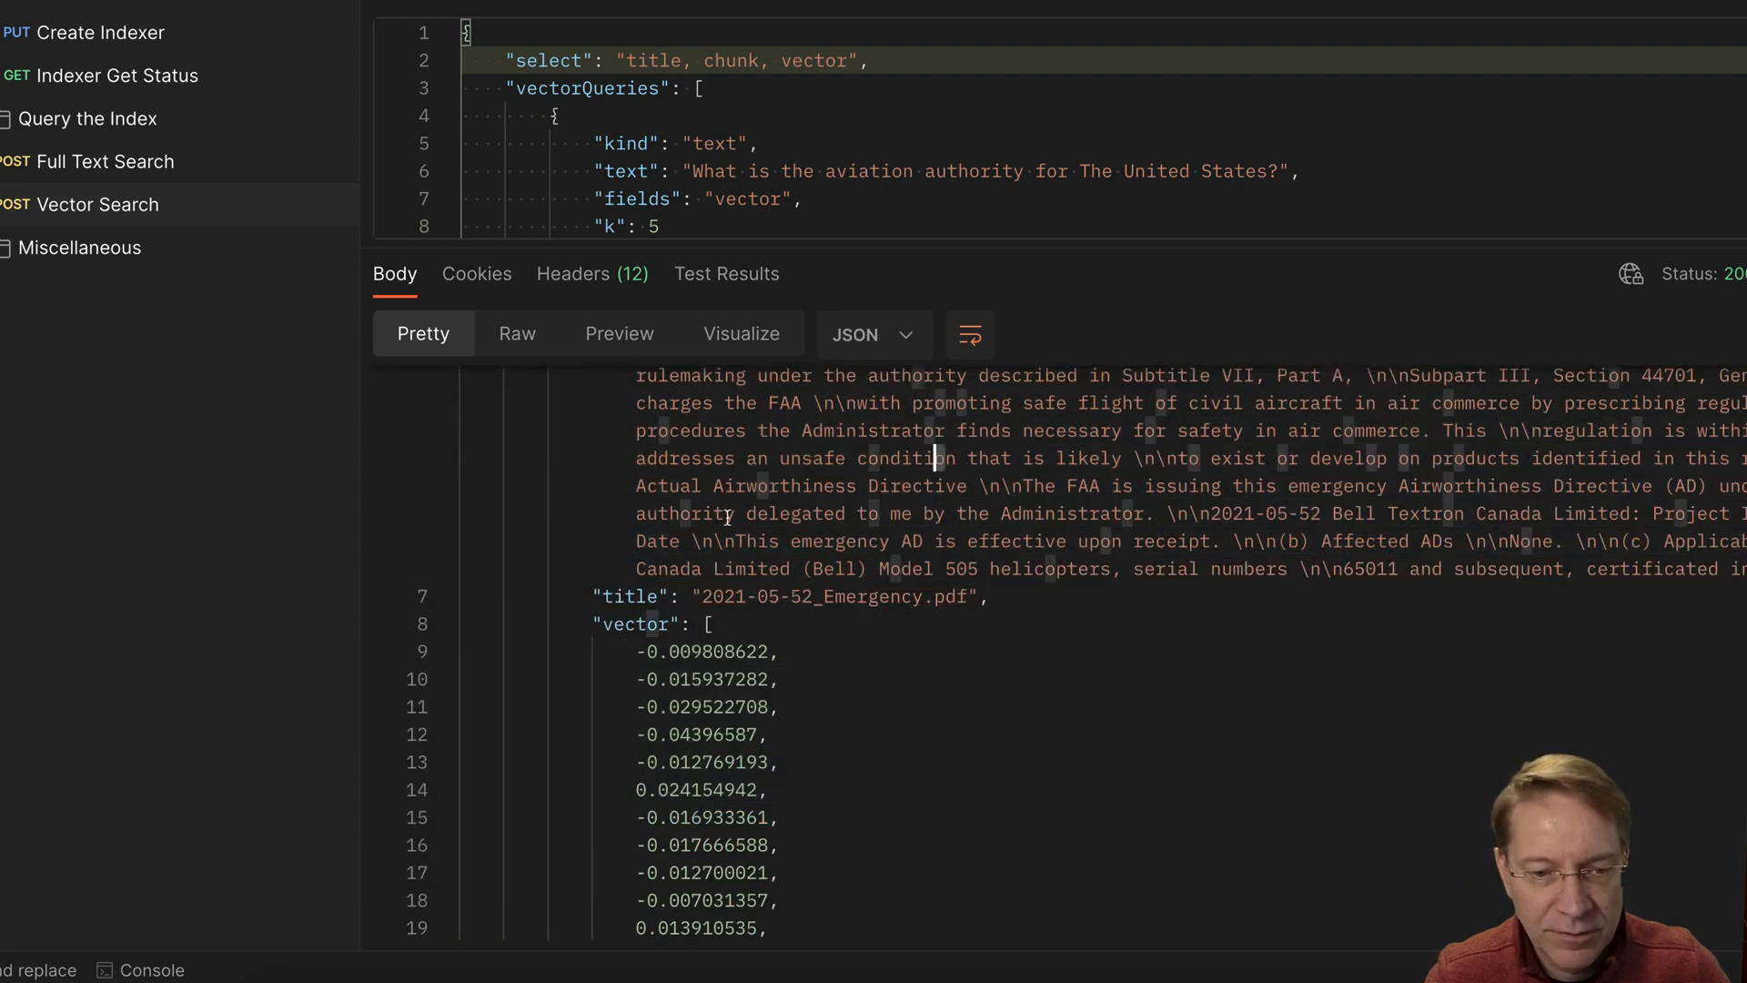
pyautogui.scroll(3)
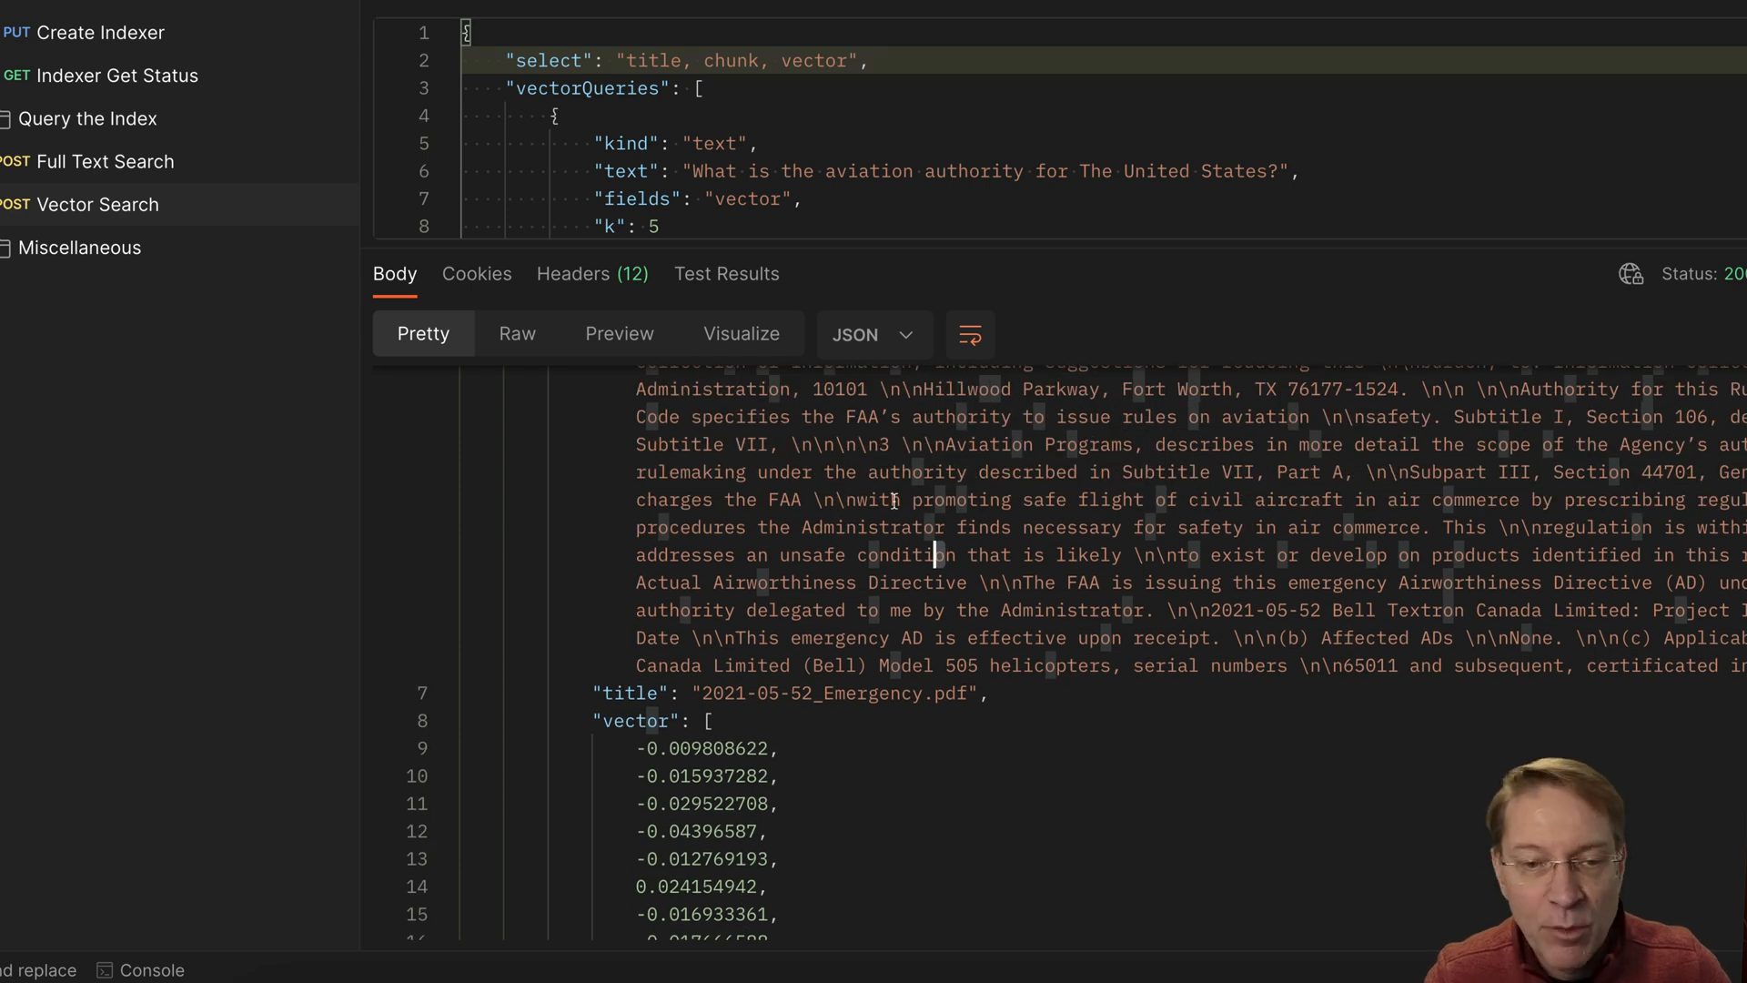
pyautogui.scroll(3)
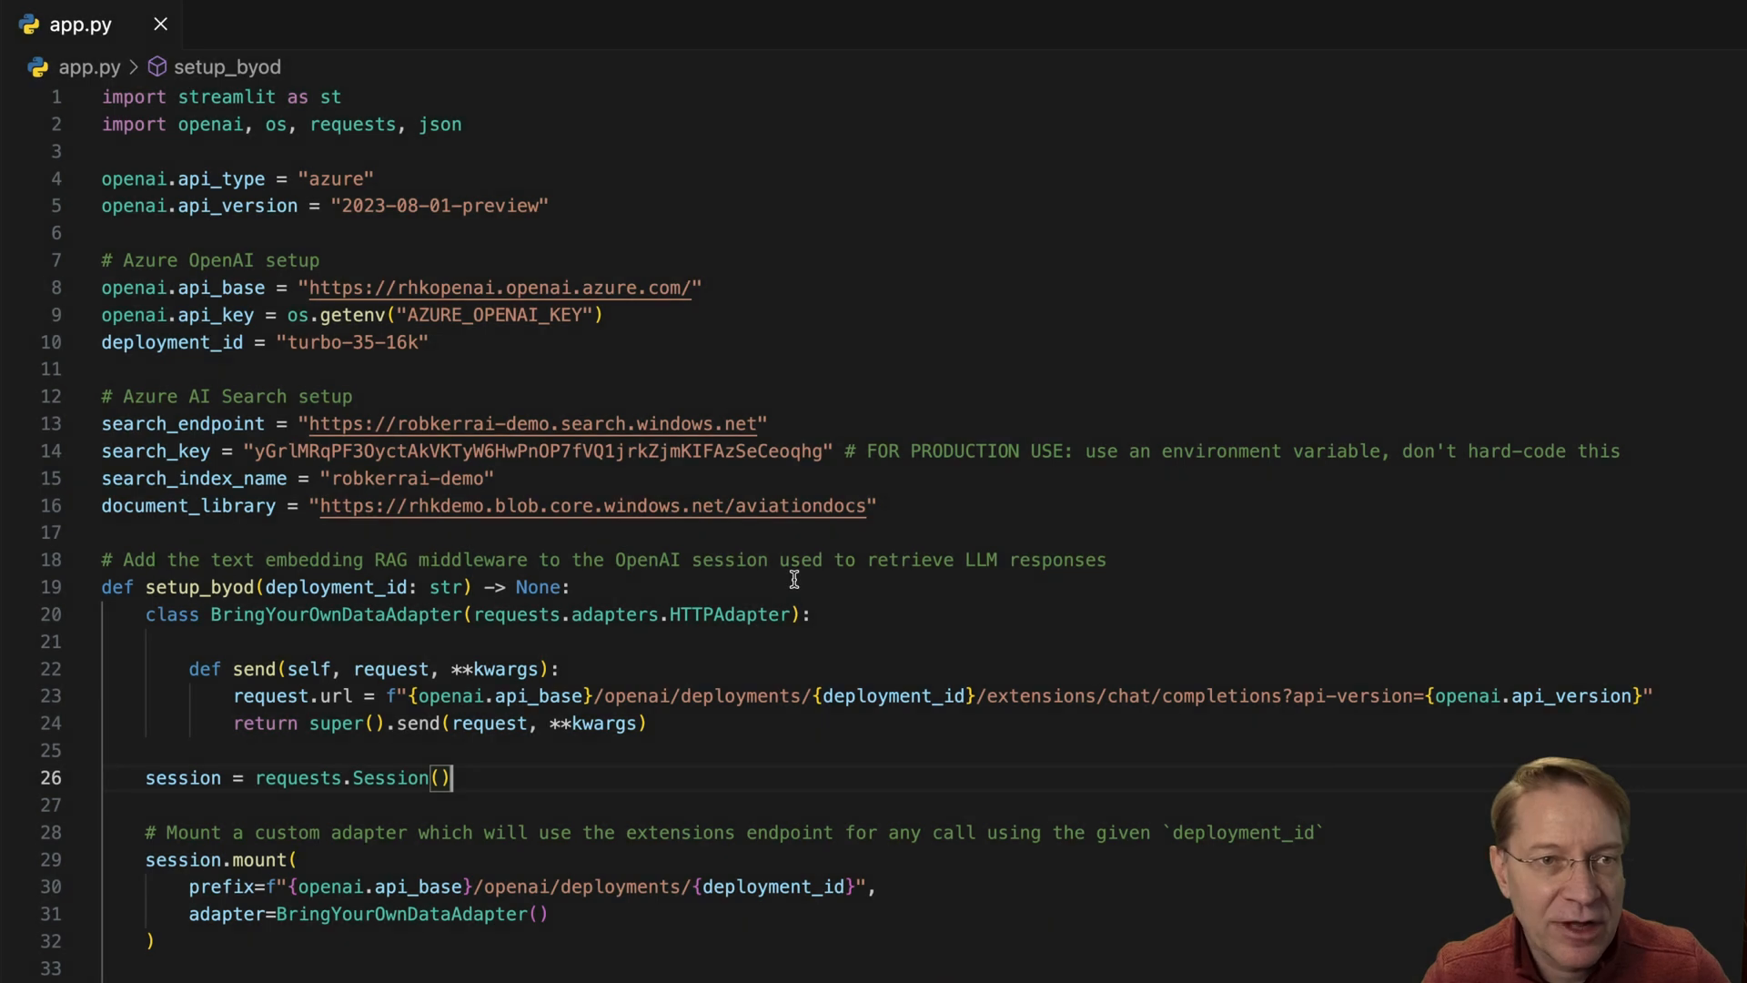
pyautogui.moveTo(755, 602)
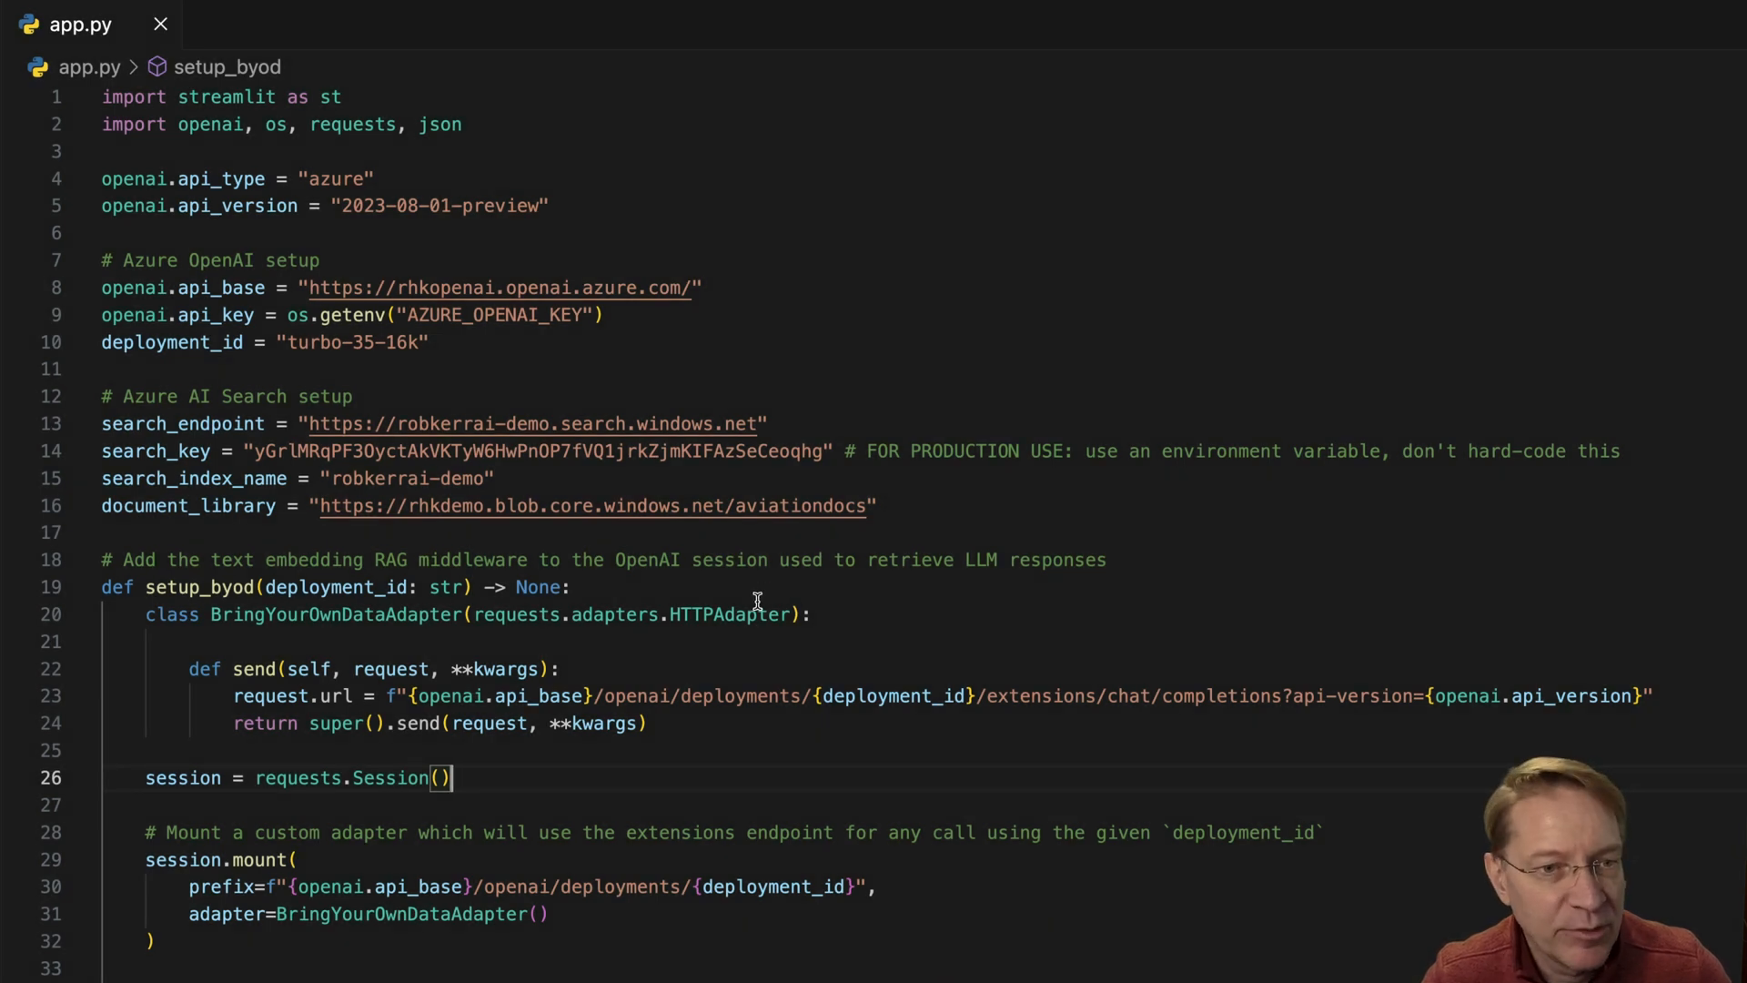
pyautogui.scroll(-3)
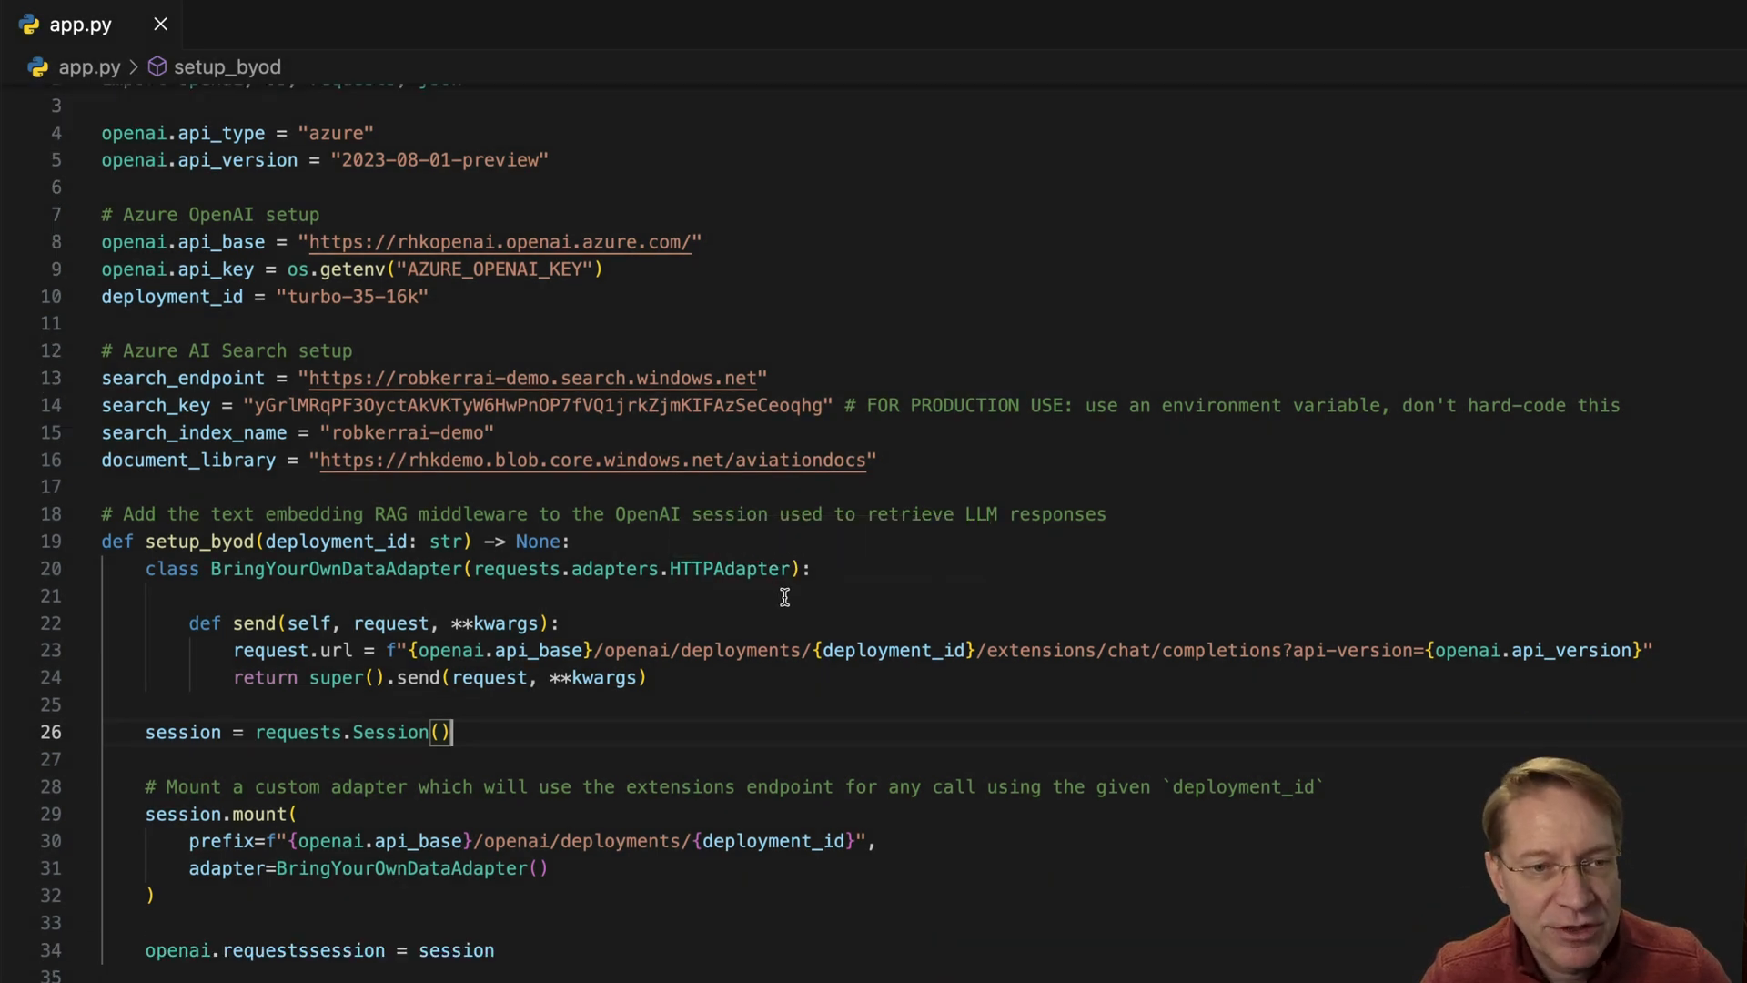
pyautogui.scroll(-3)
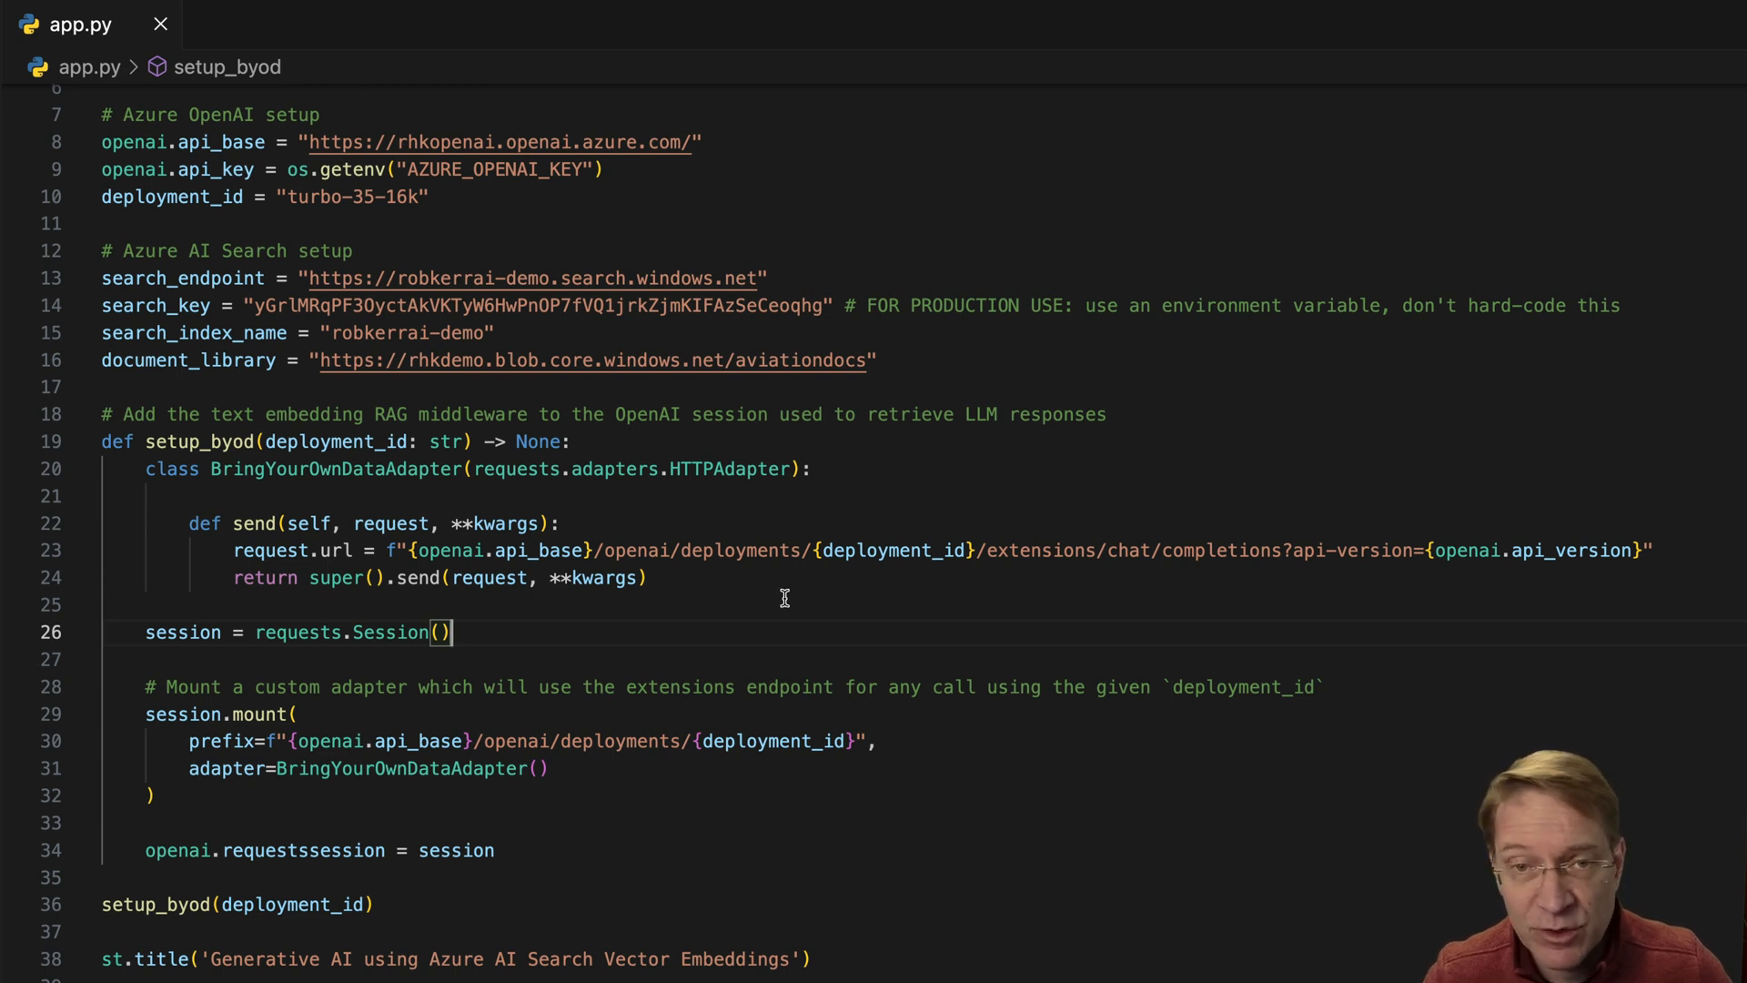
pyautogui.moveTo(798, 584)
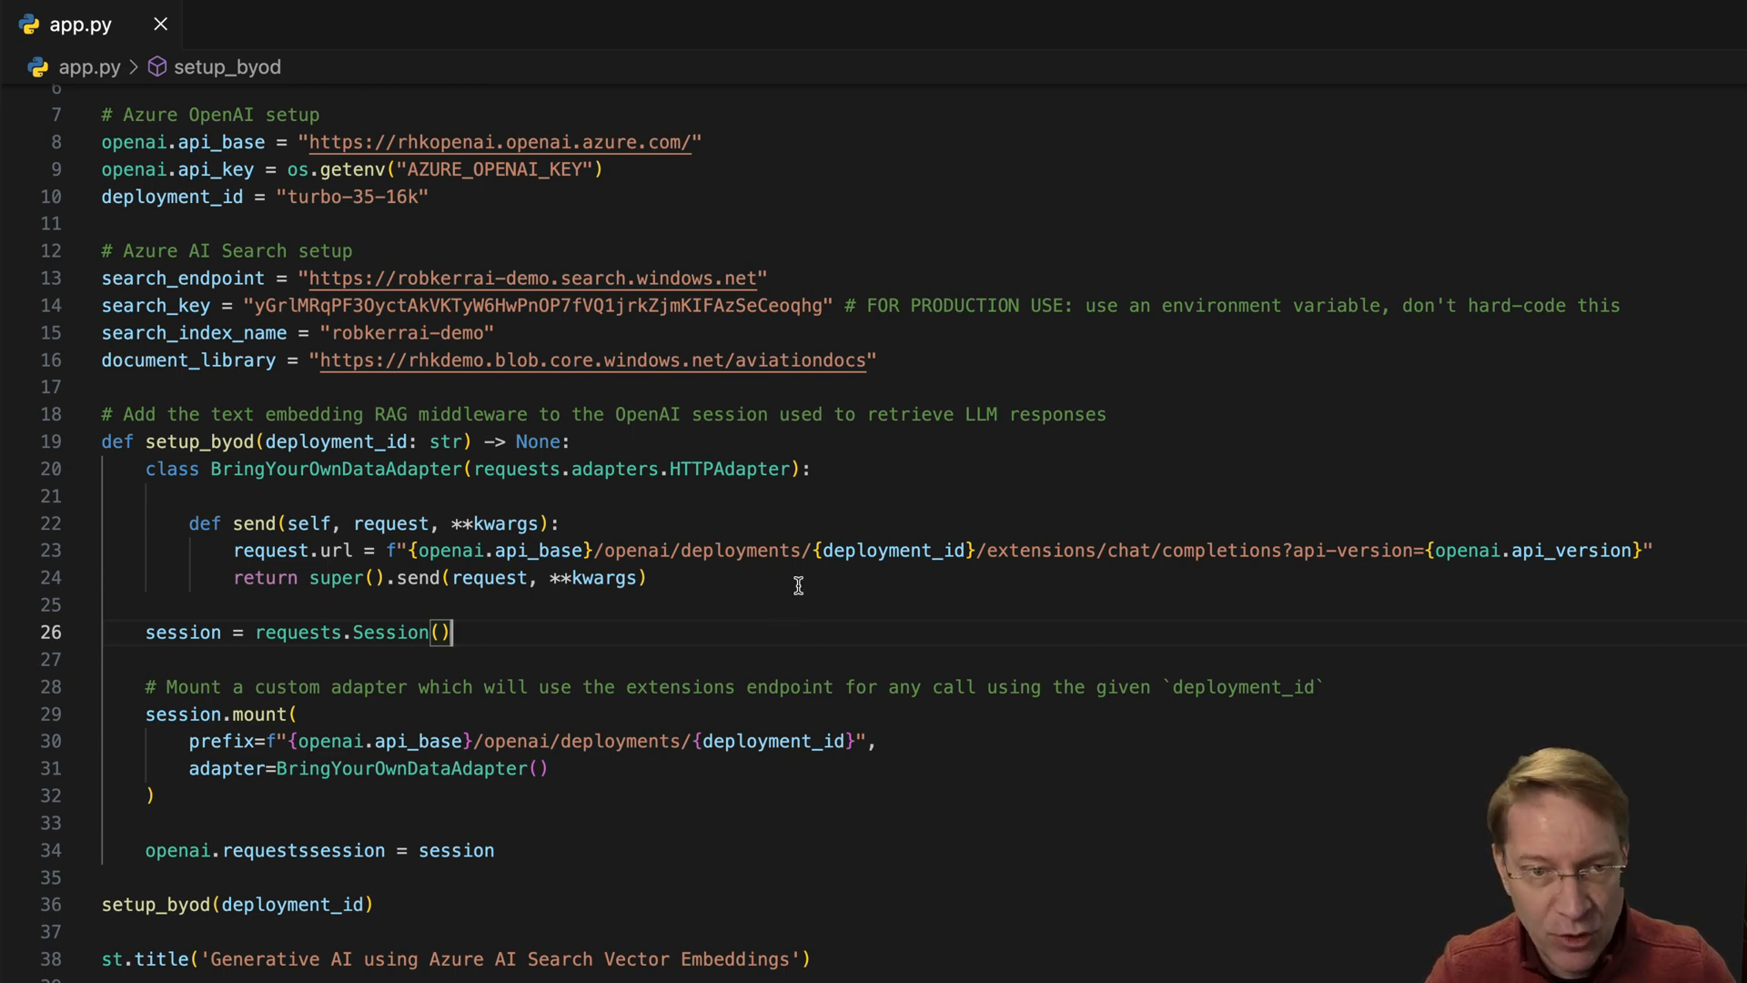
pyautogui.scroll(-3)
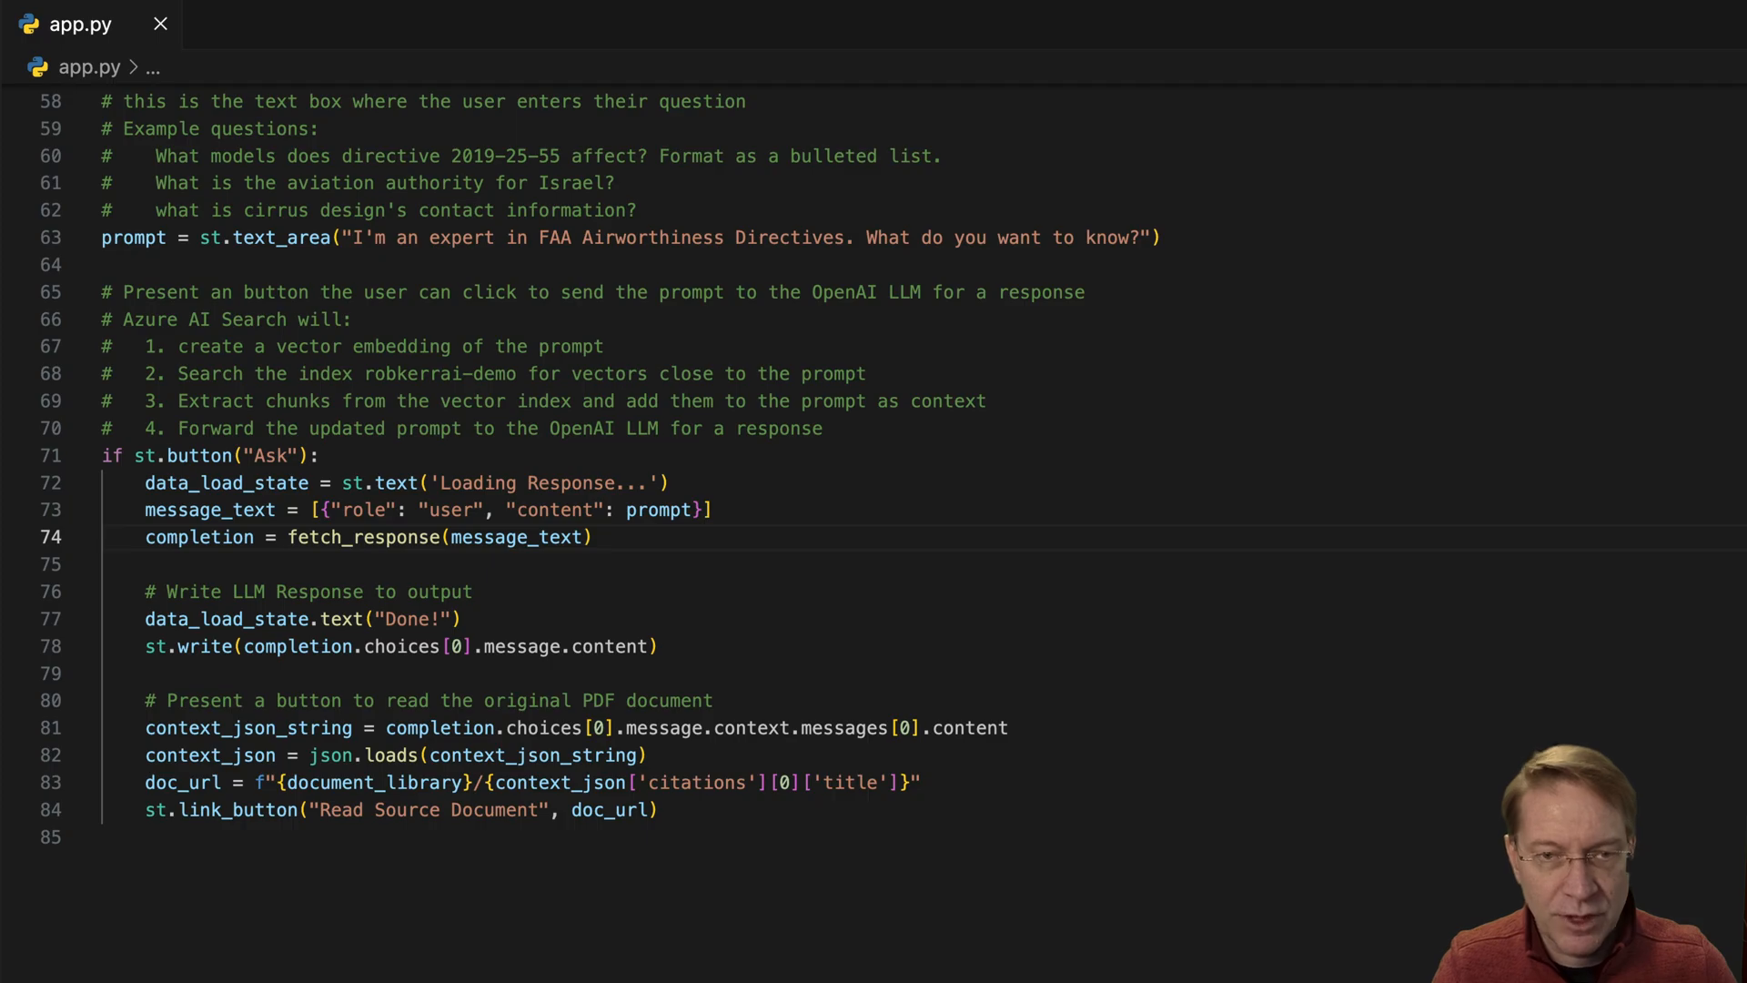
pyautogui.click(835, 22)
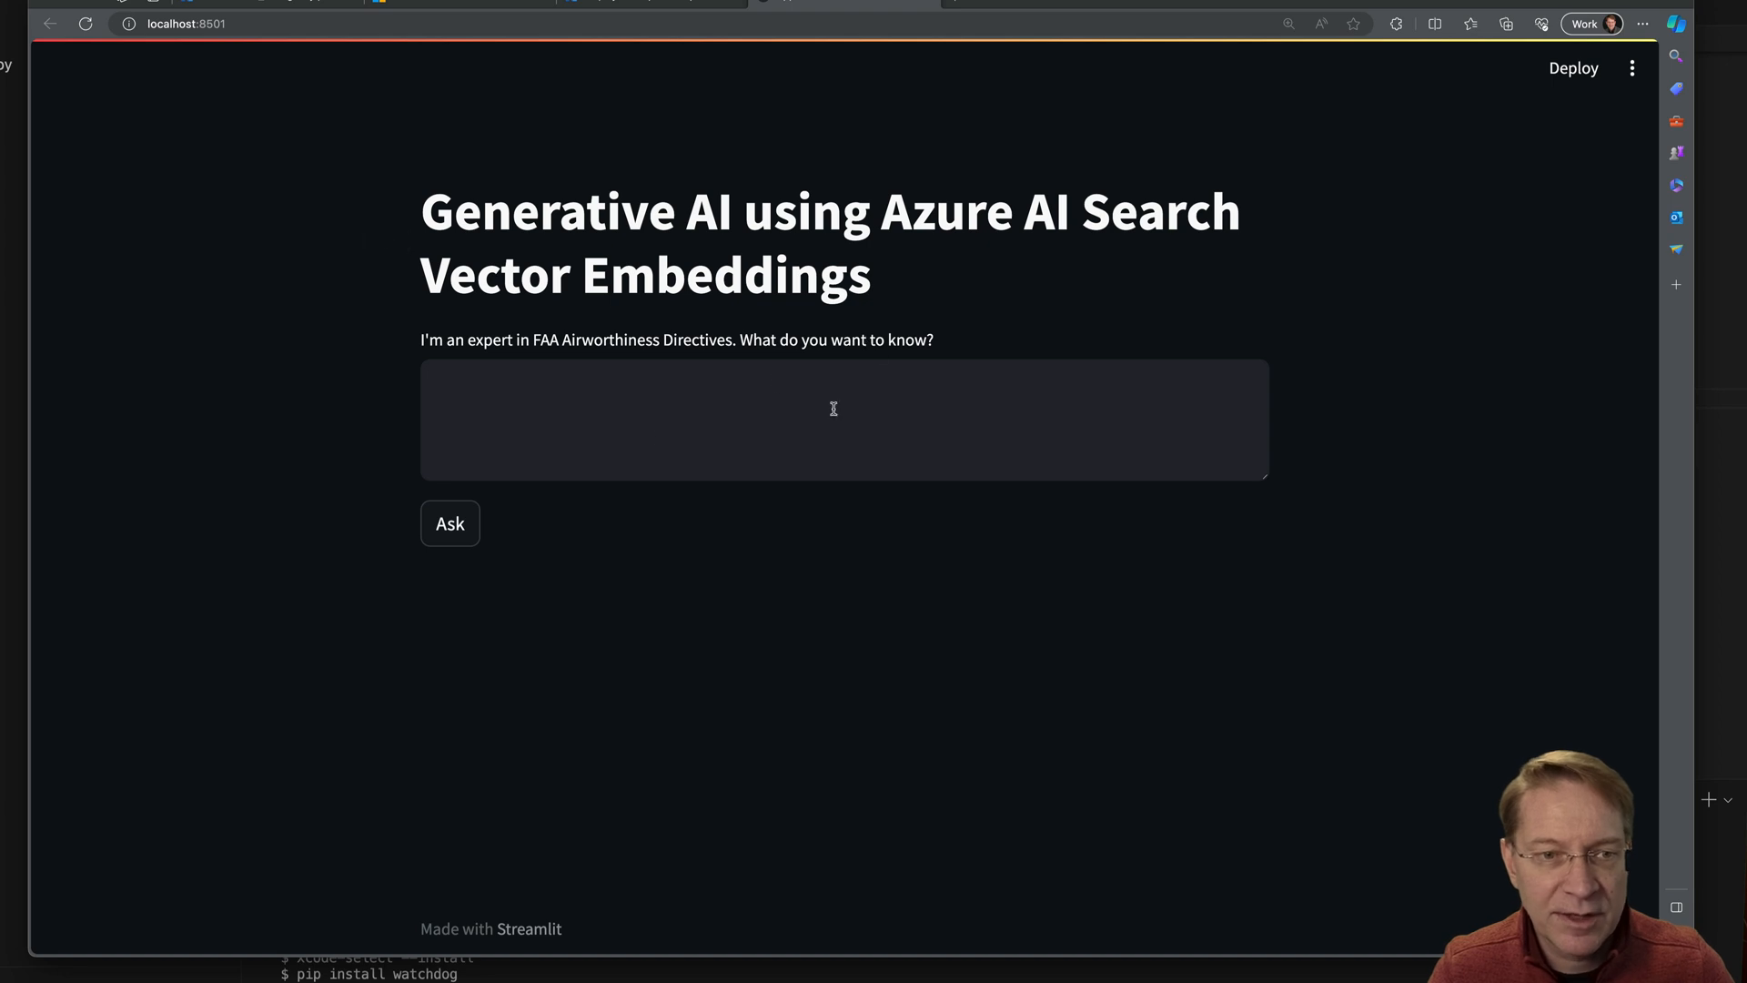
pyautogui.click(843, 419)
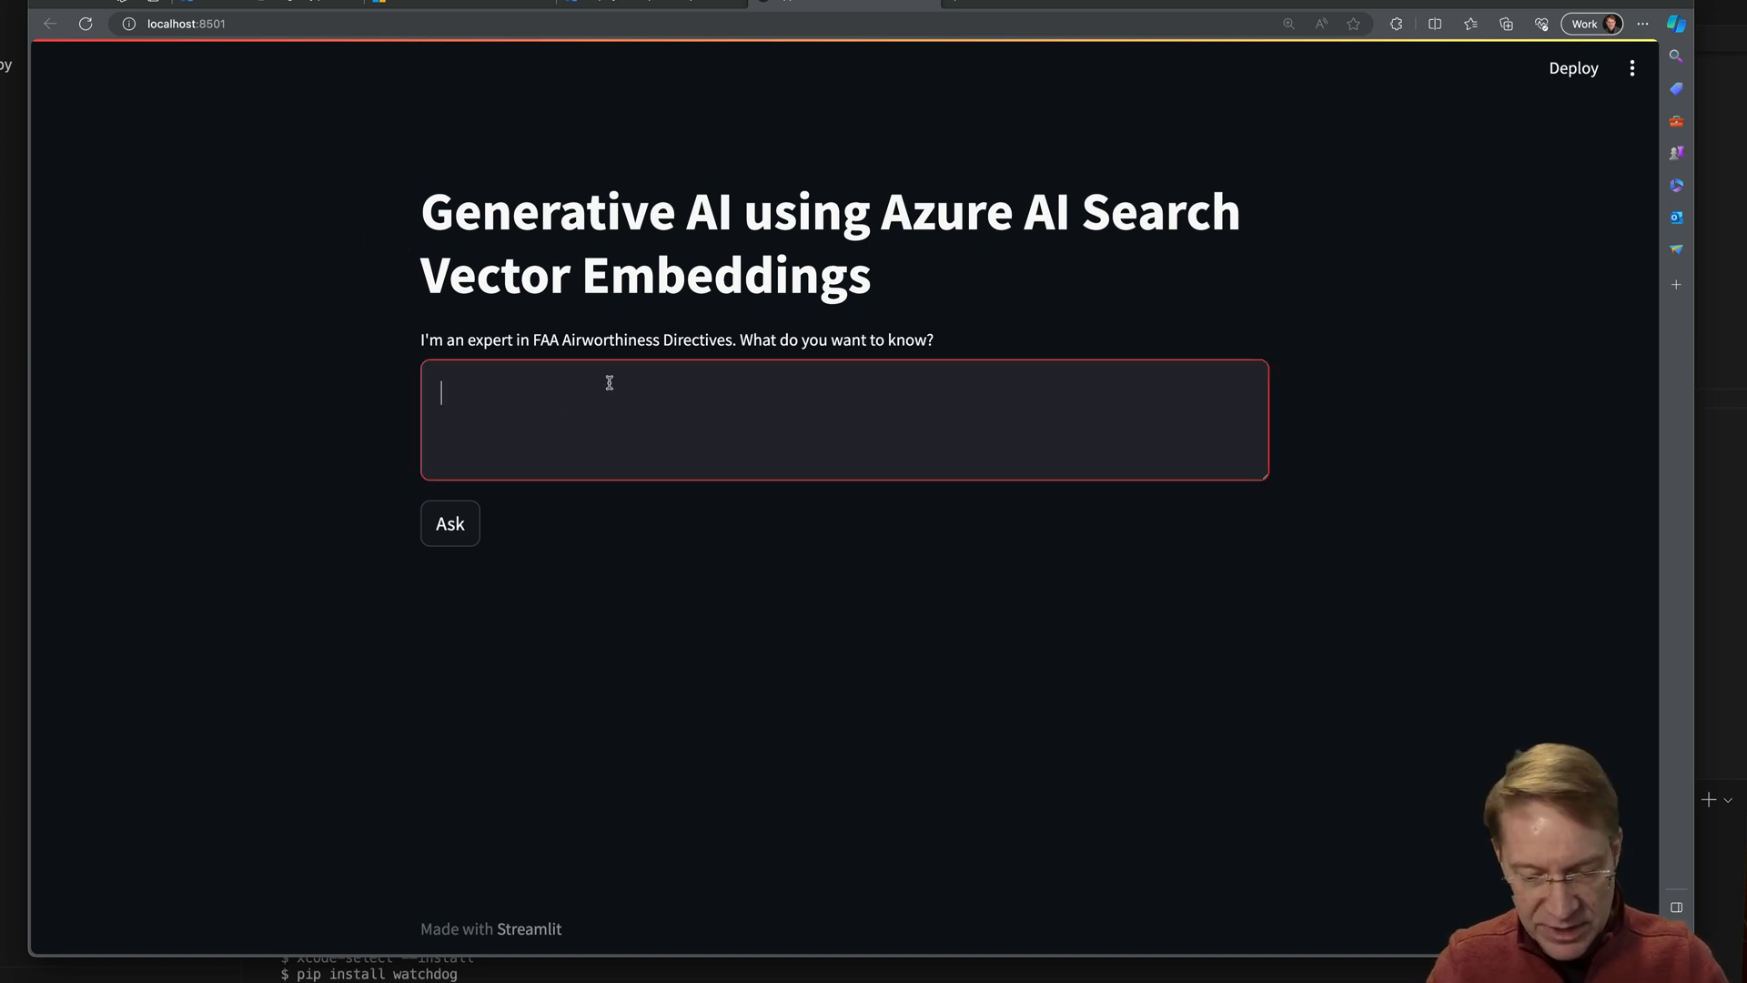
pyautogui.write('What is th')
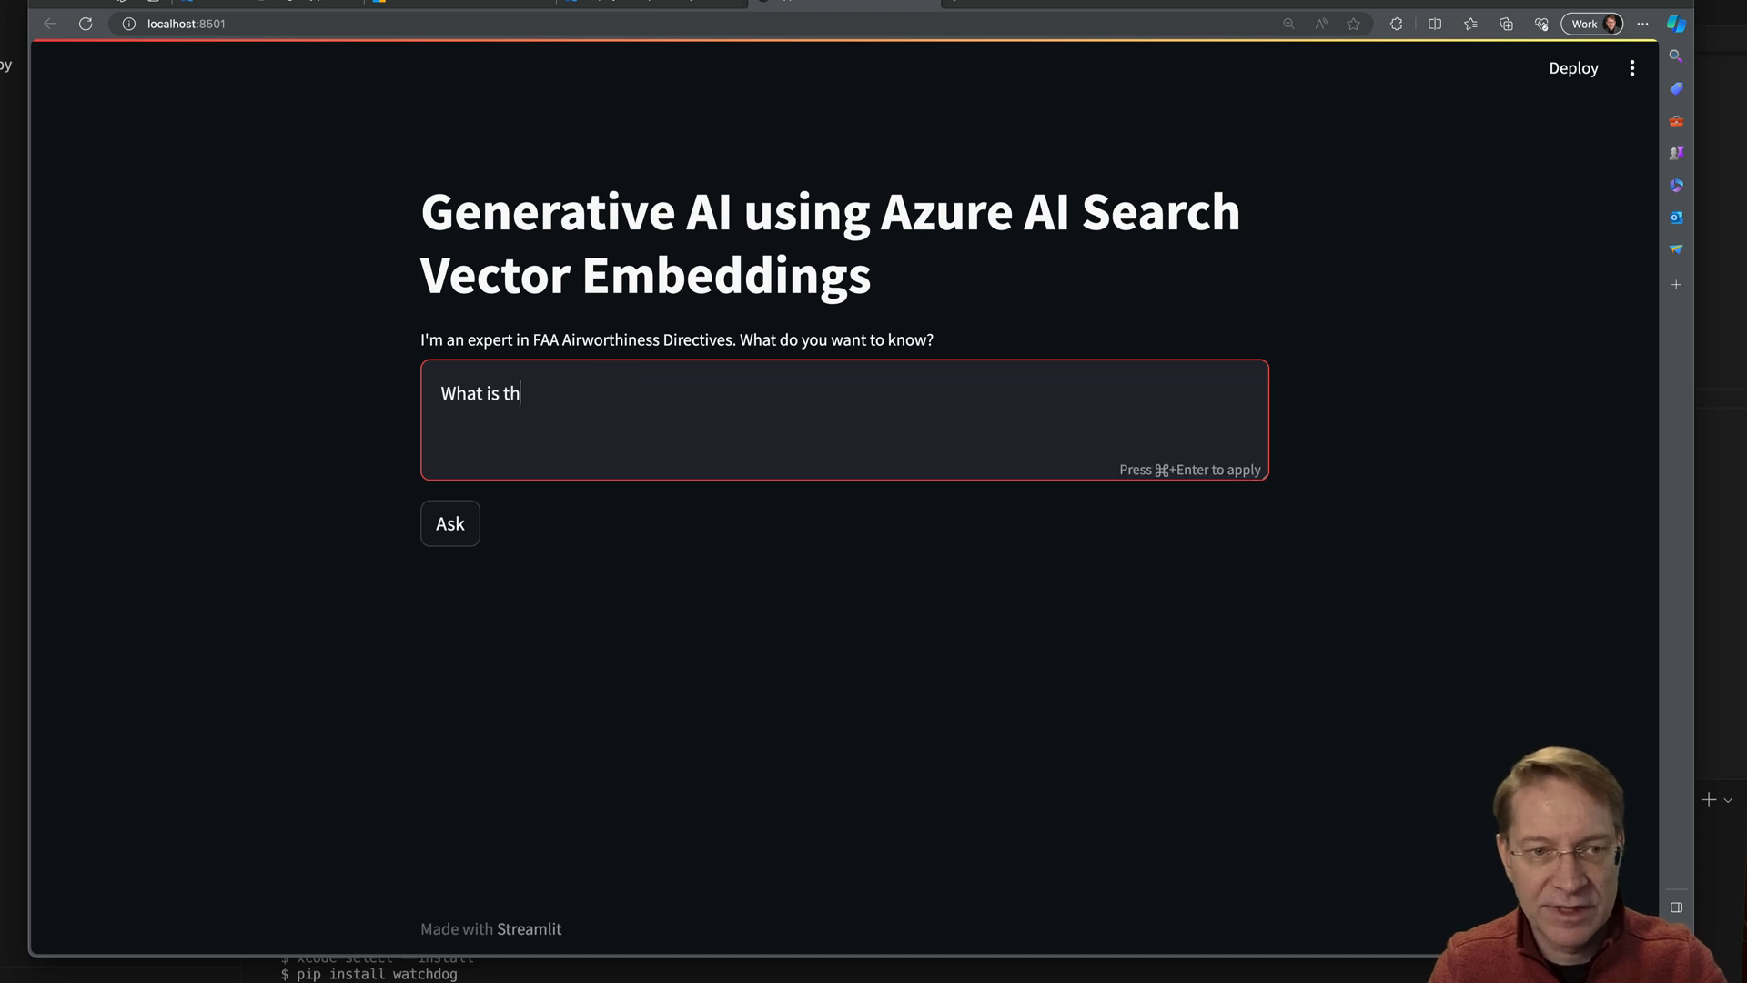
pyautogui.write('e FAA?')
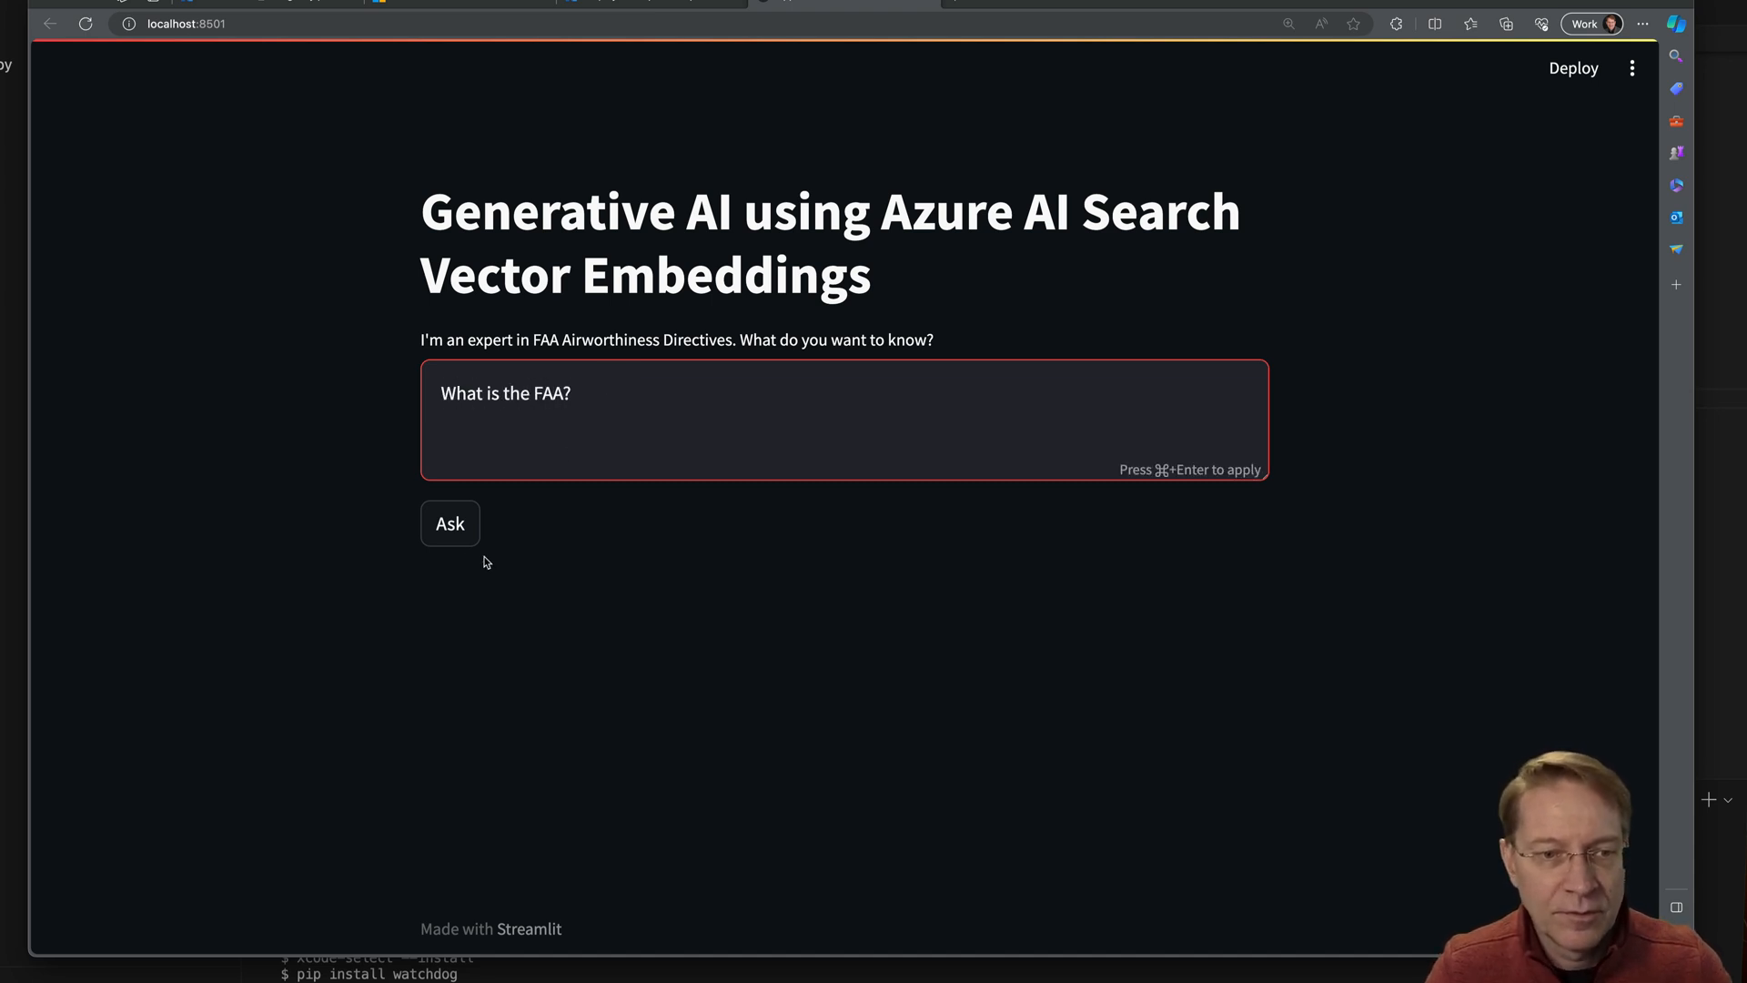
pyautogui.click(450, 523)
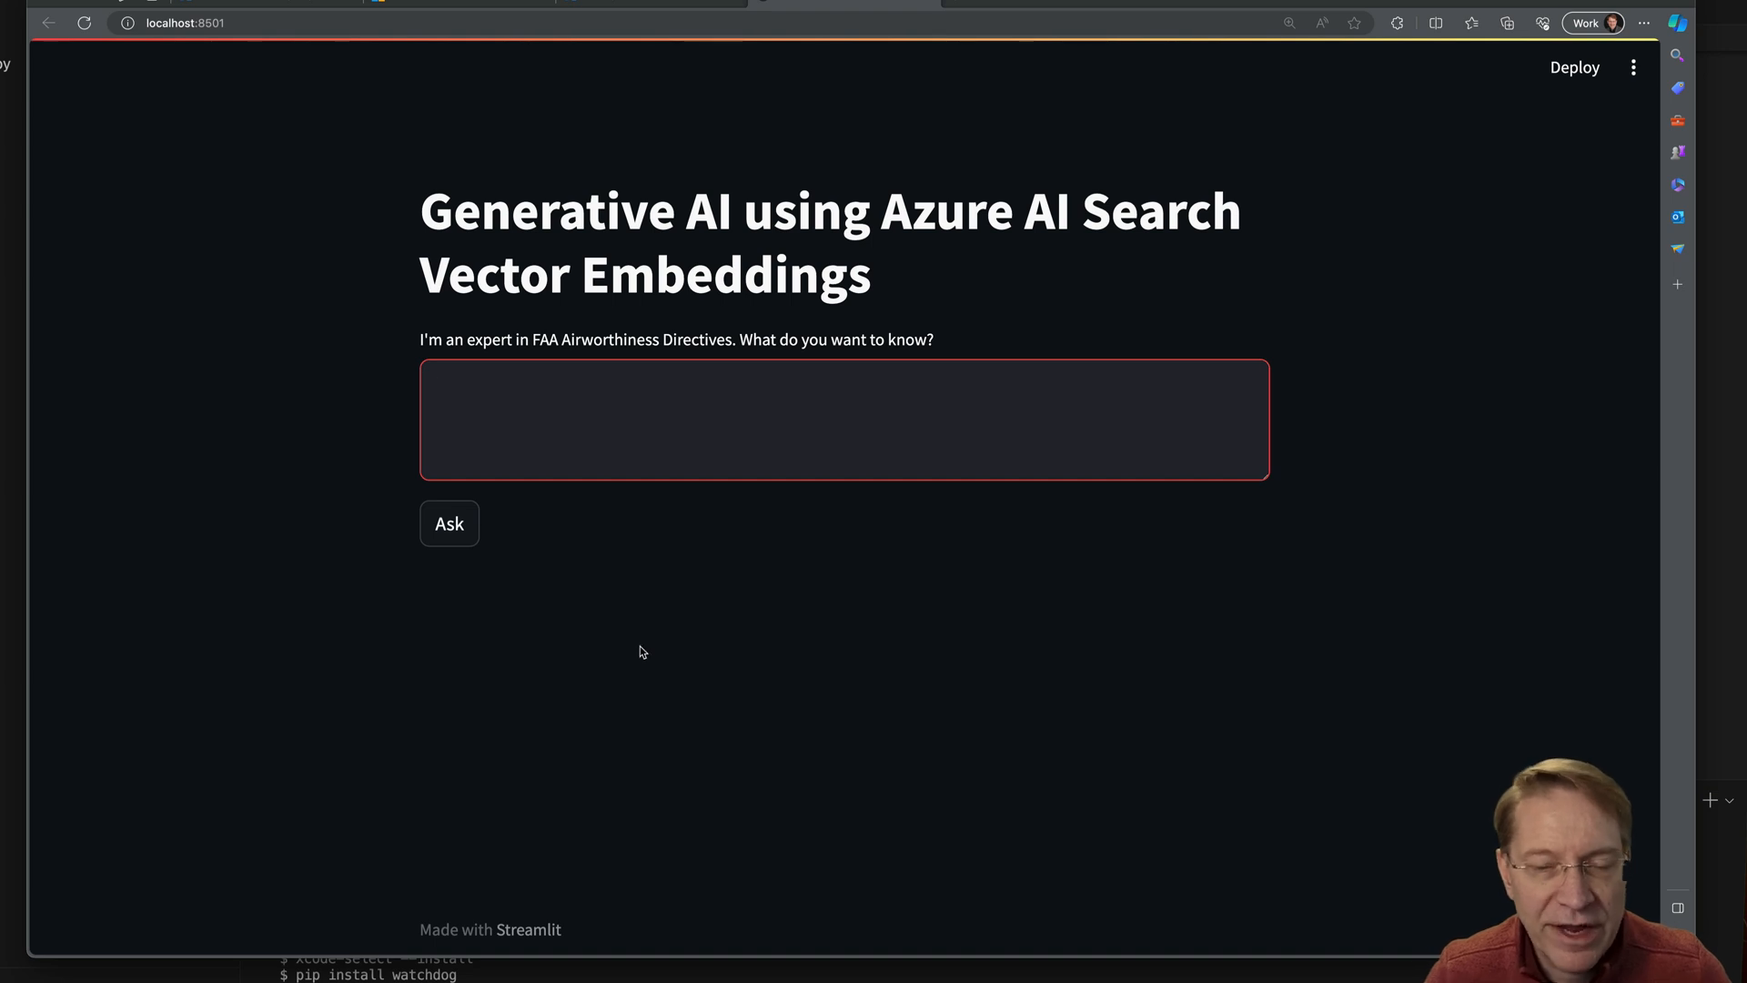
pyautogui.moveTo(679, 413)
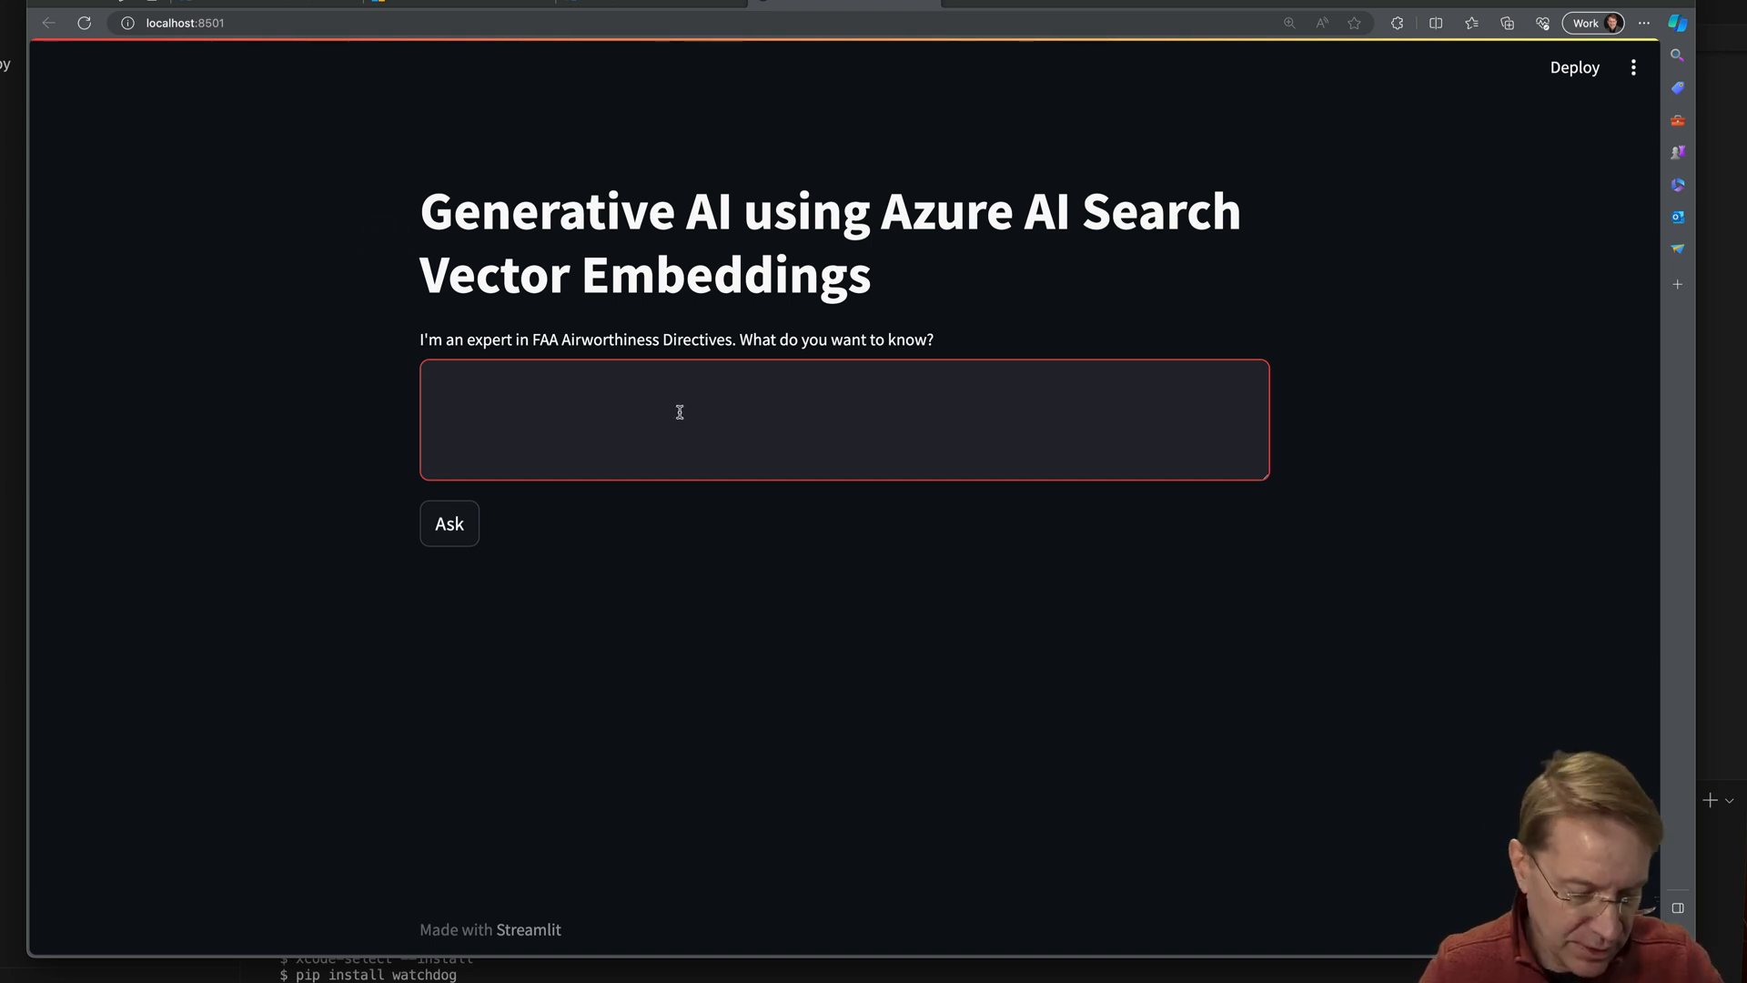
# Ask 'What models does directive 2019-25-55 affect? Format as a bulleted list'
pyautogui.write('What models does directive 2019-25-55 affect? Format as a bulleted list')
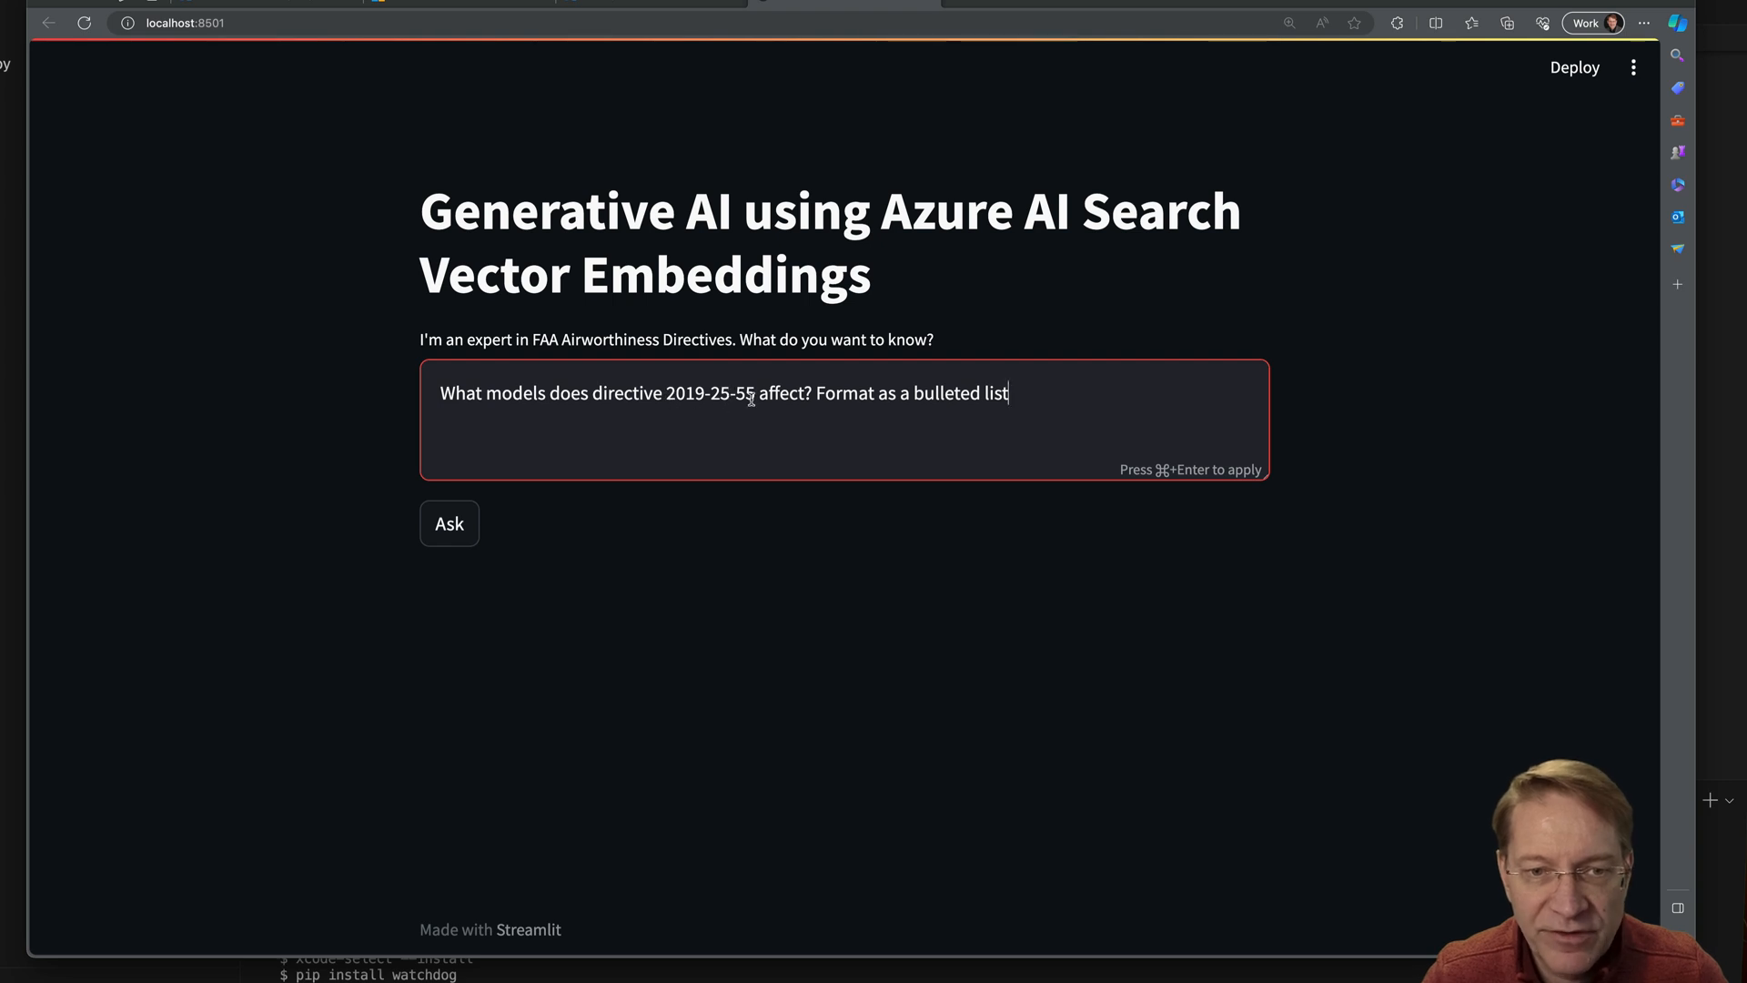
pyautogui.moveTo(883, 437)
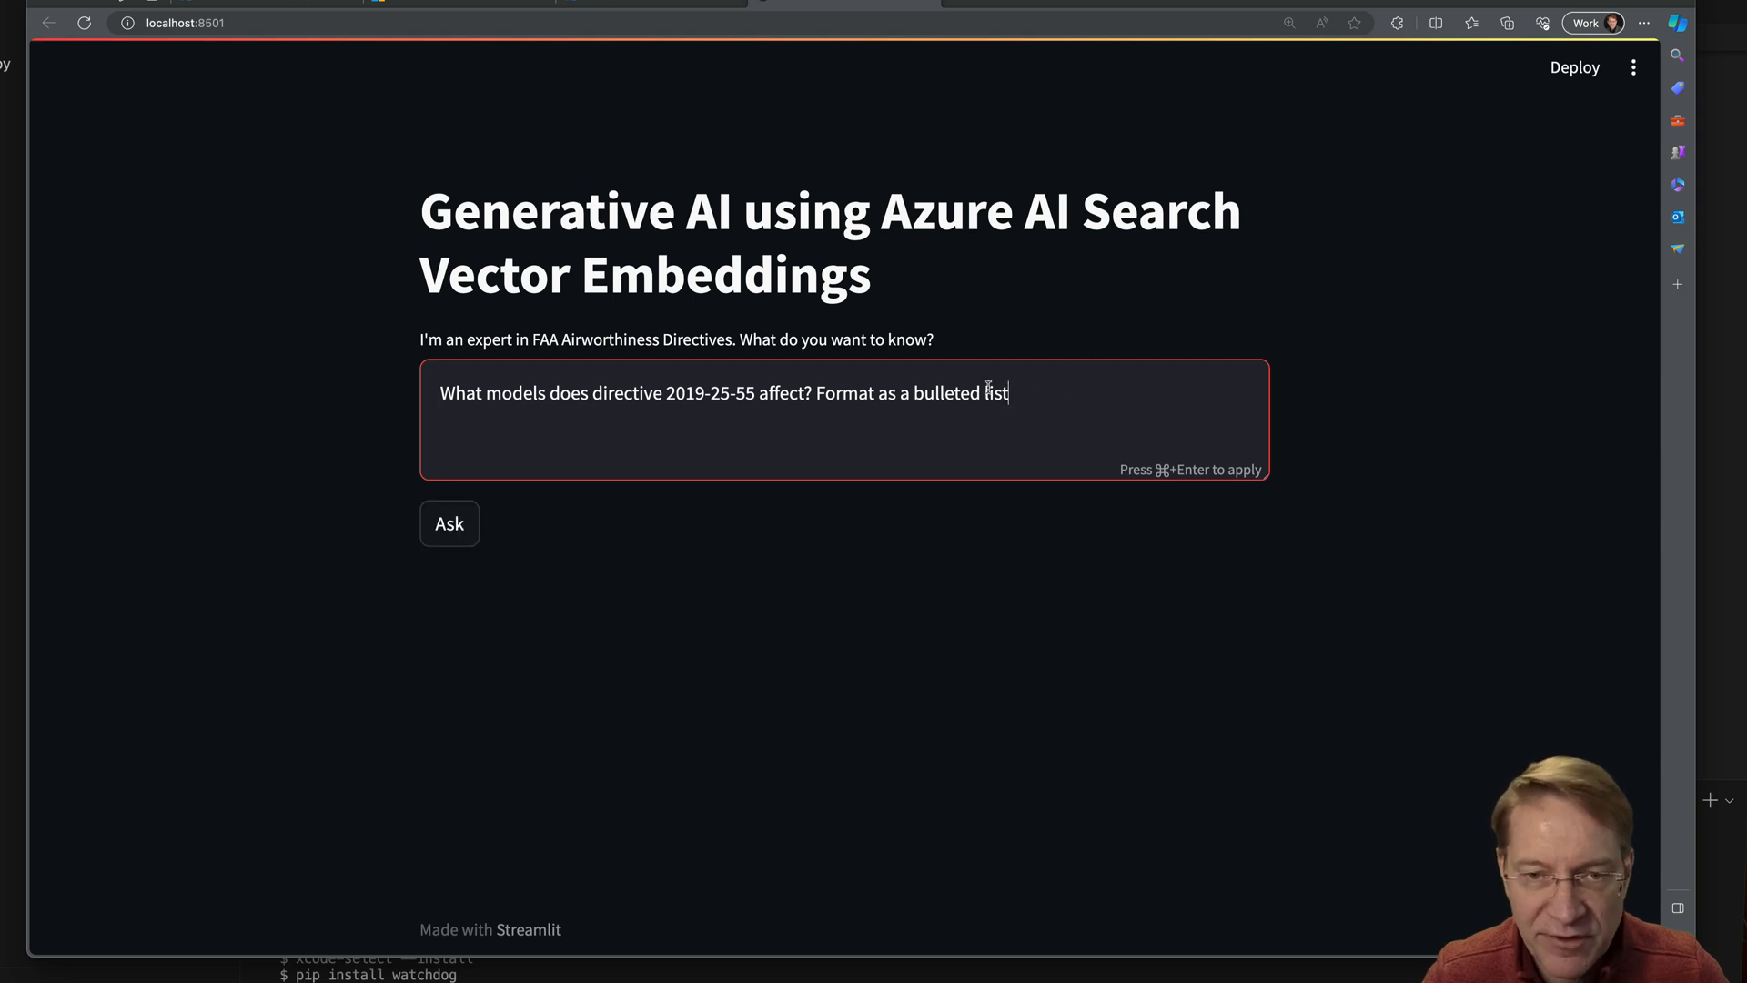
pyautogui.click(448, 522)
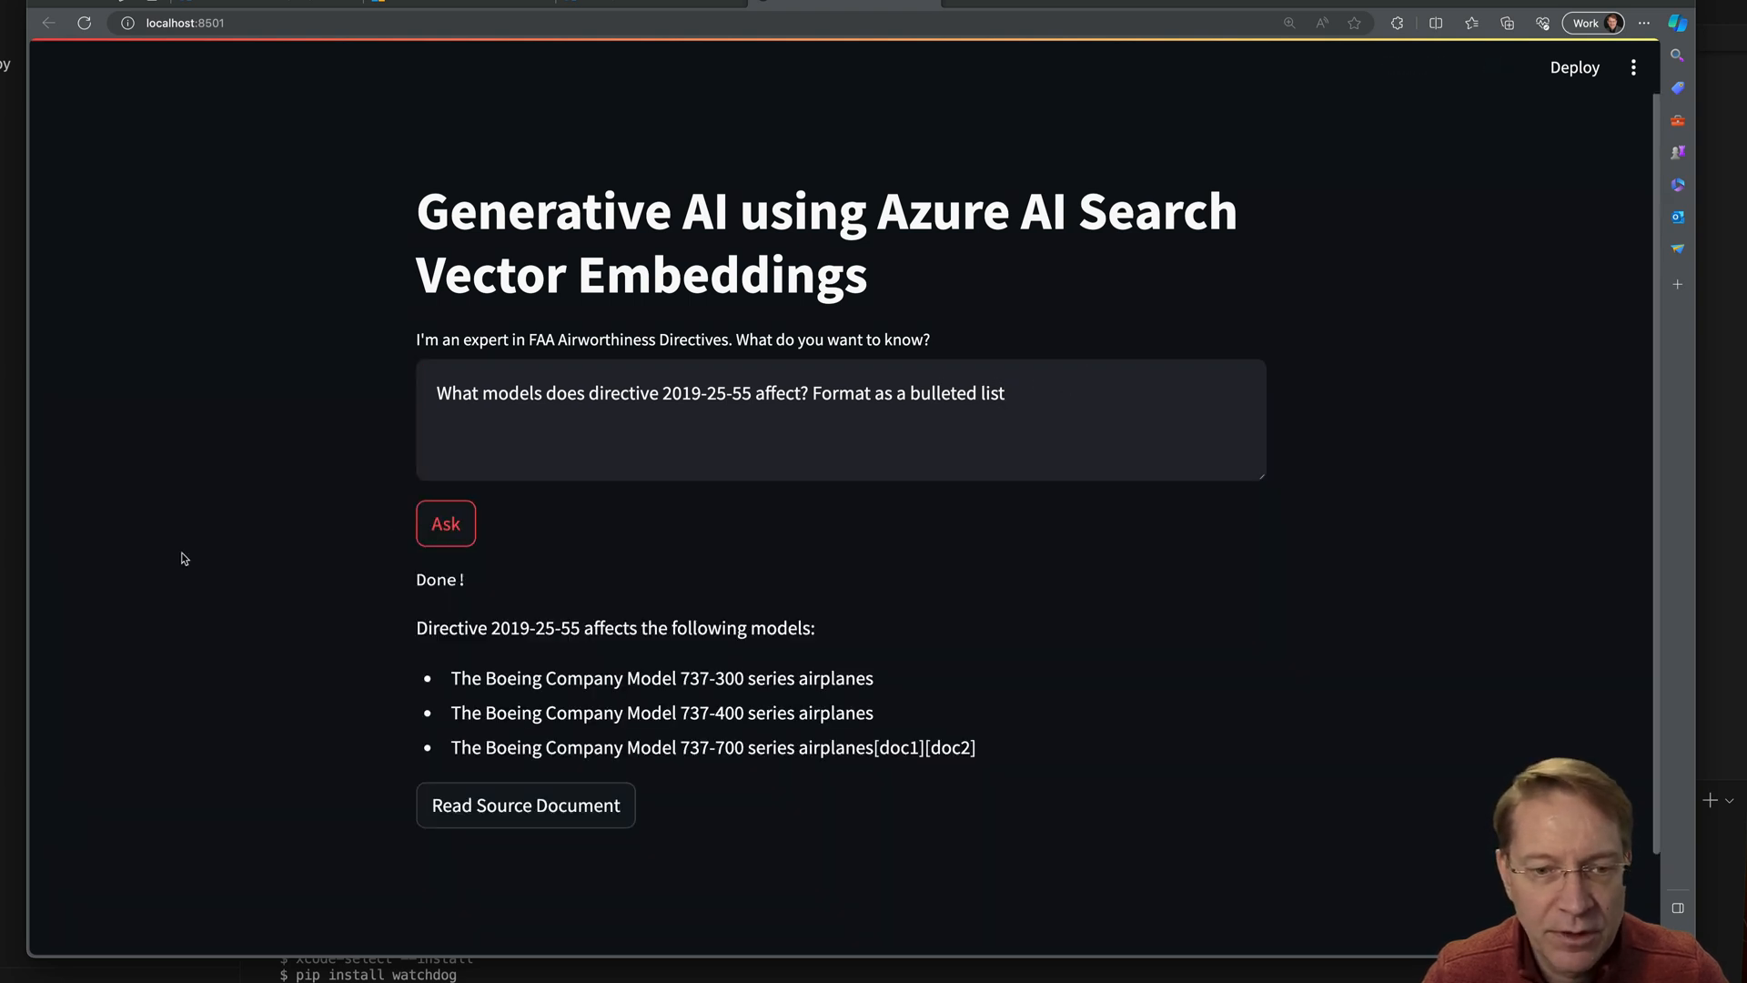
pyautogui.moveTo(693, 786)
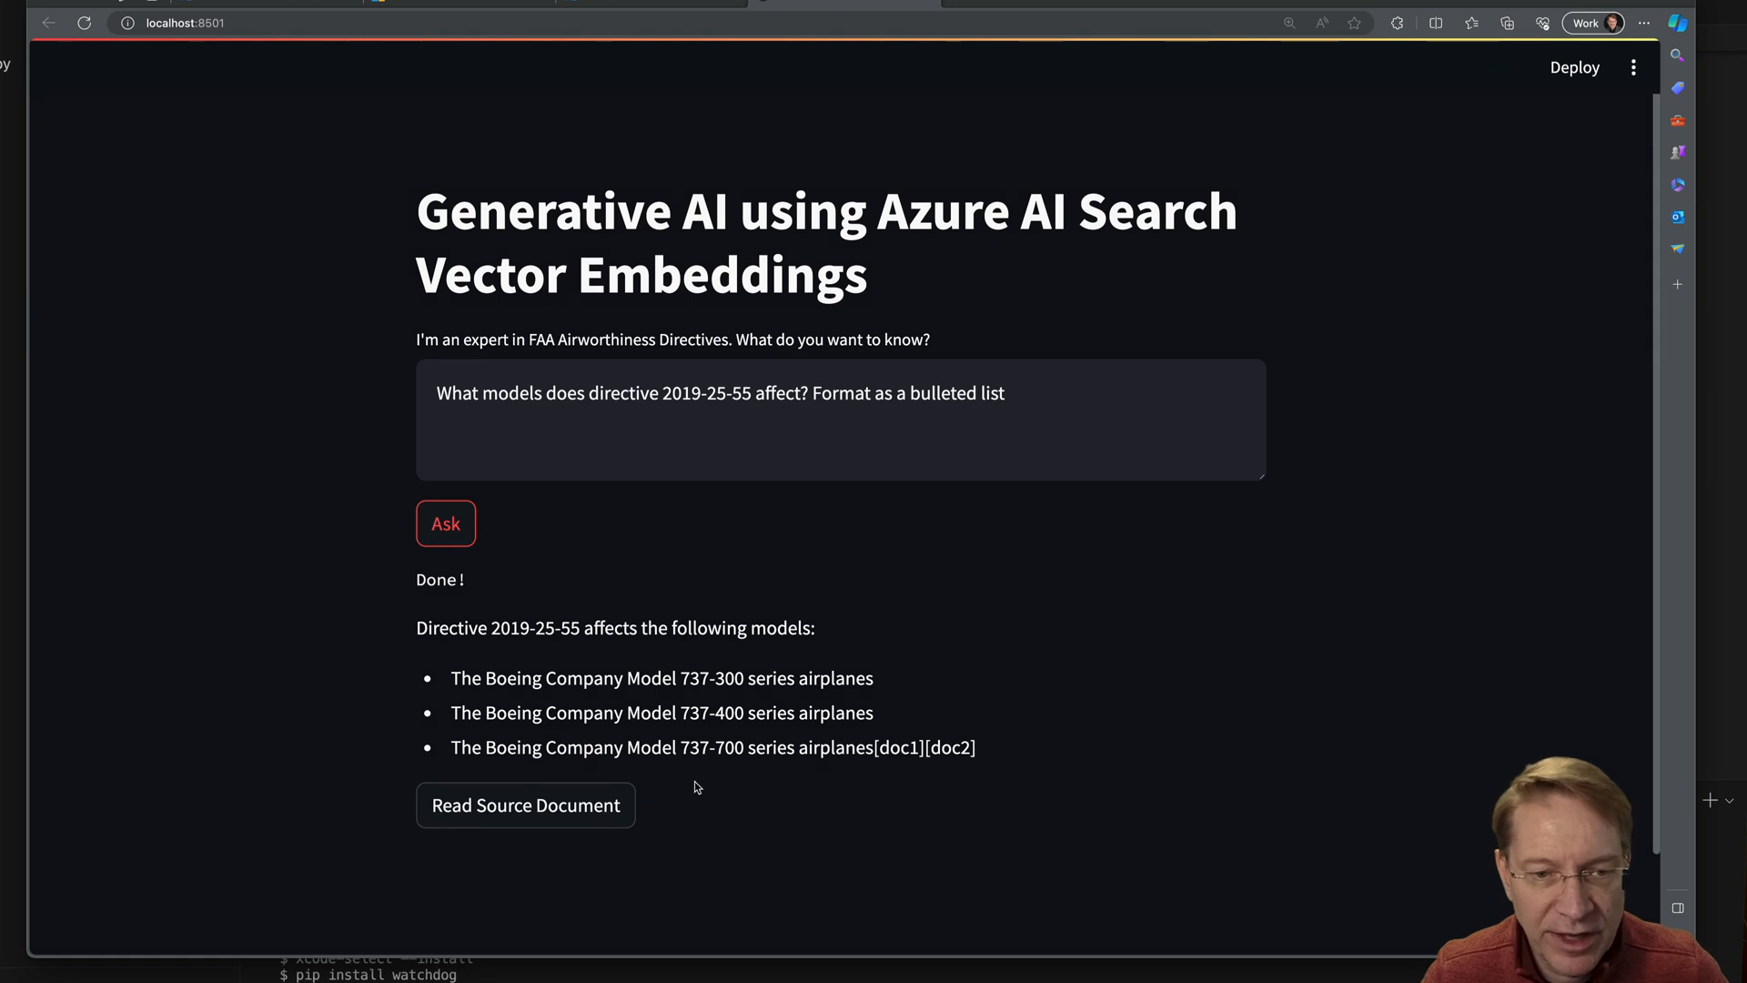
pyautogui.moveTo(695, 726)
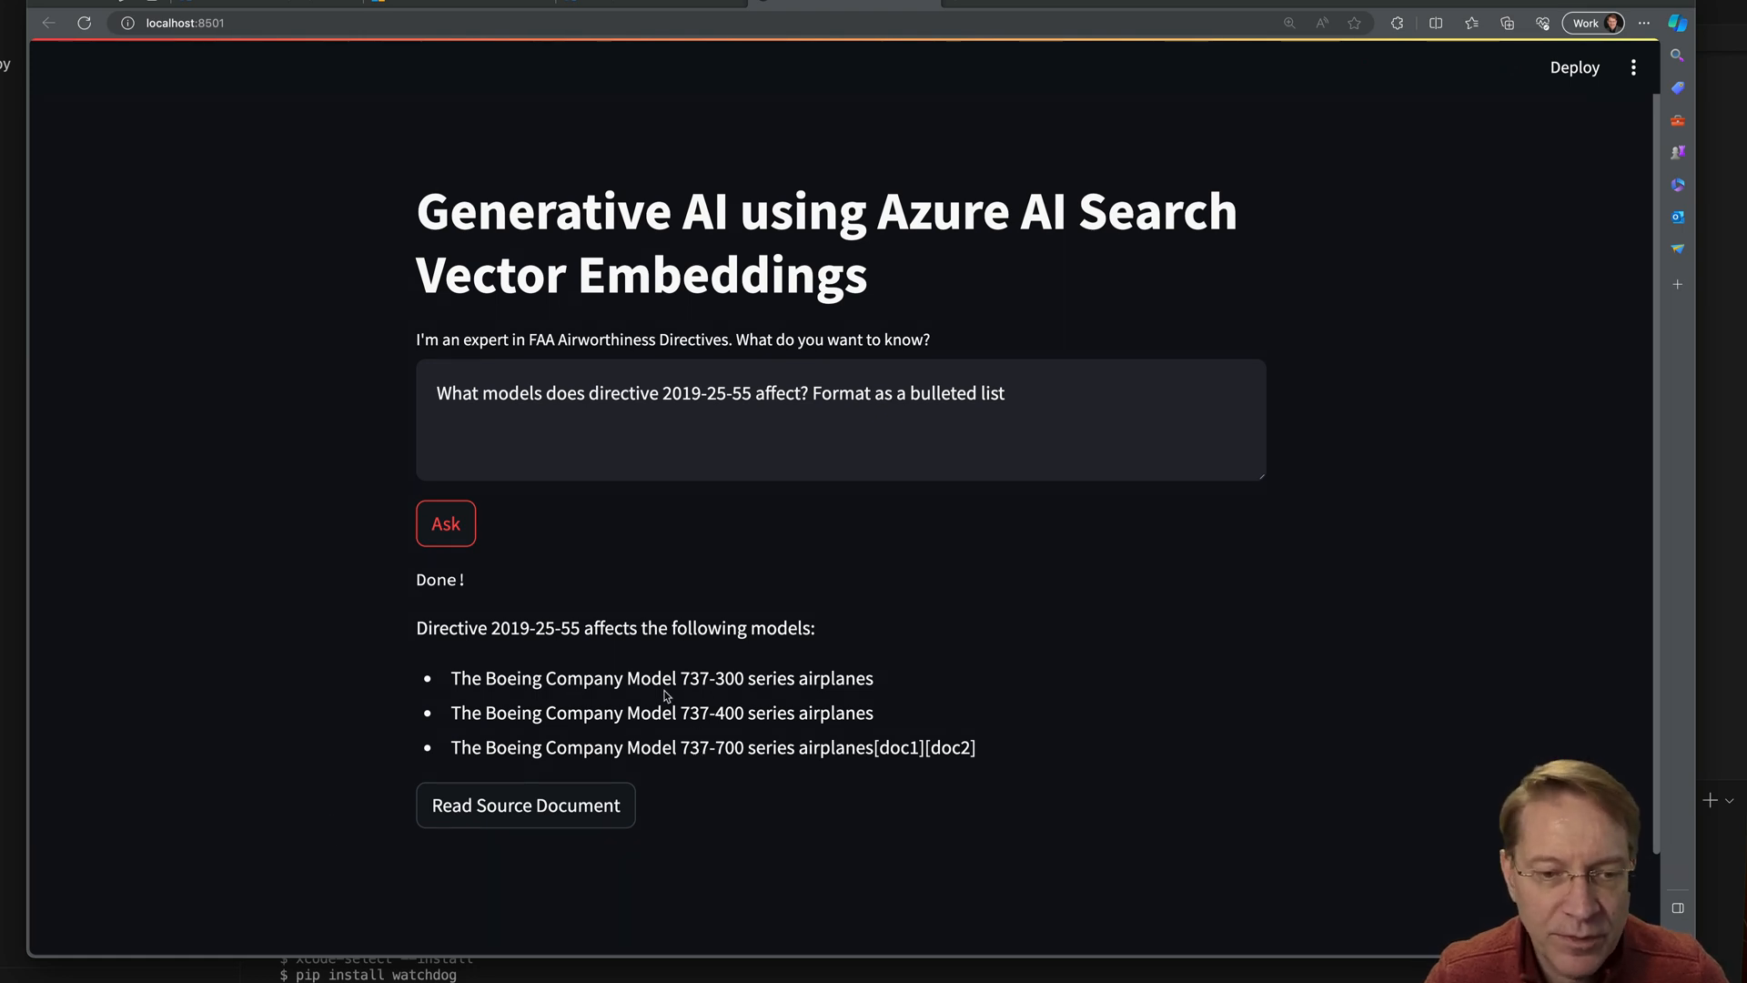
pyautogui.moveTo(524, 804)
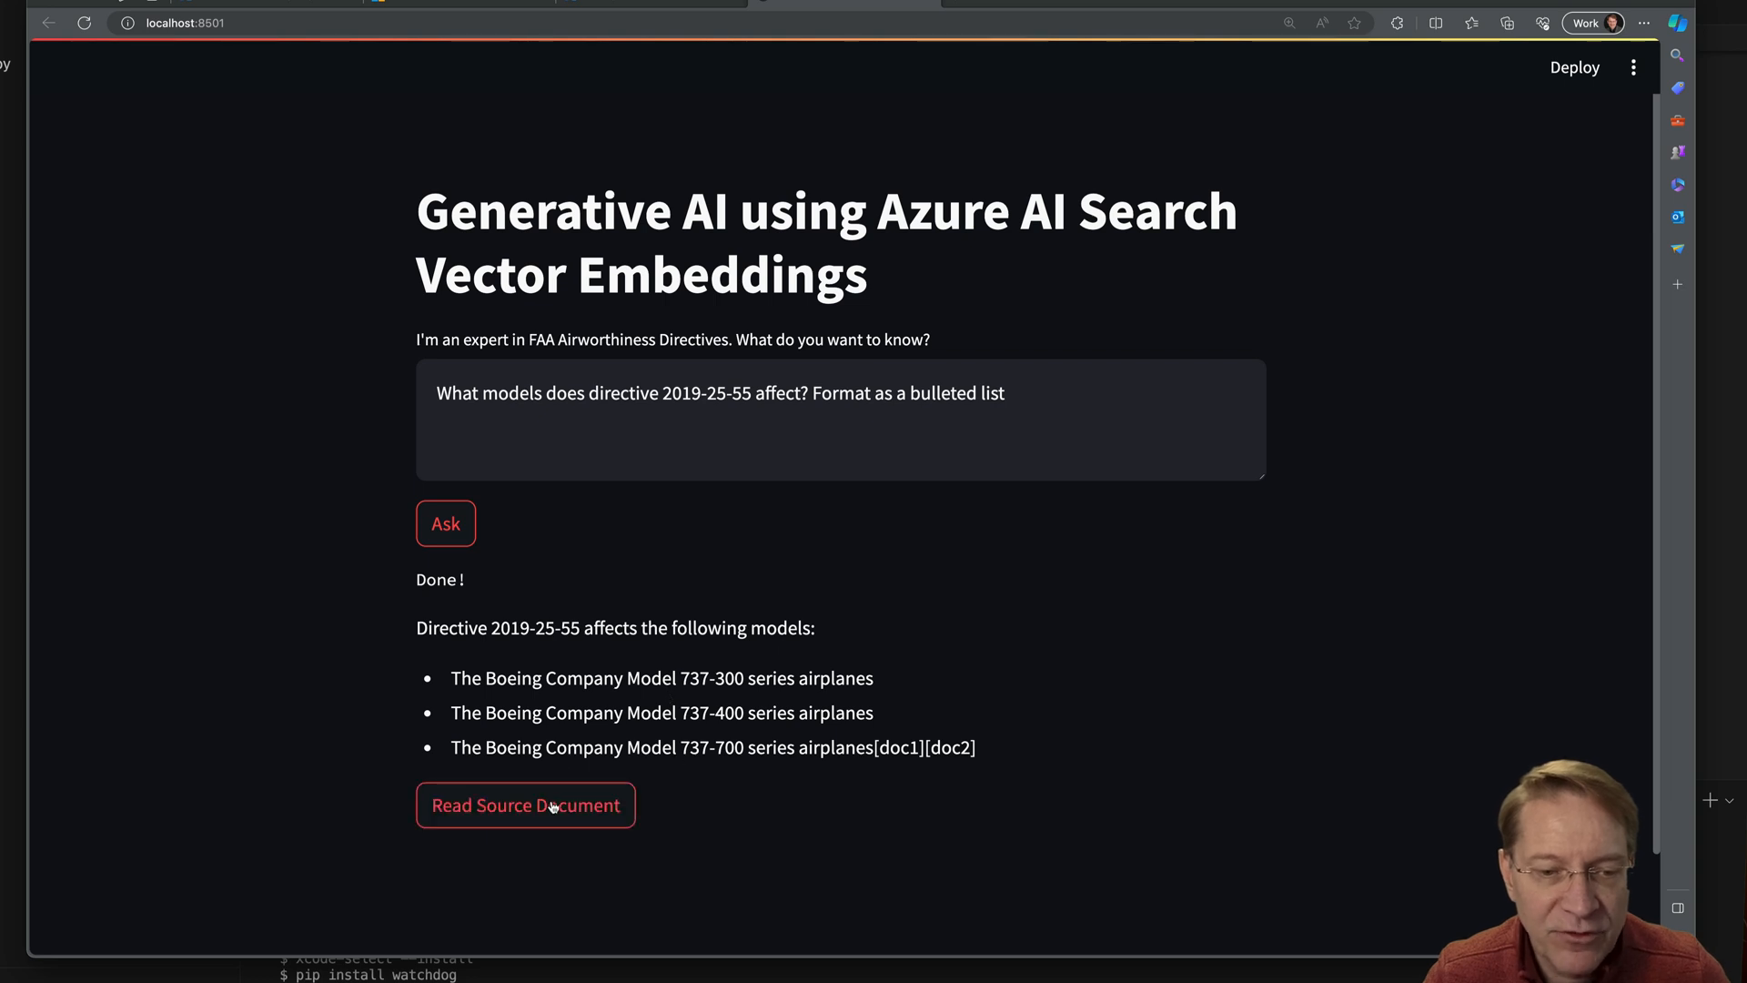
# Read the cited source PDF for directive 2019-25-55 in a new Edge tab
pyautogui.click(524, 804)
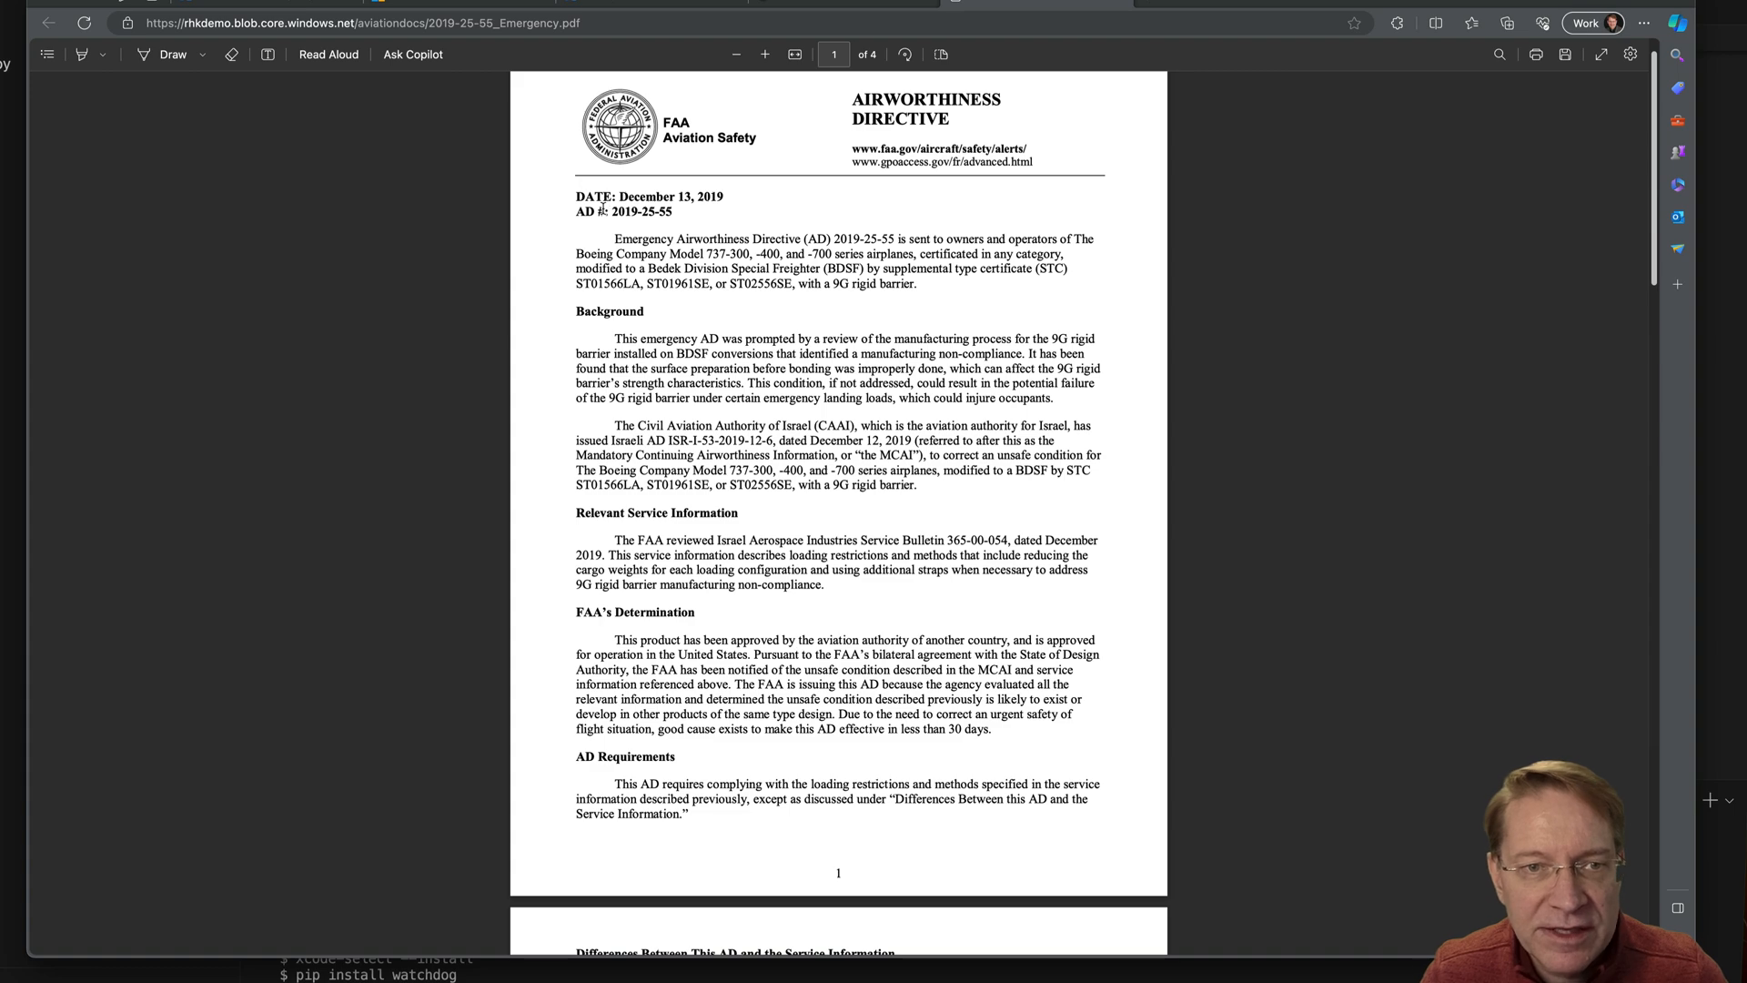
pyautogui.doubleClick(641, 211)
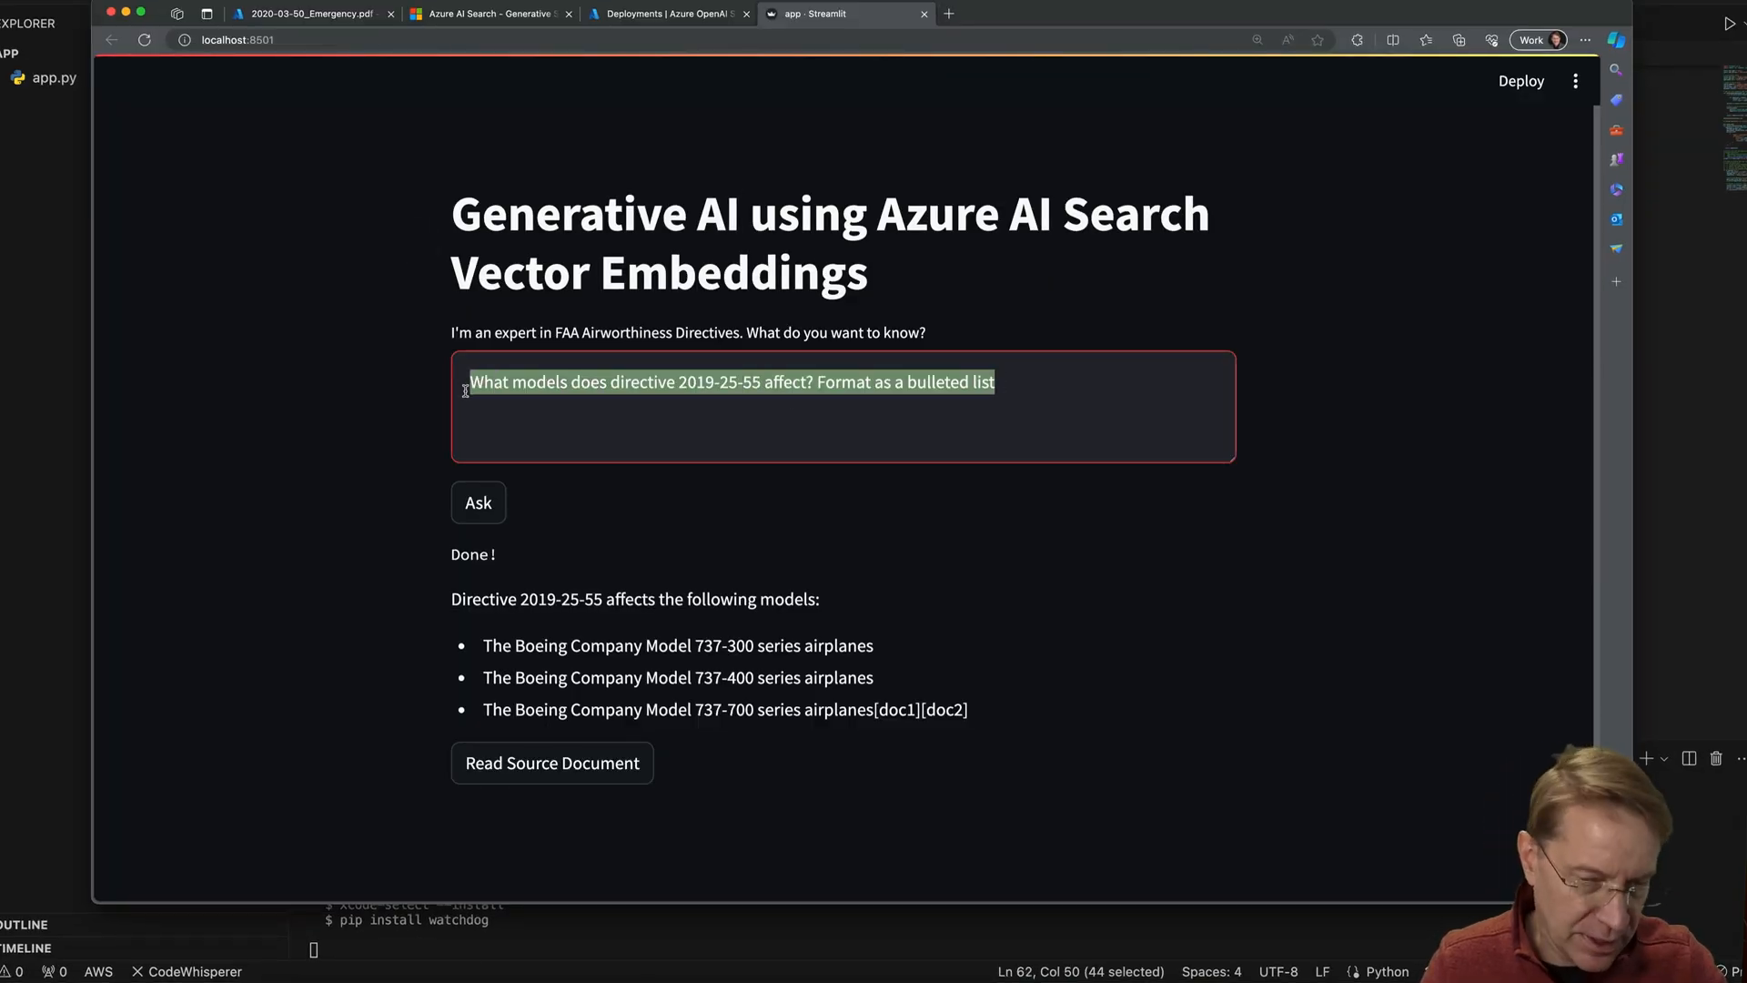
# Ask 'what is cirrus design's contact information?' and highlight the doc2/doc4 citations
pyautogui.write("what is cirrus design's contact information?")
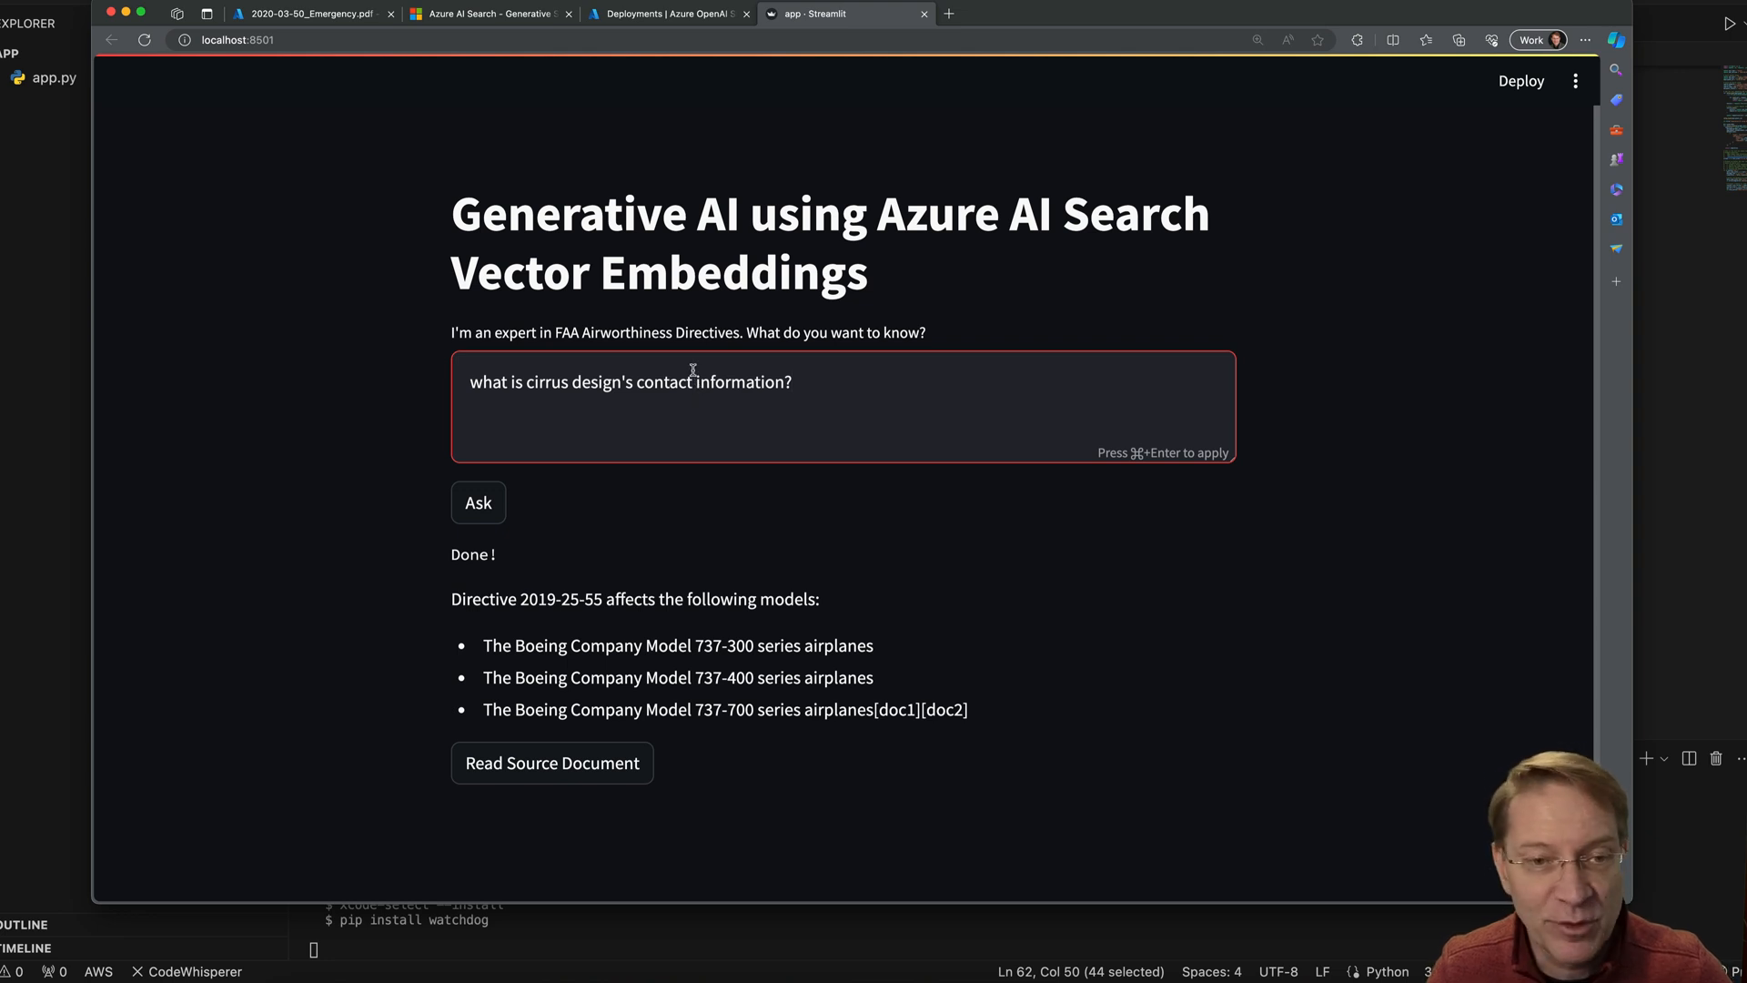
pyautogui.moveTo(611, 460)
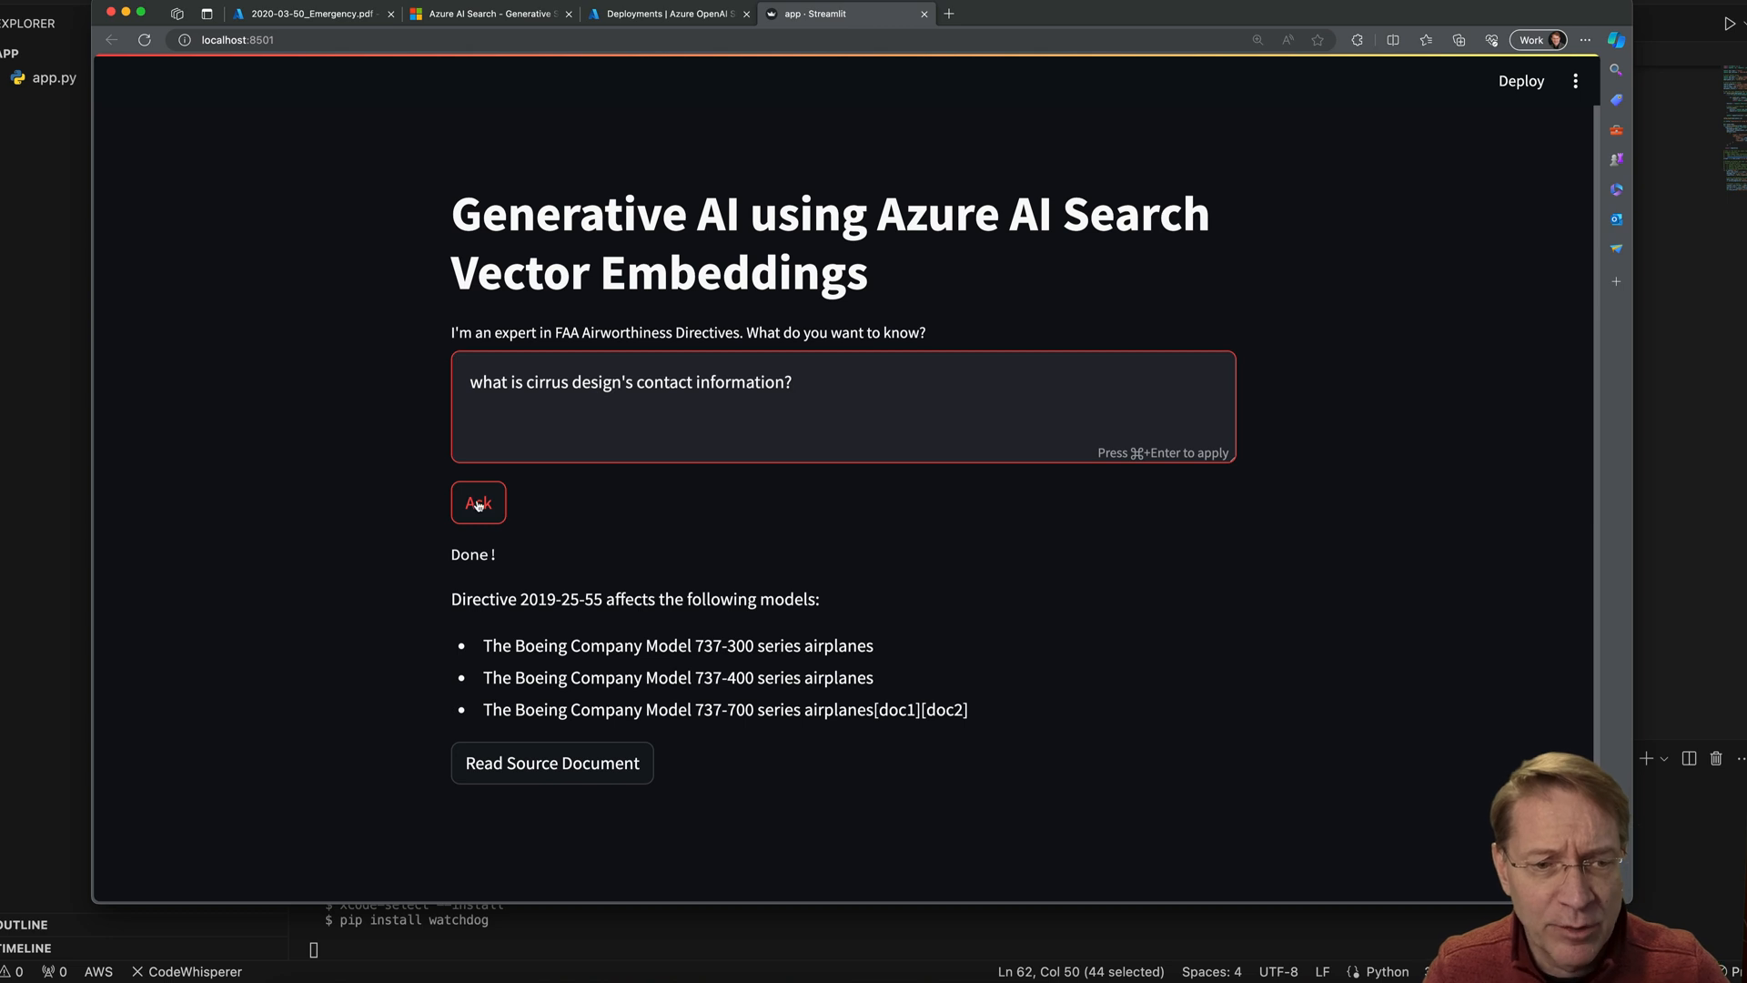
pyautogui.click(481, 502)
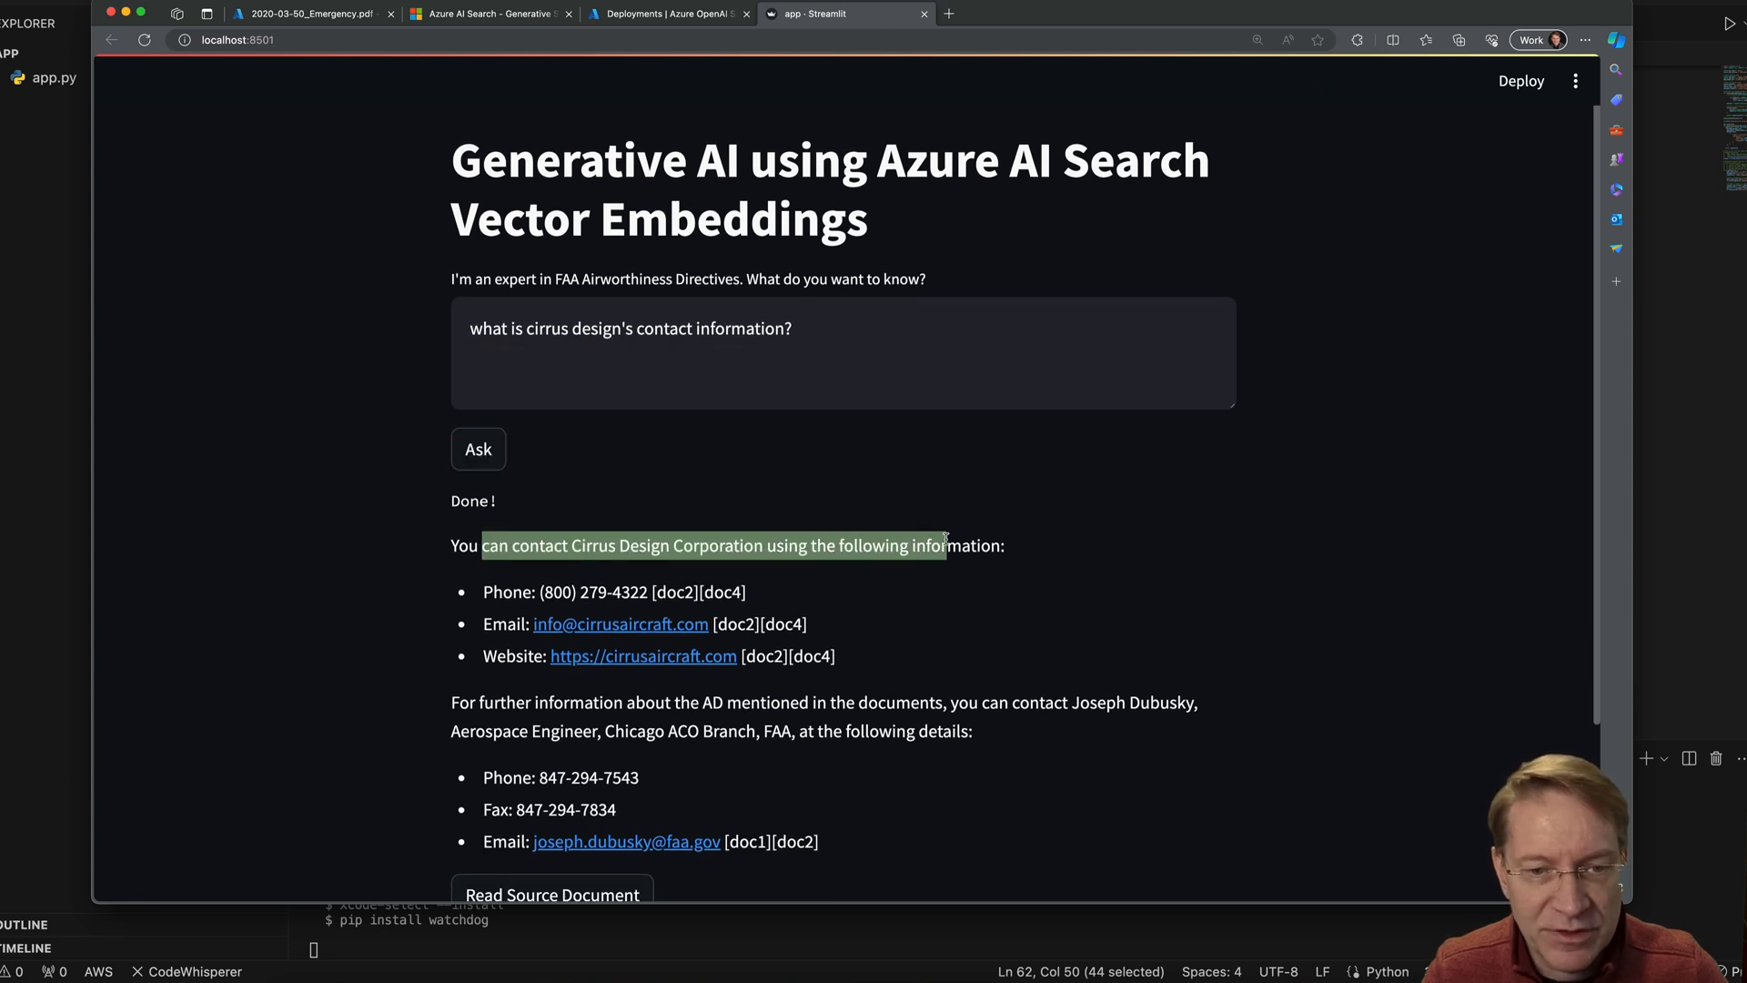
pyautogui.moveTo(530, 607)
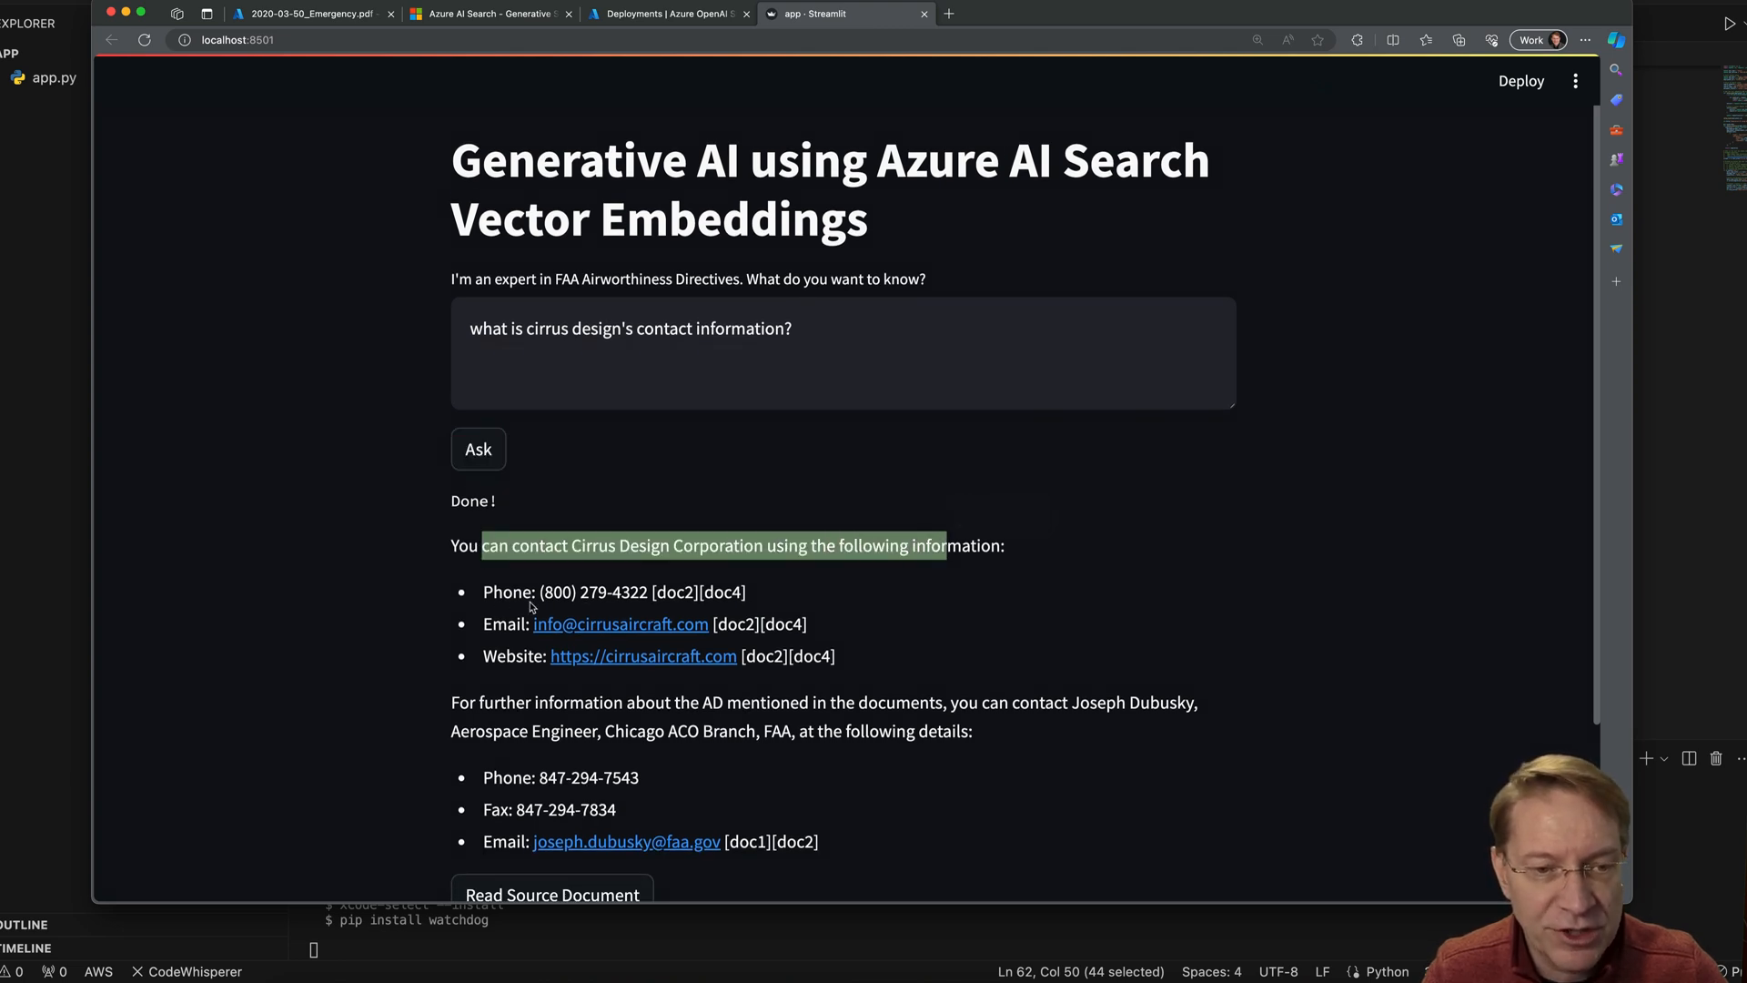
pyautogui.moveTo(679, 656)
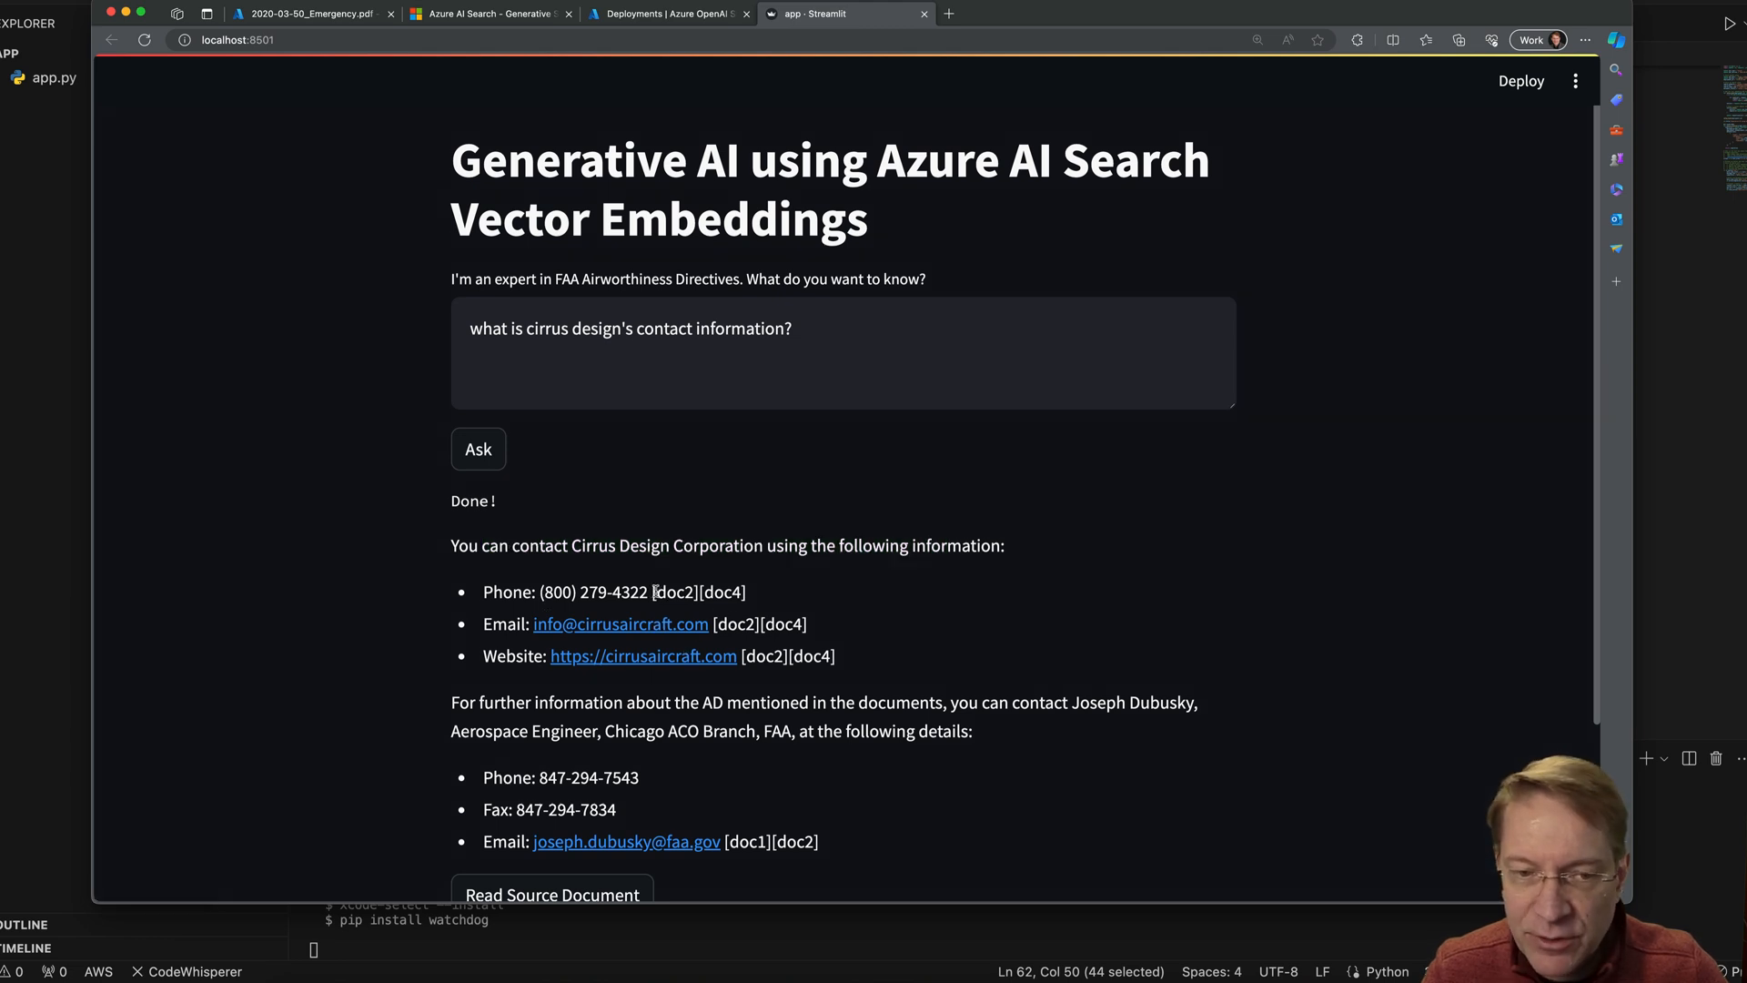
pyautogui.doubleClick(700, 592)
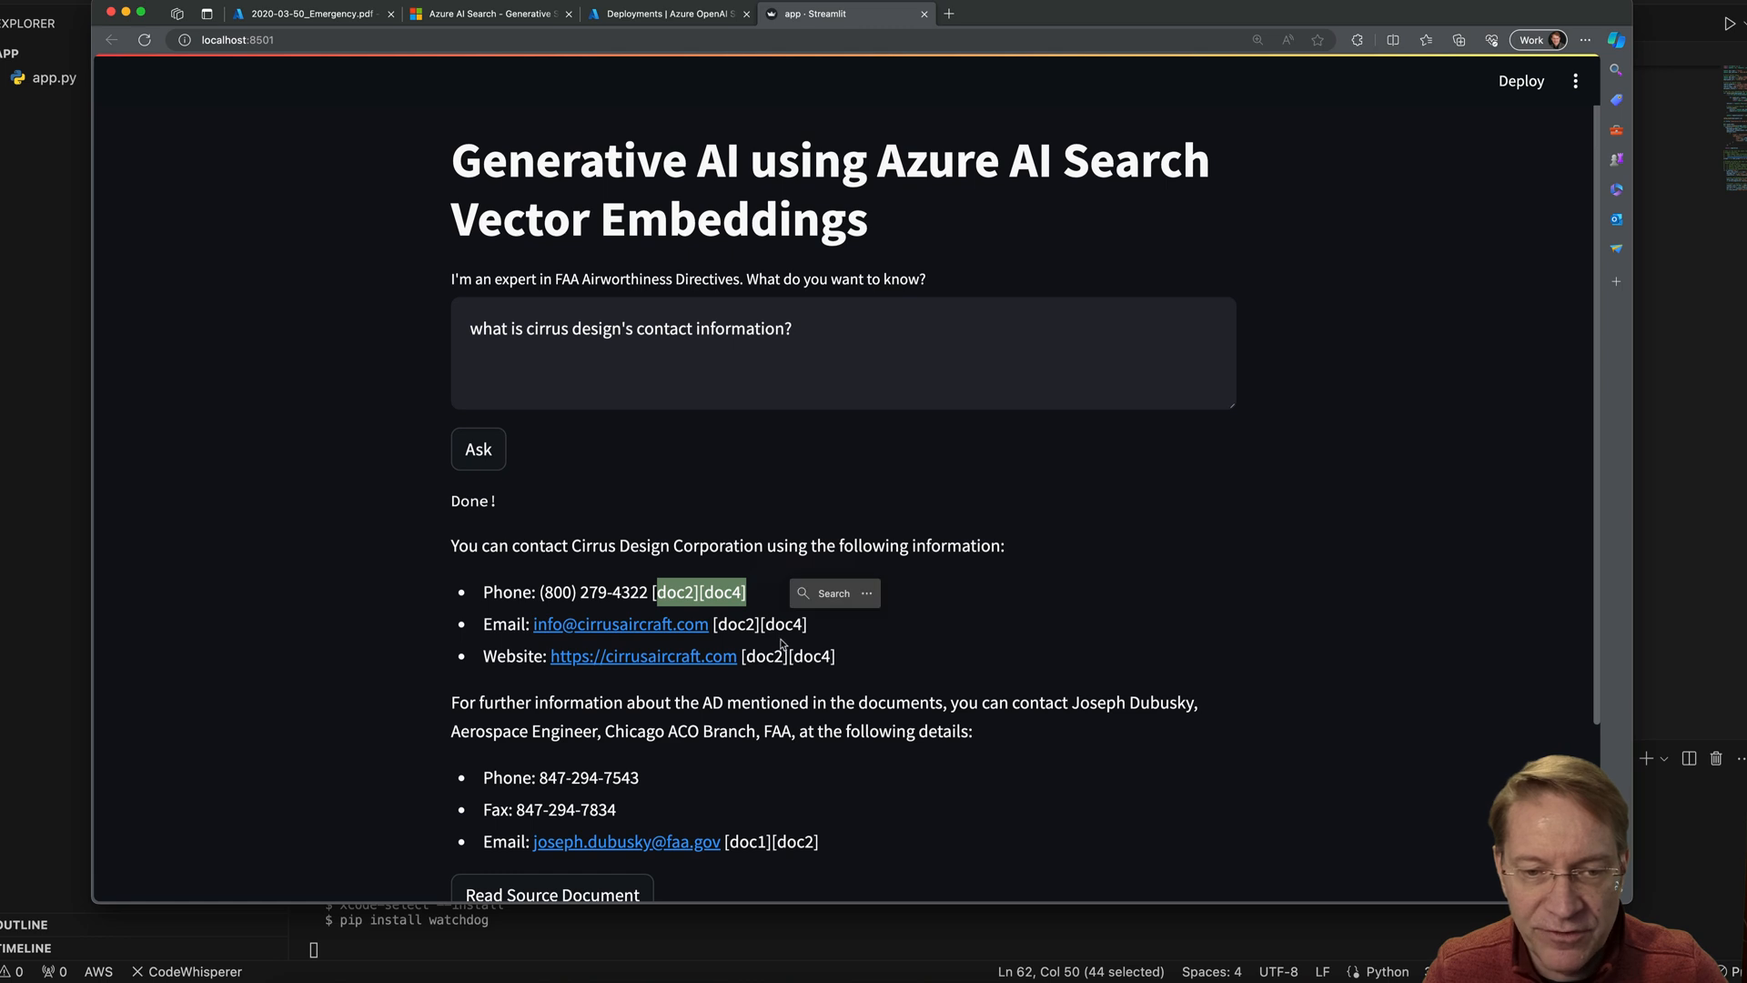
pyautogui.moveTo(635, 723)
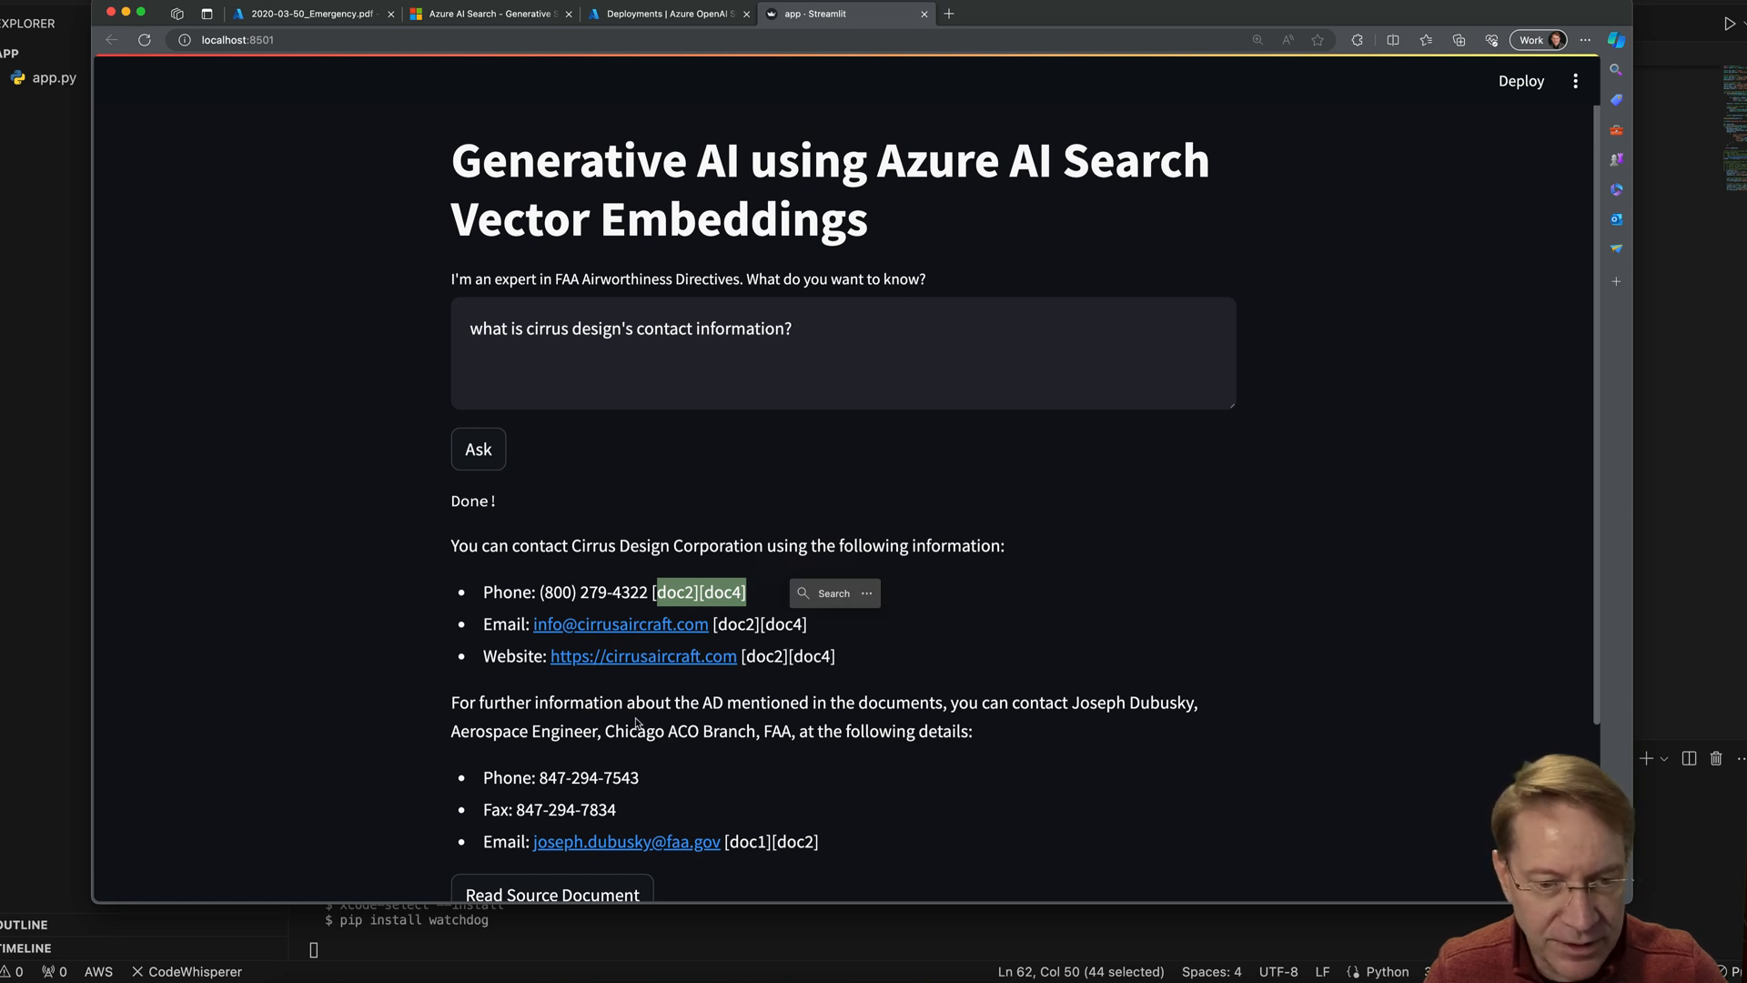
pyautogui.moveTo(633, 719)
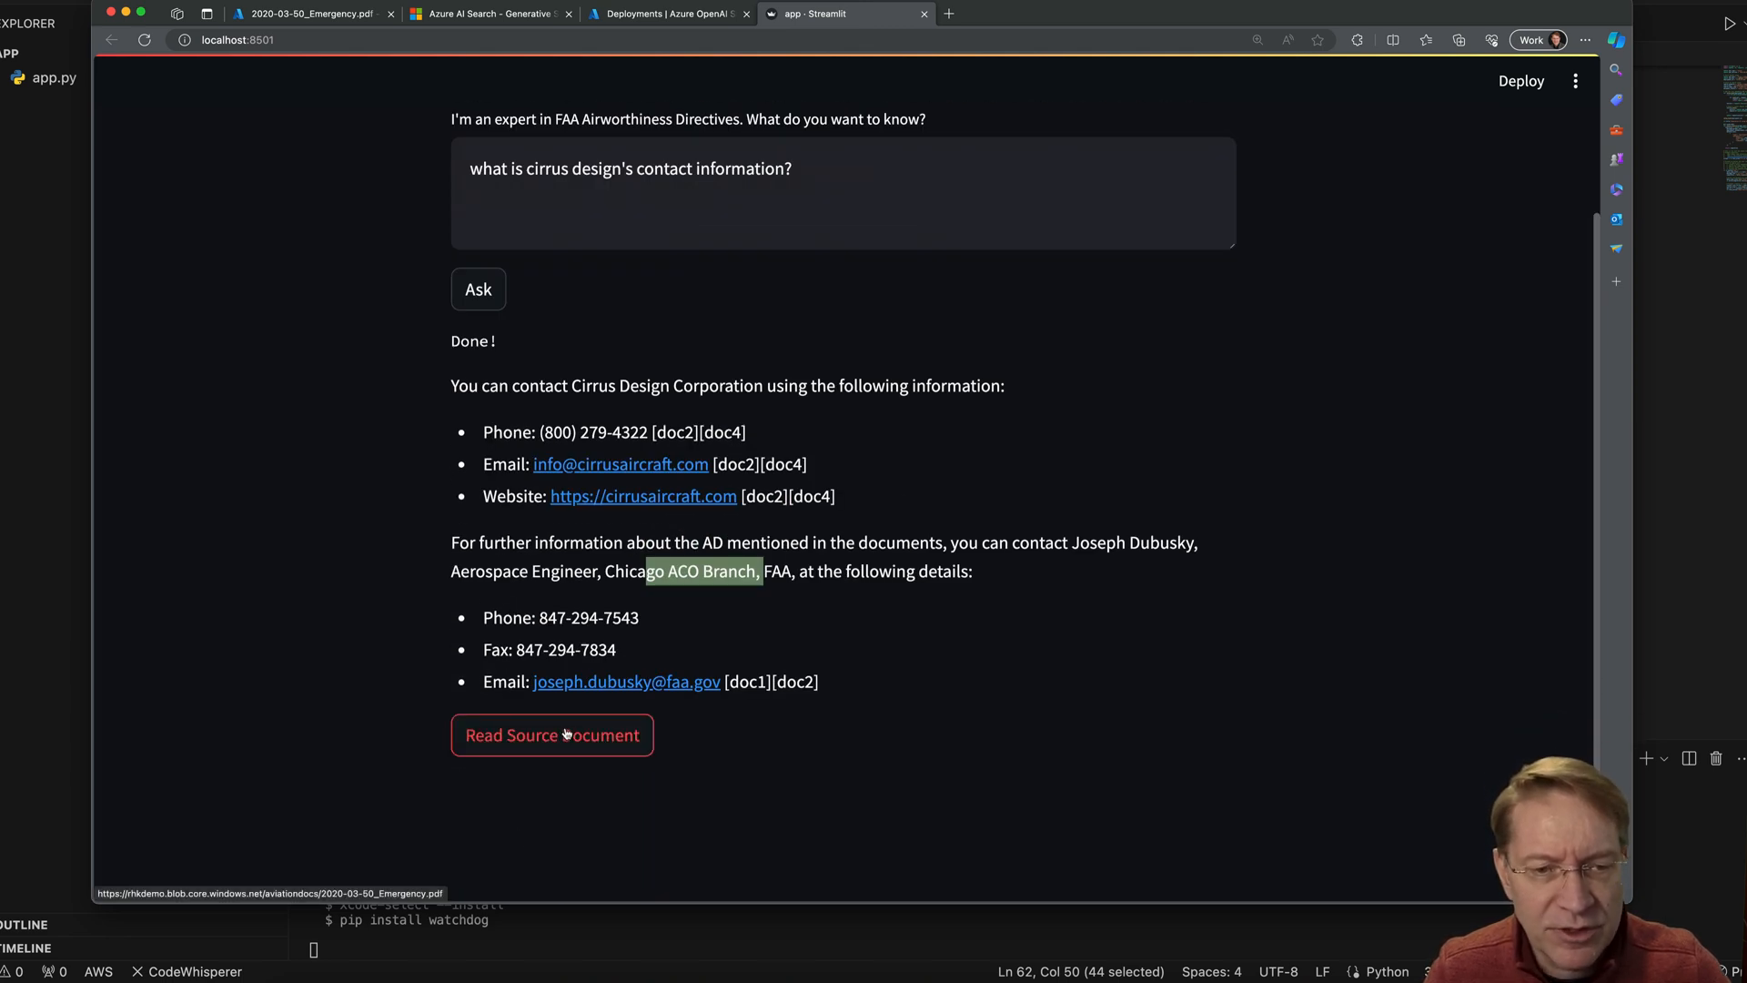
# Read the 2020-03-50 directive PDF and search it for 'cirrus'
pyautogui.click(549, 734)
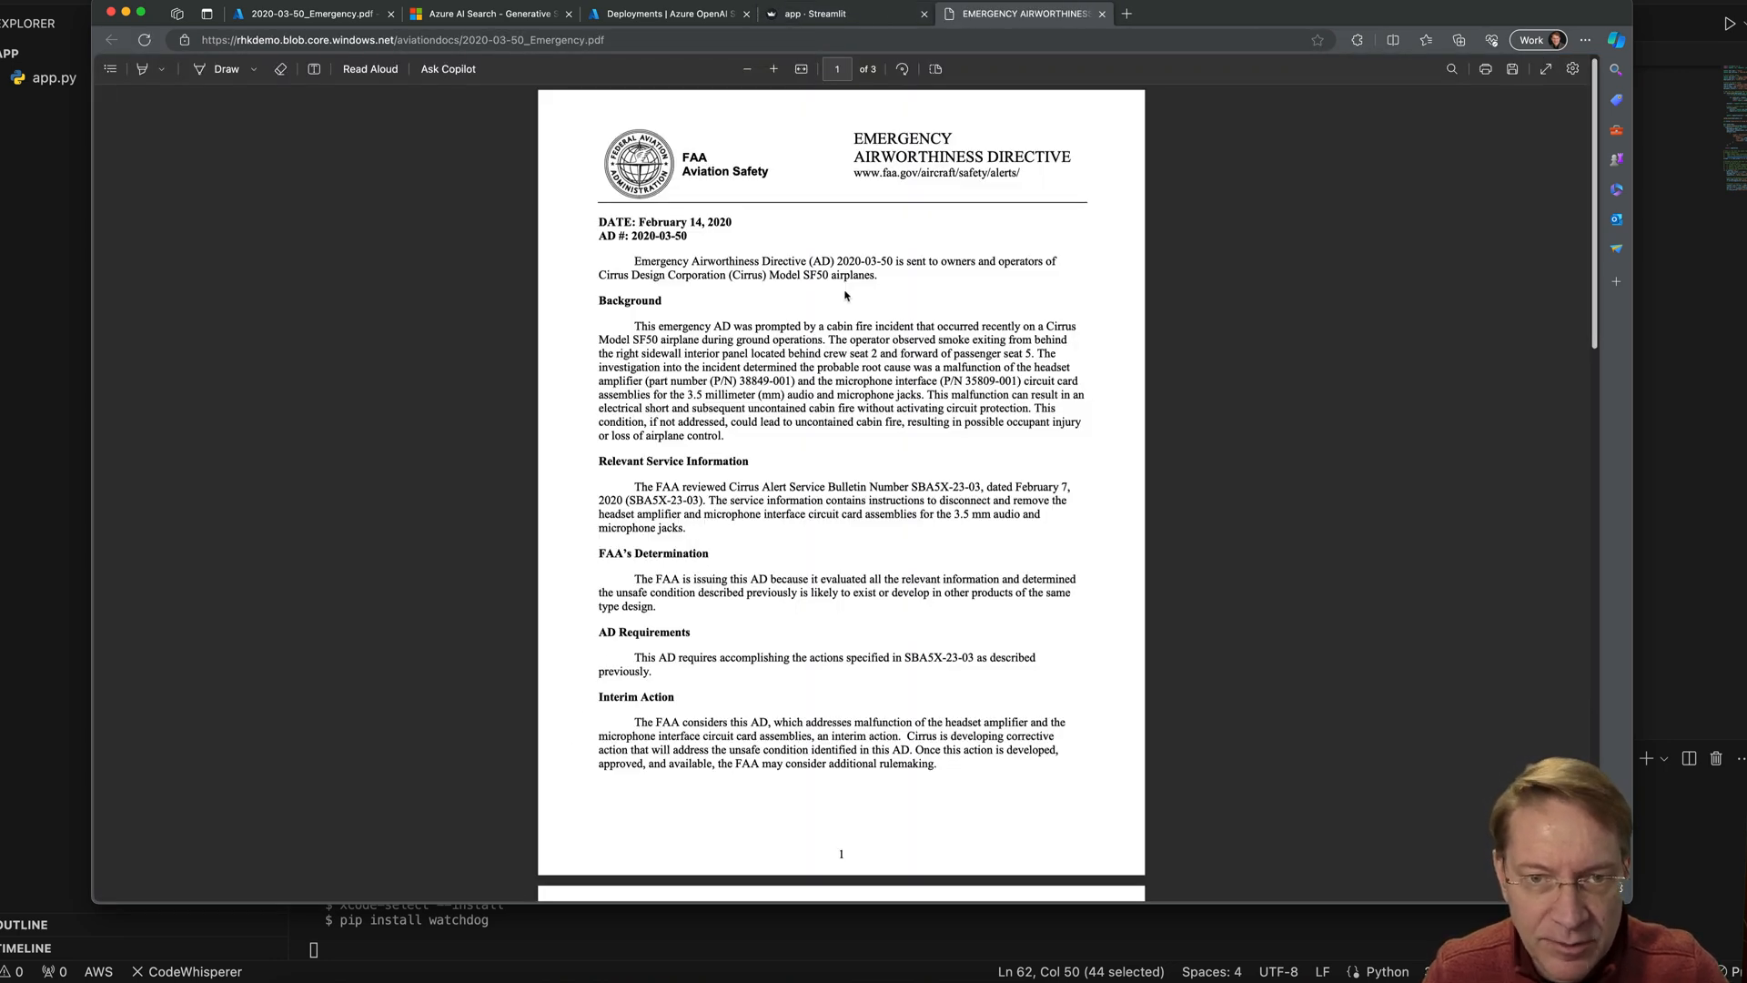
pyautogui.scroll(-3)
pyautogui.write('cirrus')
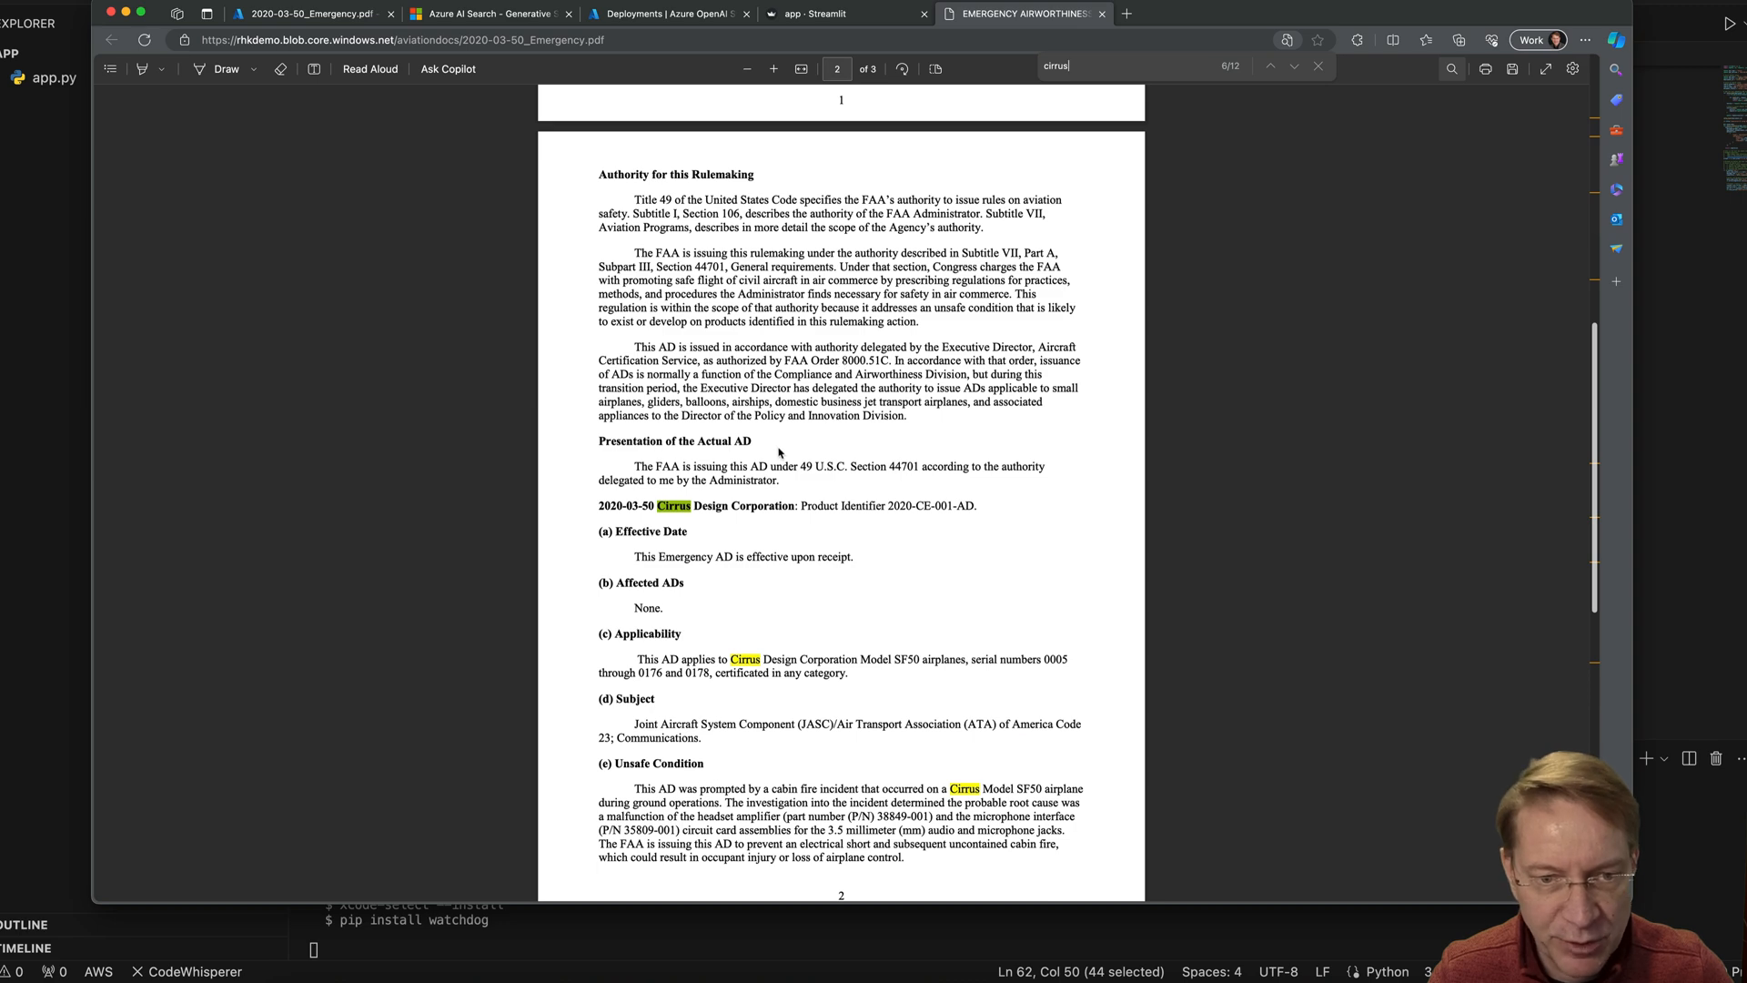
pyautogui.click(1278, 65)
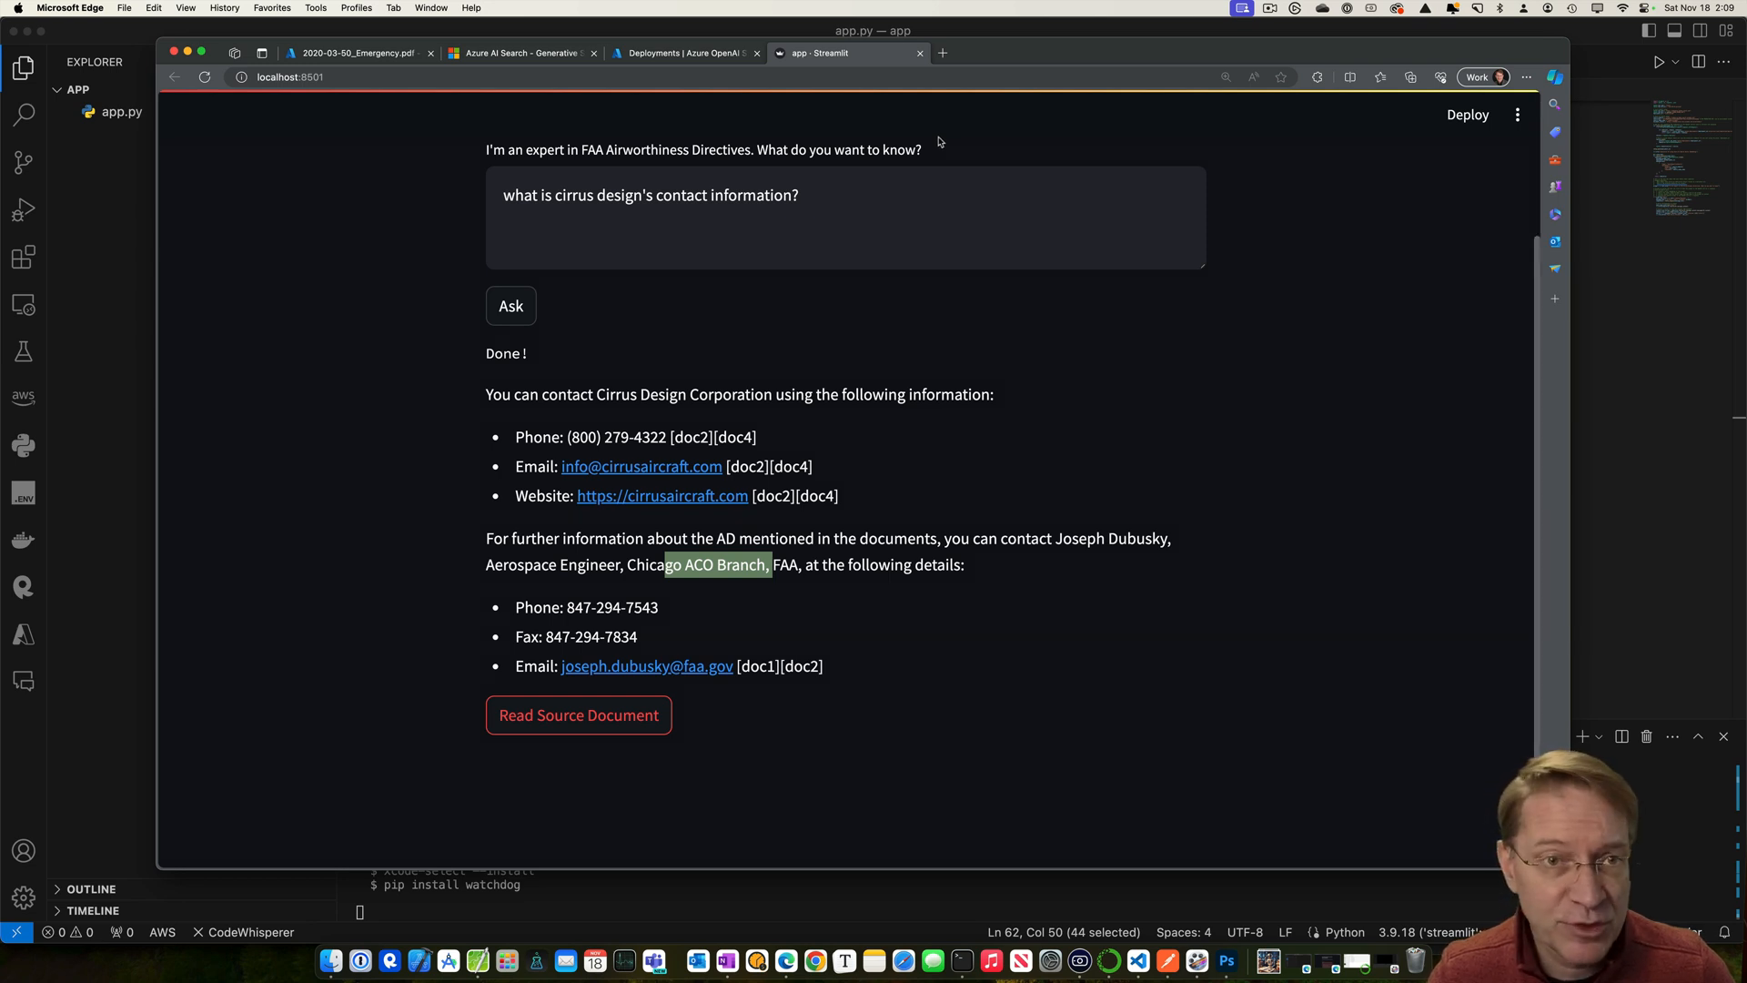
pyautogui.moveTo(690, 324)
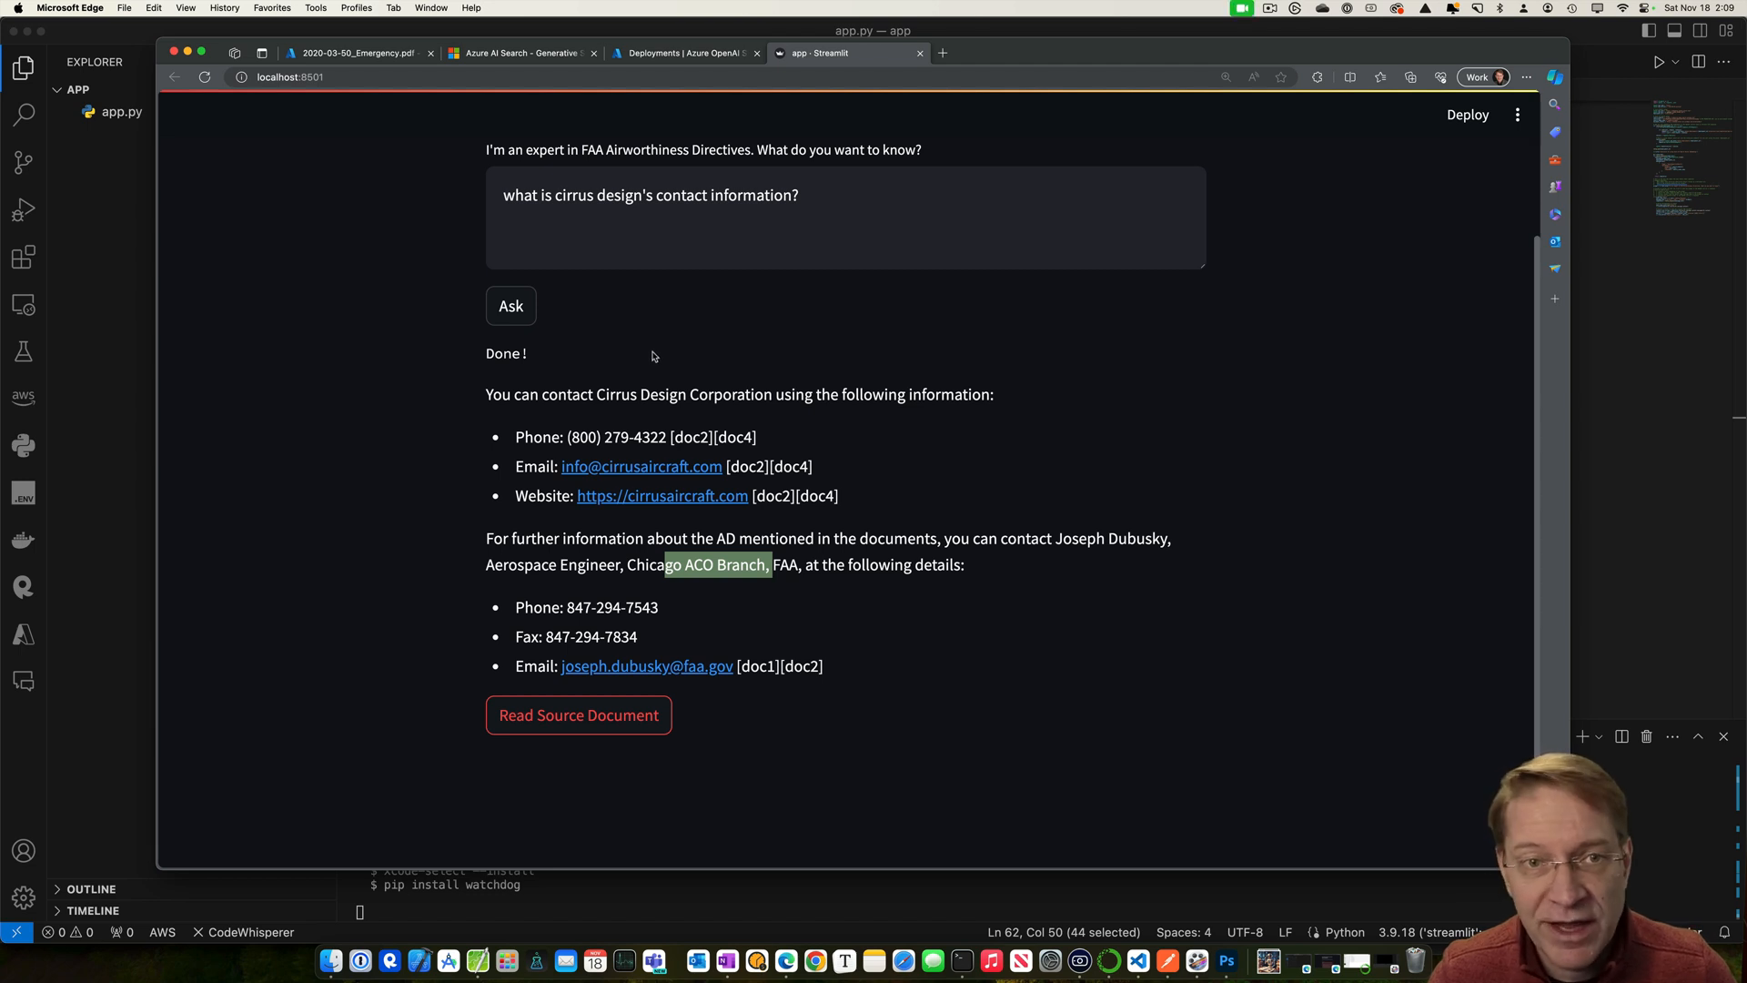
pyautogui.scroll(3)
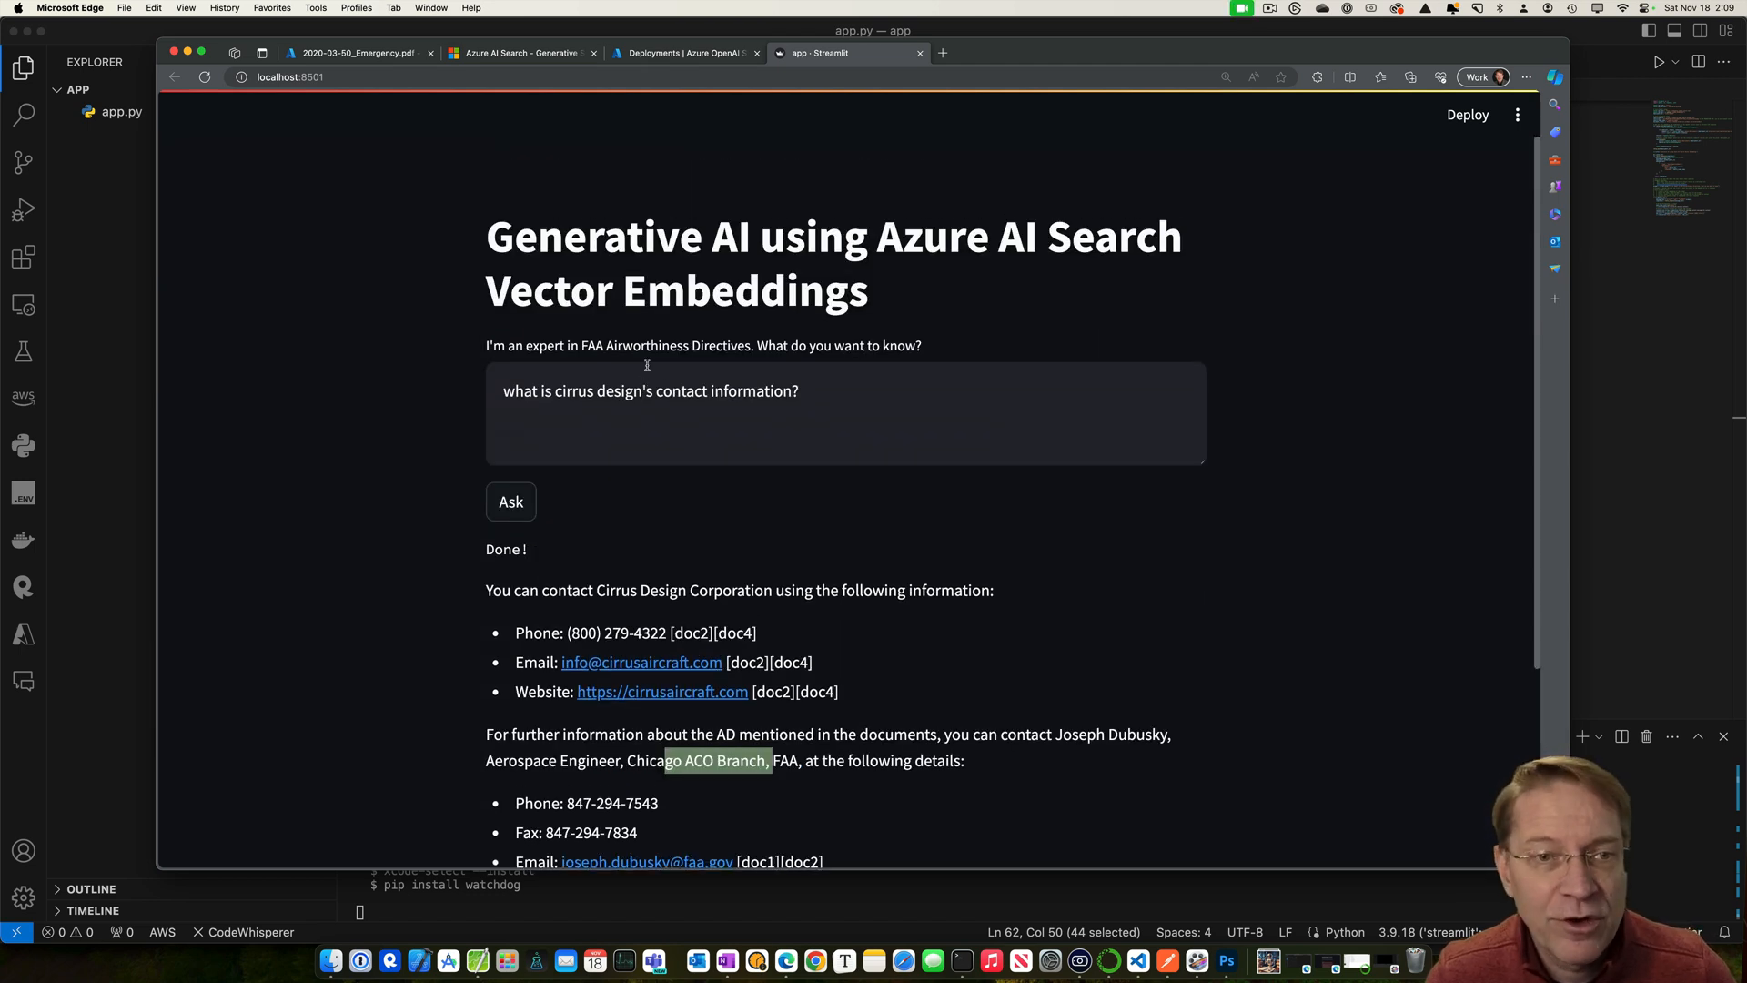